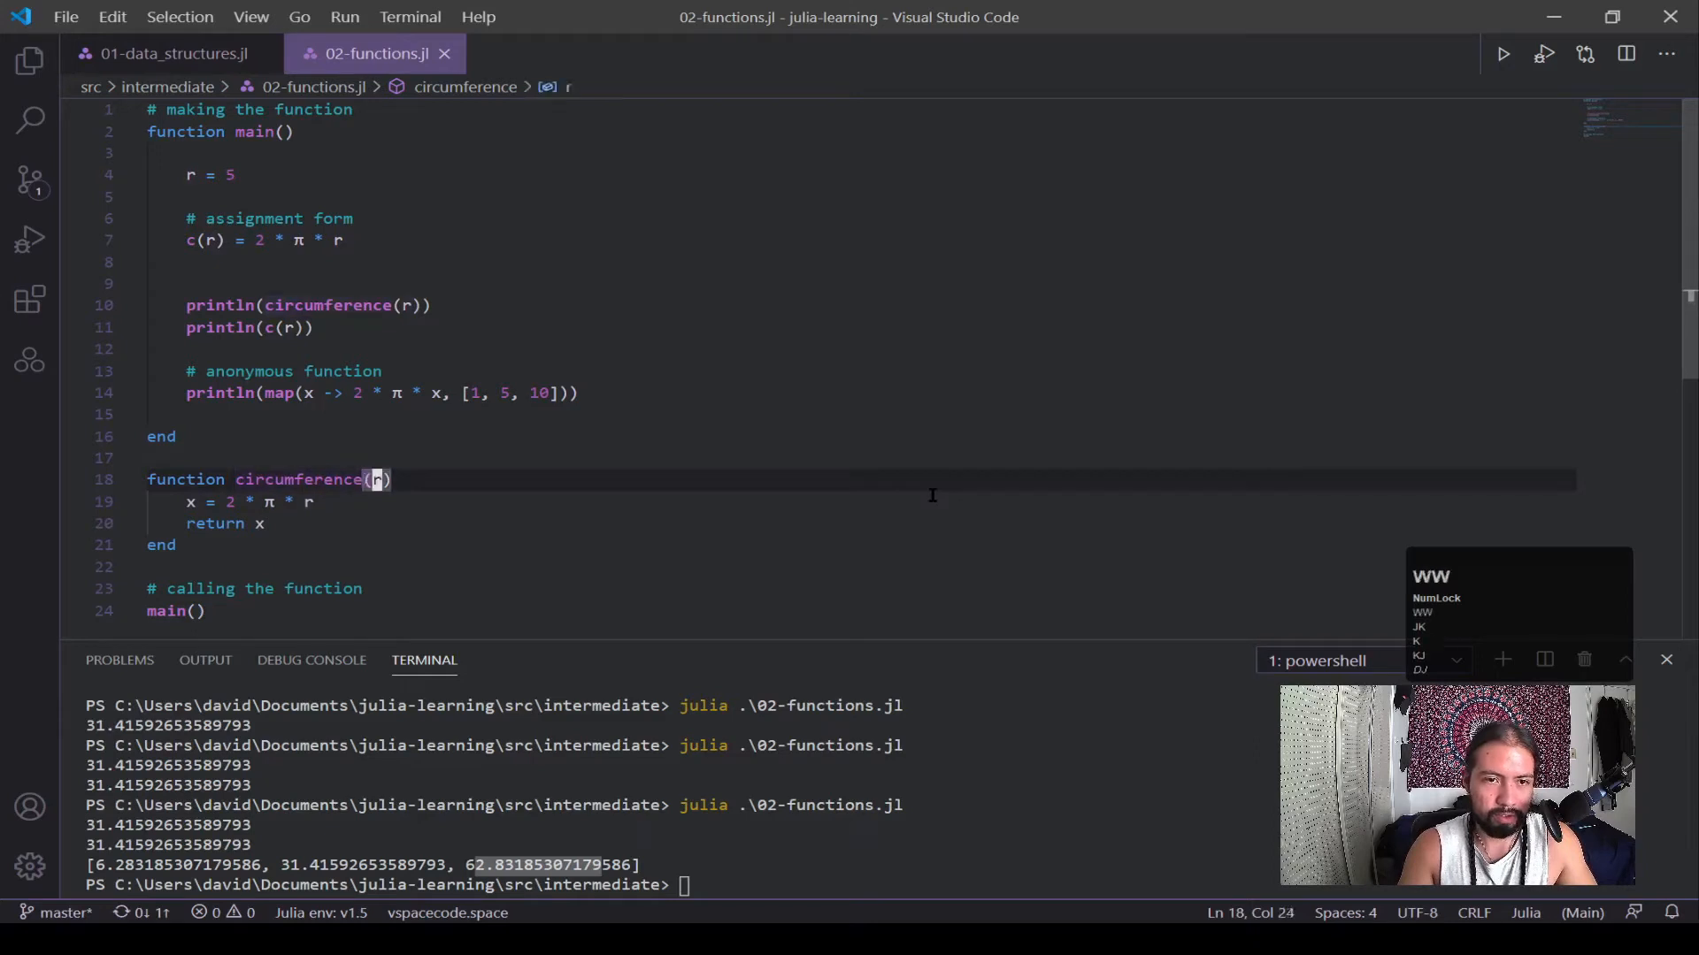
Step: Type the radius r as Real in both circumference(r) and the one-line c(r)
{"action": "left_click", "coordinate": [309, 502]}
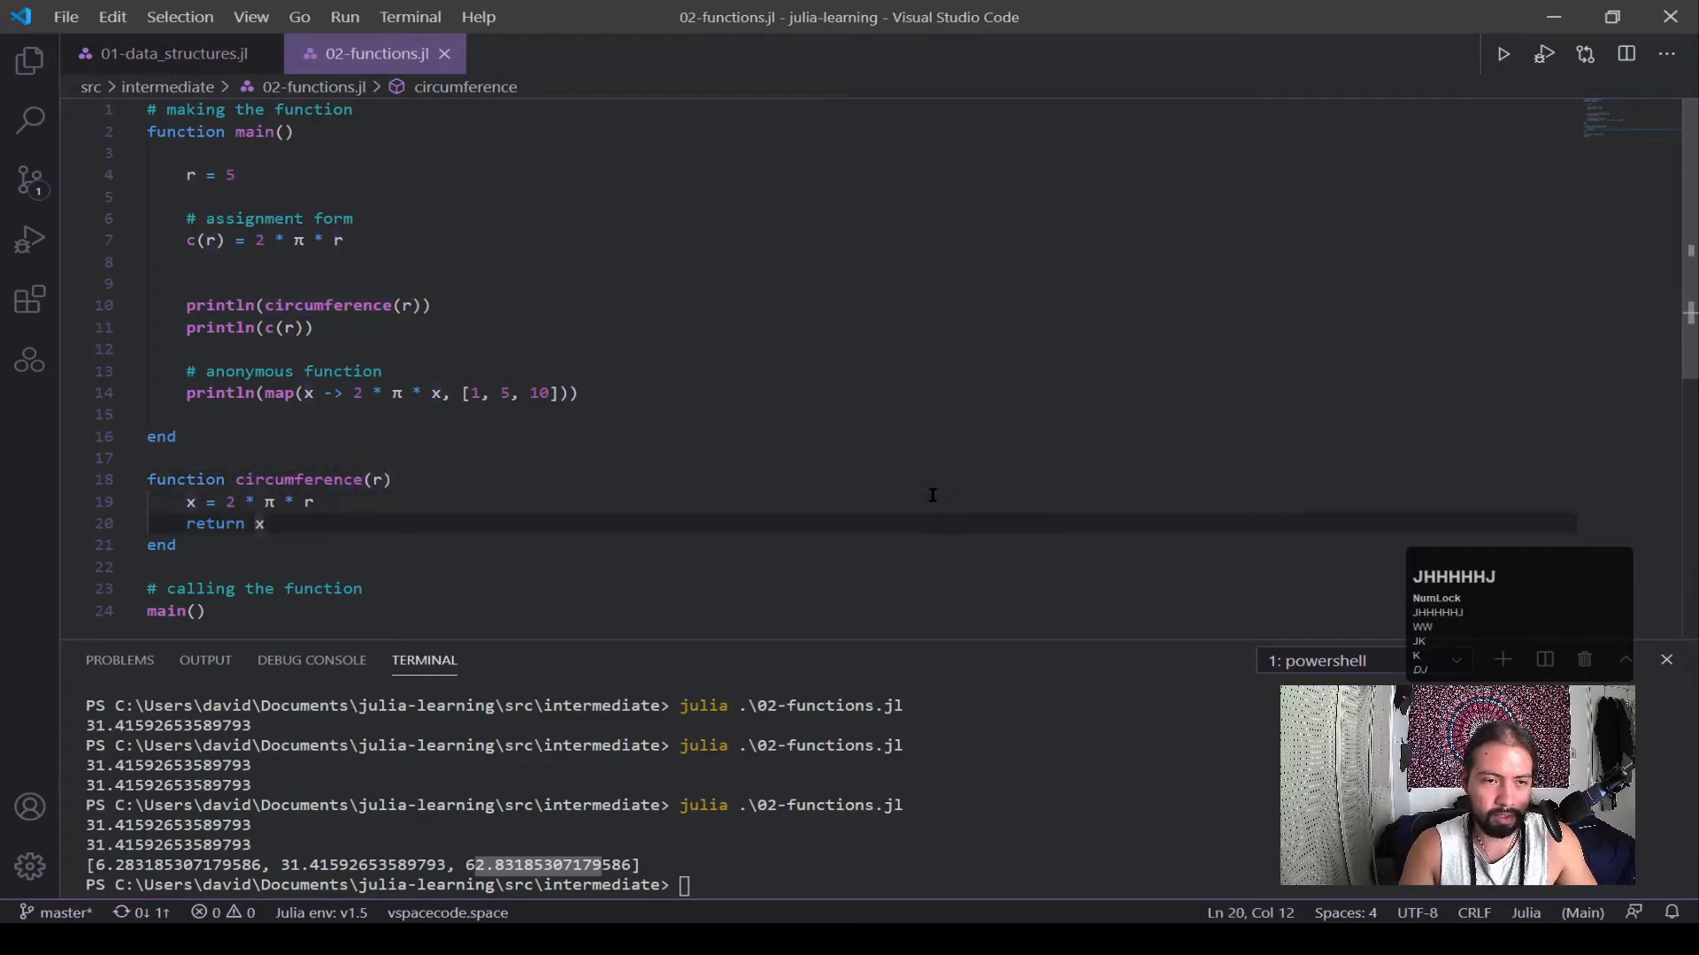
{"action": "left_click", "coordinate": [378, 478]}
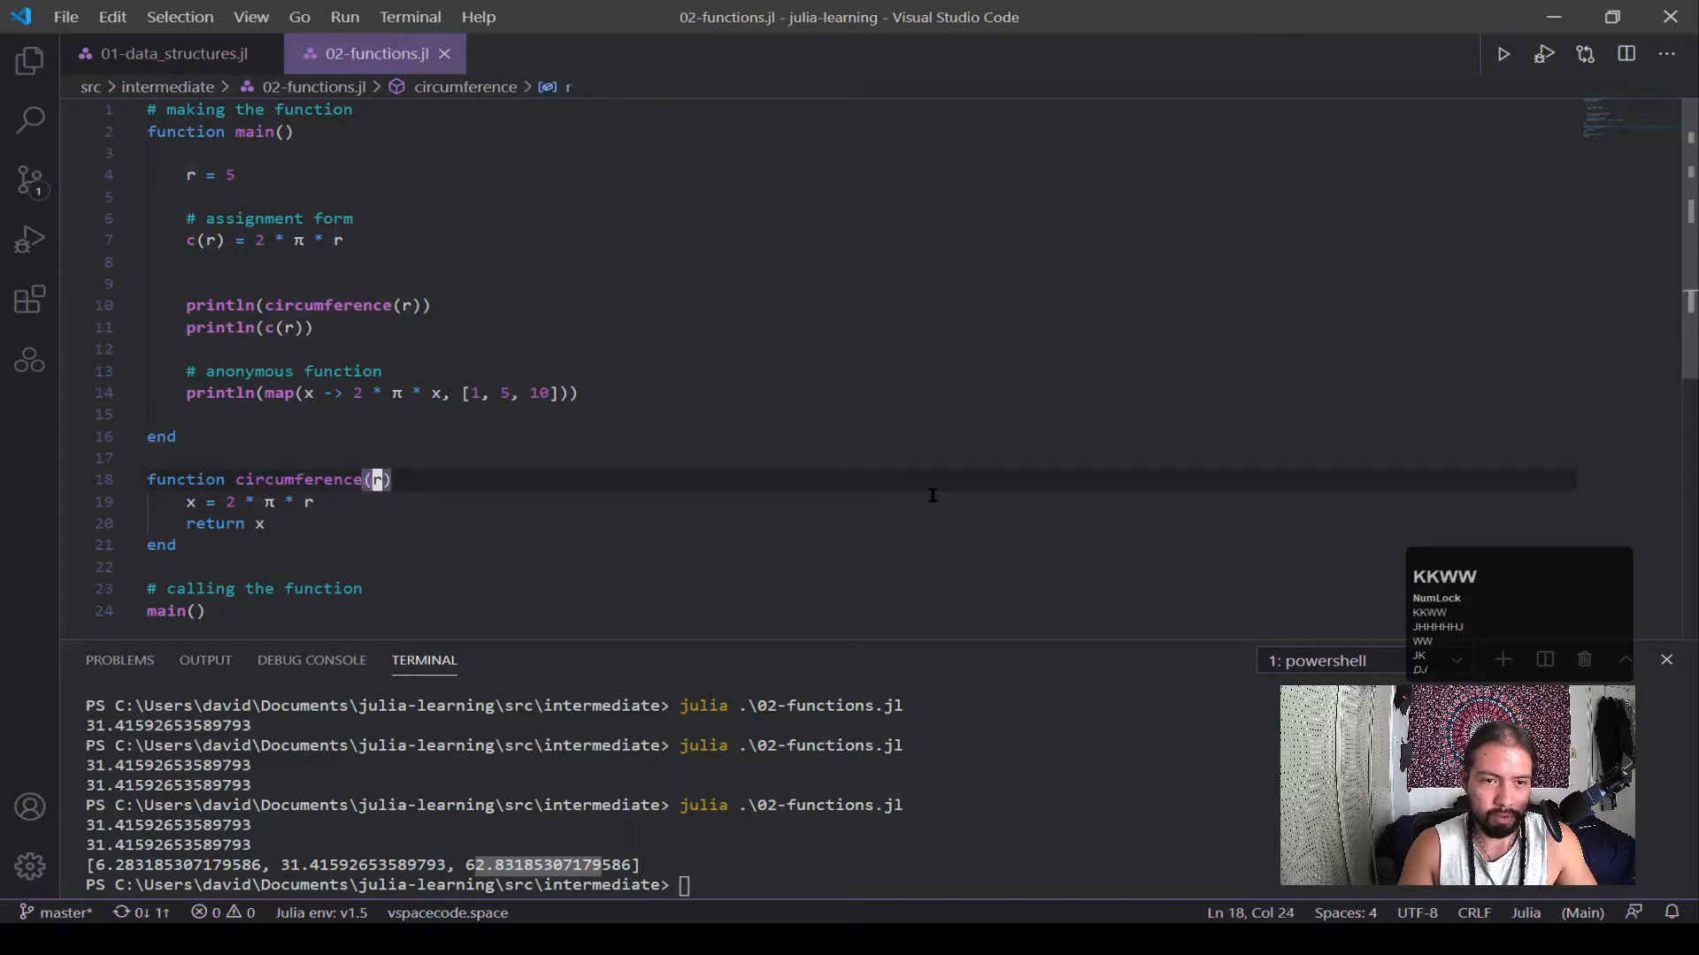
{"action": "type", "text": "::"}
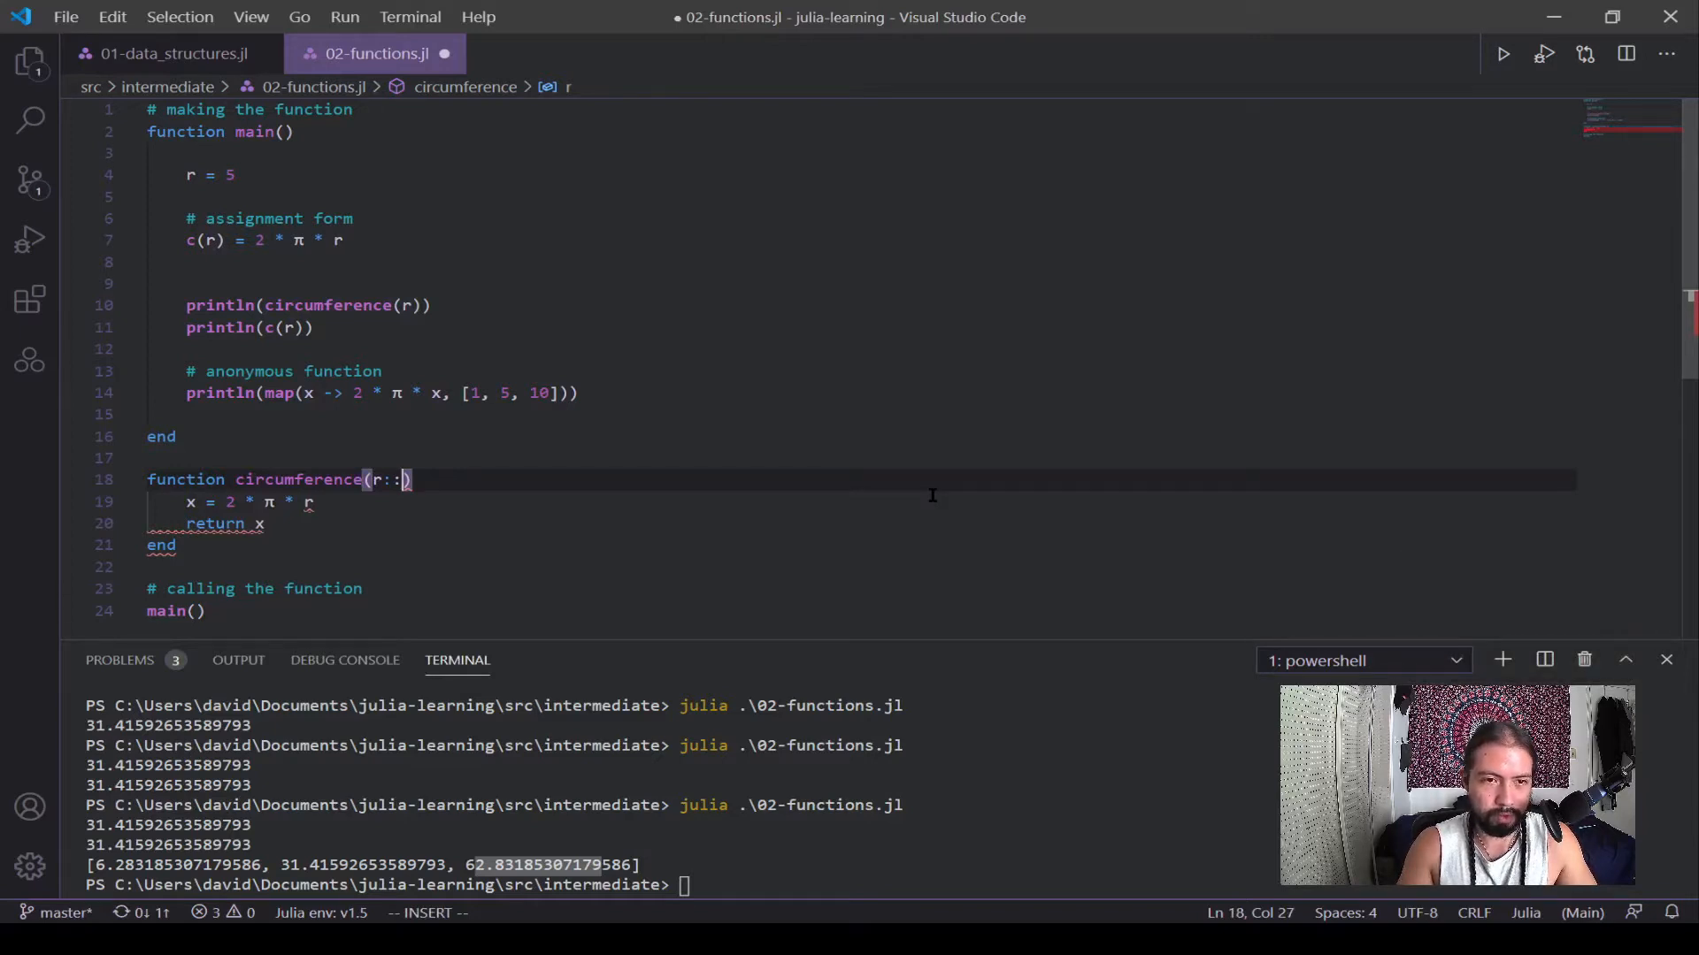
{"action": "type", "text": "Int64"}
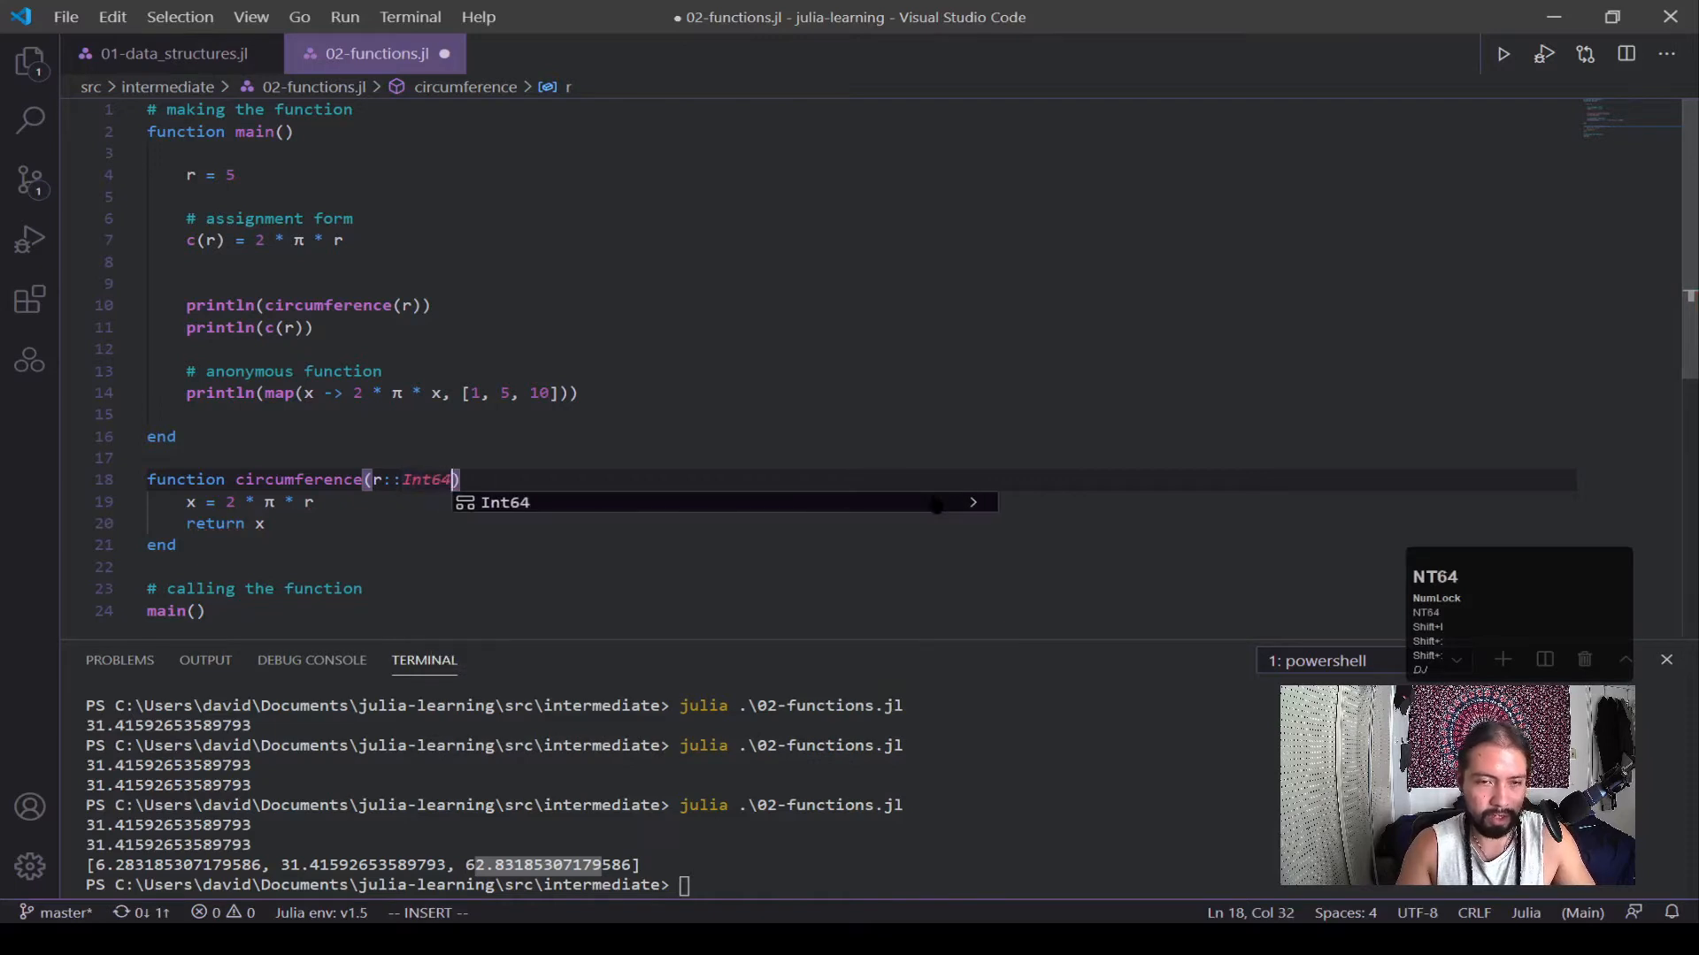
{"action": "key", "text": "Escape"}
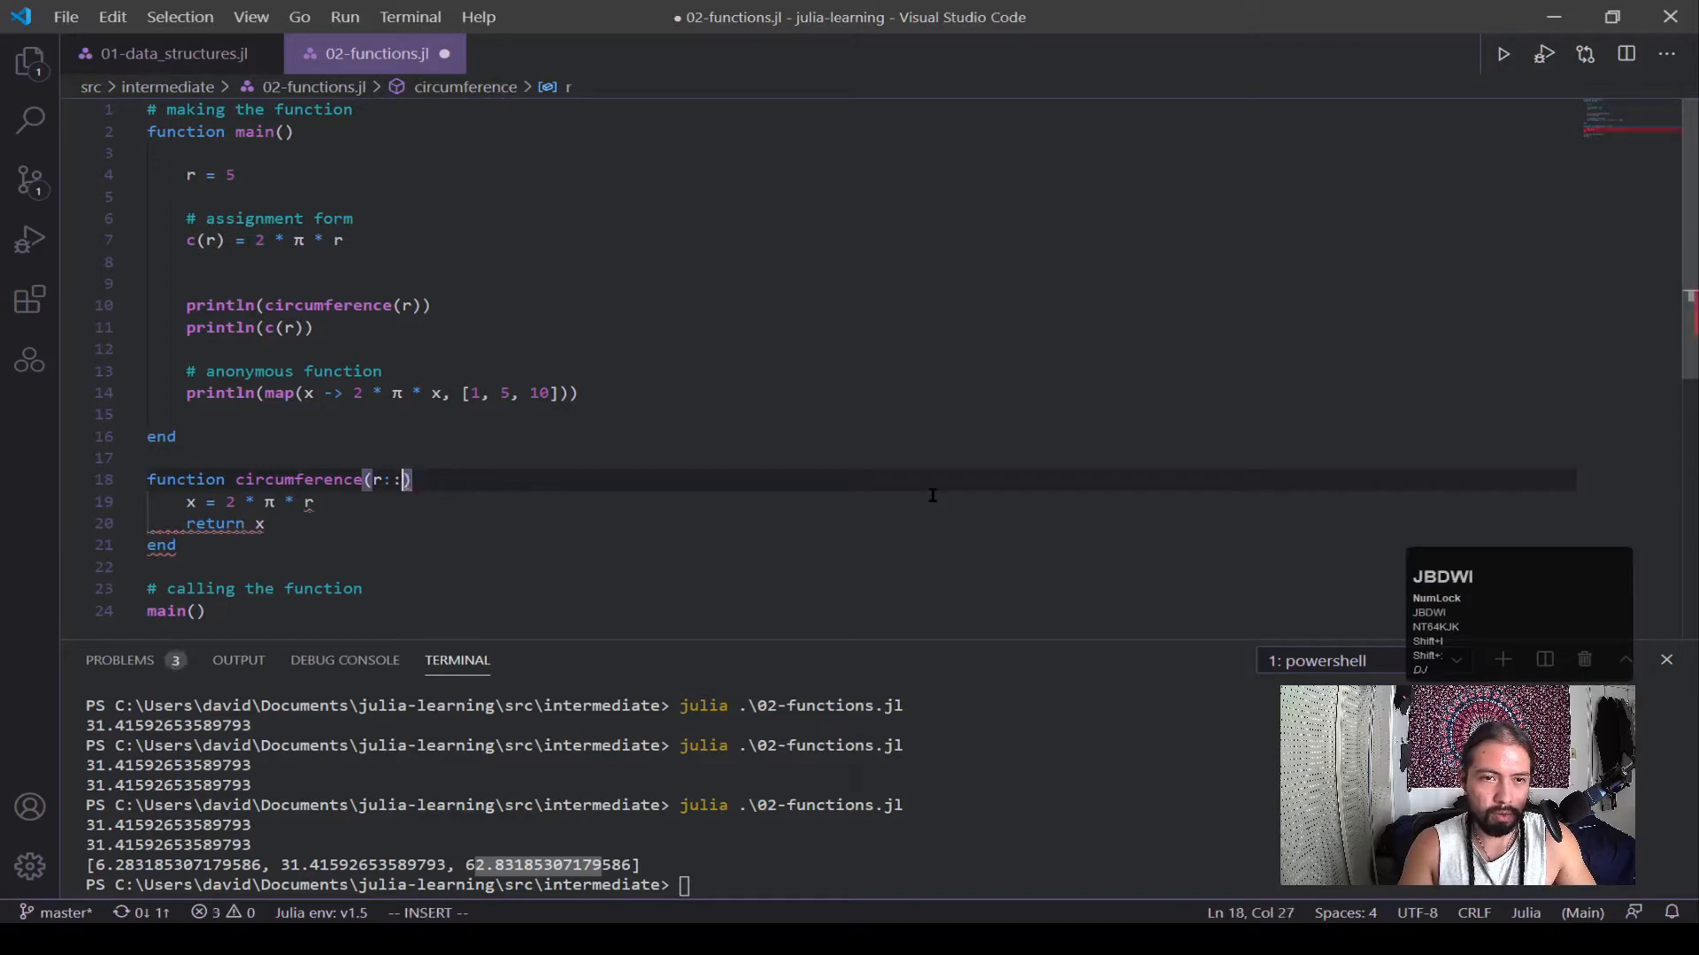
{"action": "type", "text": "Float"}
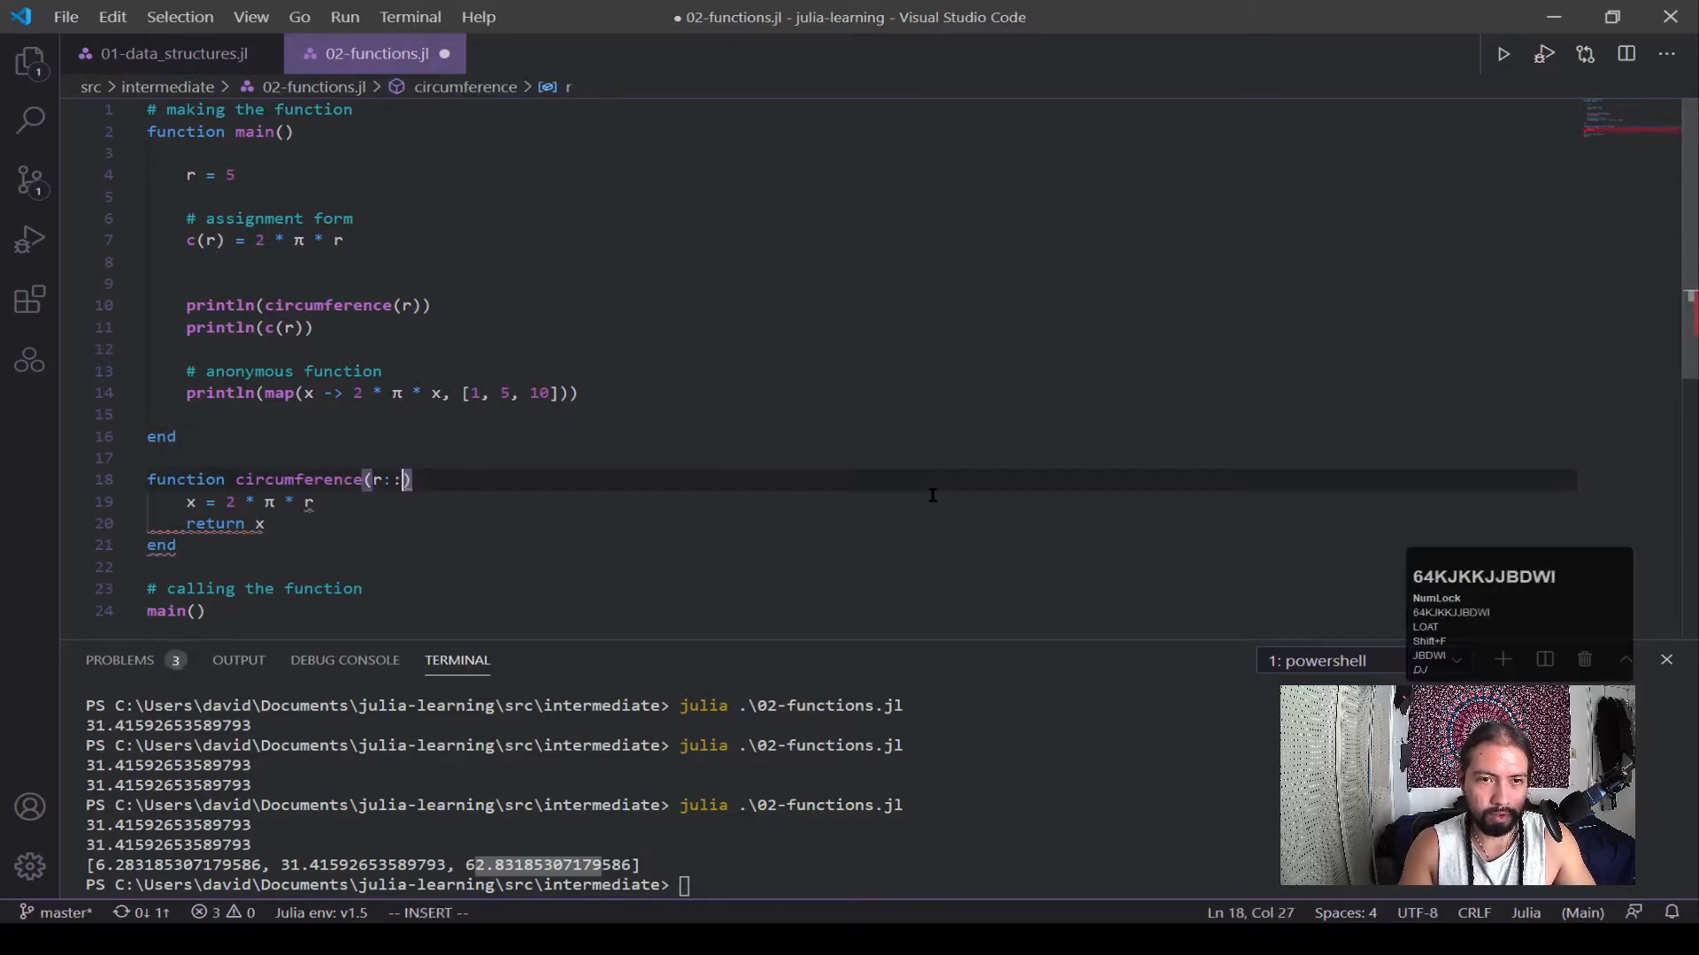
{"action": "type", "text": "Real"}
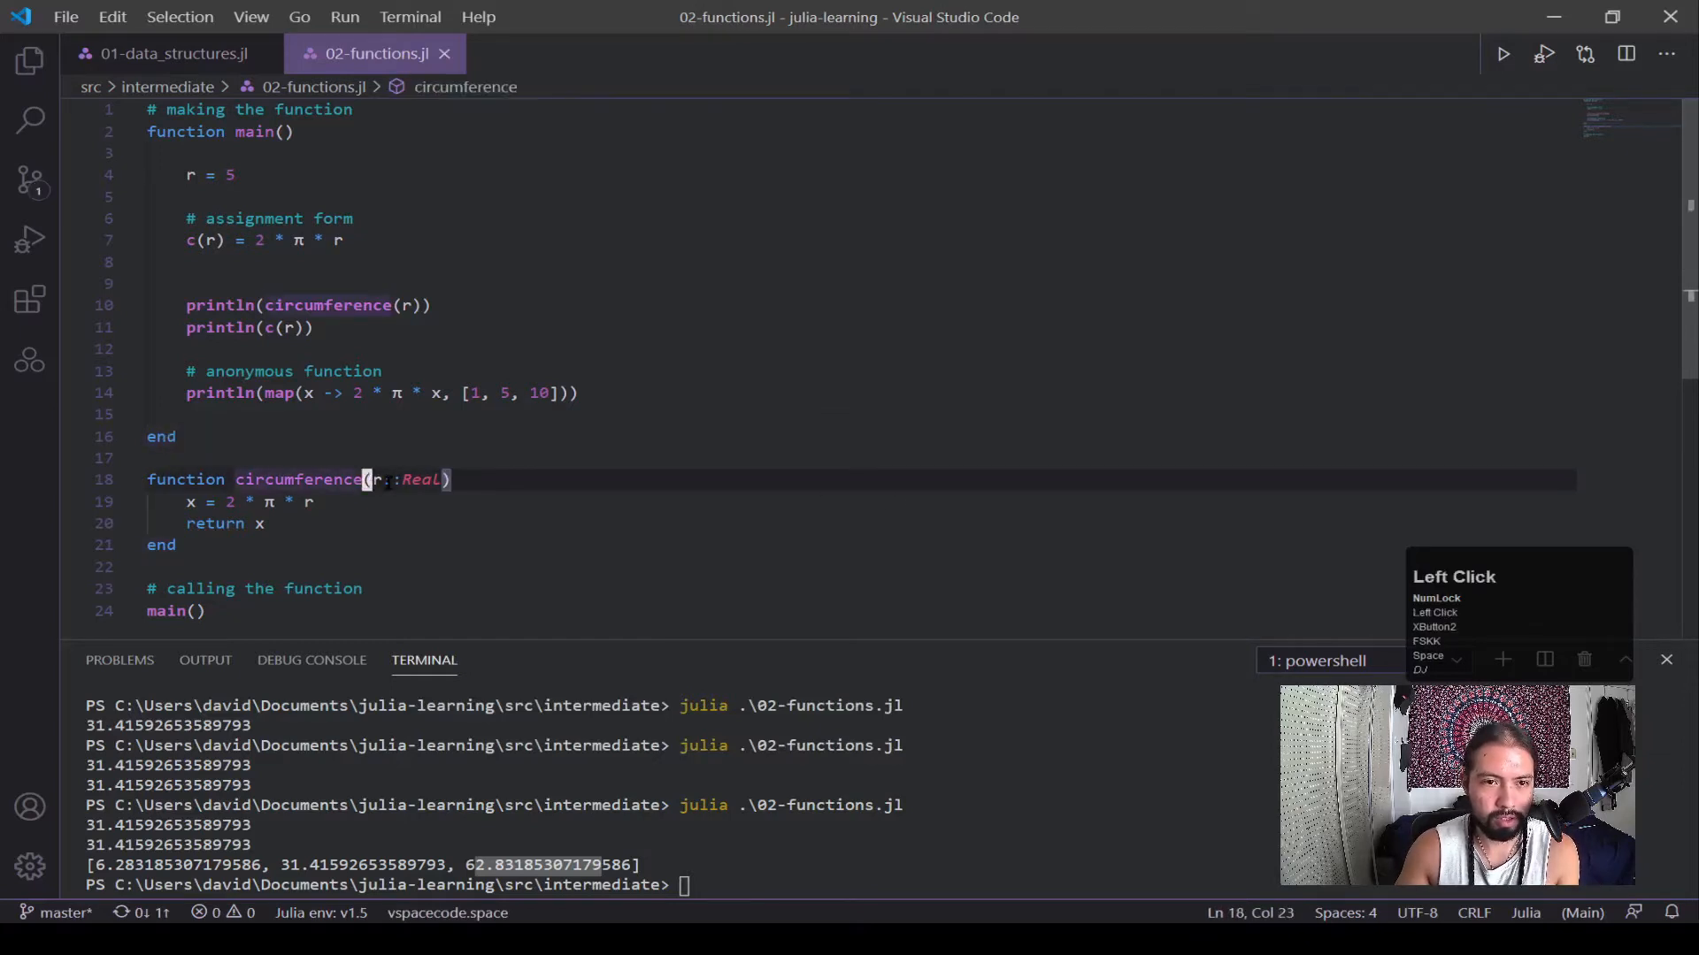
{"action": "double_click", "coordinate": [420, 480]}
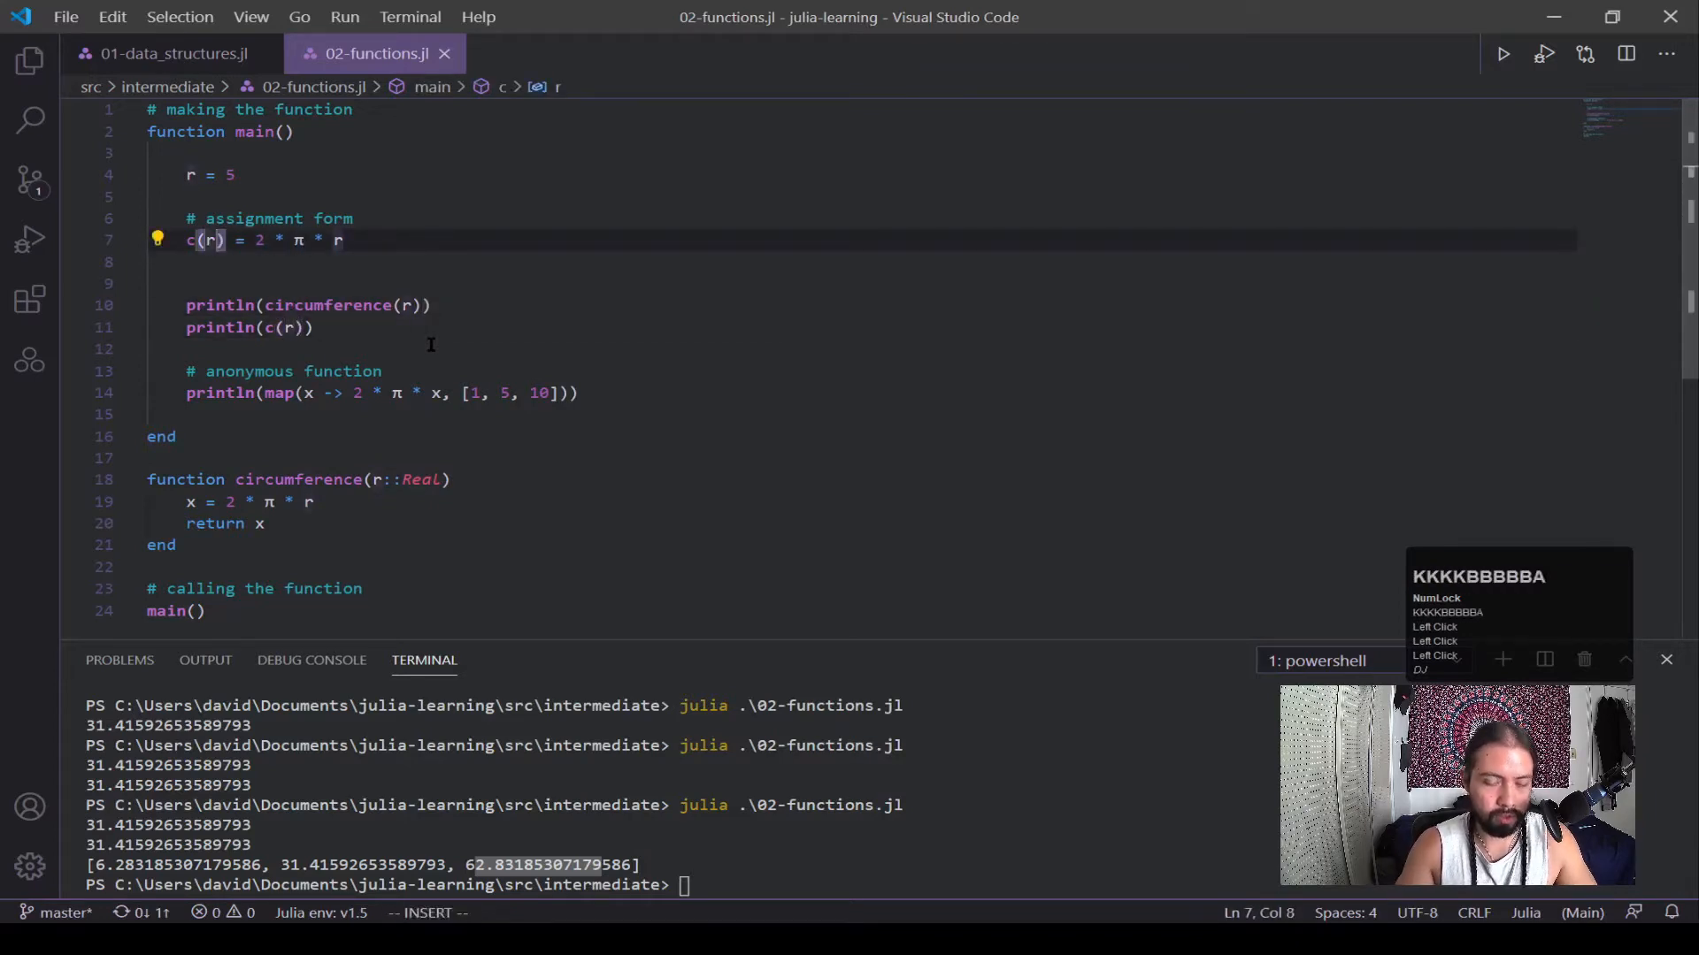
{"action": "type", "text": "::Real"}
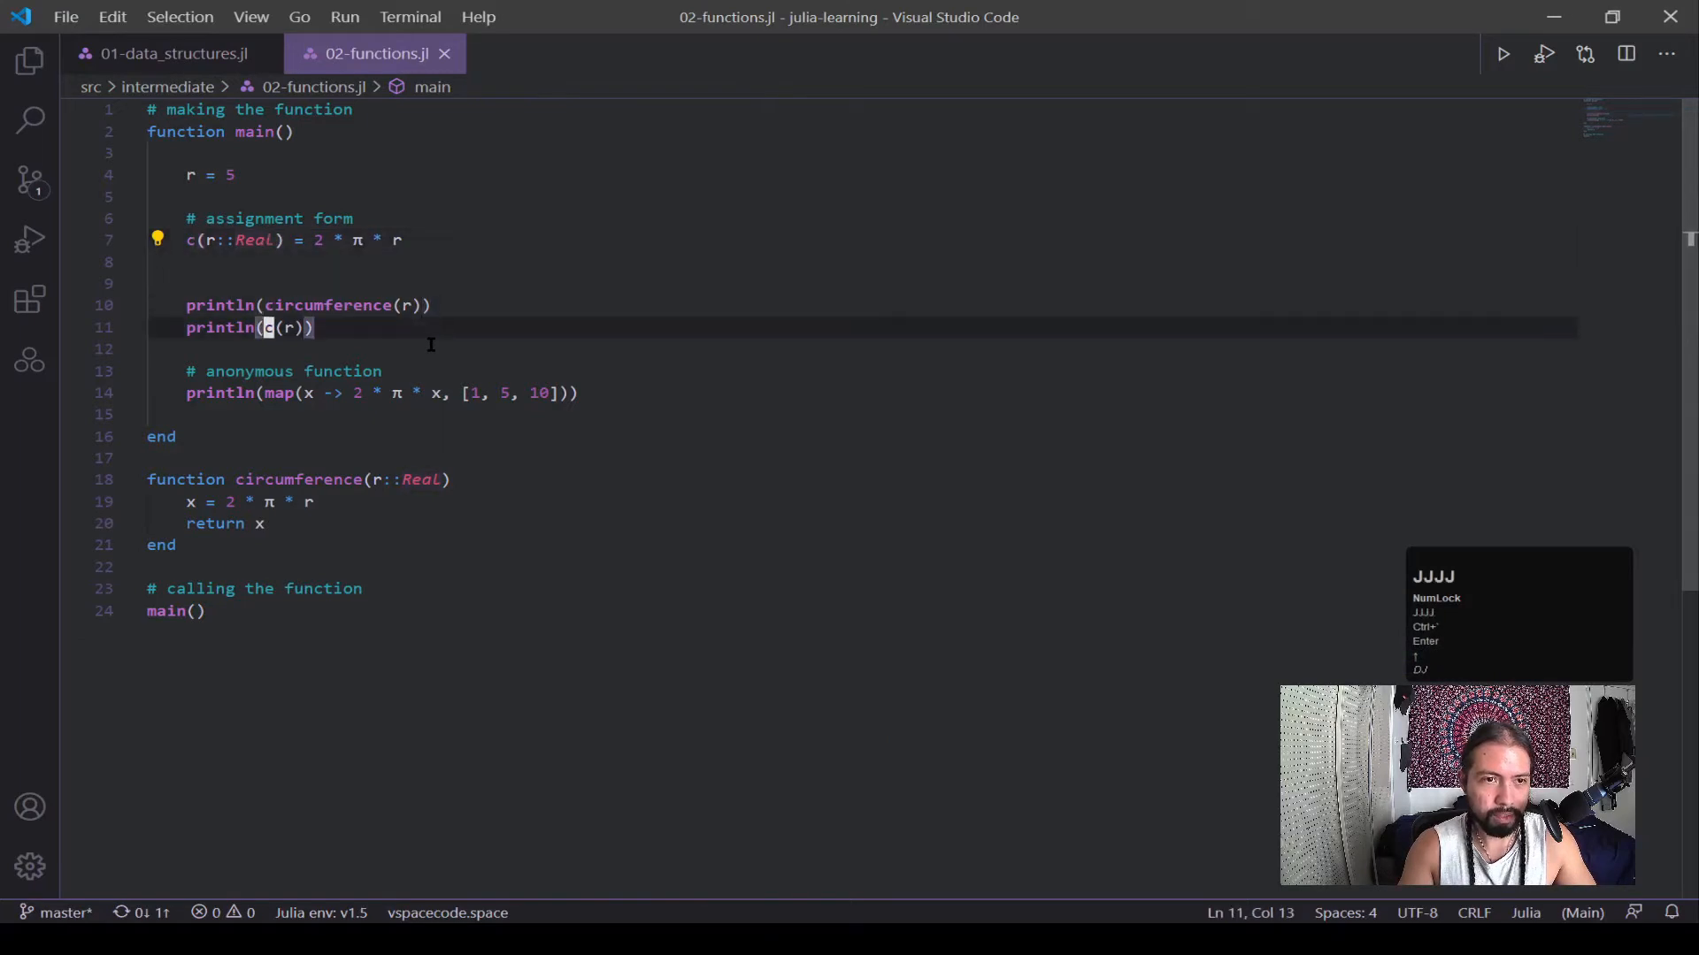
Step: Comment out the anonymous-function map println line, show the terminal, and select circumference's Real type
{"action": "key", "text": "ctrl+/"}
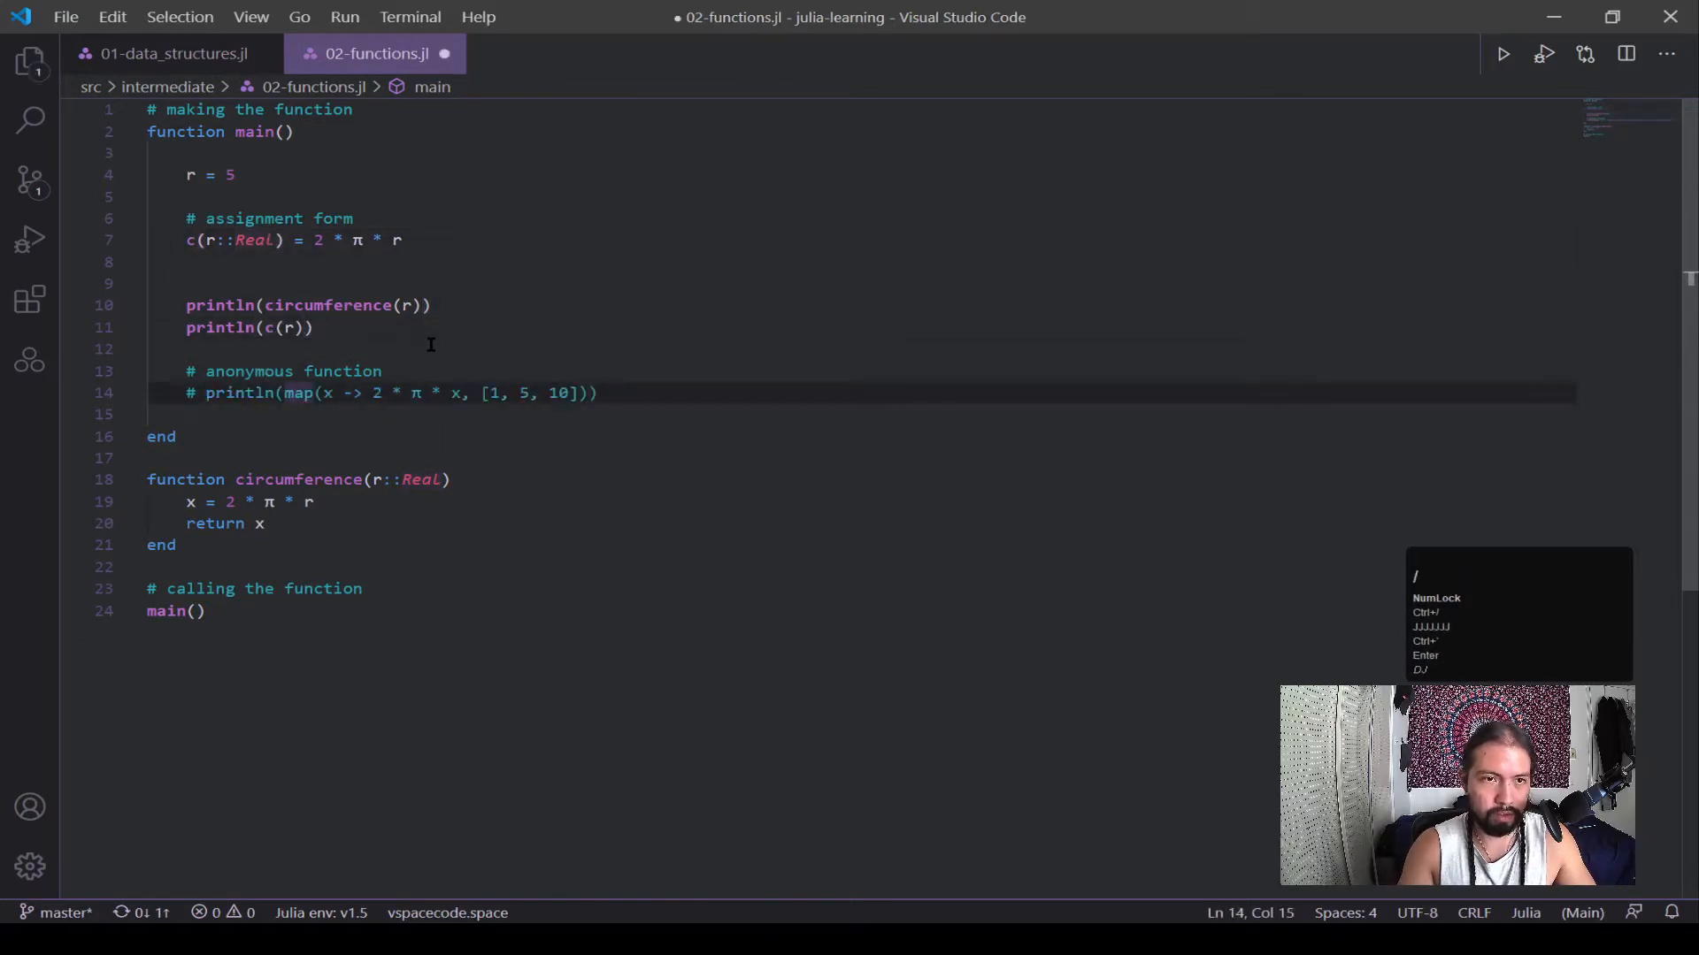
{"action": "key", "text": "ctrl+`"}
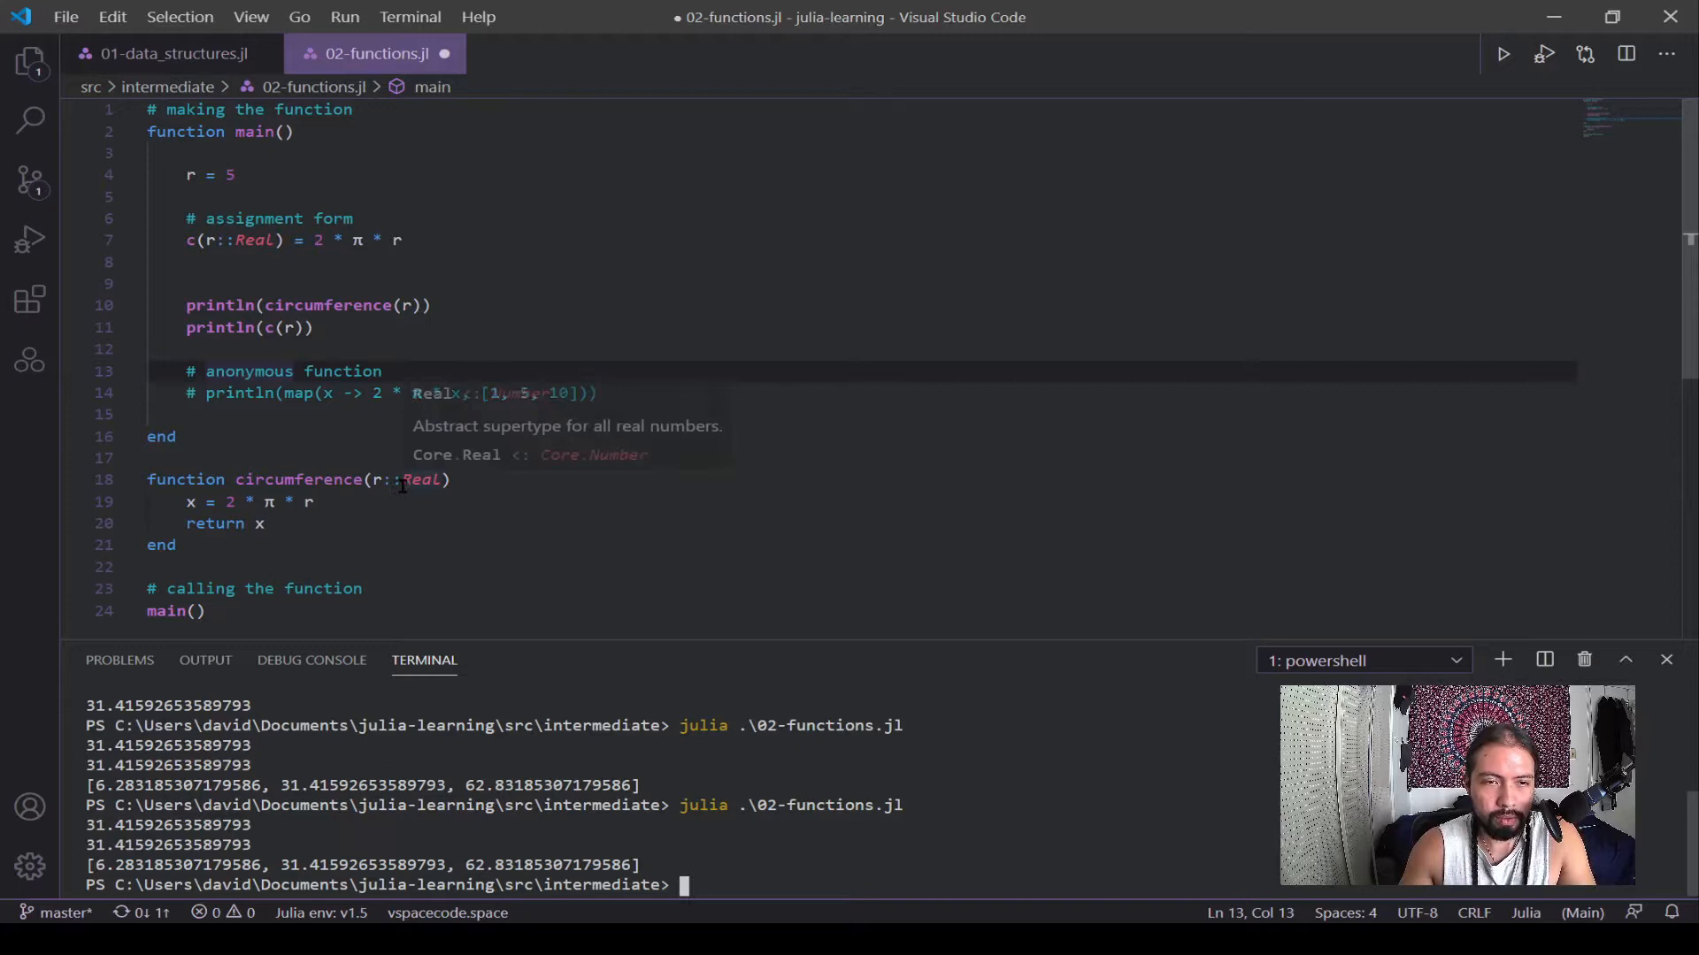
{"action": "mouse_move", "coordinate": [404, 498]}
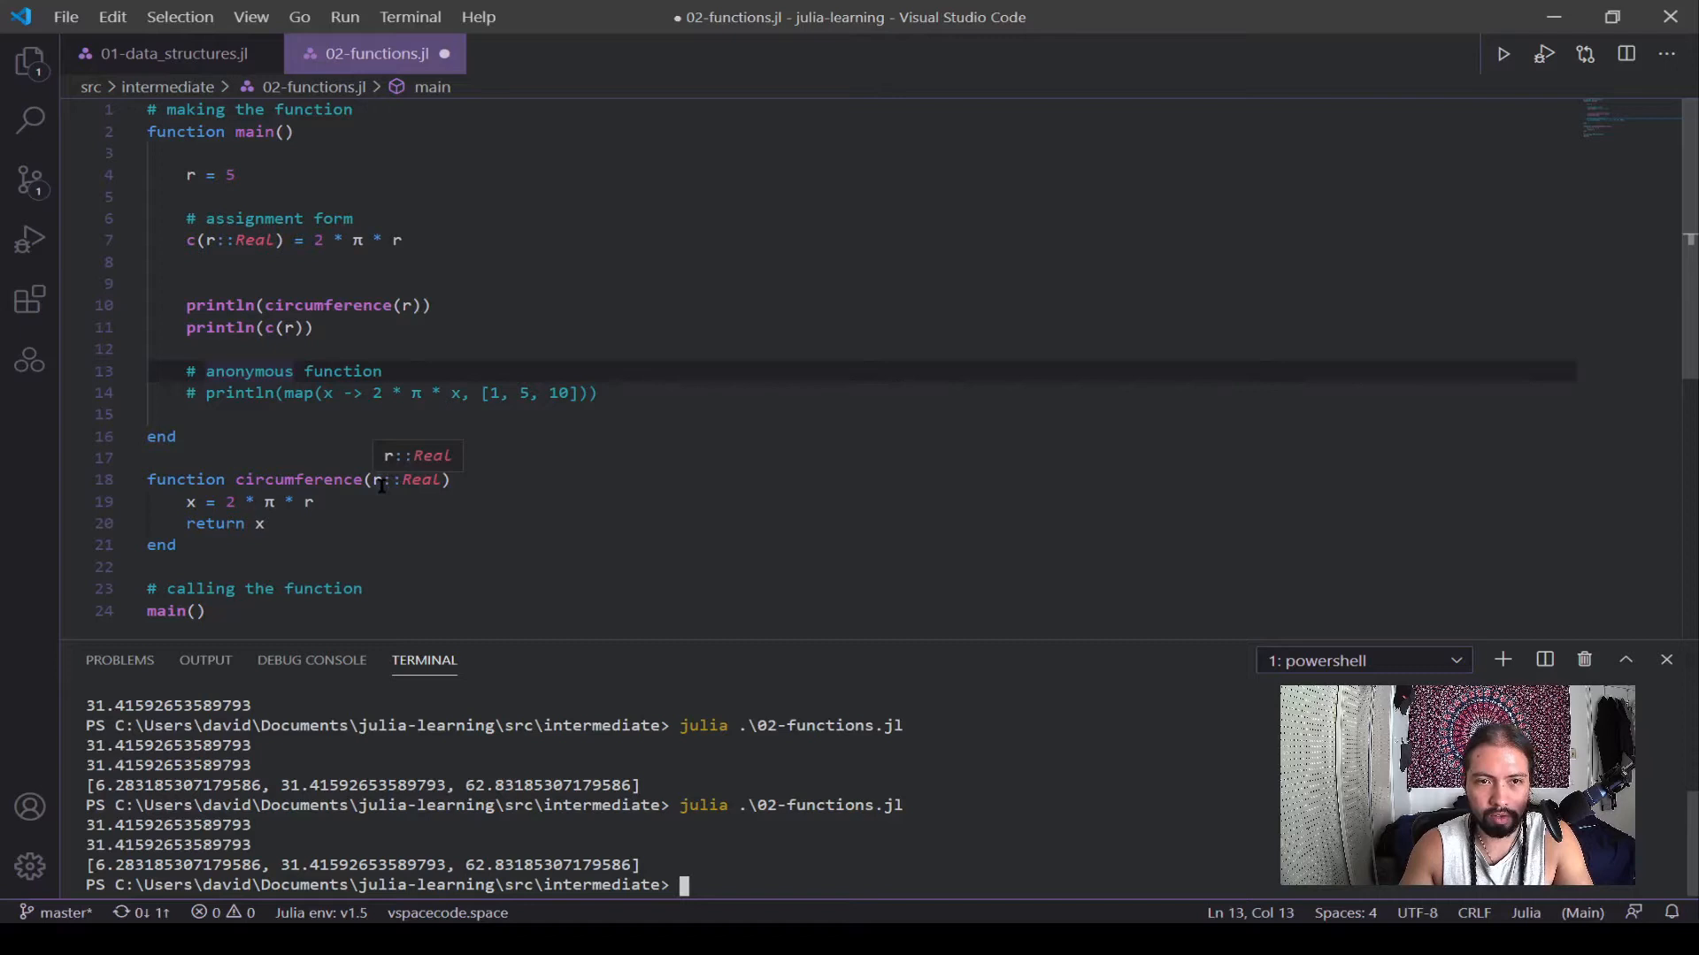
{"action": "mouse_move", "coordinate": [411, 478]}
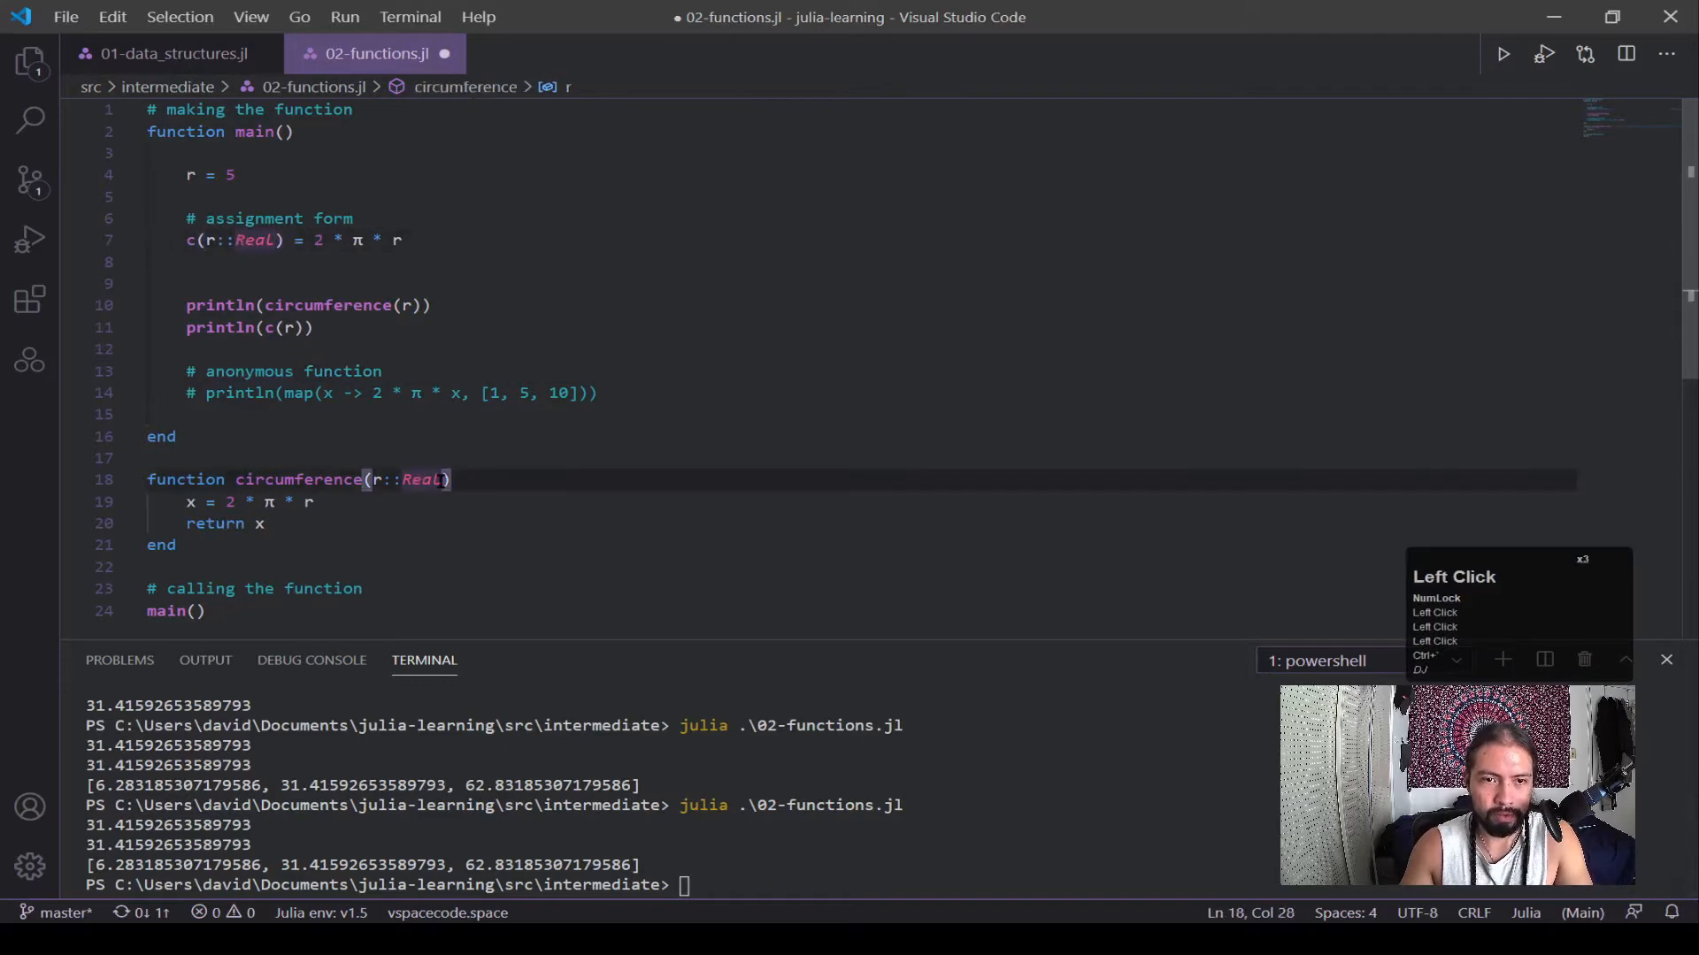
{"action": "left_click", "coordinate": [452, 479]}
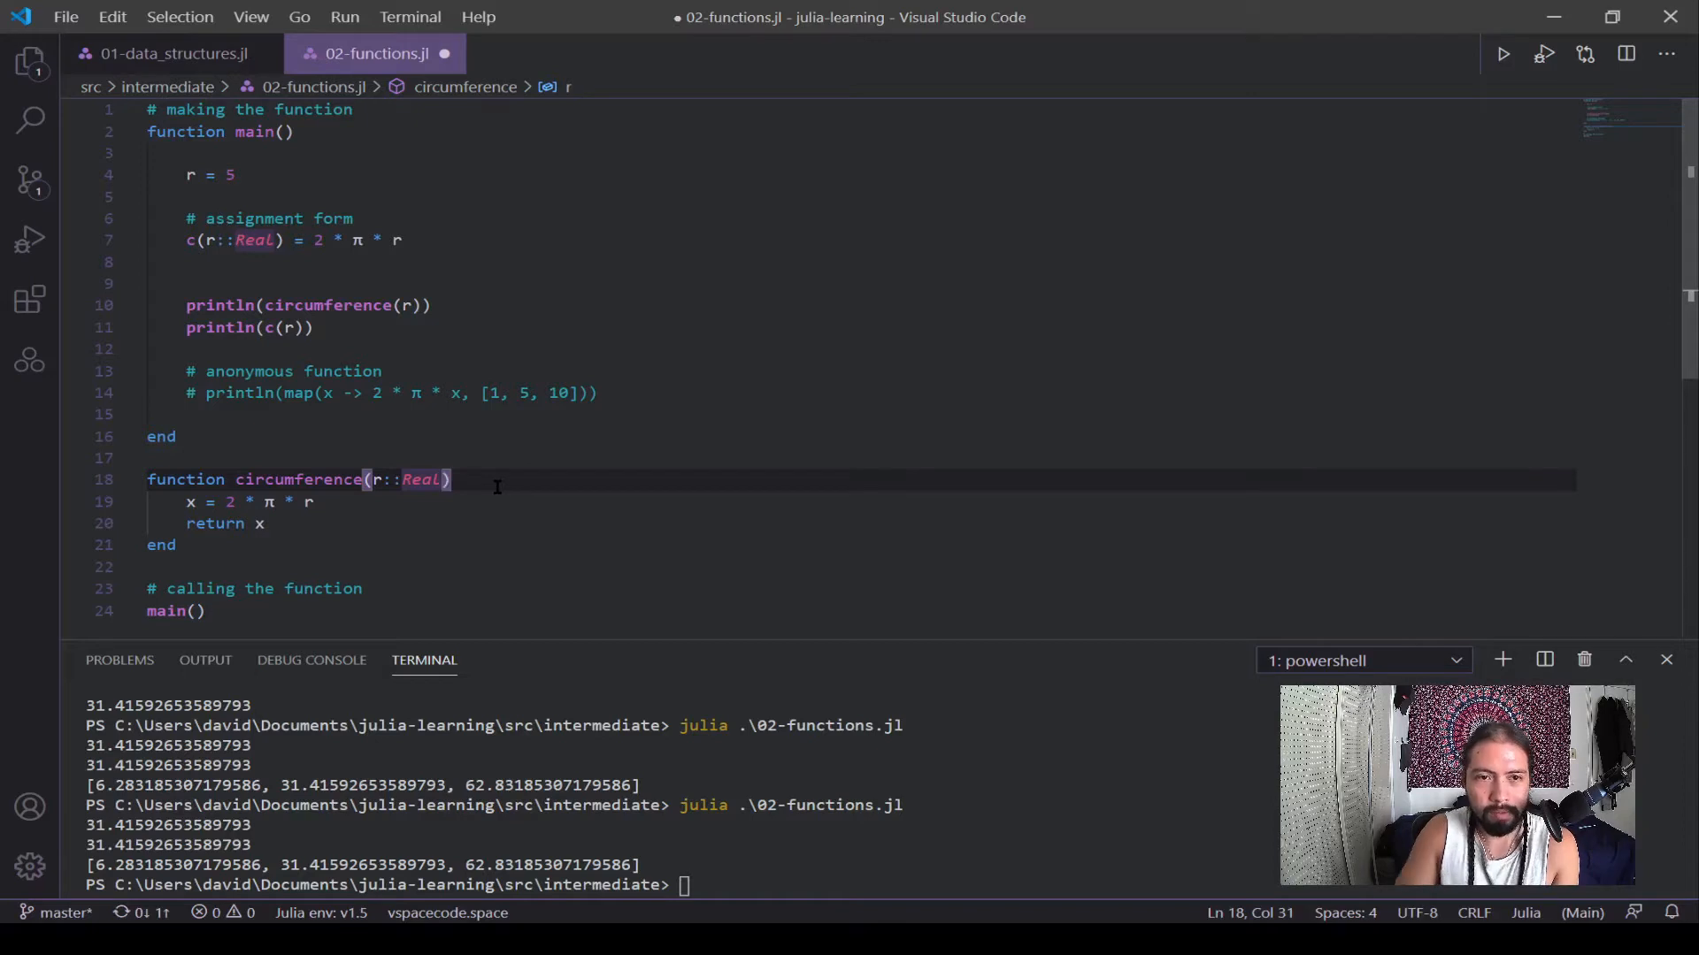
{"action": "double_click", "coordinate": [421, 479]}
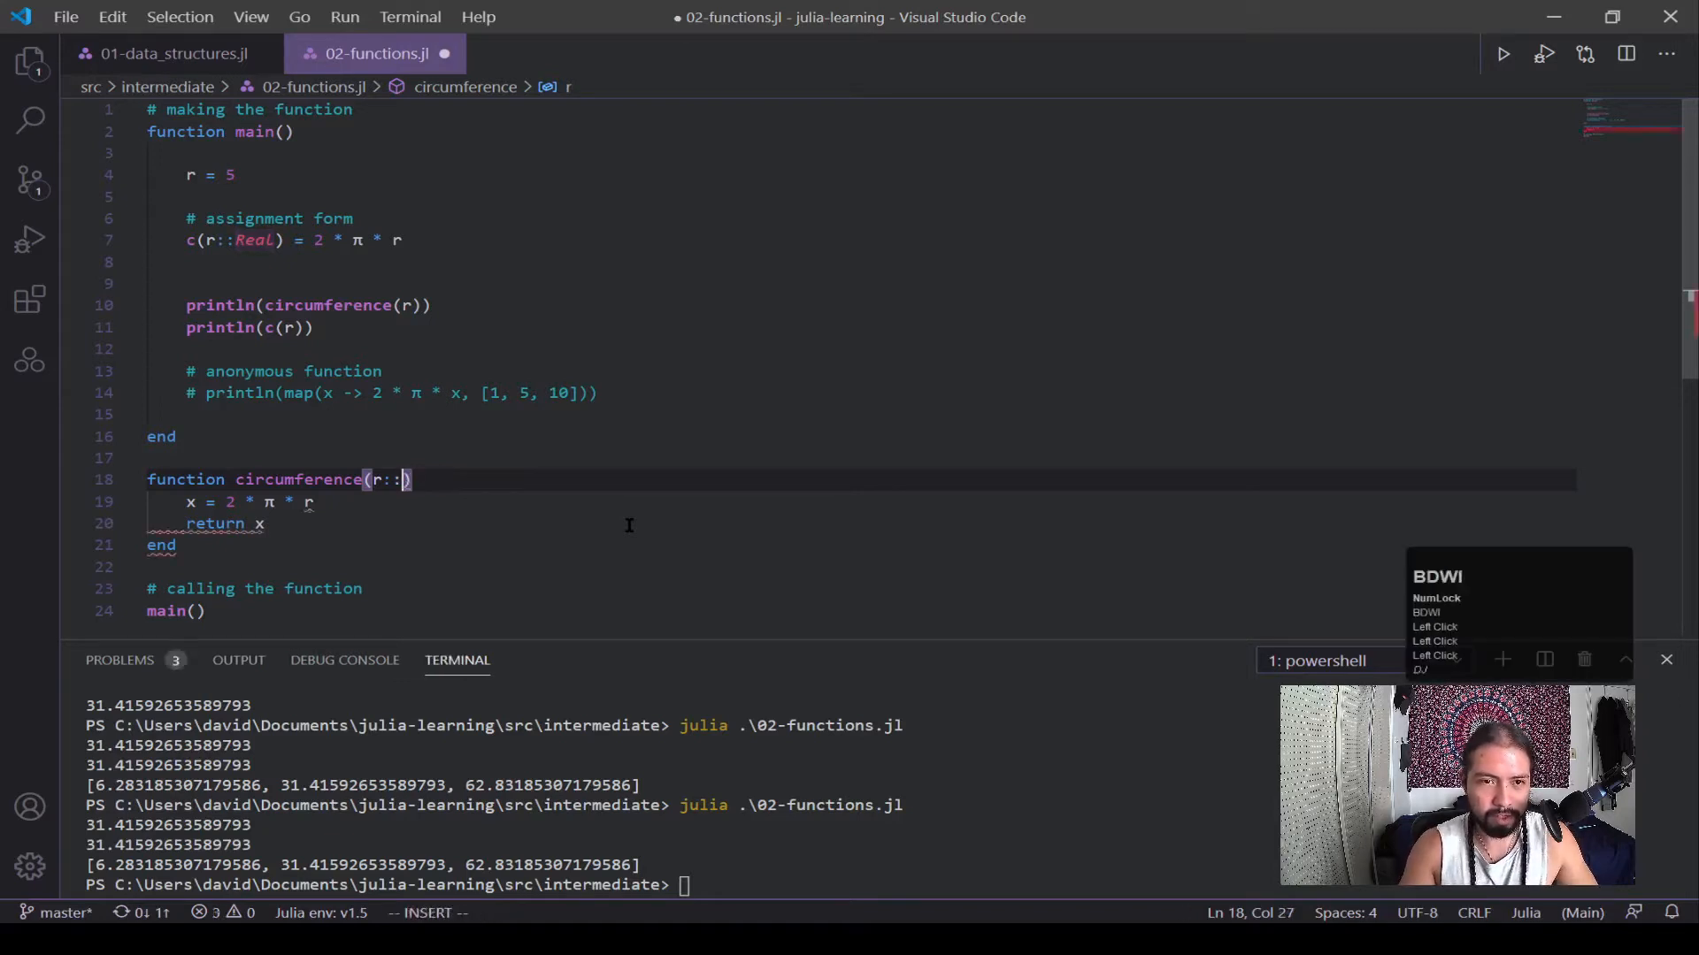
Step: Try Number and extra x::Int64, y::Vector parameters on circumference, then revert to r::Real
{"action": "type", "text": "Number"}
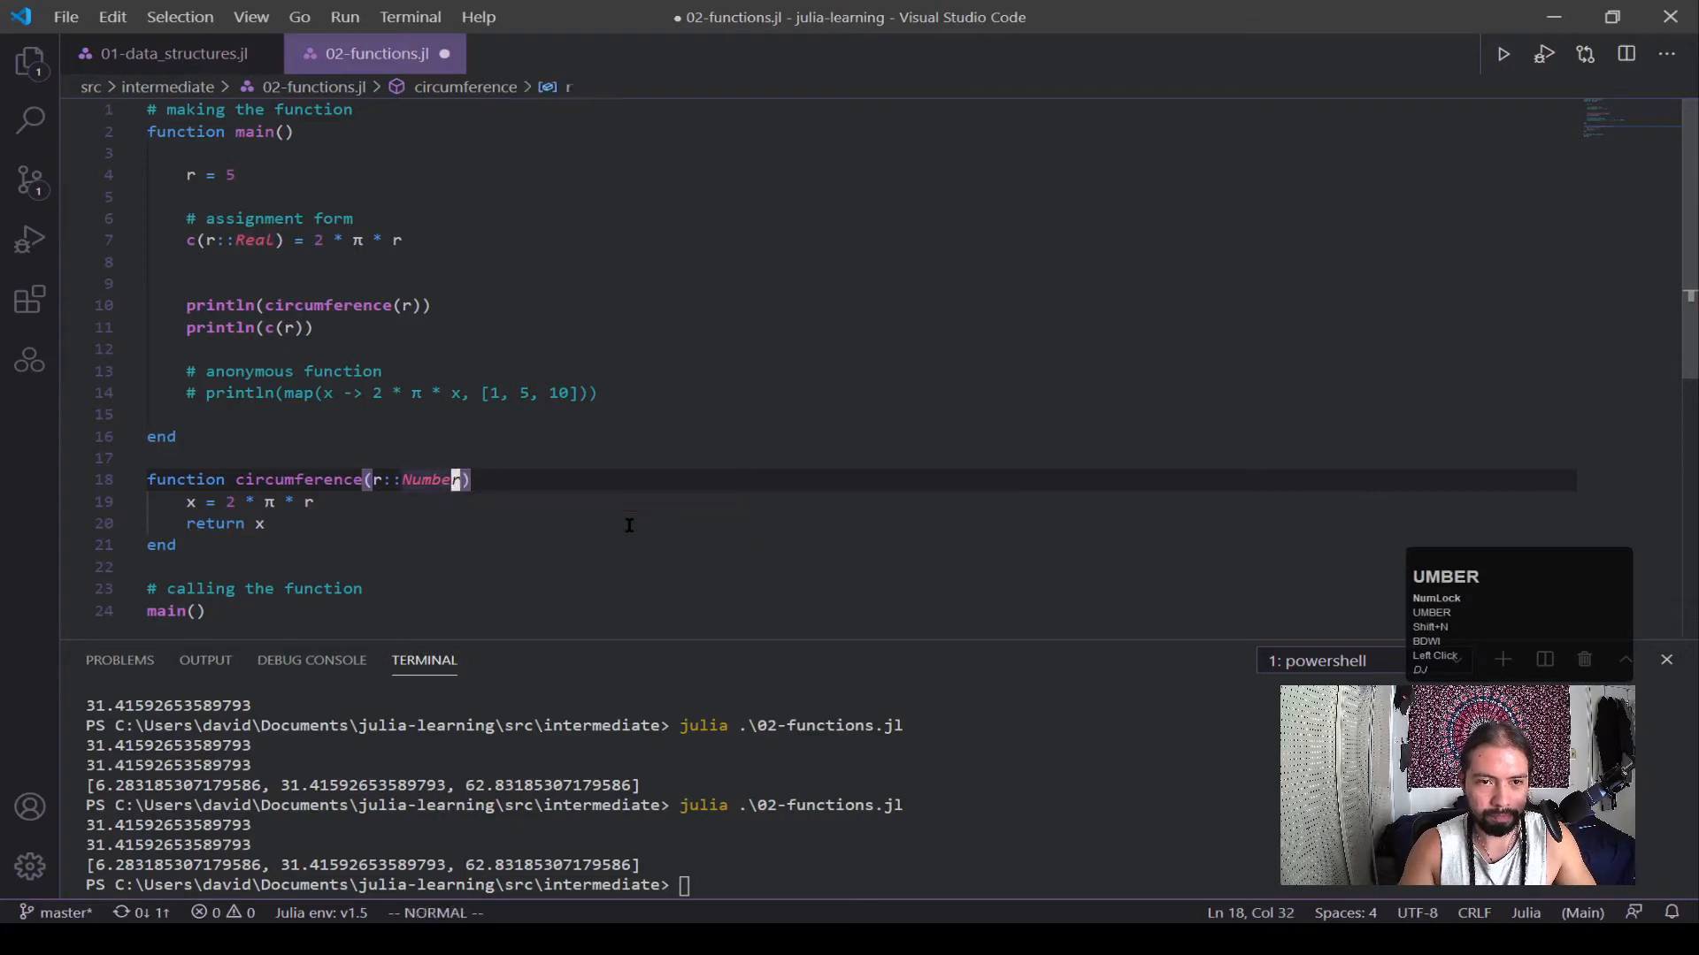
{"action": "type", "text": "Real,"}
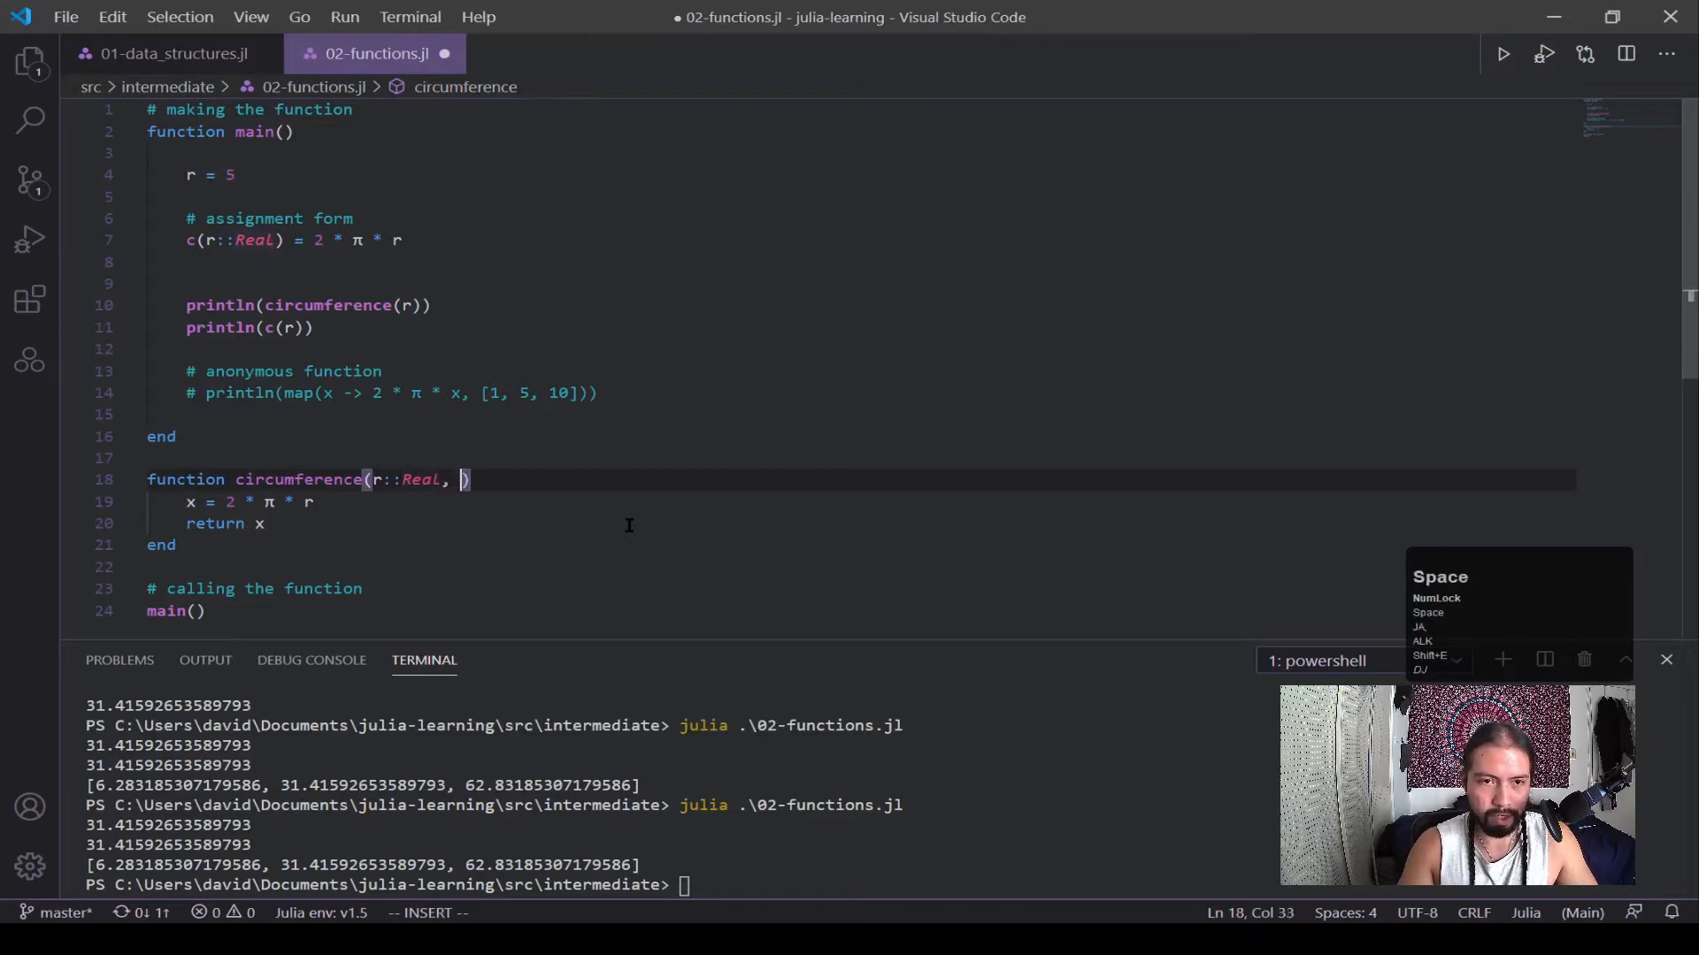
{"action": "type", "text": "x"}
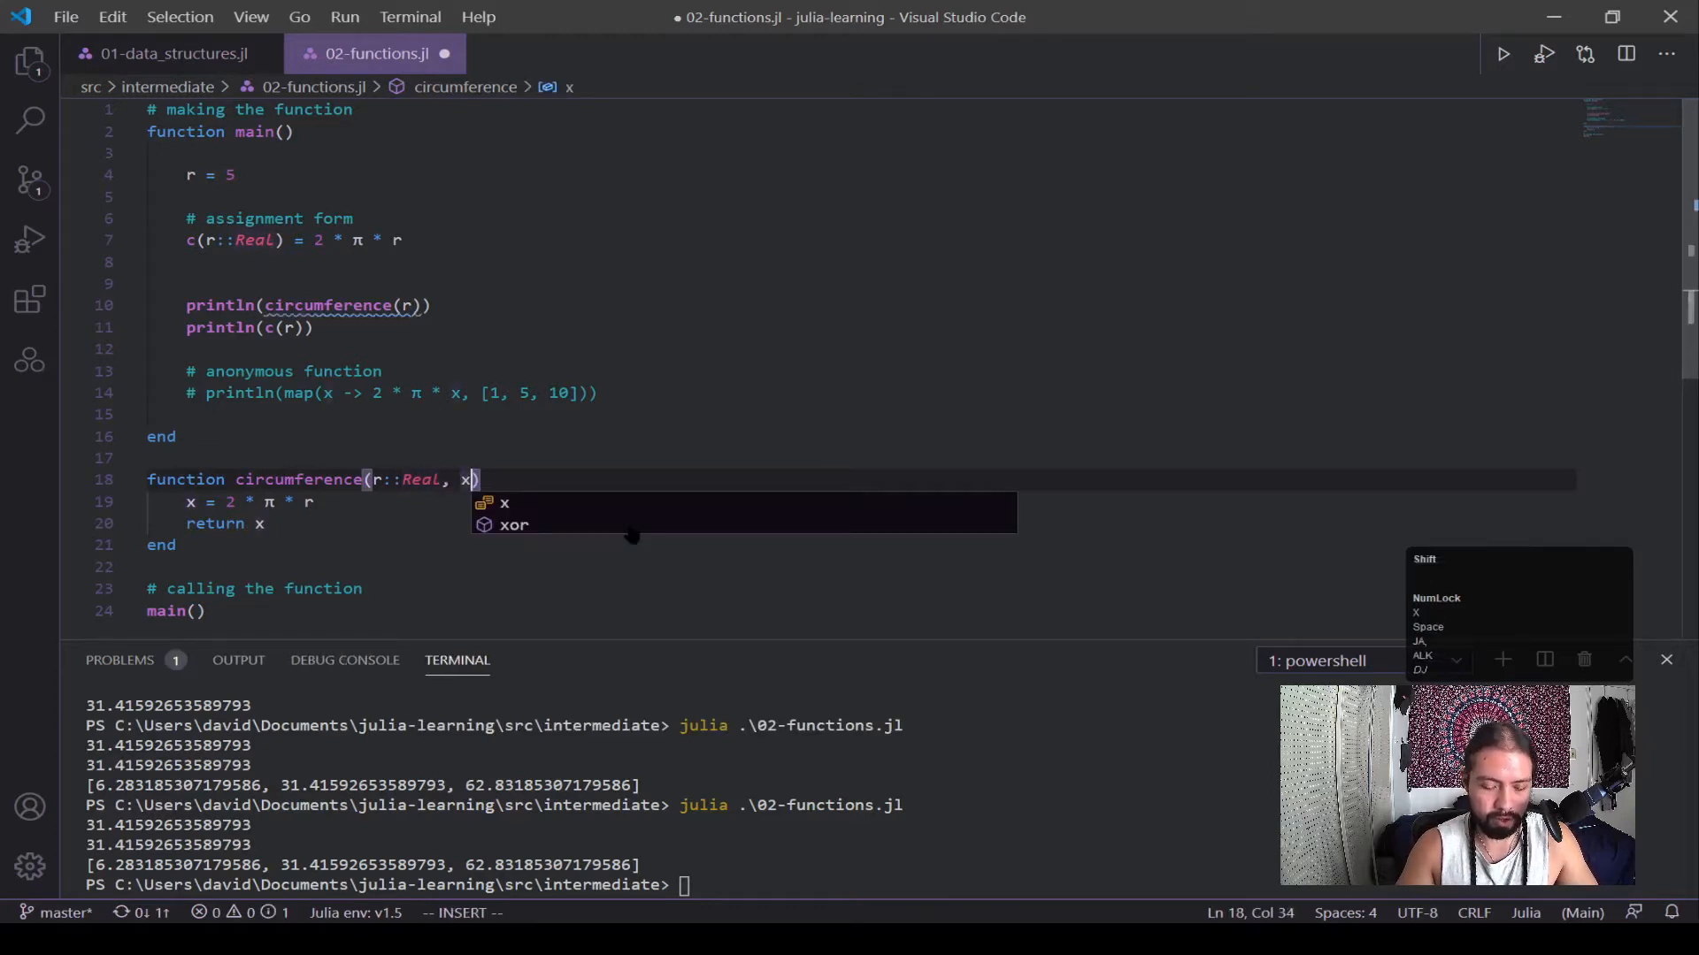
{"action": "type", "text": "::"}
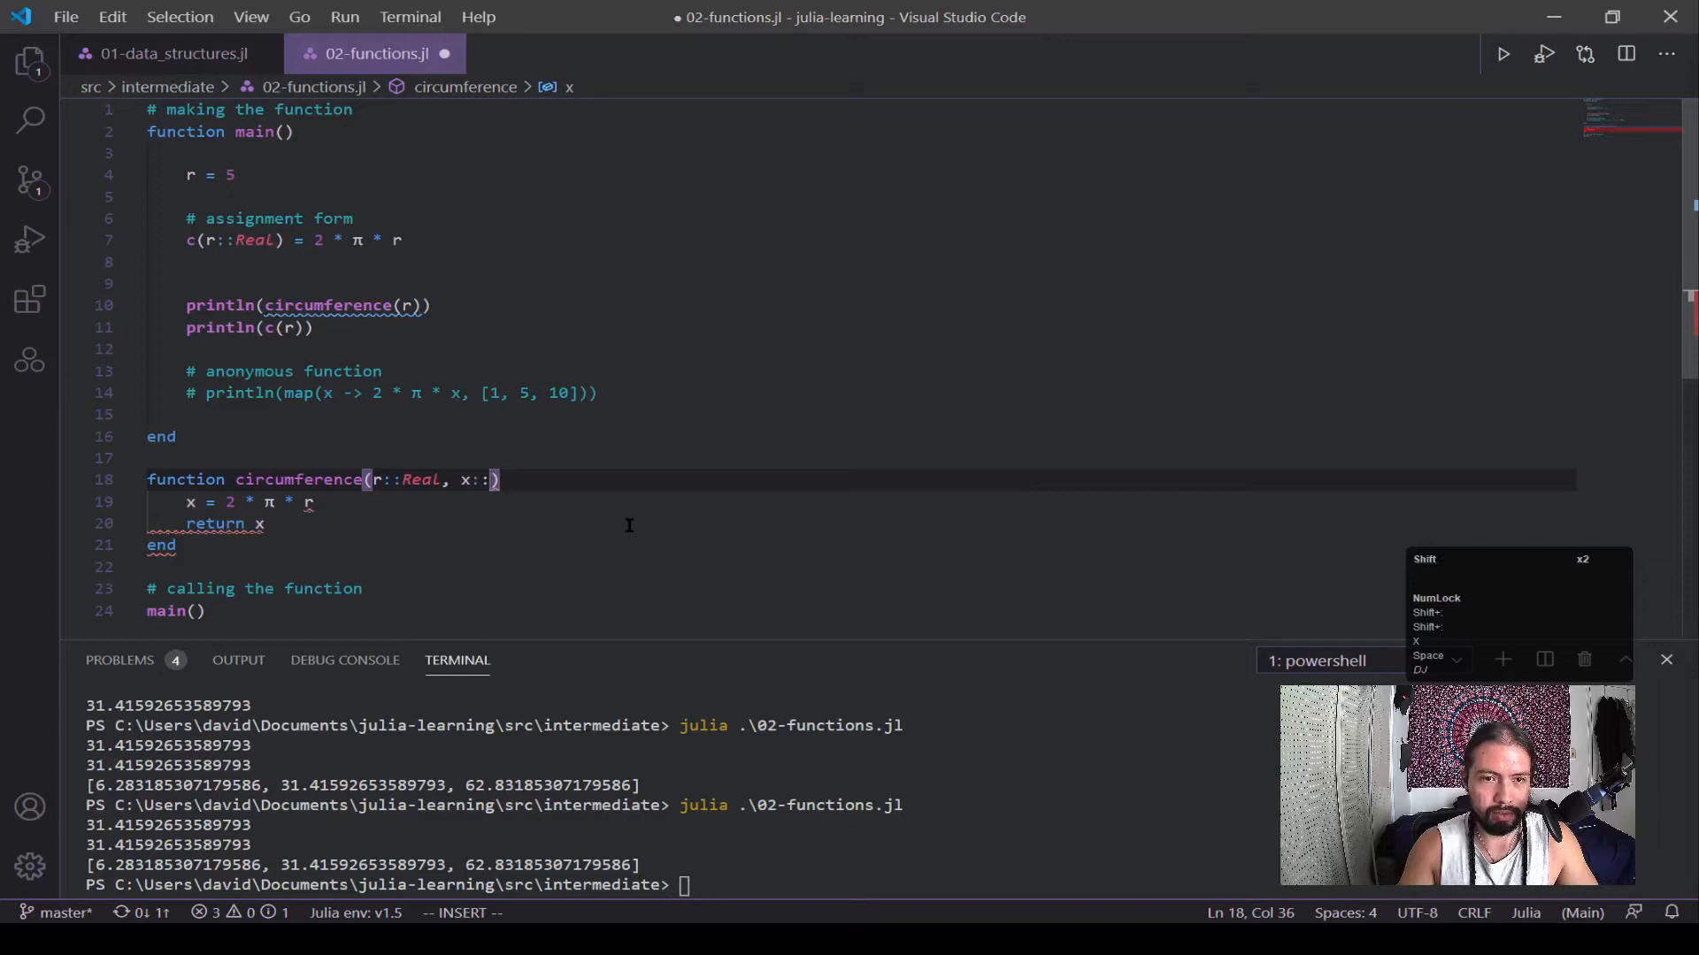
{"action": "type", "text": "Int64,"}
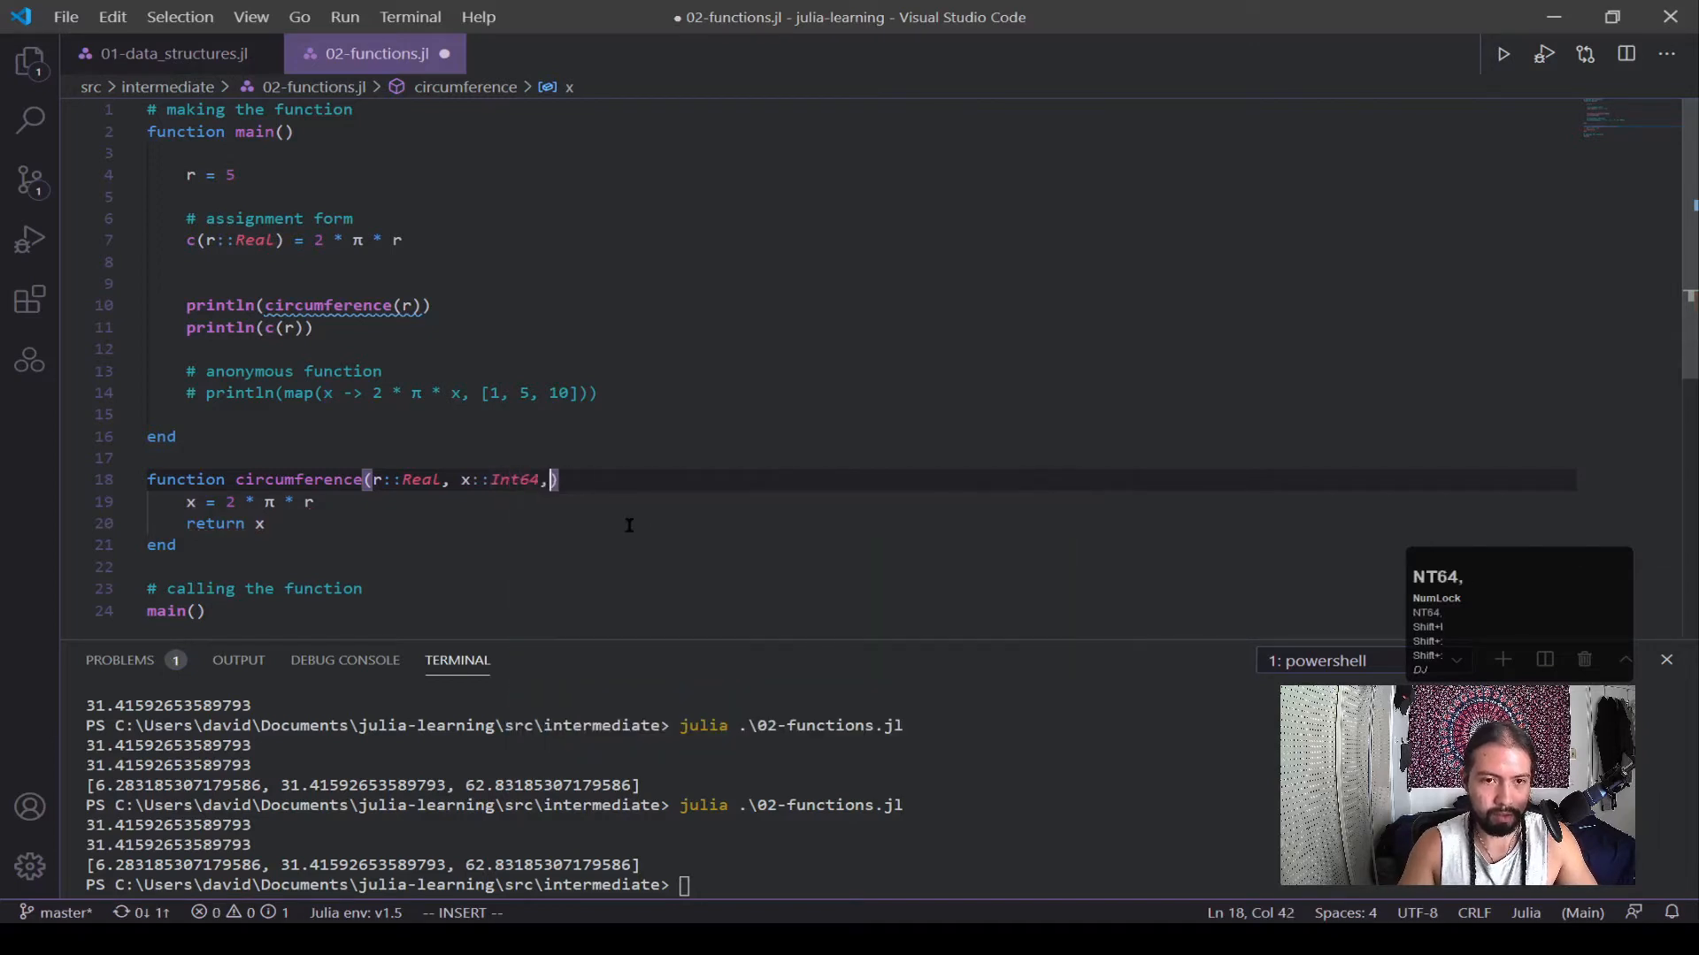
{"action": "type", "text": "y::"}
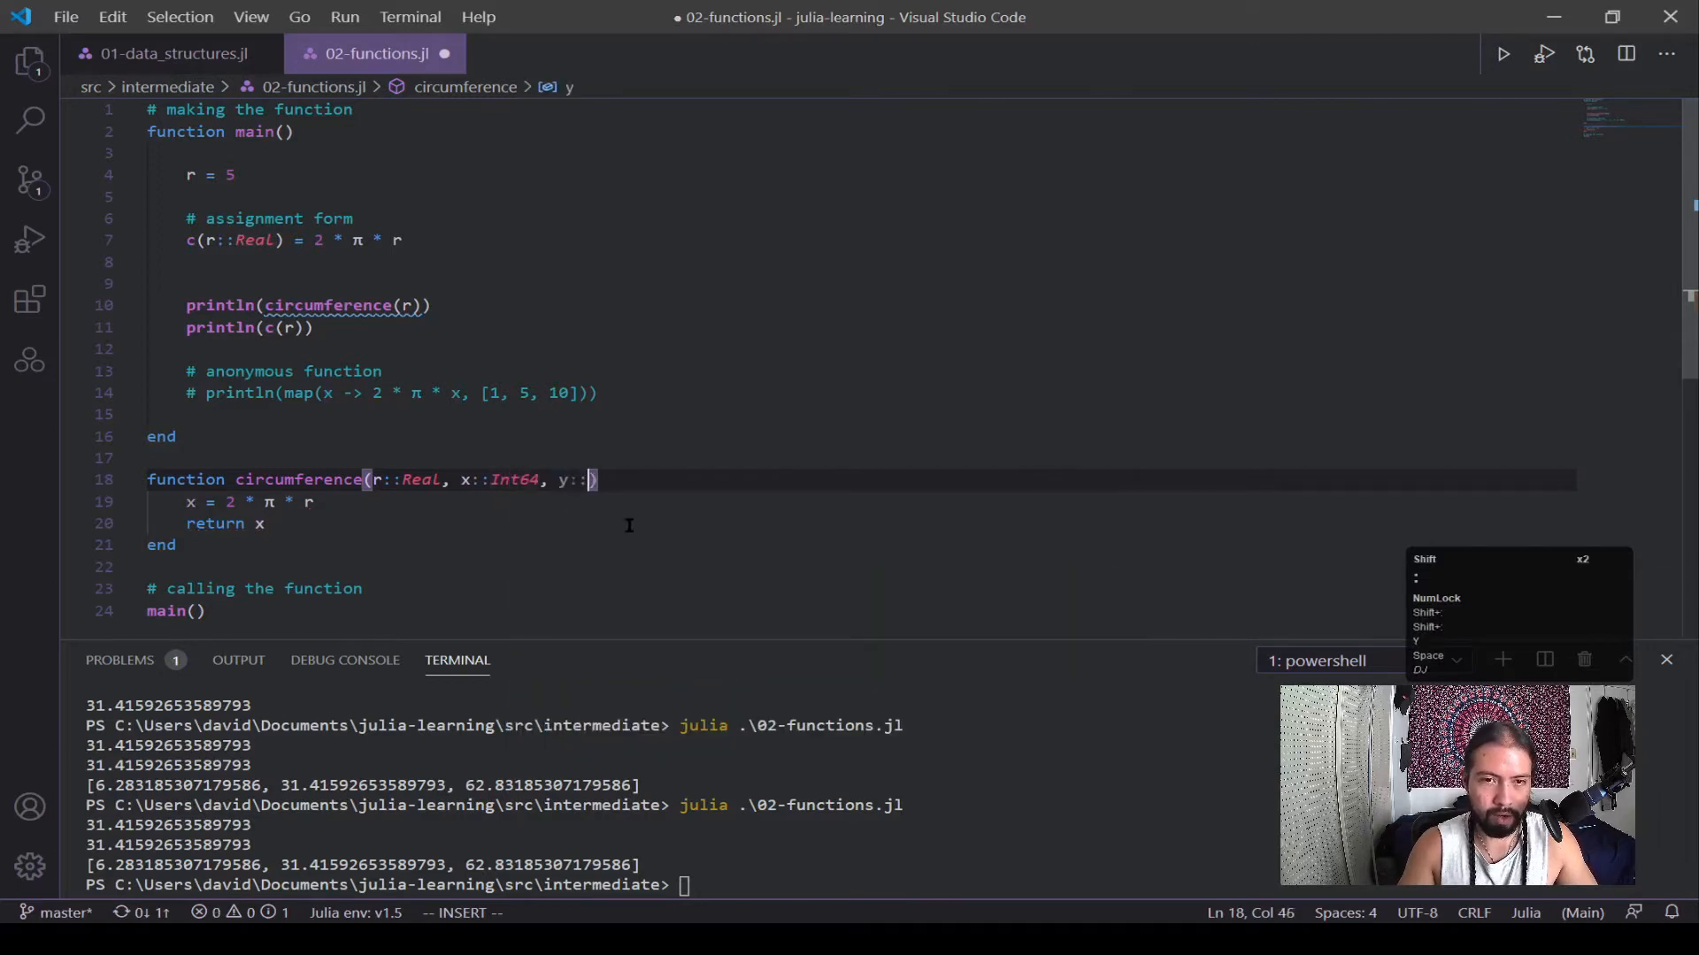
{"action": "type", "text": "Vector"}
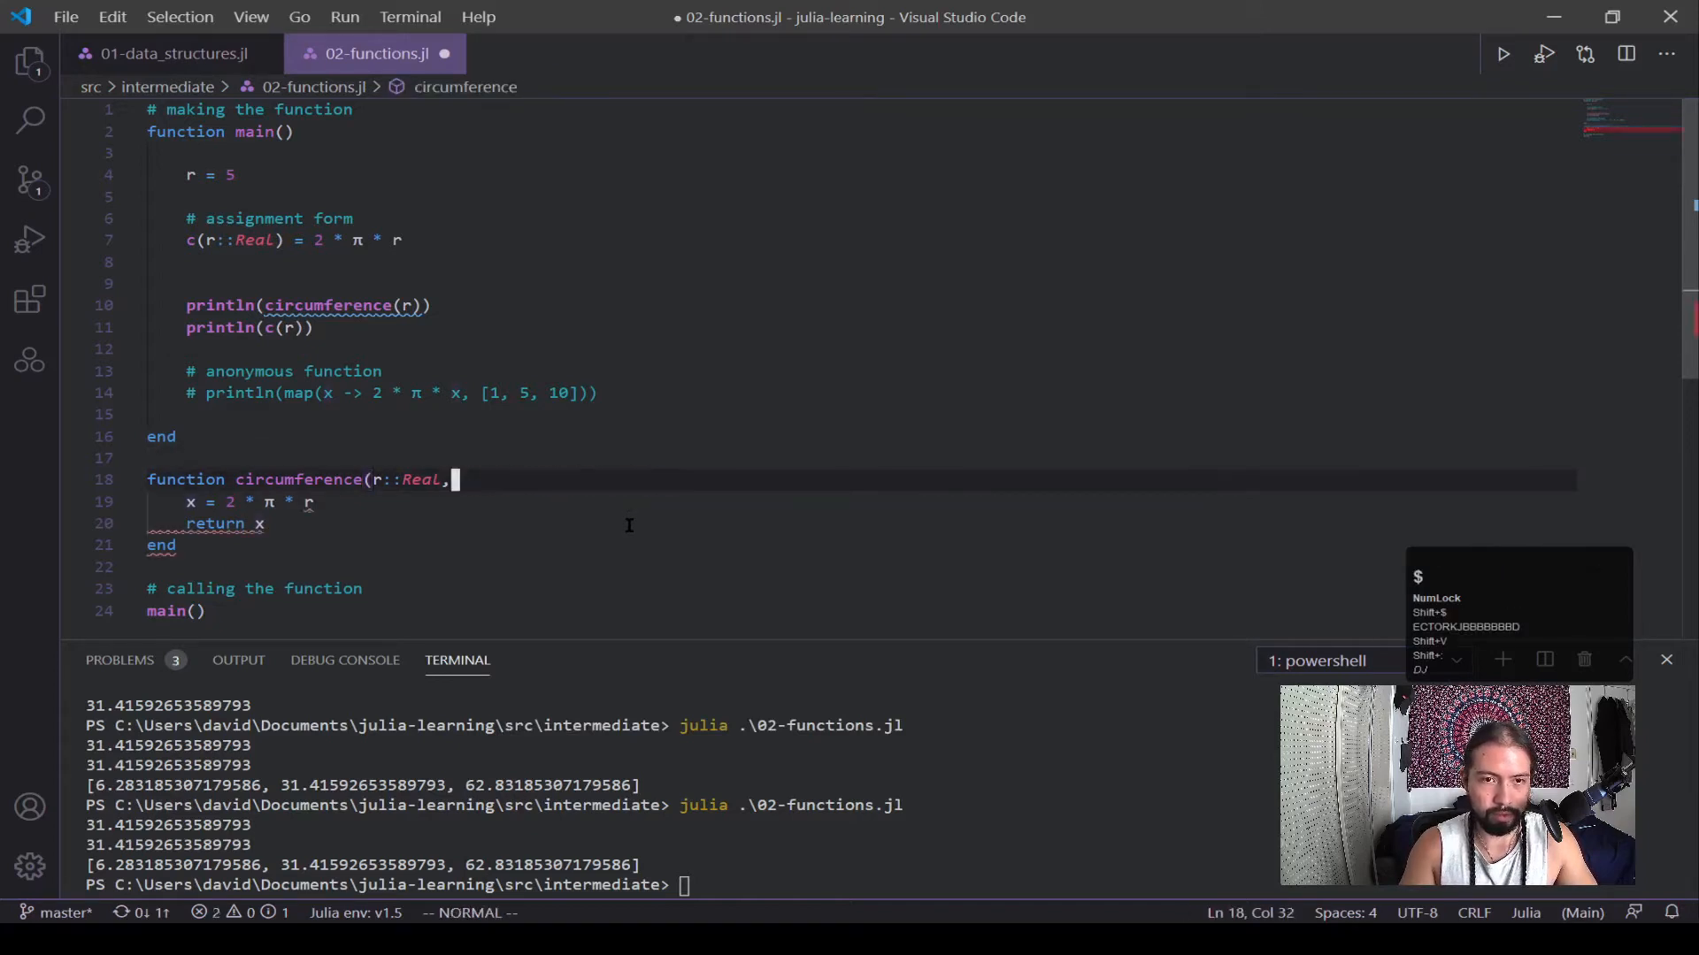
{"action": "key", "text": "BackSpace"}
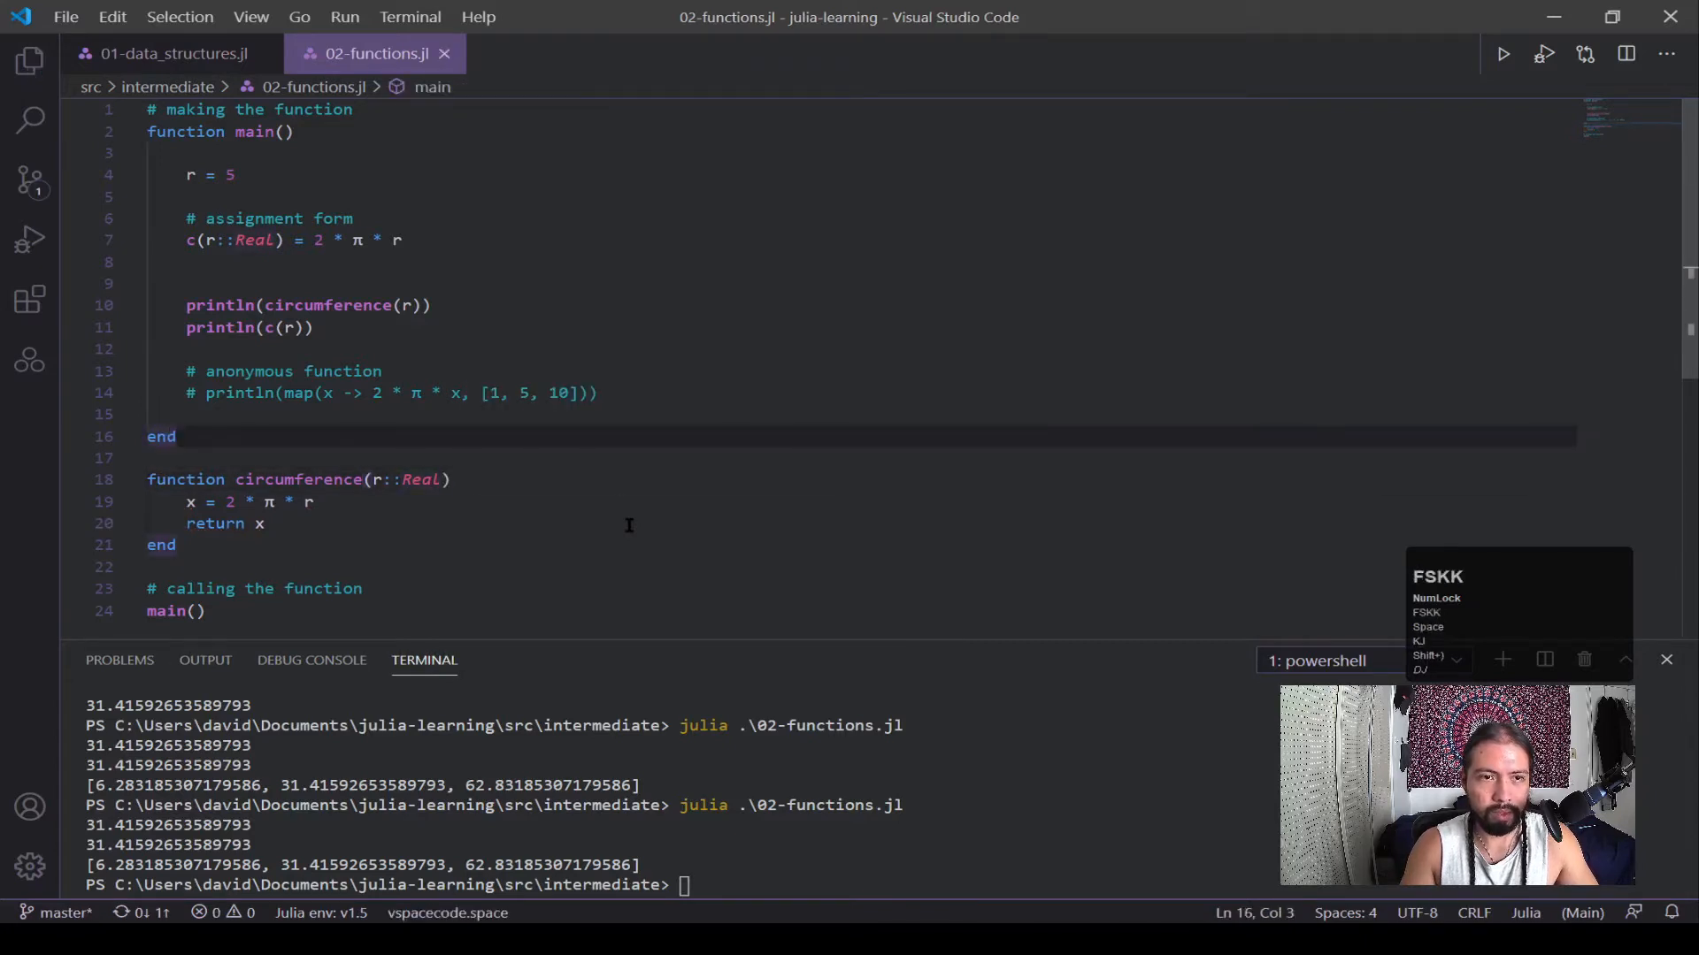
Step: Write function U(m, h; g) returning m * g * h and comment out main's two circumference printlns
{"action": "left_click", "coordinate": [444, 393]}
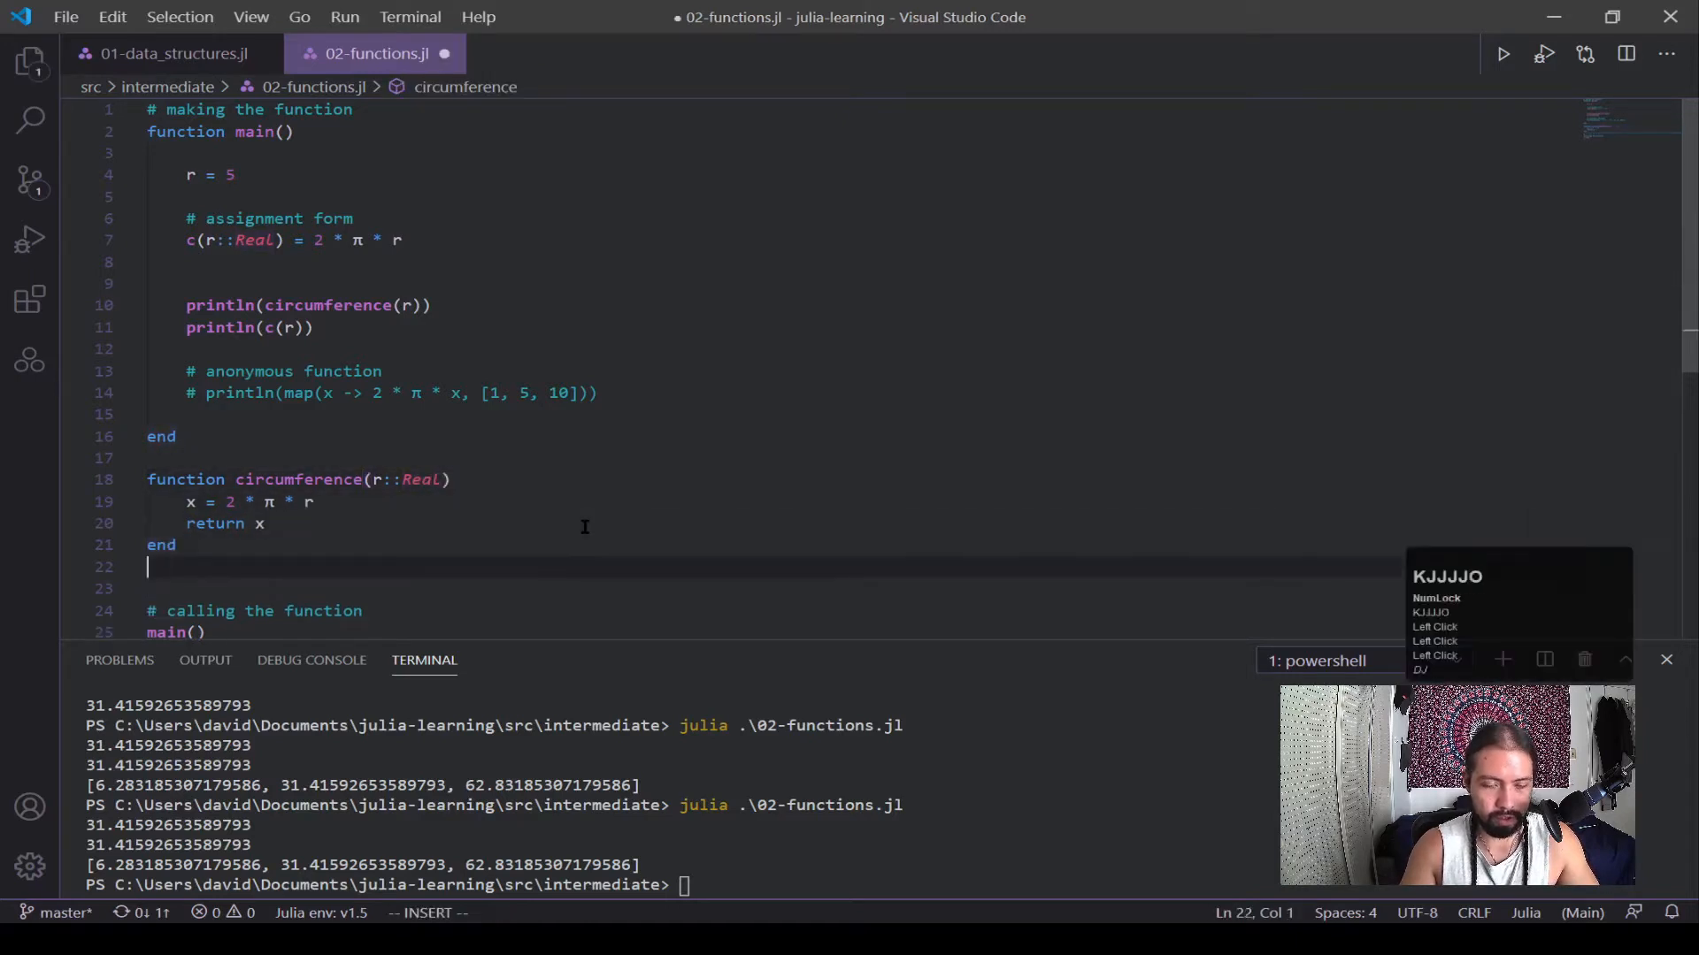
{"action": "type", "text": "funct"}
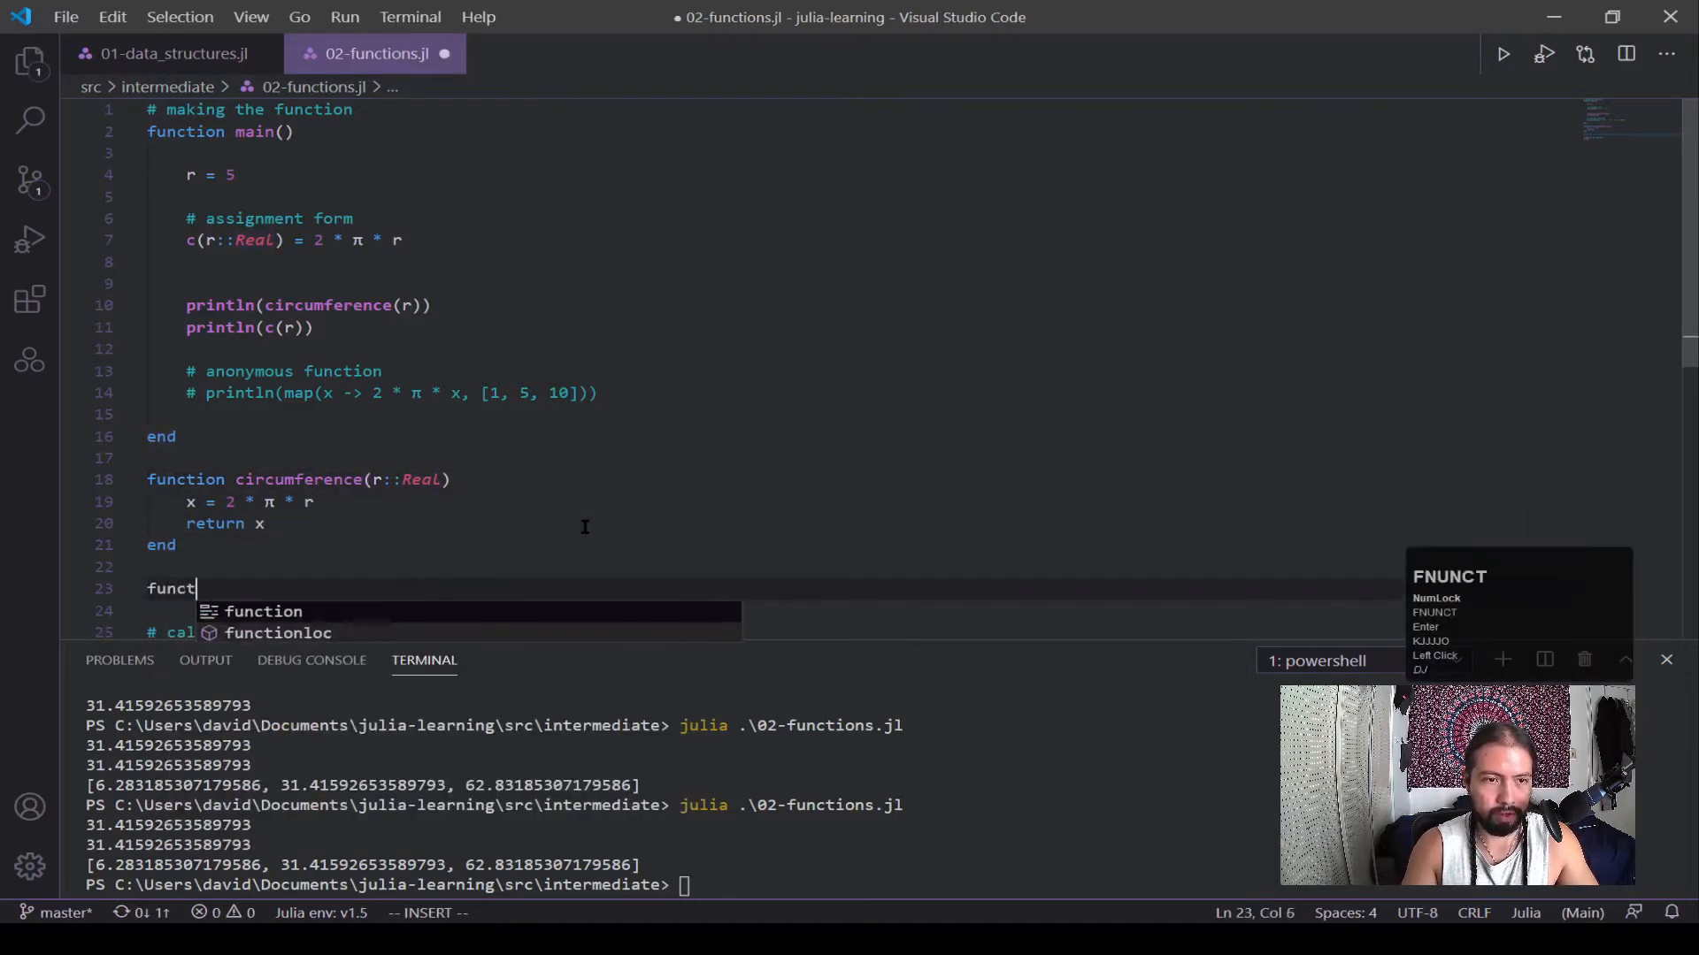
{"action": "type", "text": "ion U"}
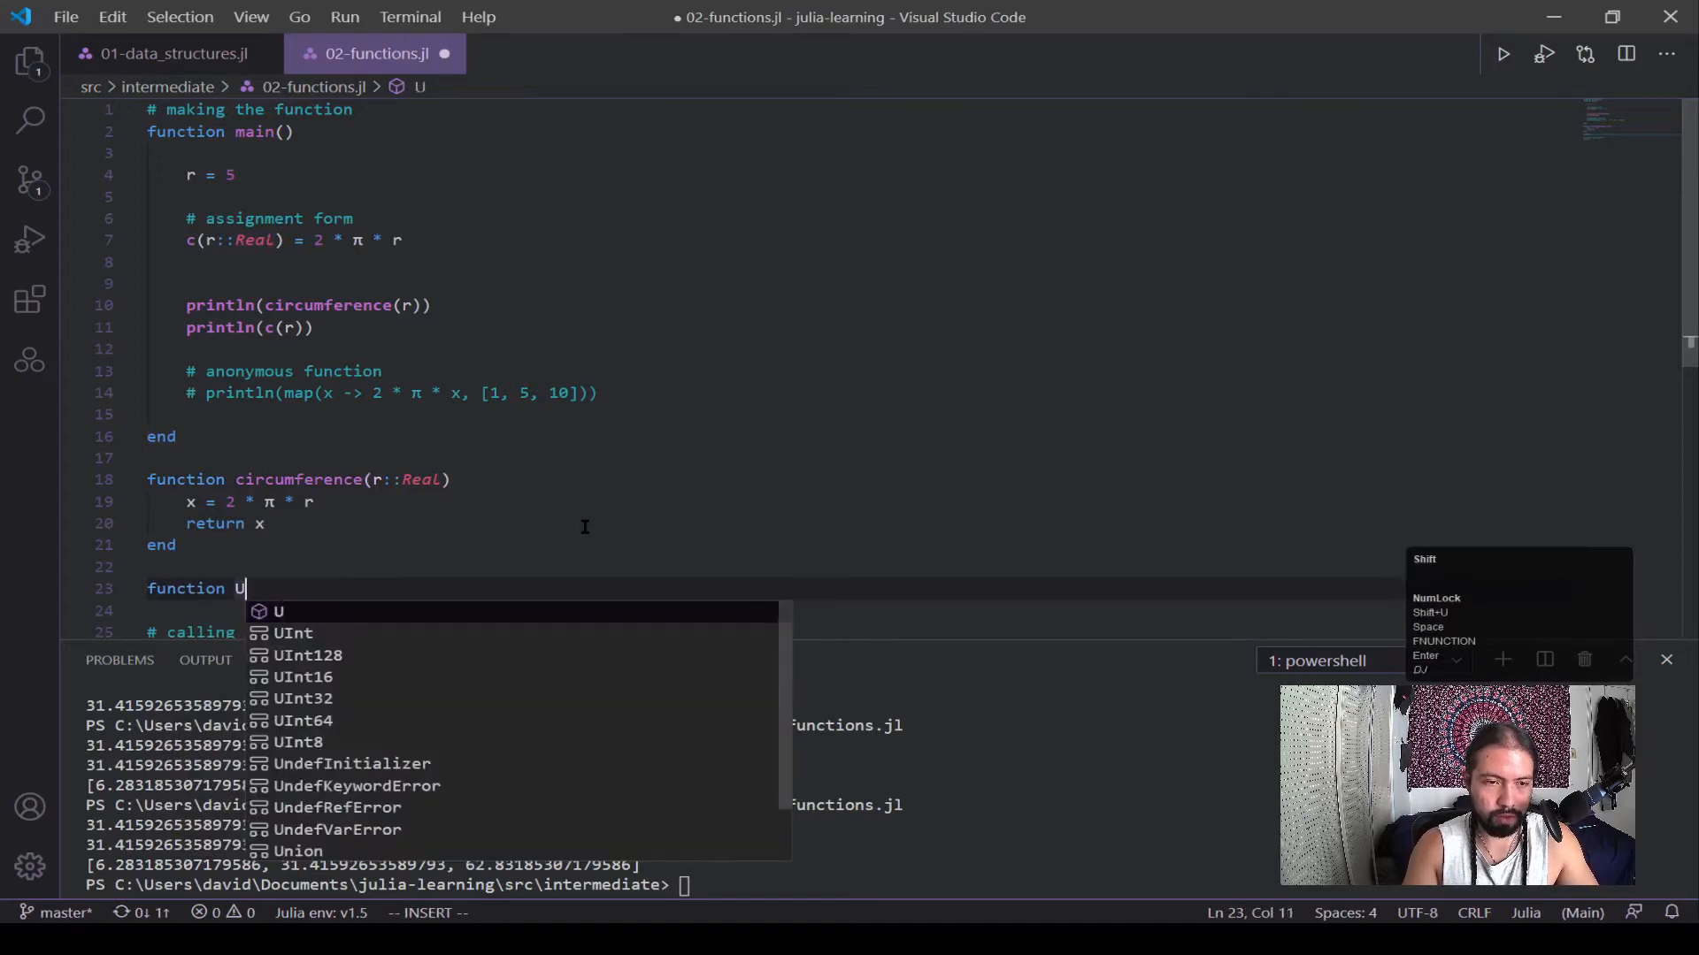
{"action": "type", "text": "(m,"}
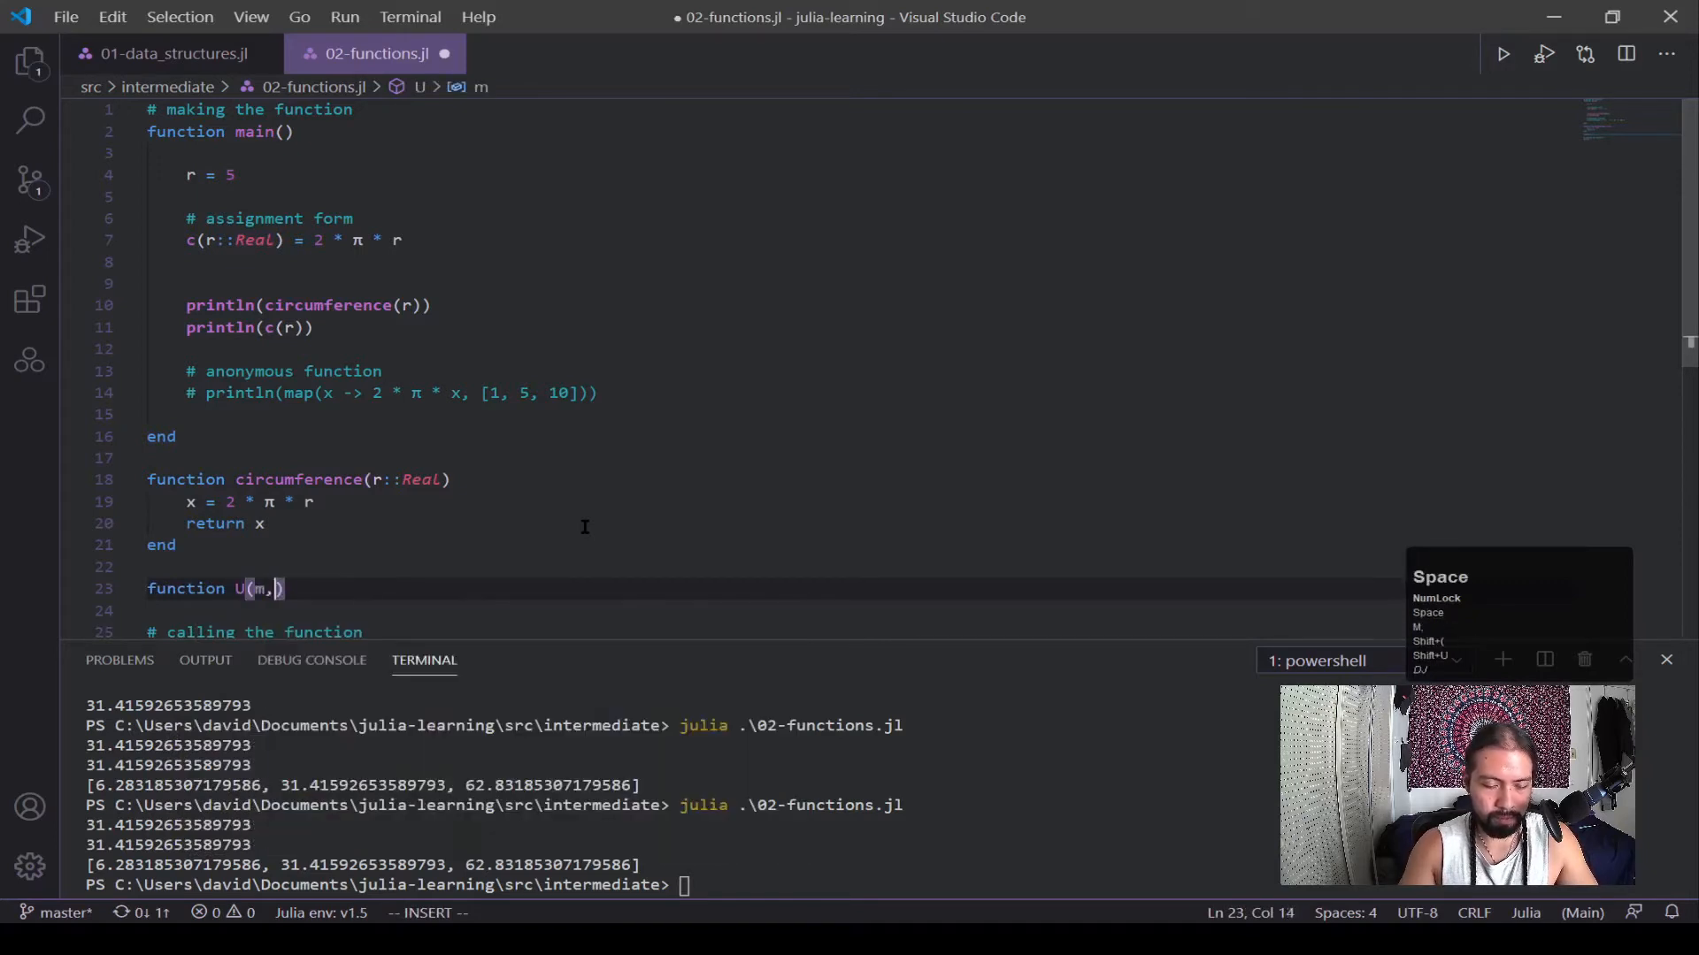
{"action": "type", "text": "h,"}
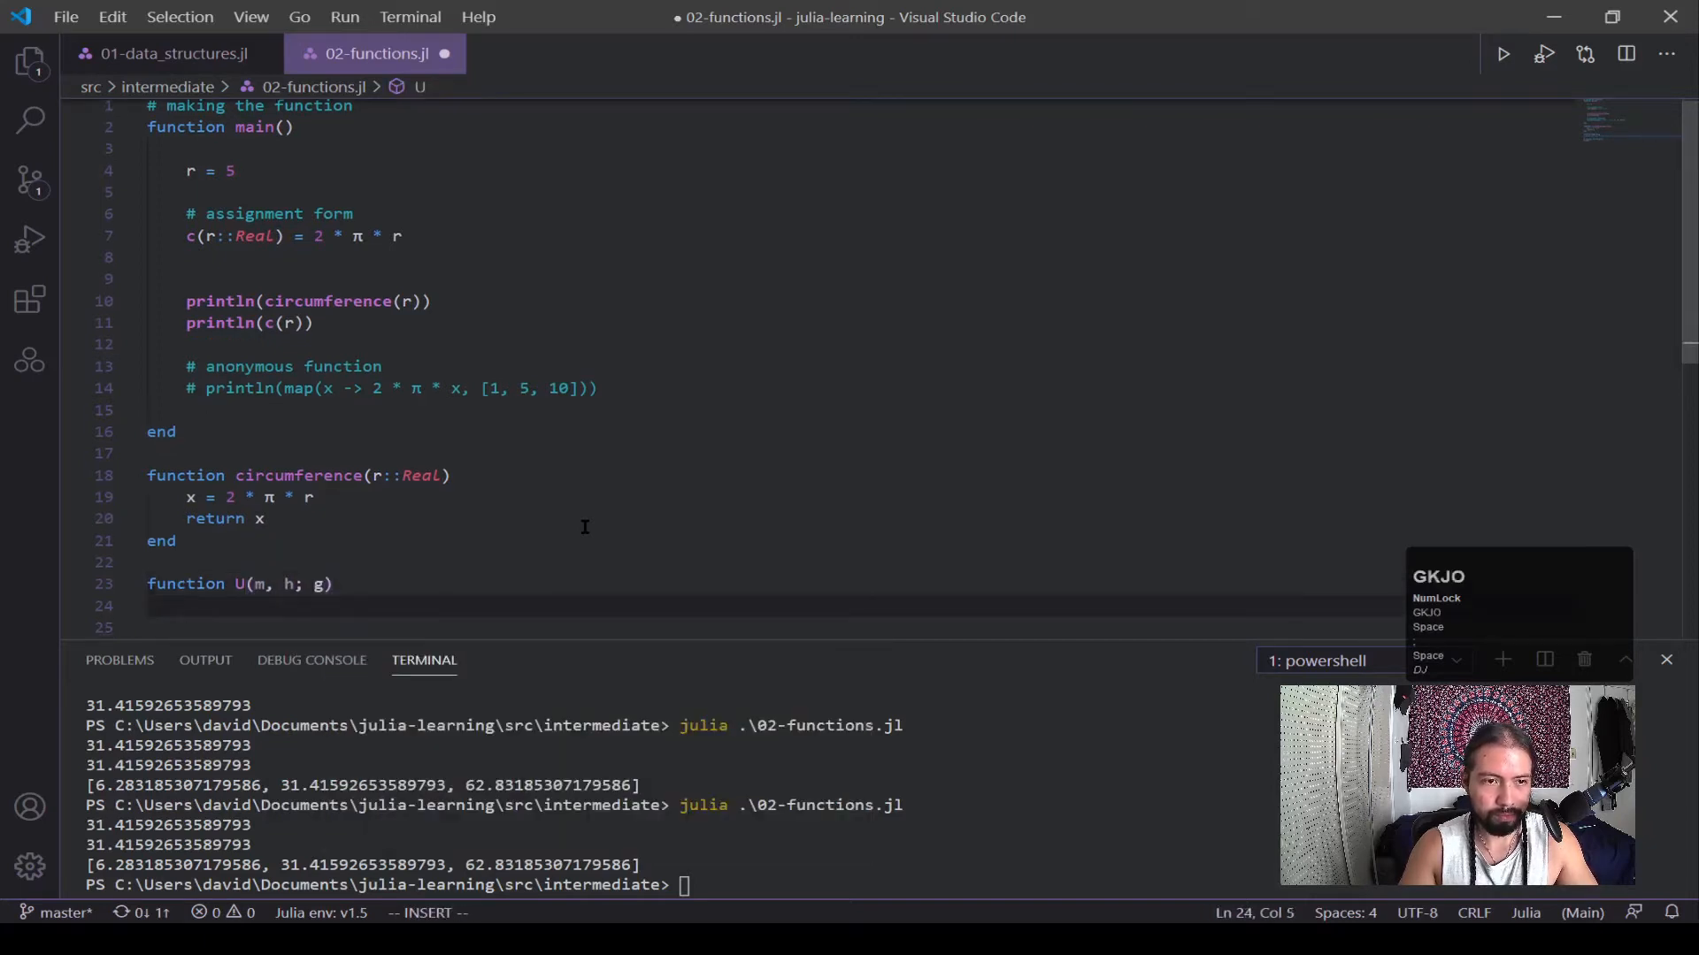
{"action": "scroll", "scroll_direction": "down", "scroll_amount": 3}
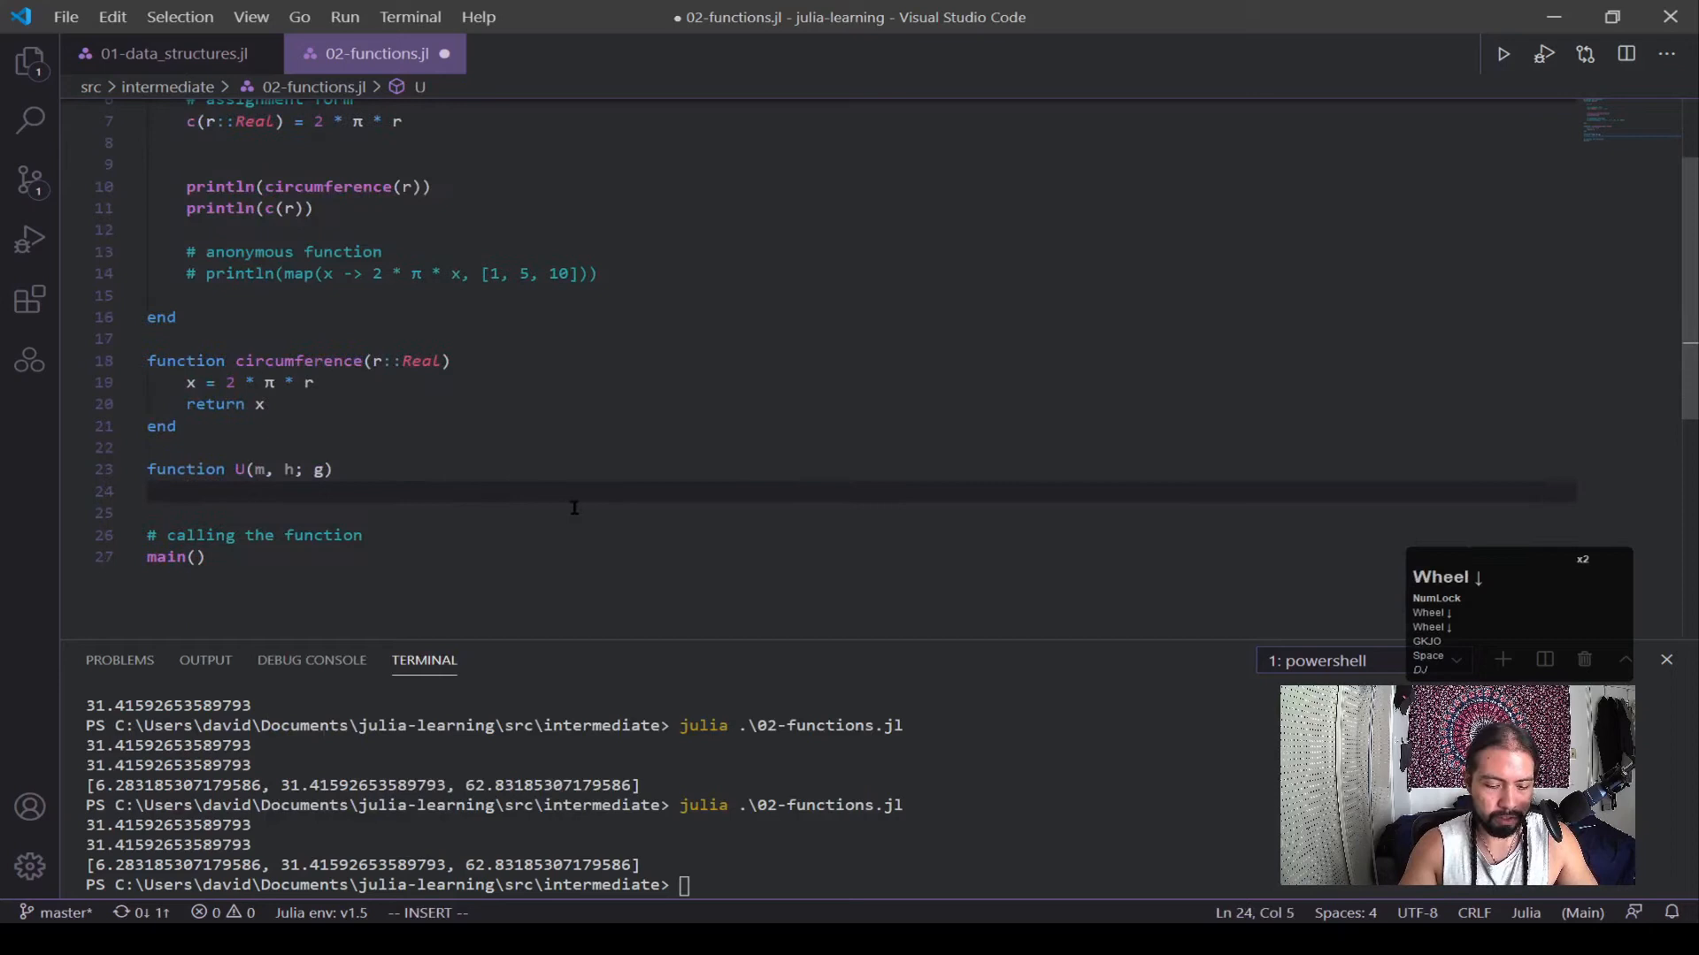
{"action": "type", "text": "m *"}
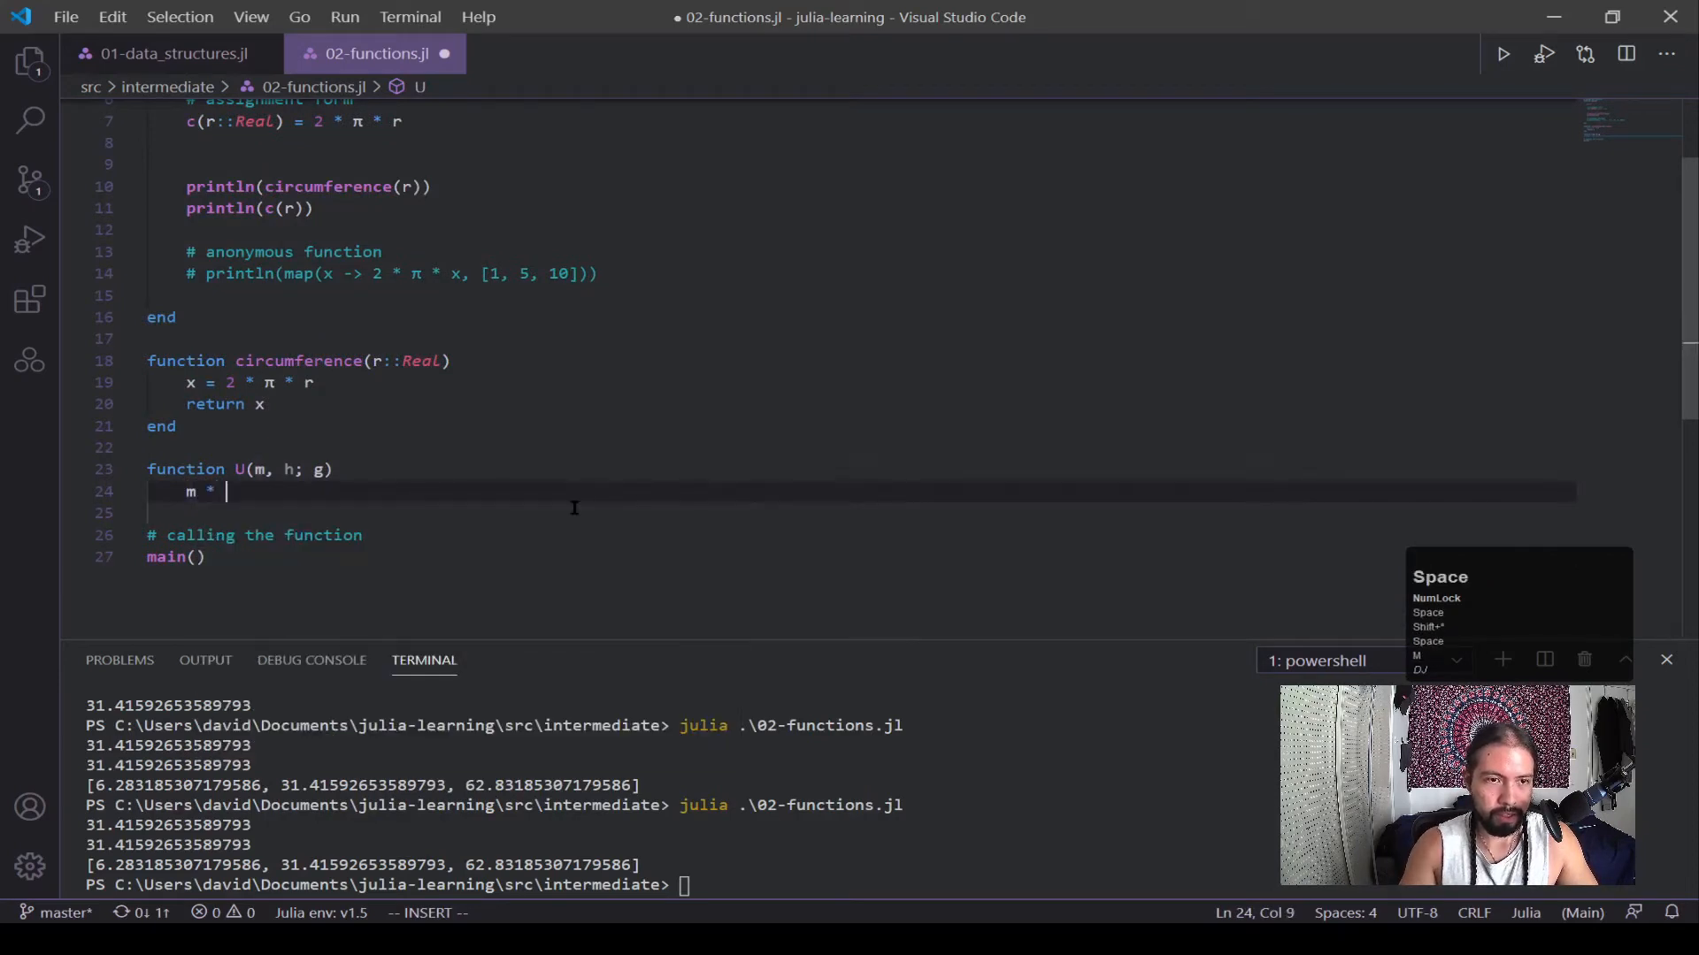
{"action": "type", "text": "g * h"}
{"action": "left_click", "coordinate": [861, 512]}
{"action": "type", "text": "end"}
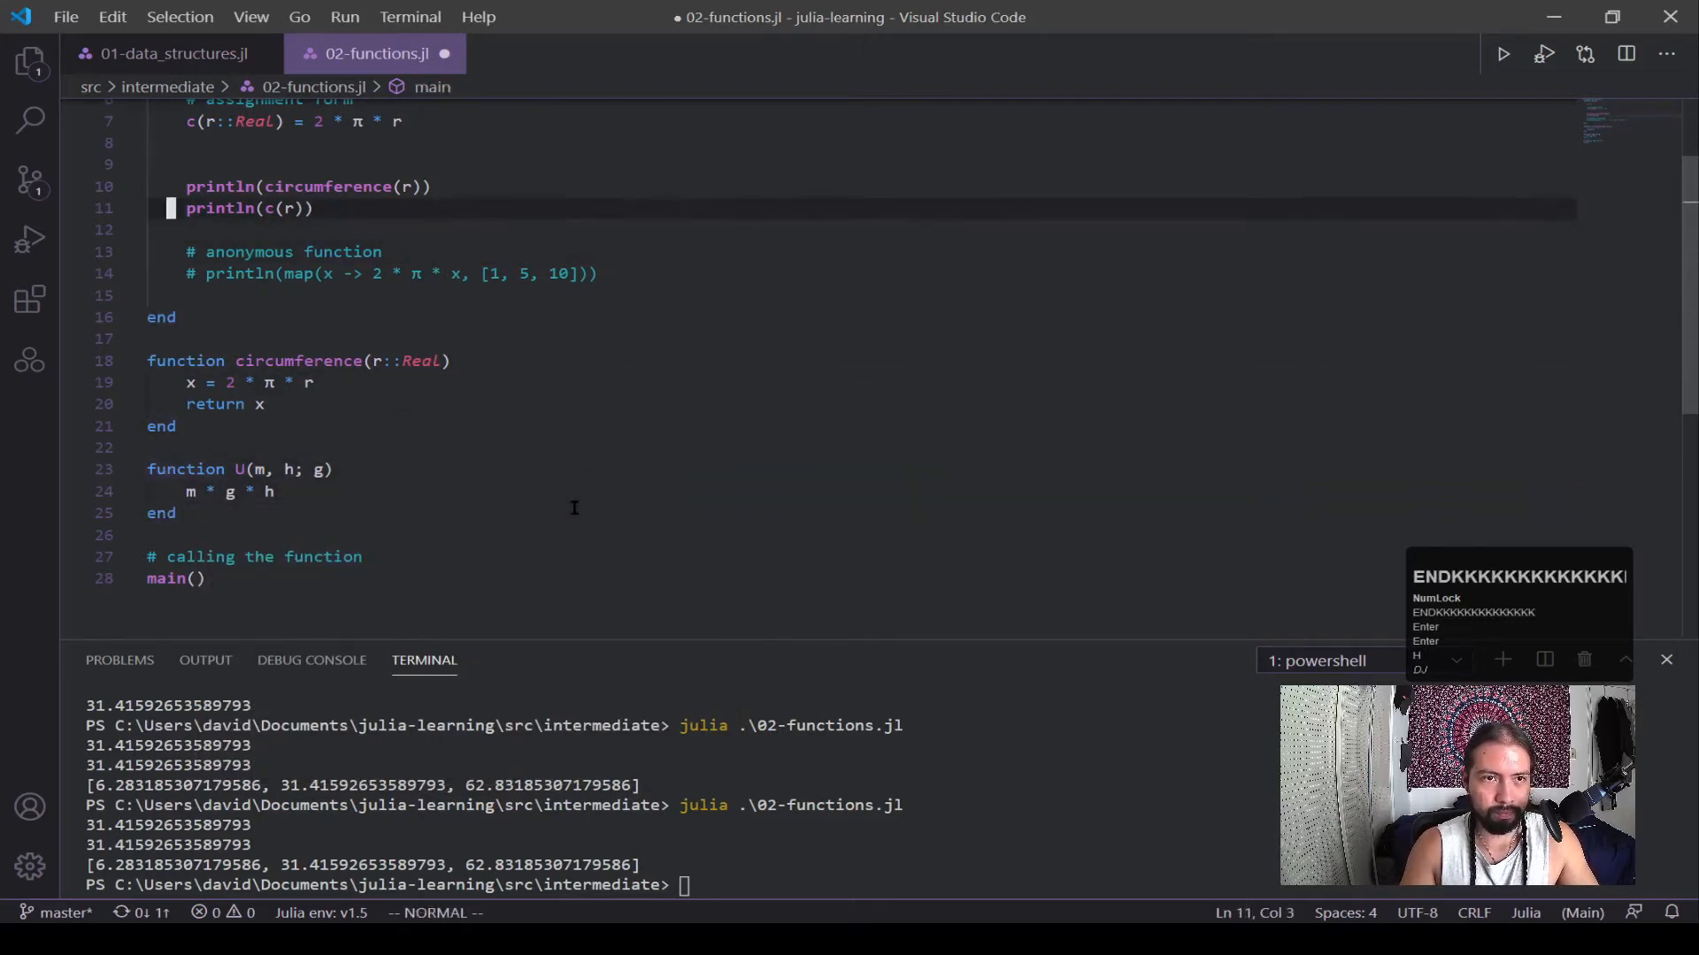
{"action": "key", "text": "ctrl+v"}
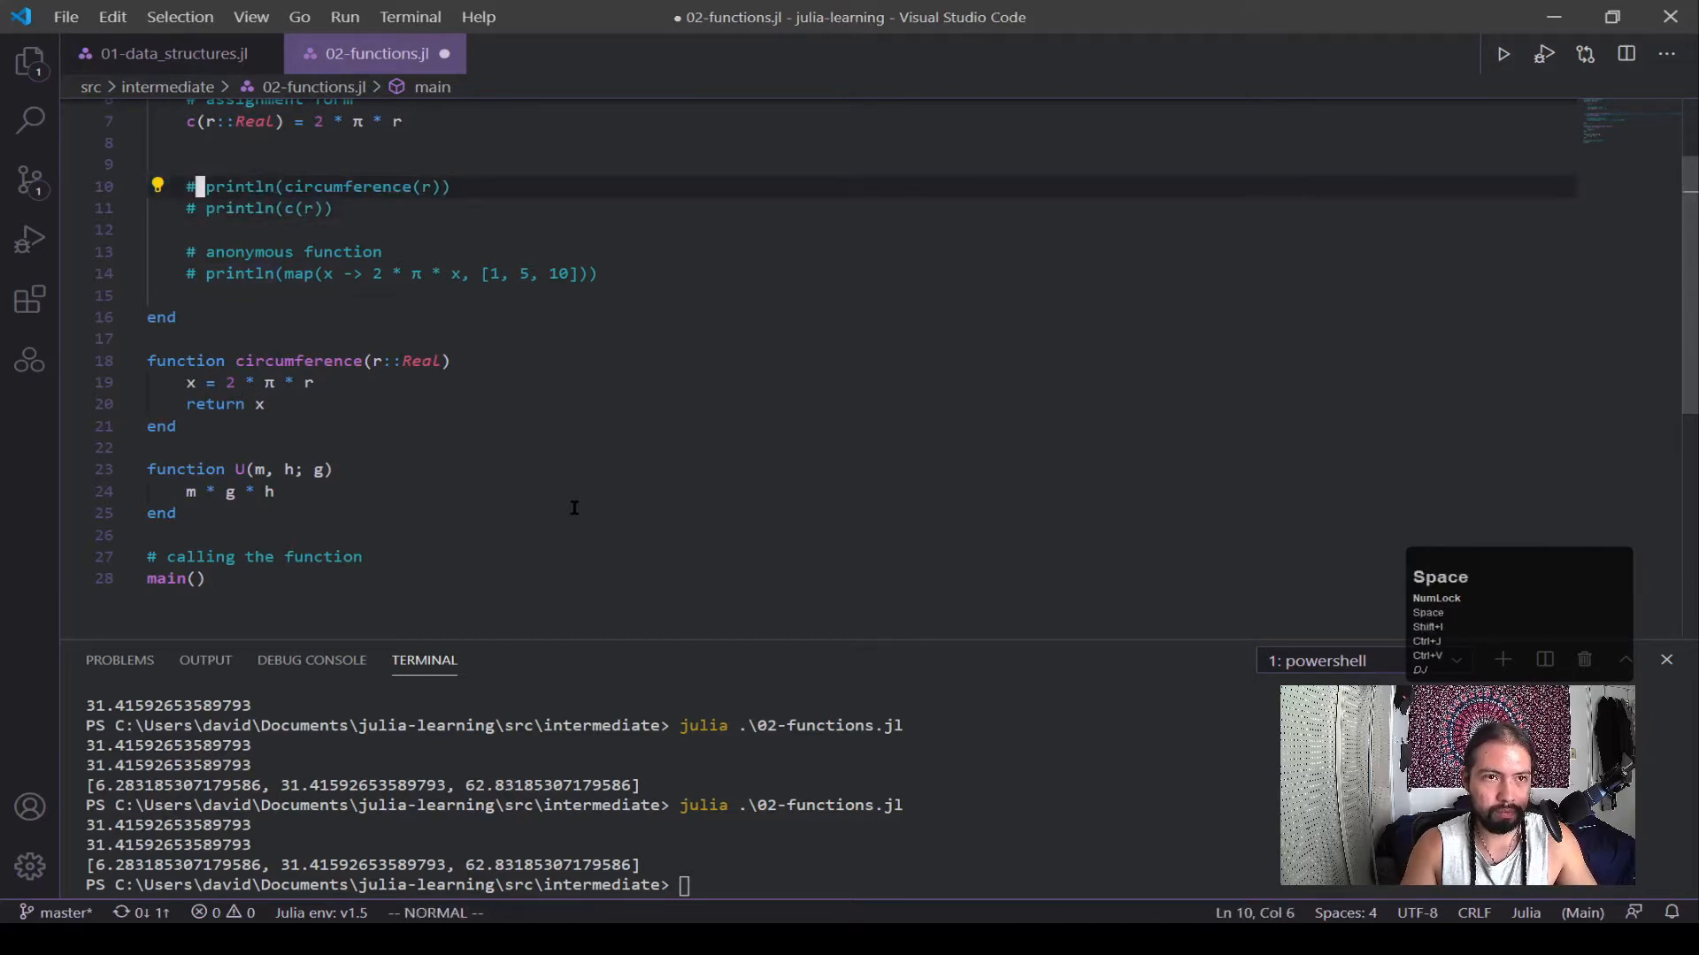
Step: Add println(U(10, 10, 10)) inside main
{"action": "type", "text": "println("}
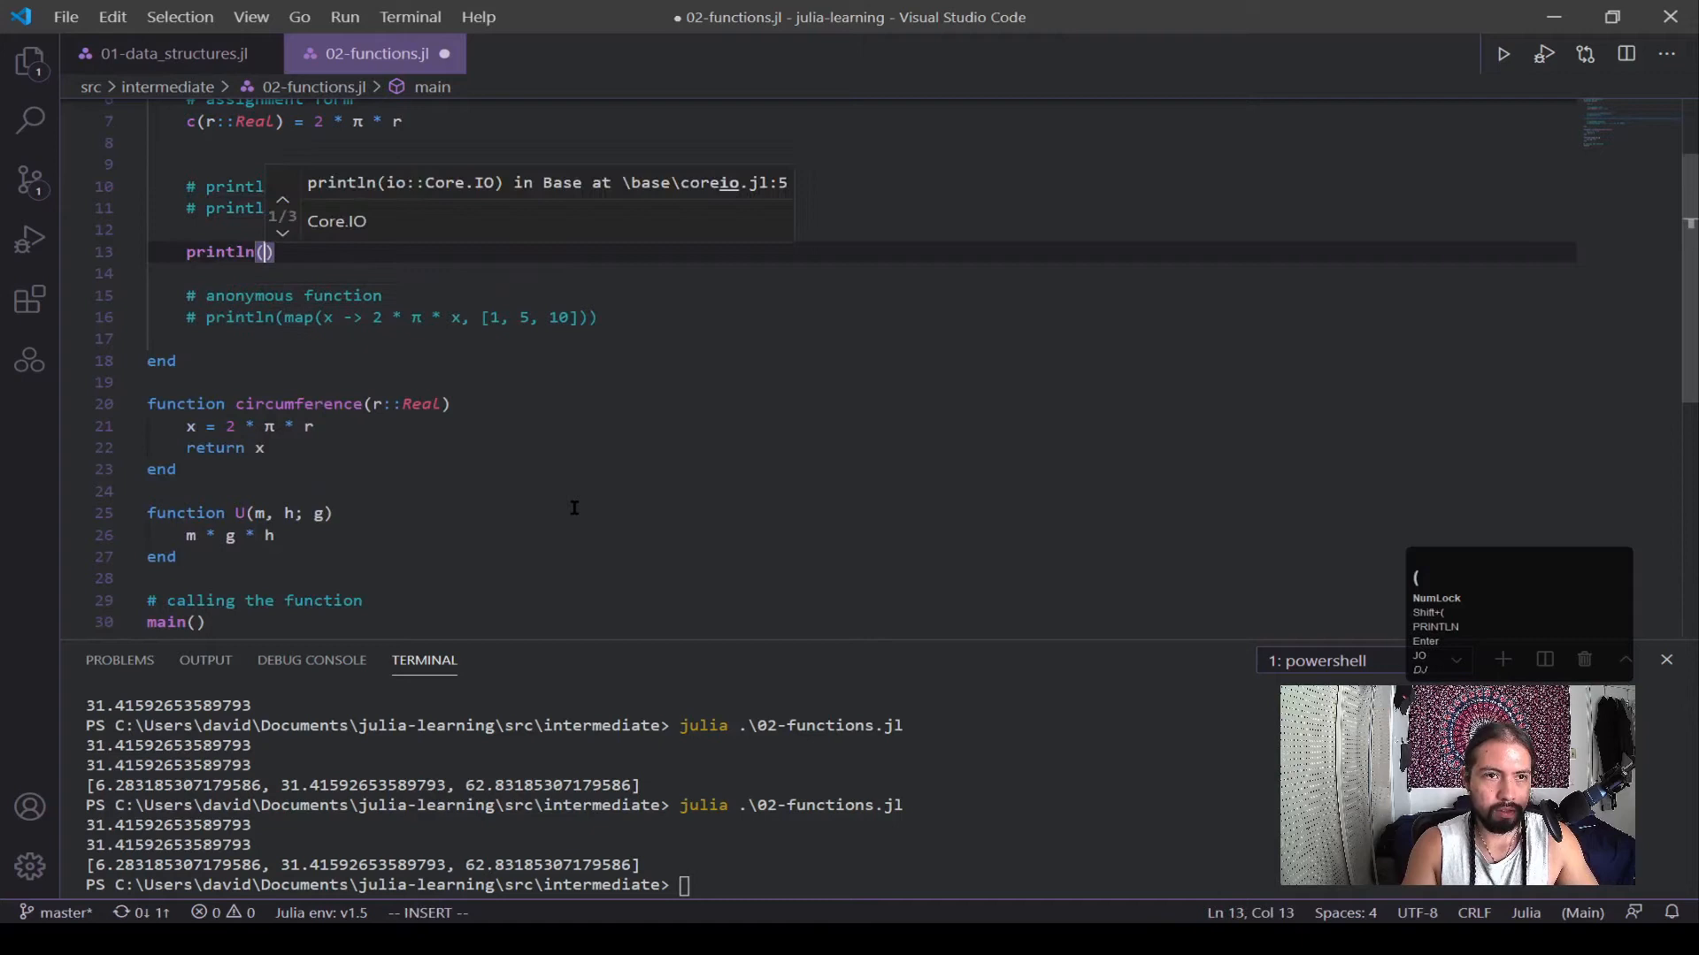
{"action": "type", "text": "U("}
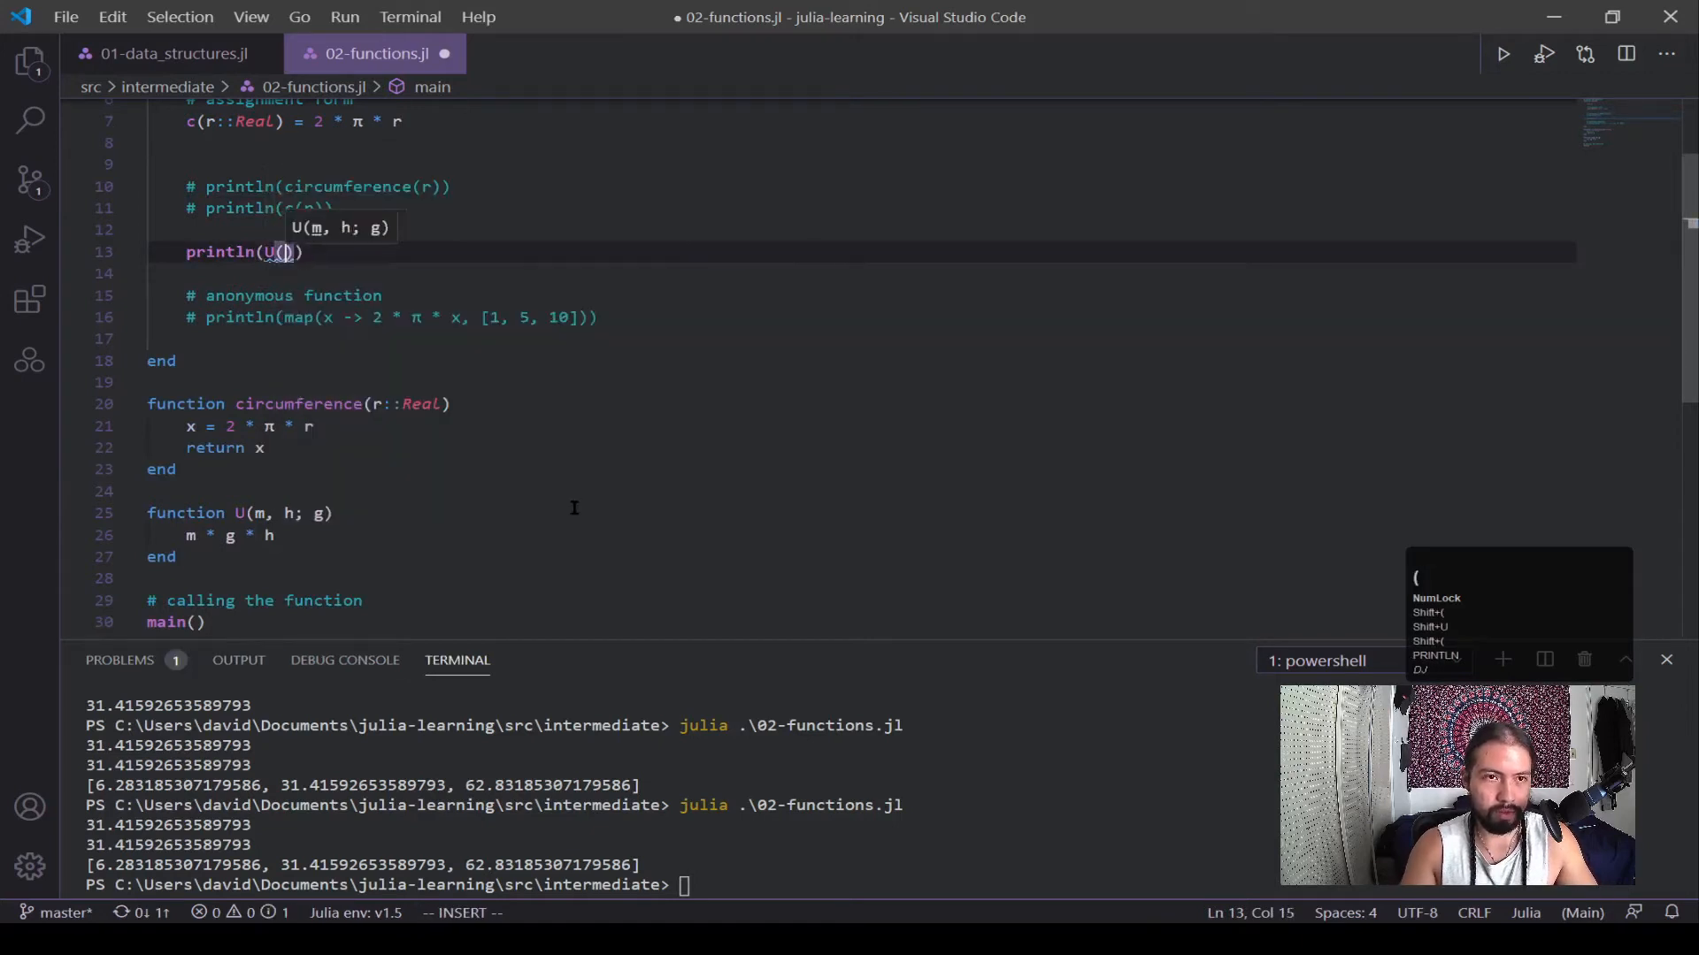
{"action": "type", "text": "10, 10, 10"}
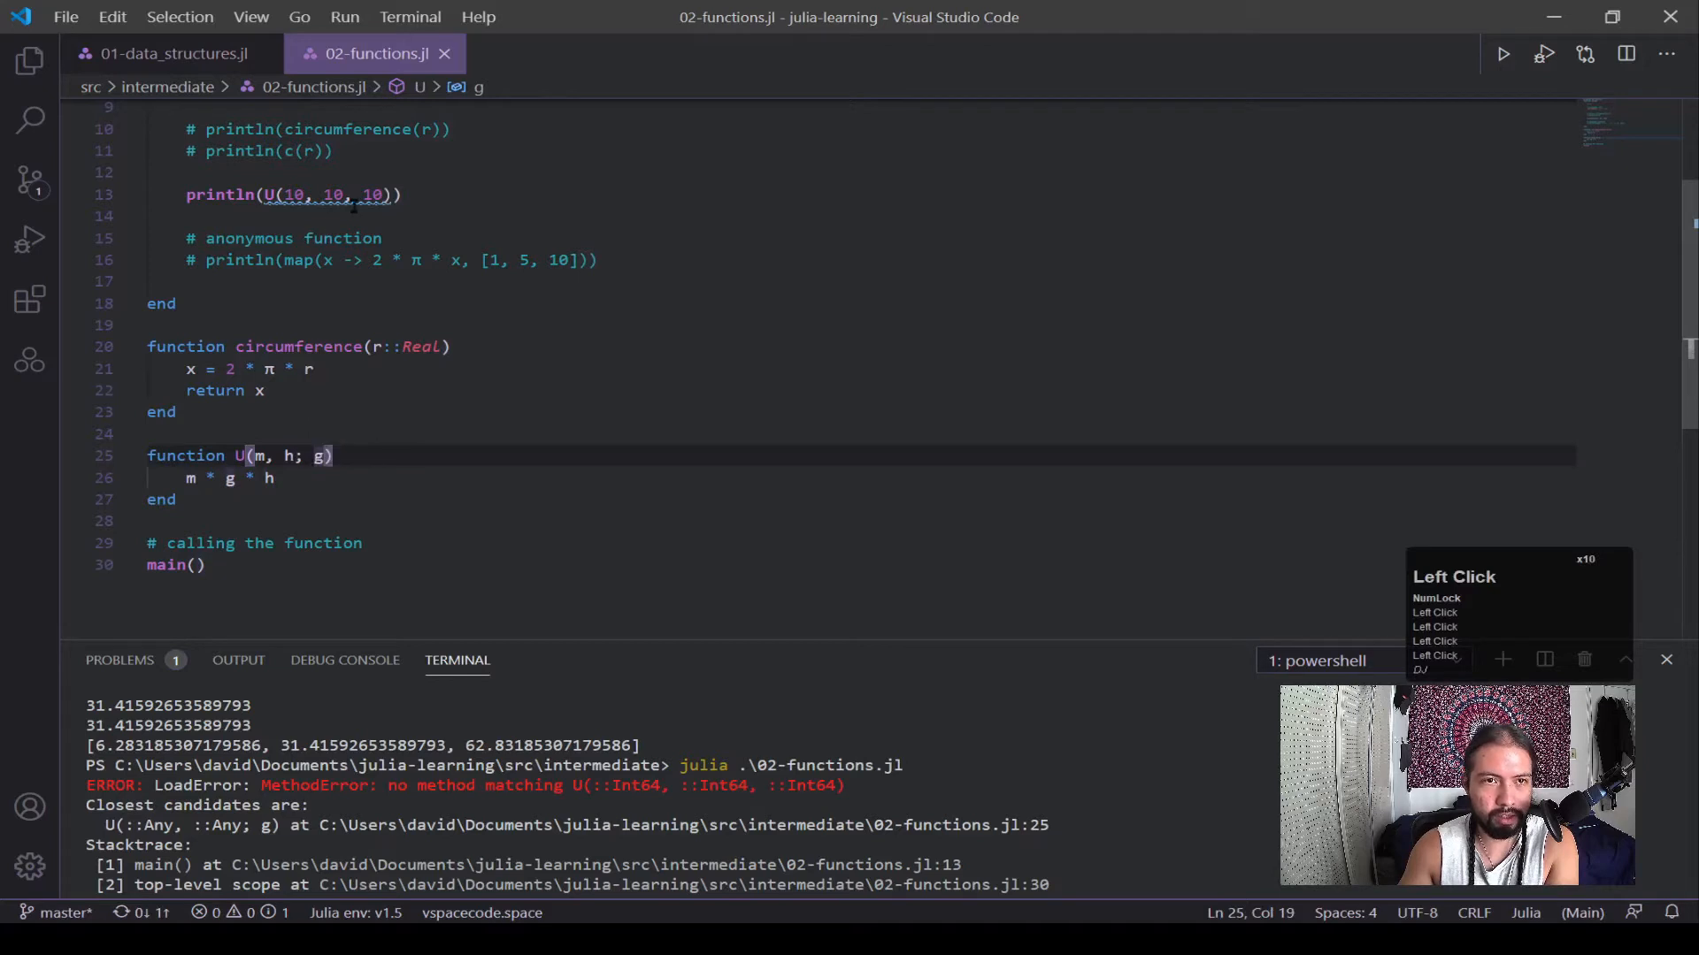
Step: Change the call to U(10, 10; g=10), save, and rerun the script to print 1000
{"action": "left_click", "coordinate": [356, 194]}
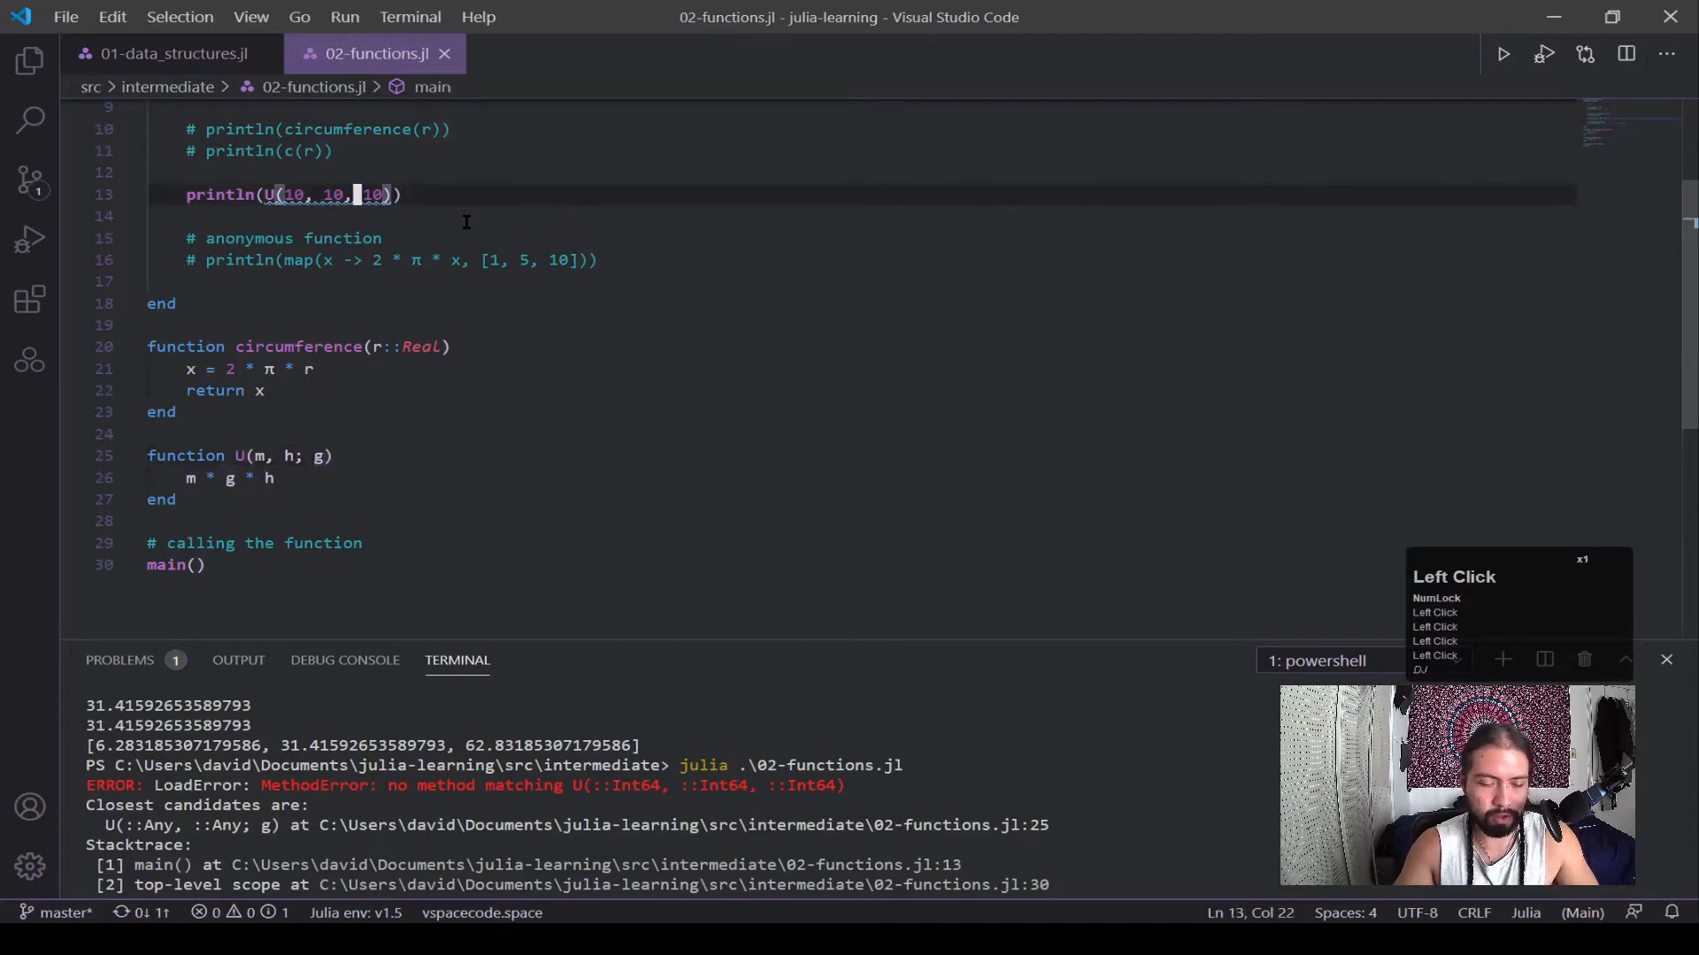
{"action": "type", "text": "g="}
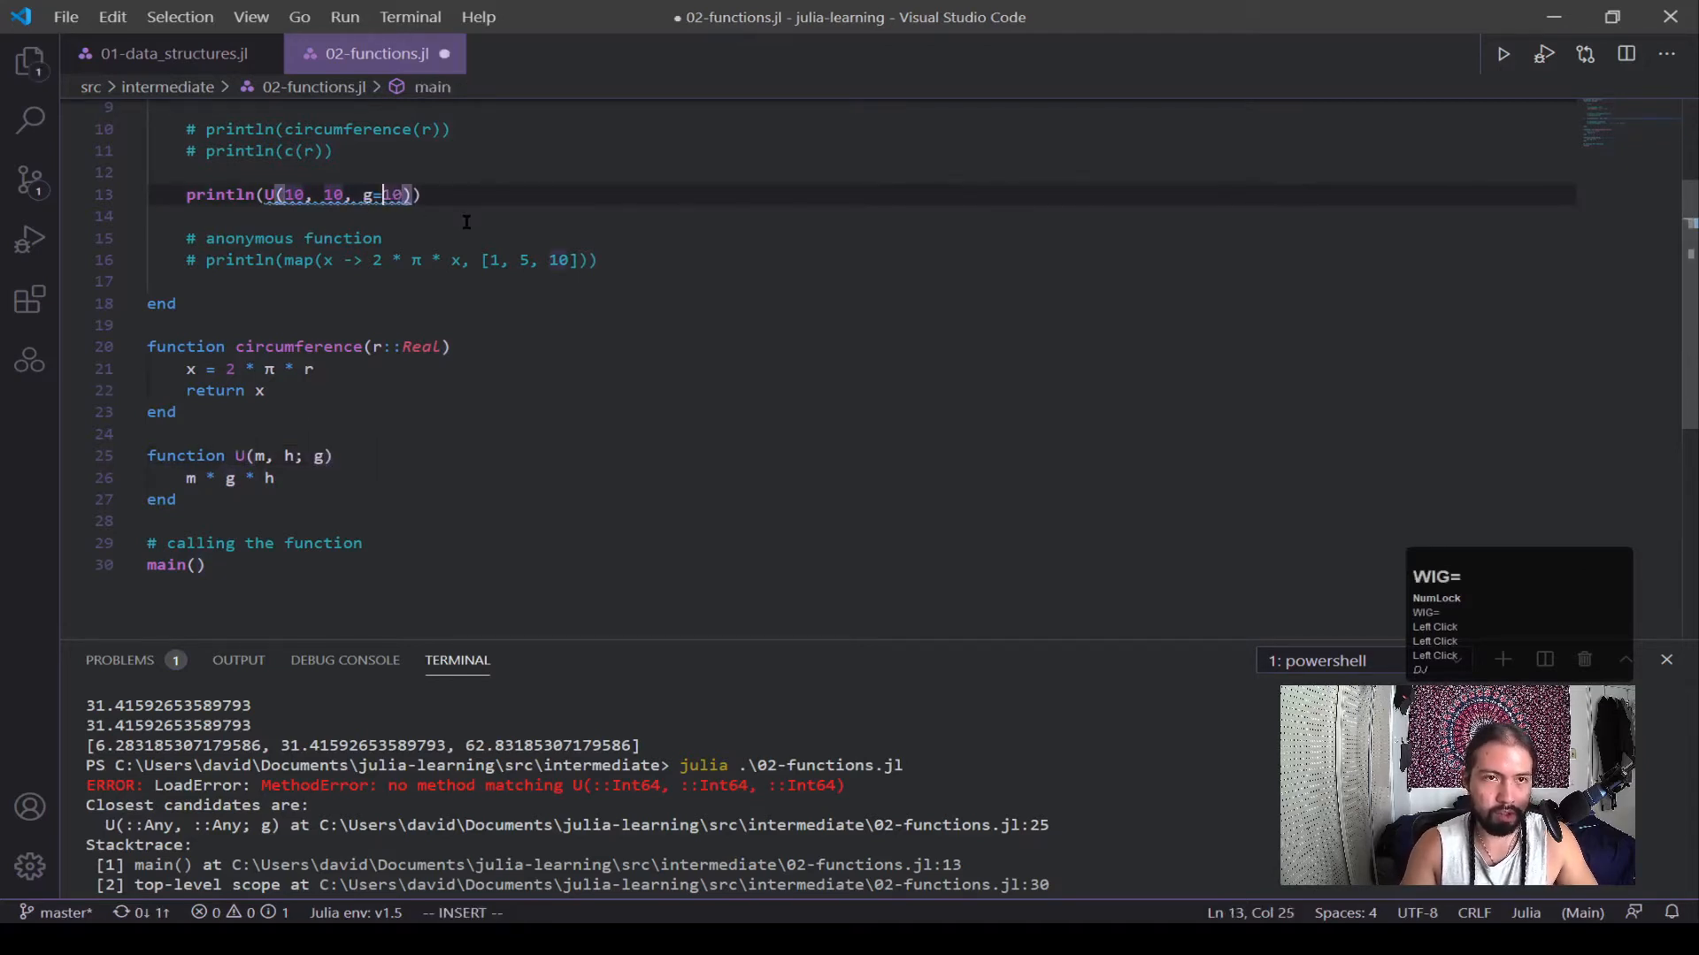
{"action": "key", "text": "ctrl+s"}
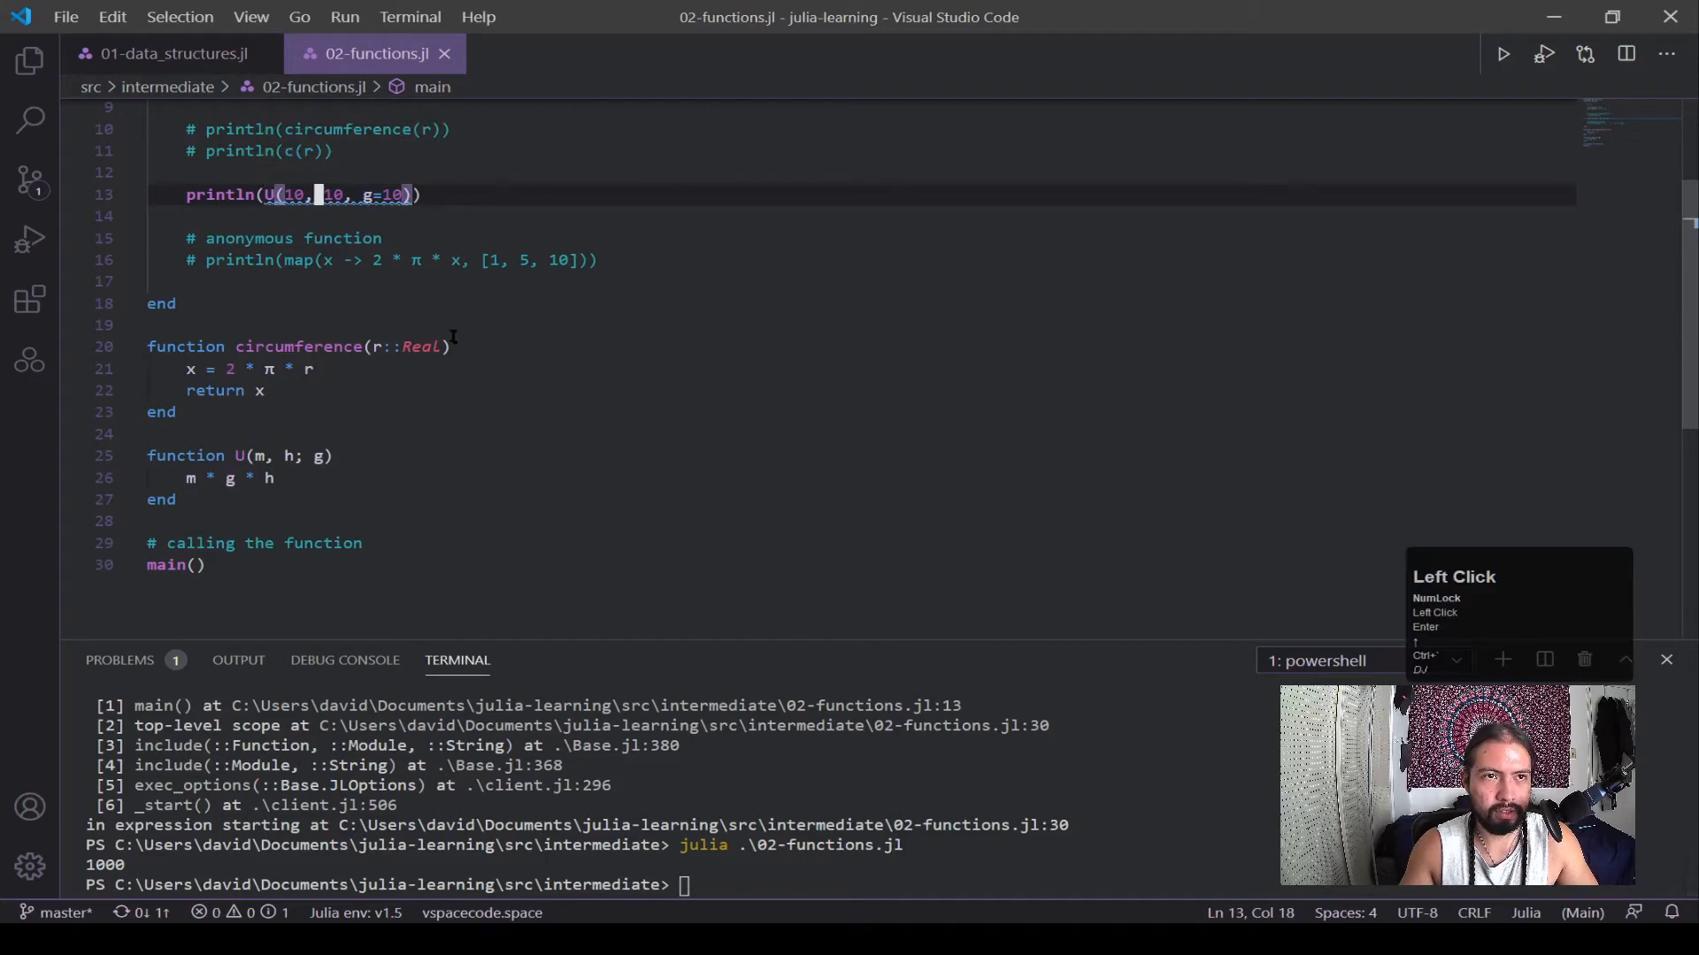
{"action": "left_click", "coordinate": [308, 194]}
{"action": "type", "text": ";"}
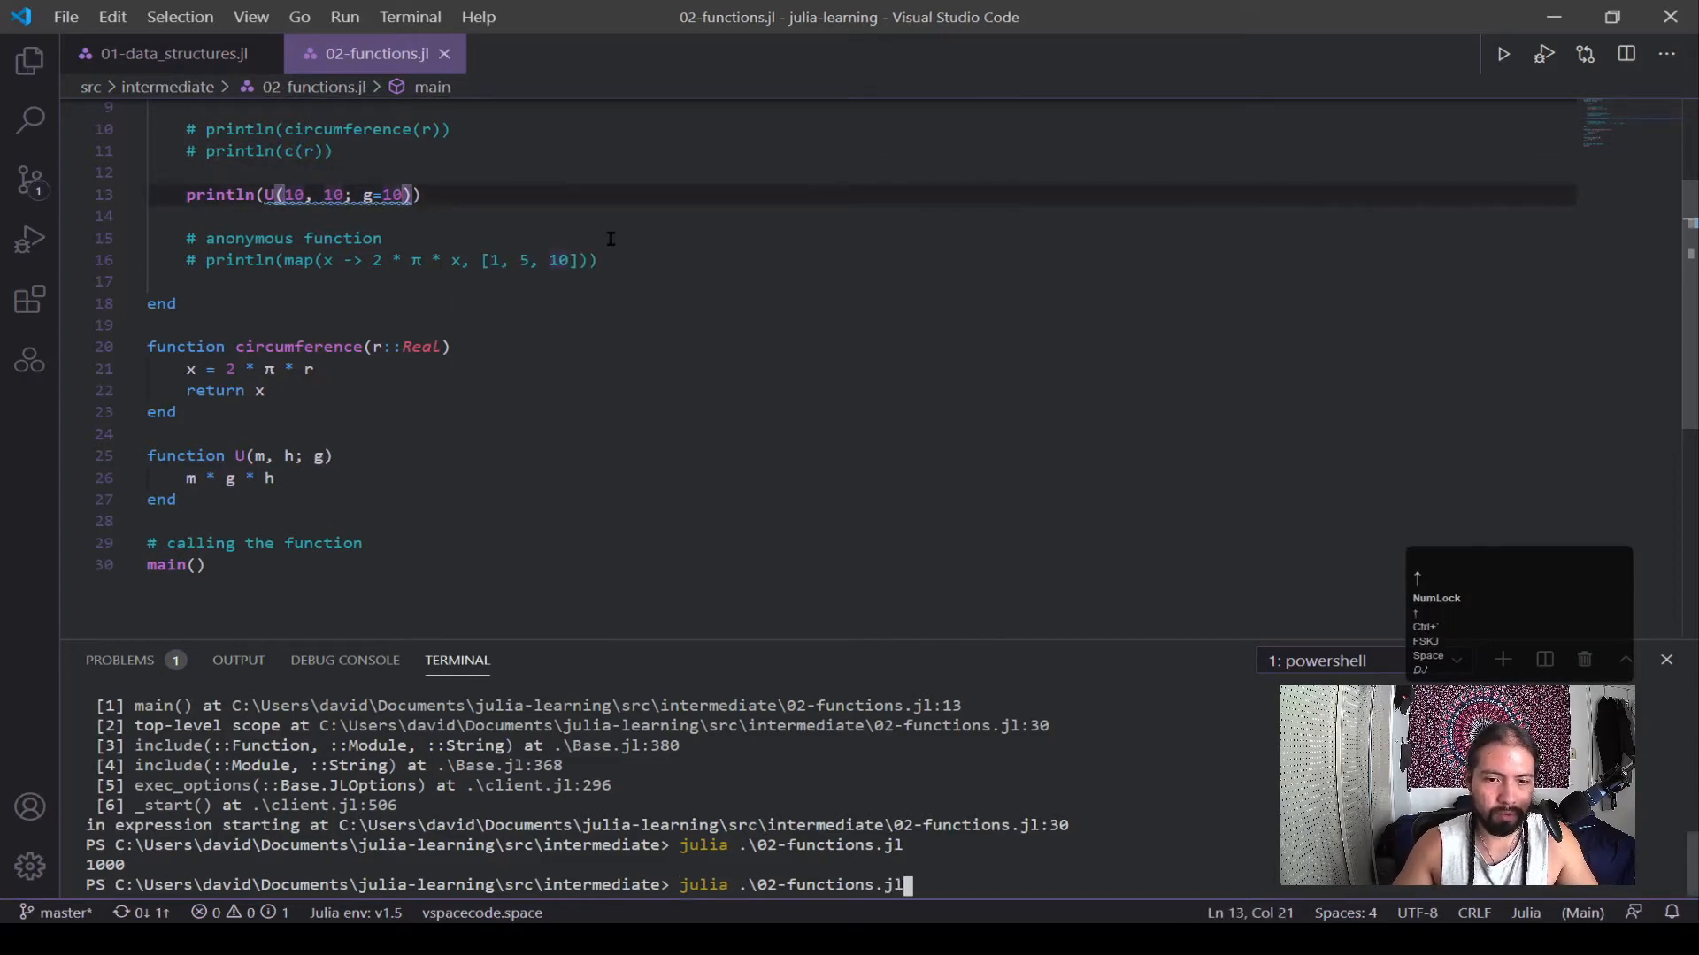
{"action": "key", "text": "Enter"}
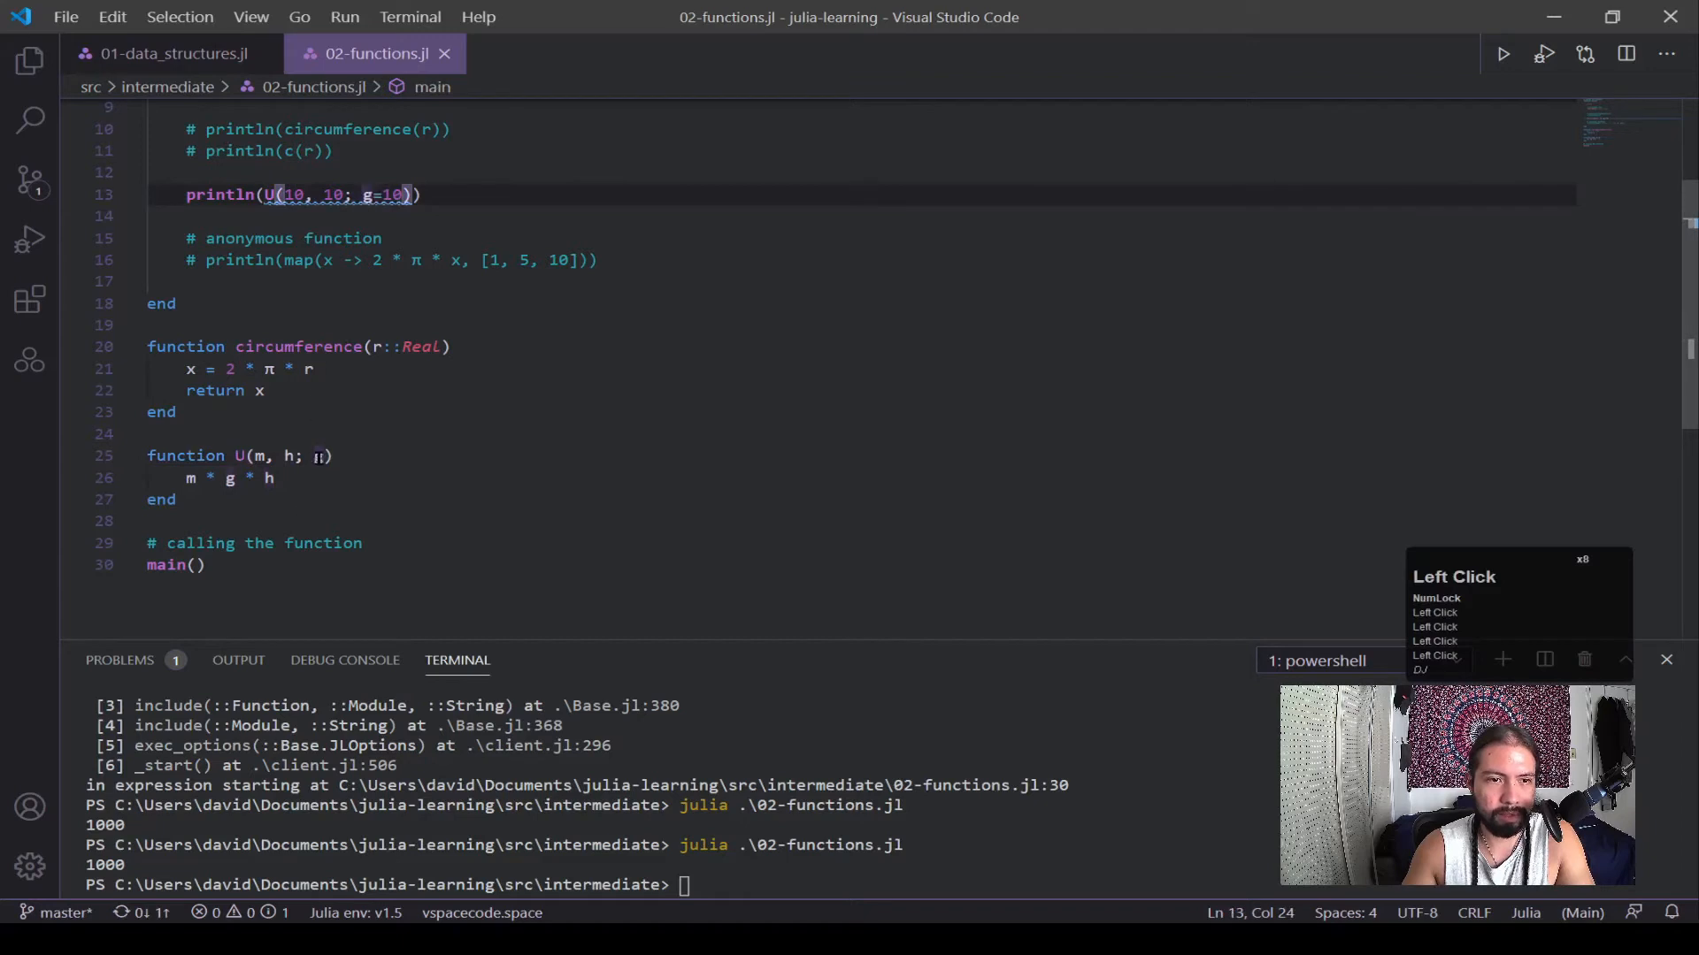
Step: Type U's m, h and g as Real with g defaulting to 10, and call U(10, 10)
{"action": "left_click", "coordinate": [320, 455]}
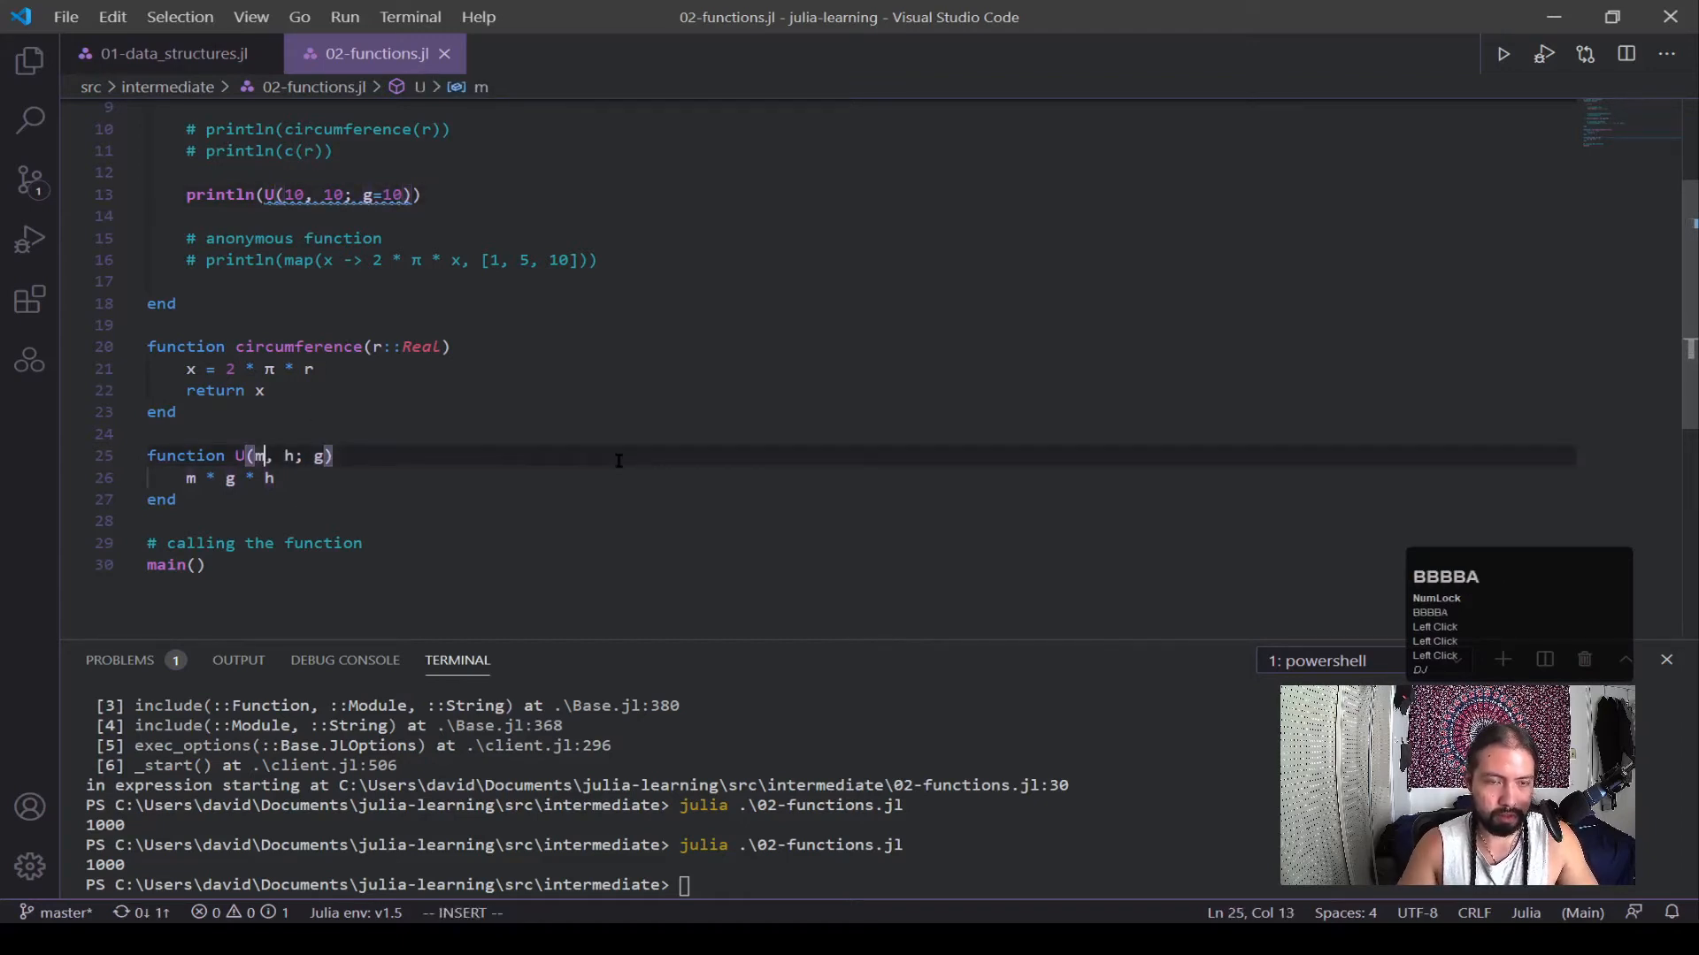
{"action": "type", "text": "::Real"}
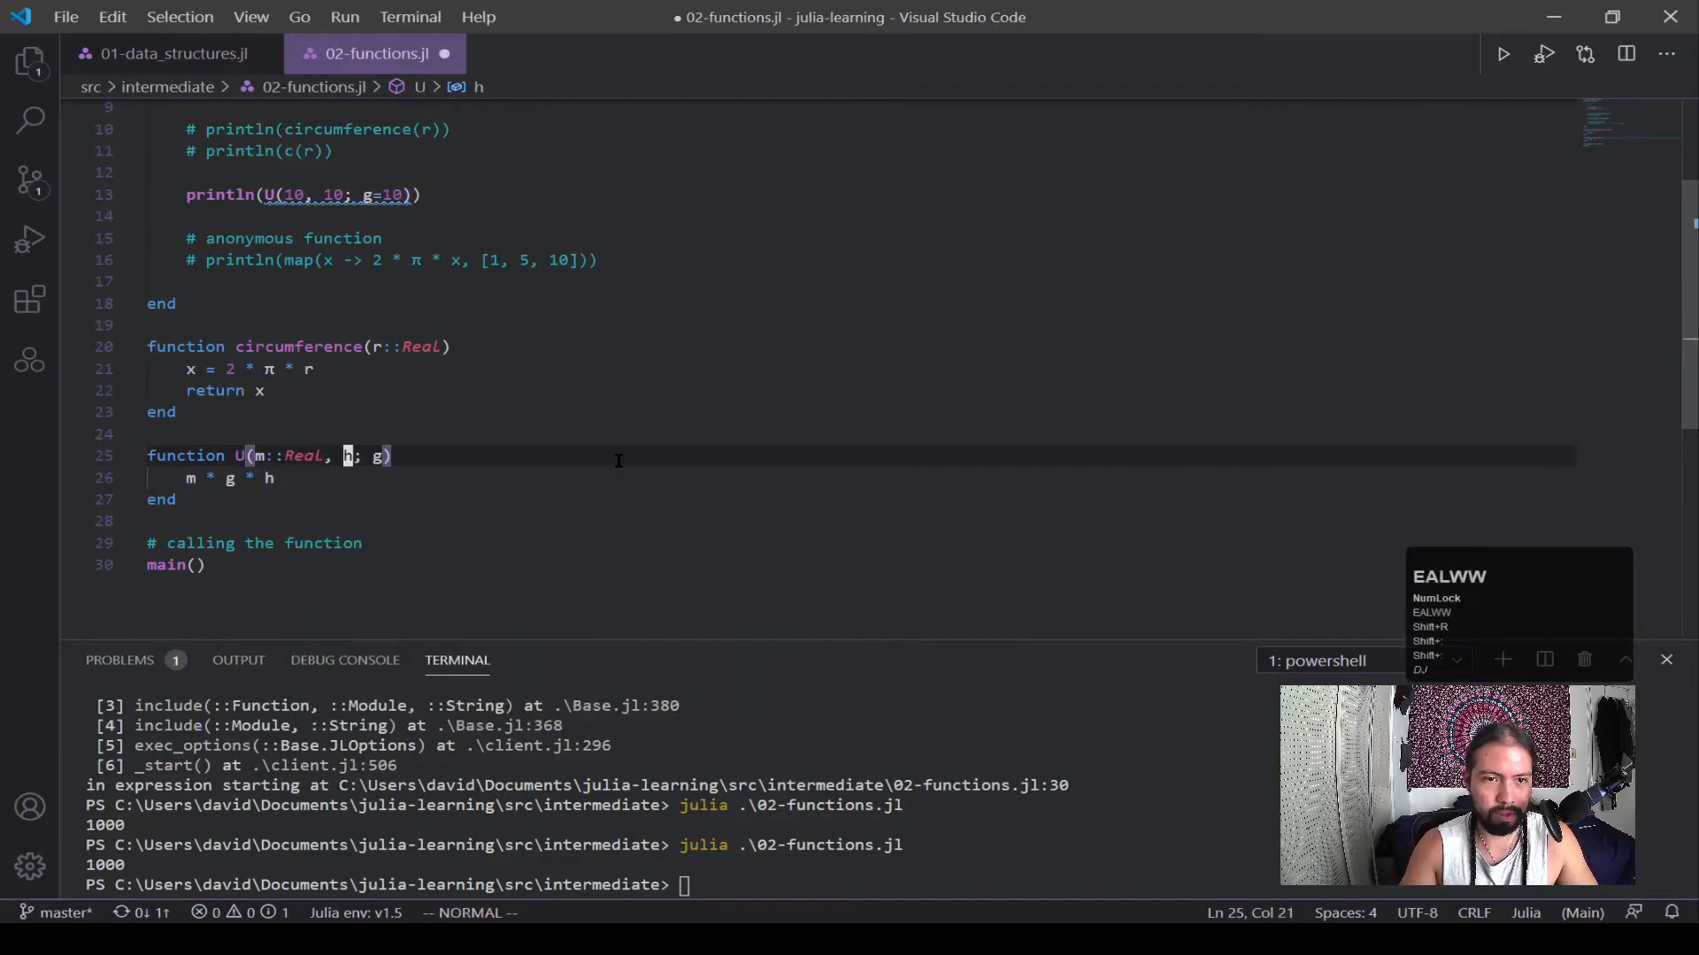
{"action": "type", "text": "::Real"}
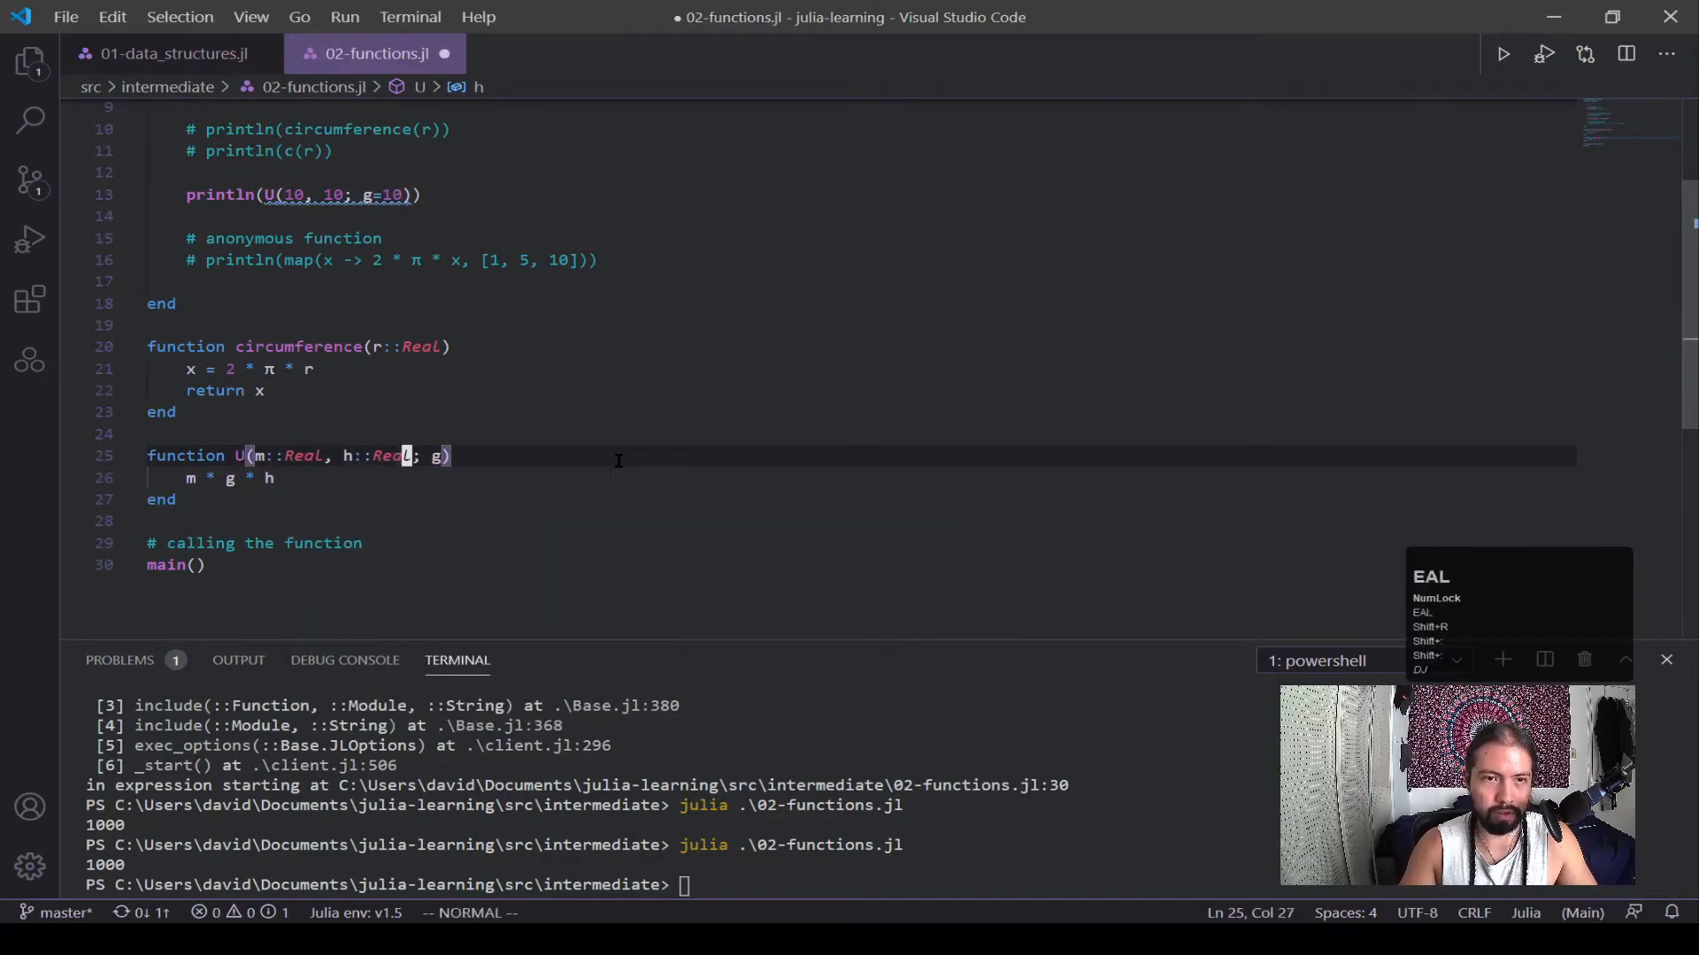
{"action": "type", "text": "::Real"}
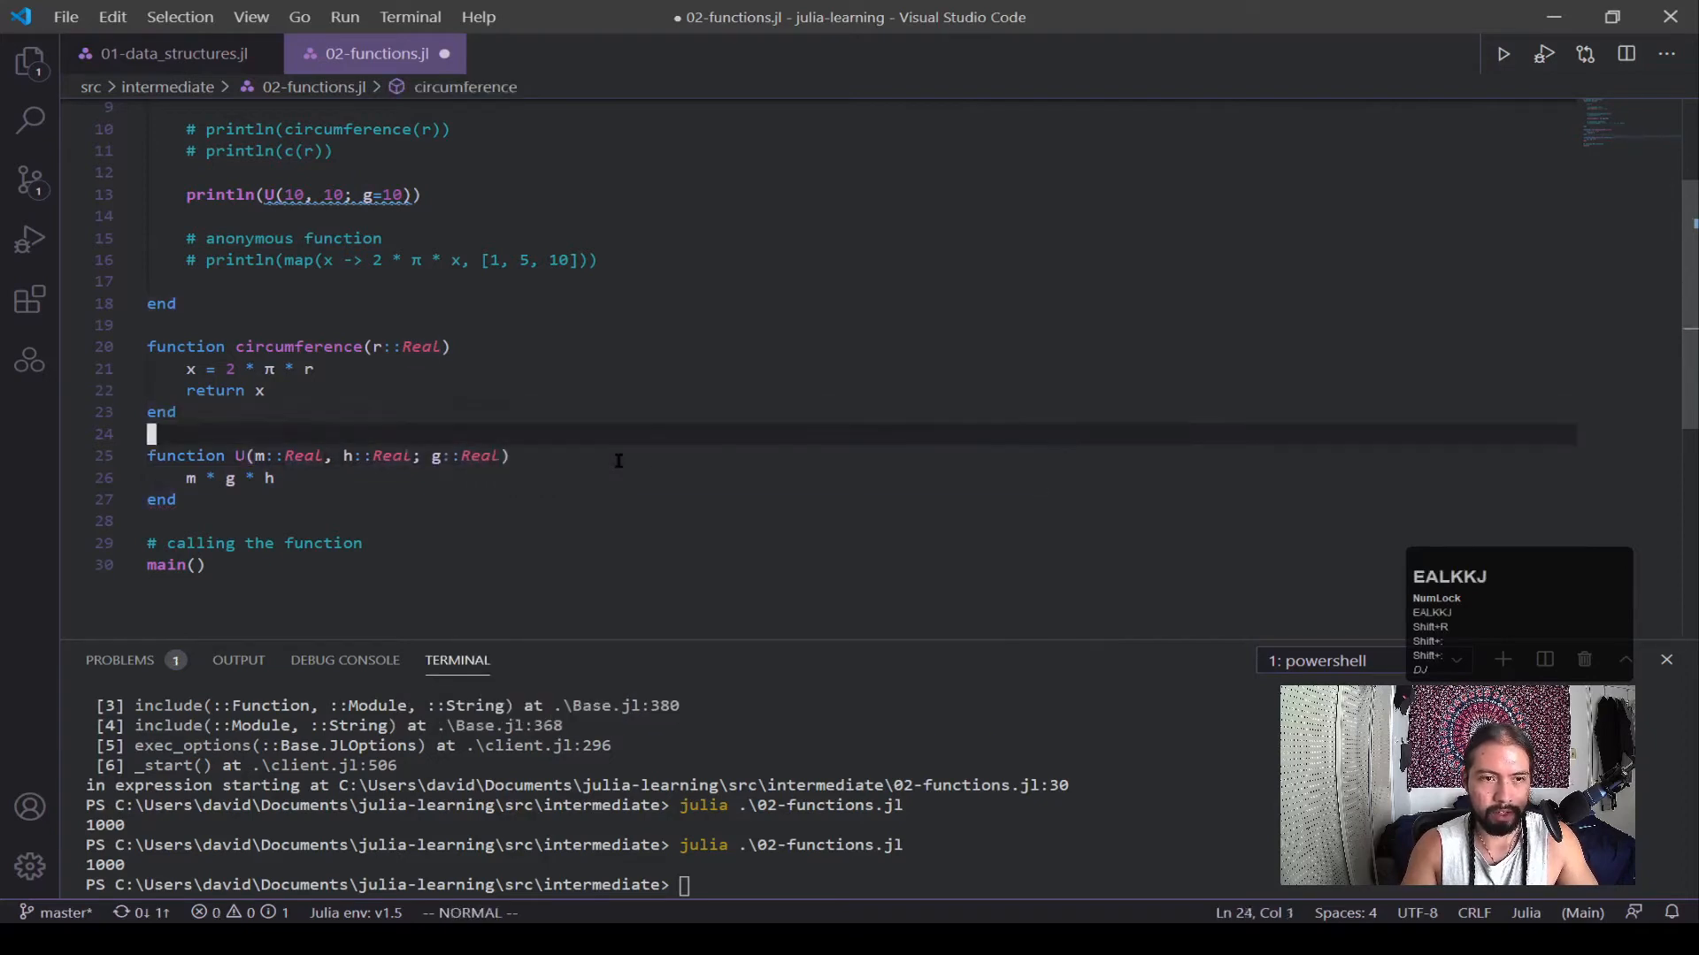
{"action": "type", "text": "="}
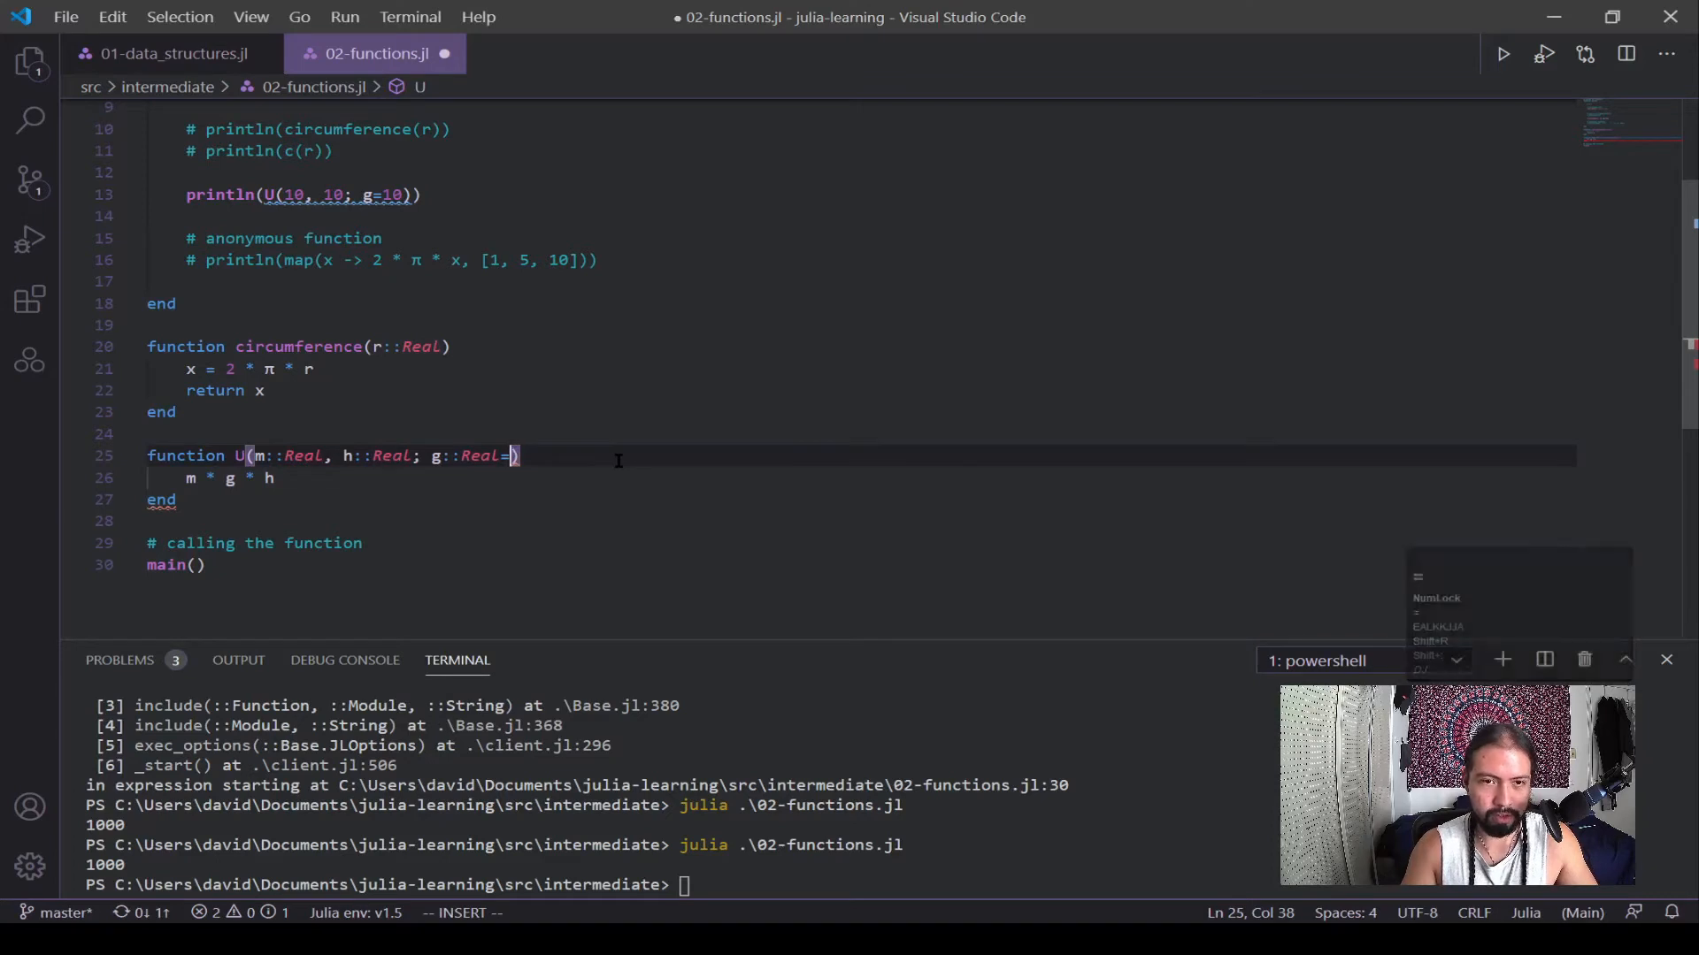
{"action": "type", "text": "10"}
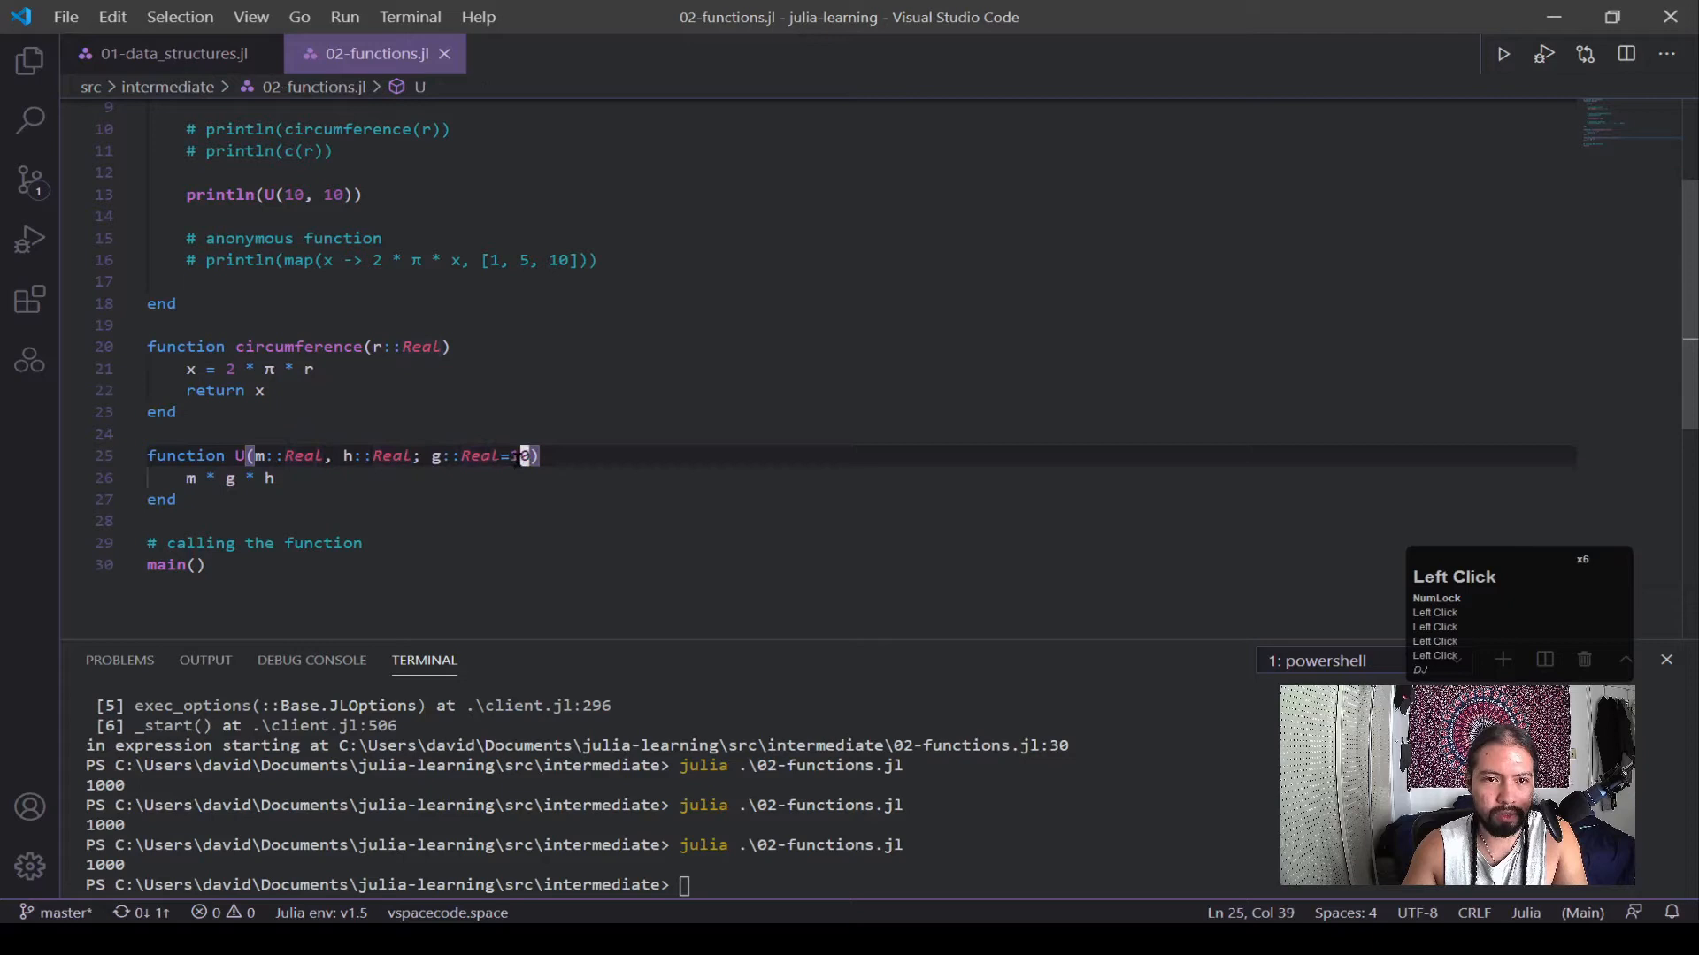
{"action": "type", "text": "1"}
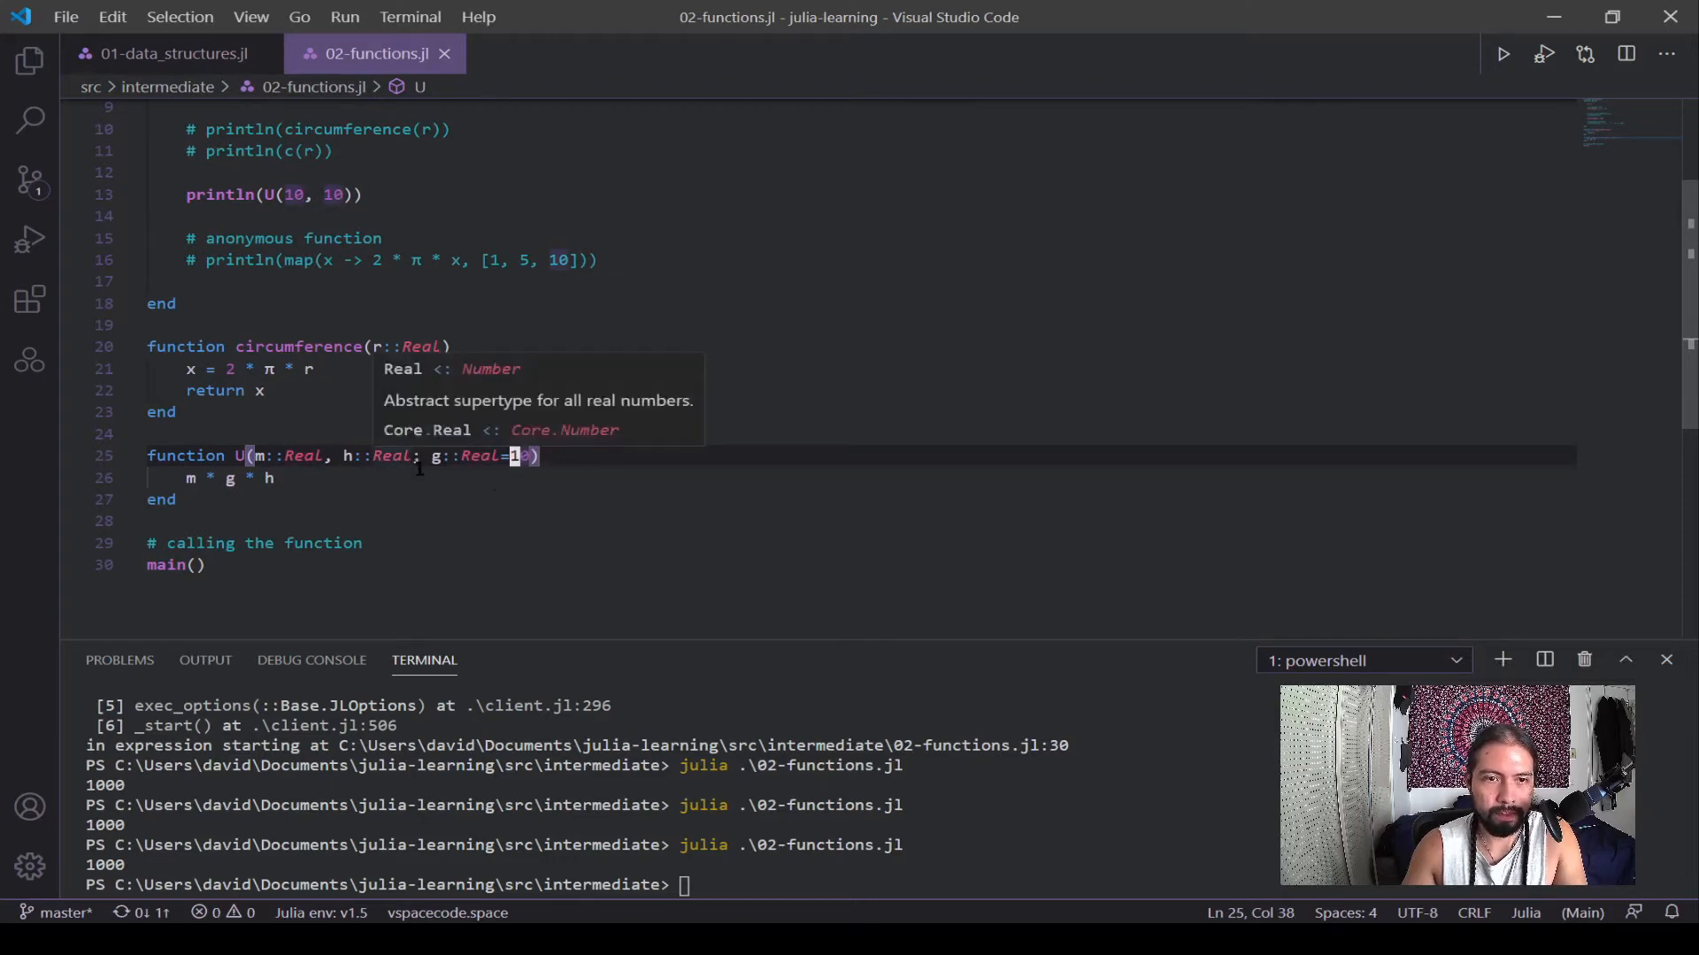
{"action": "mouse_move", "coordinate": [455, 467]}
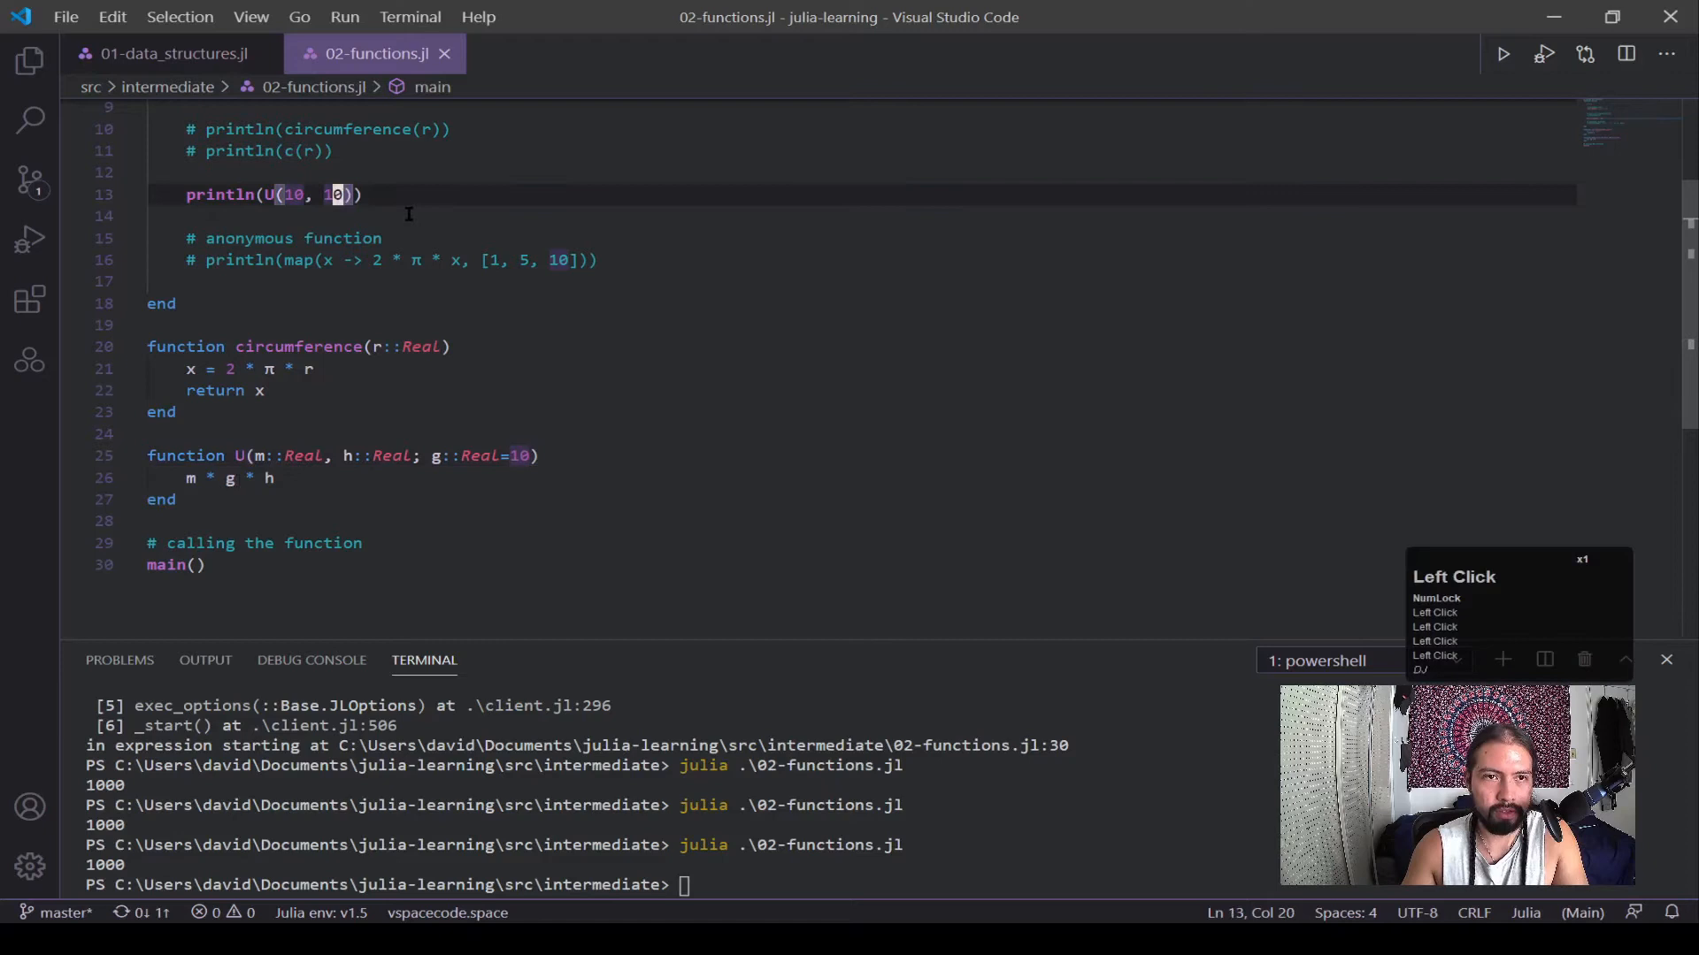
{"action": "type", "text": ", 1000"}
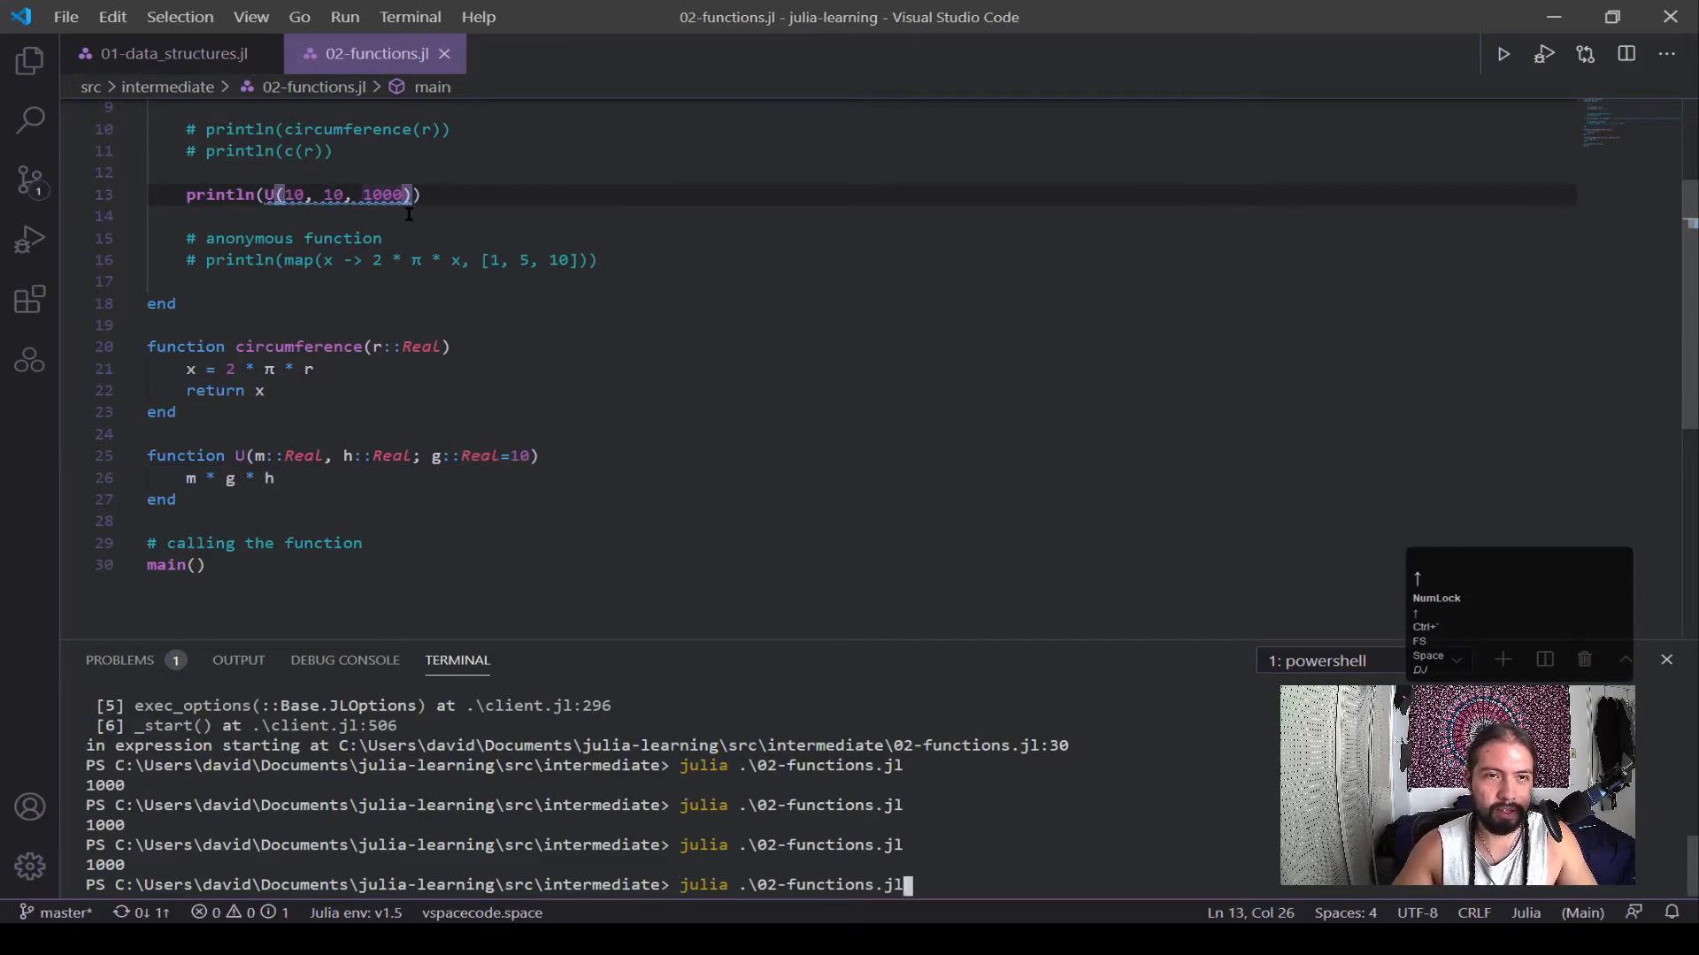
Step: Rerun the script calling U(10, 10, g=1000), which prints 100000
{"action": "type", "text": "g="}
{"action": "key", "text": "enter"}
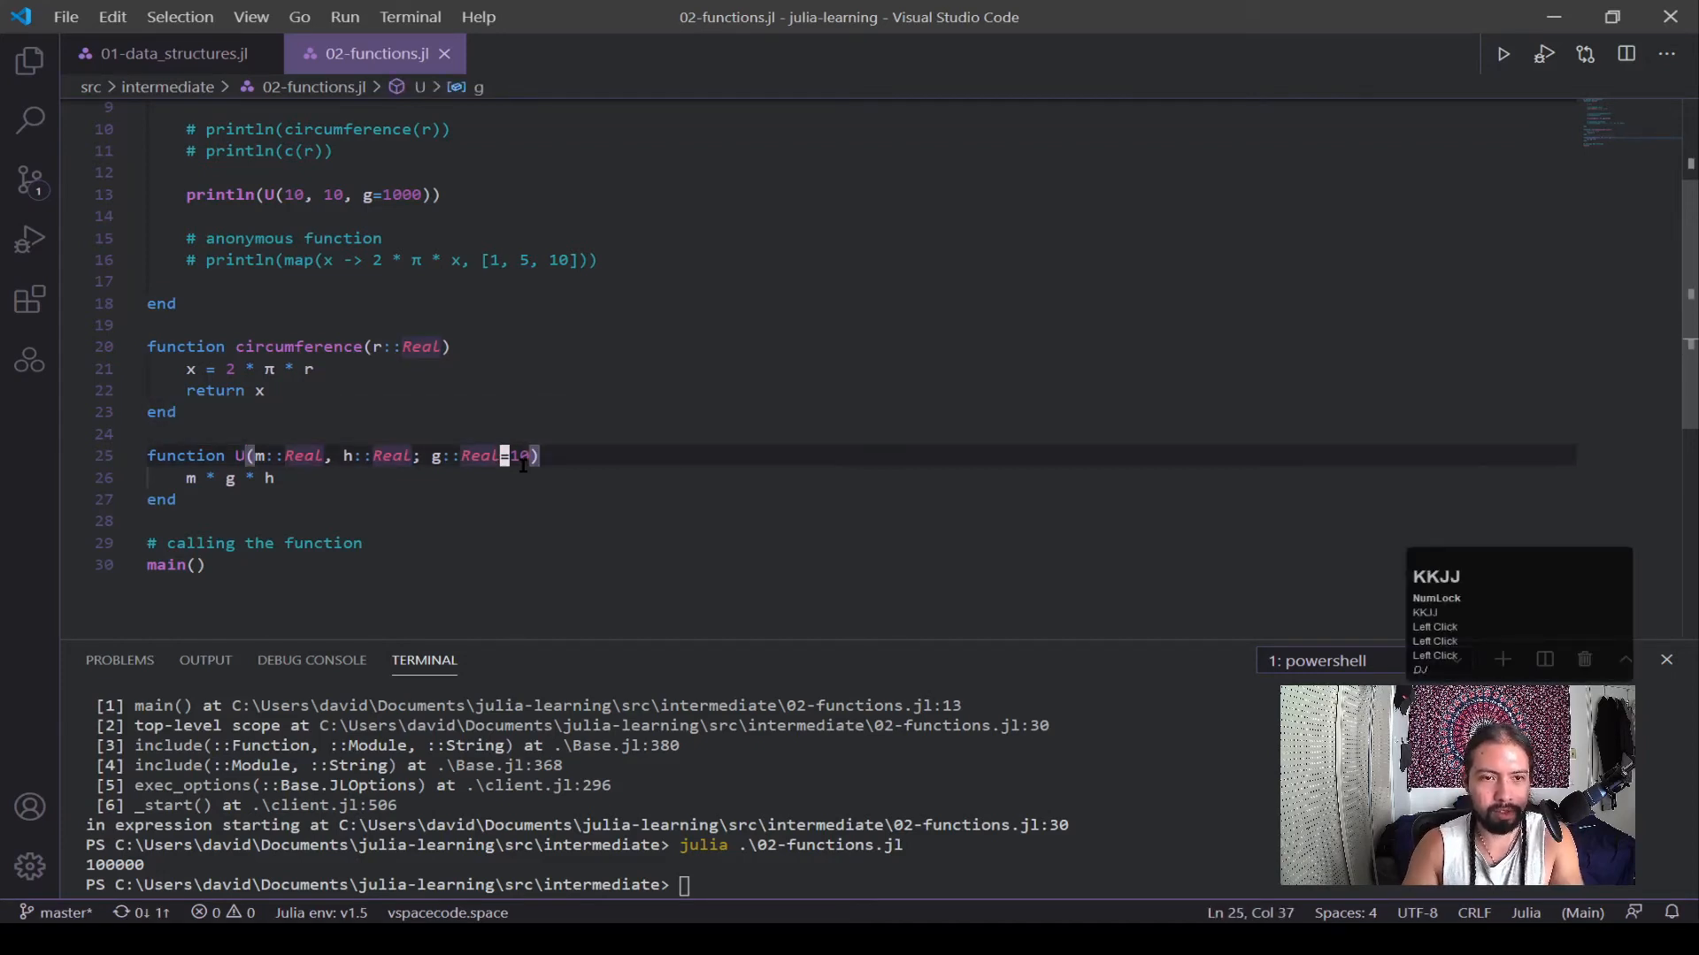
{"action": "left_click", "coordinate": [170, 412]}
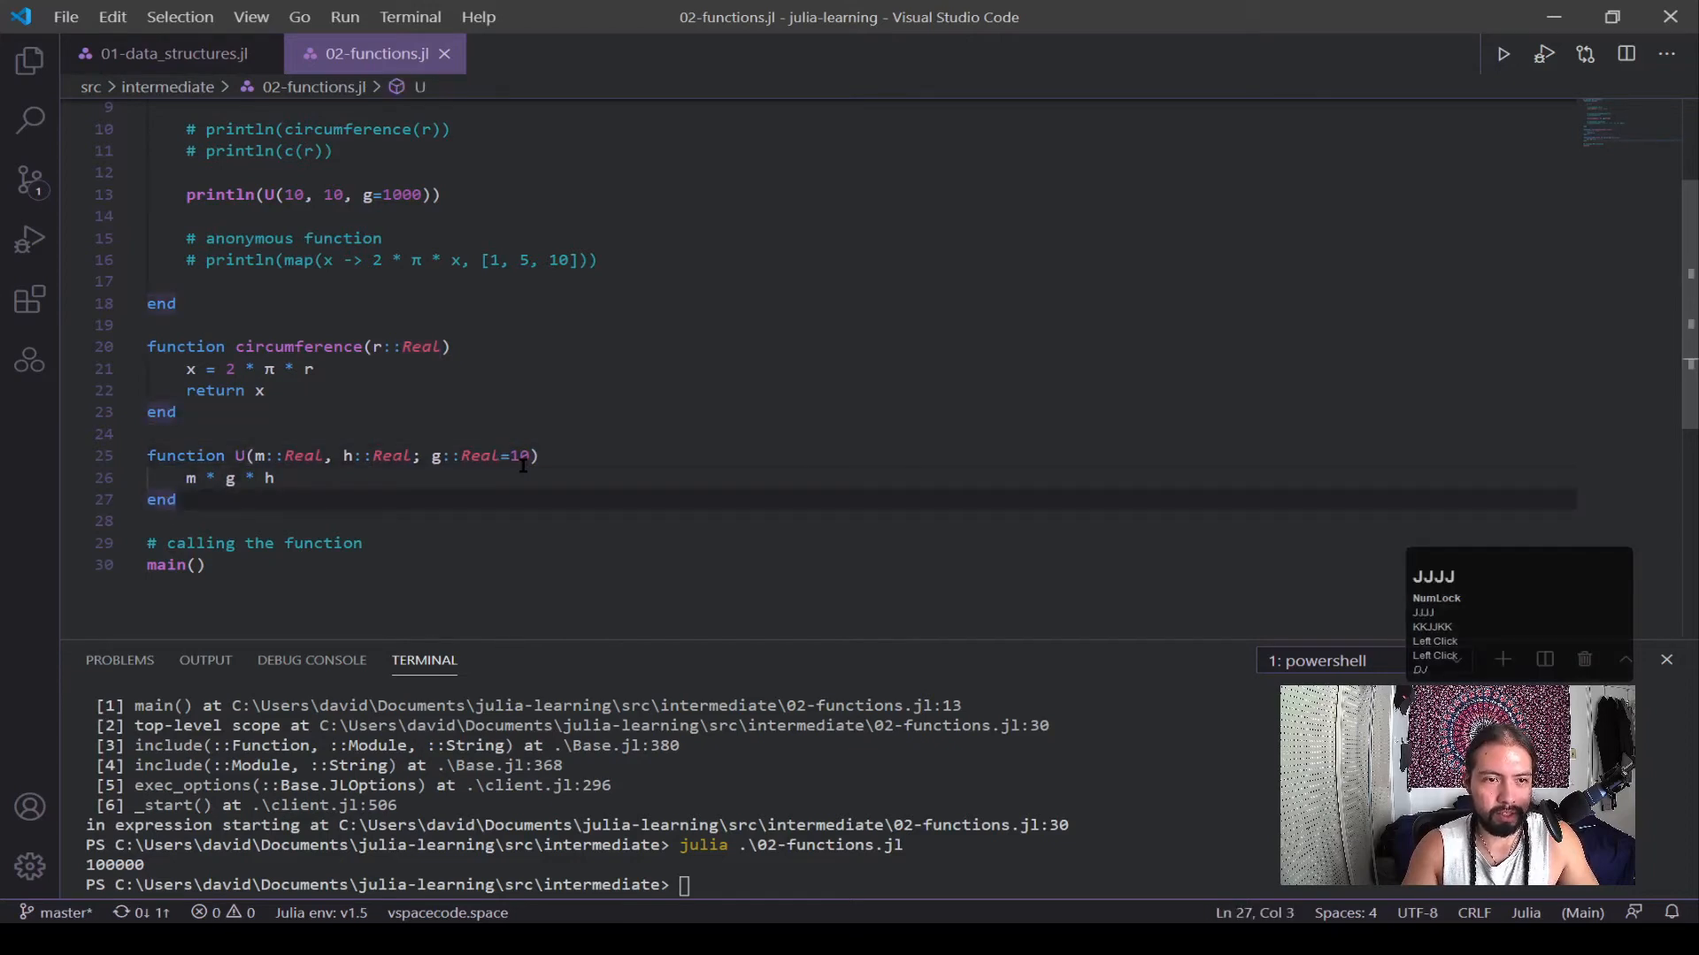
Step: Write function add(x::Real, y...) below U, returning x + sum(y)
{"action": "key", "text": "enter"}
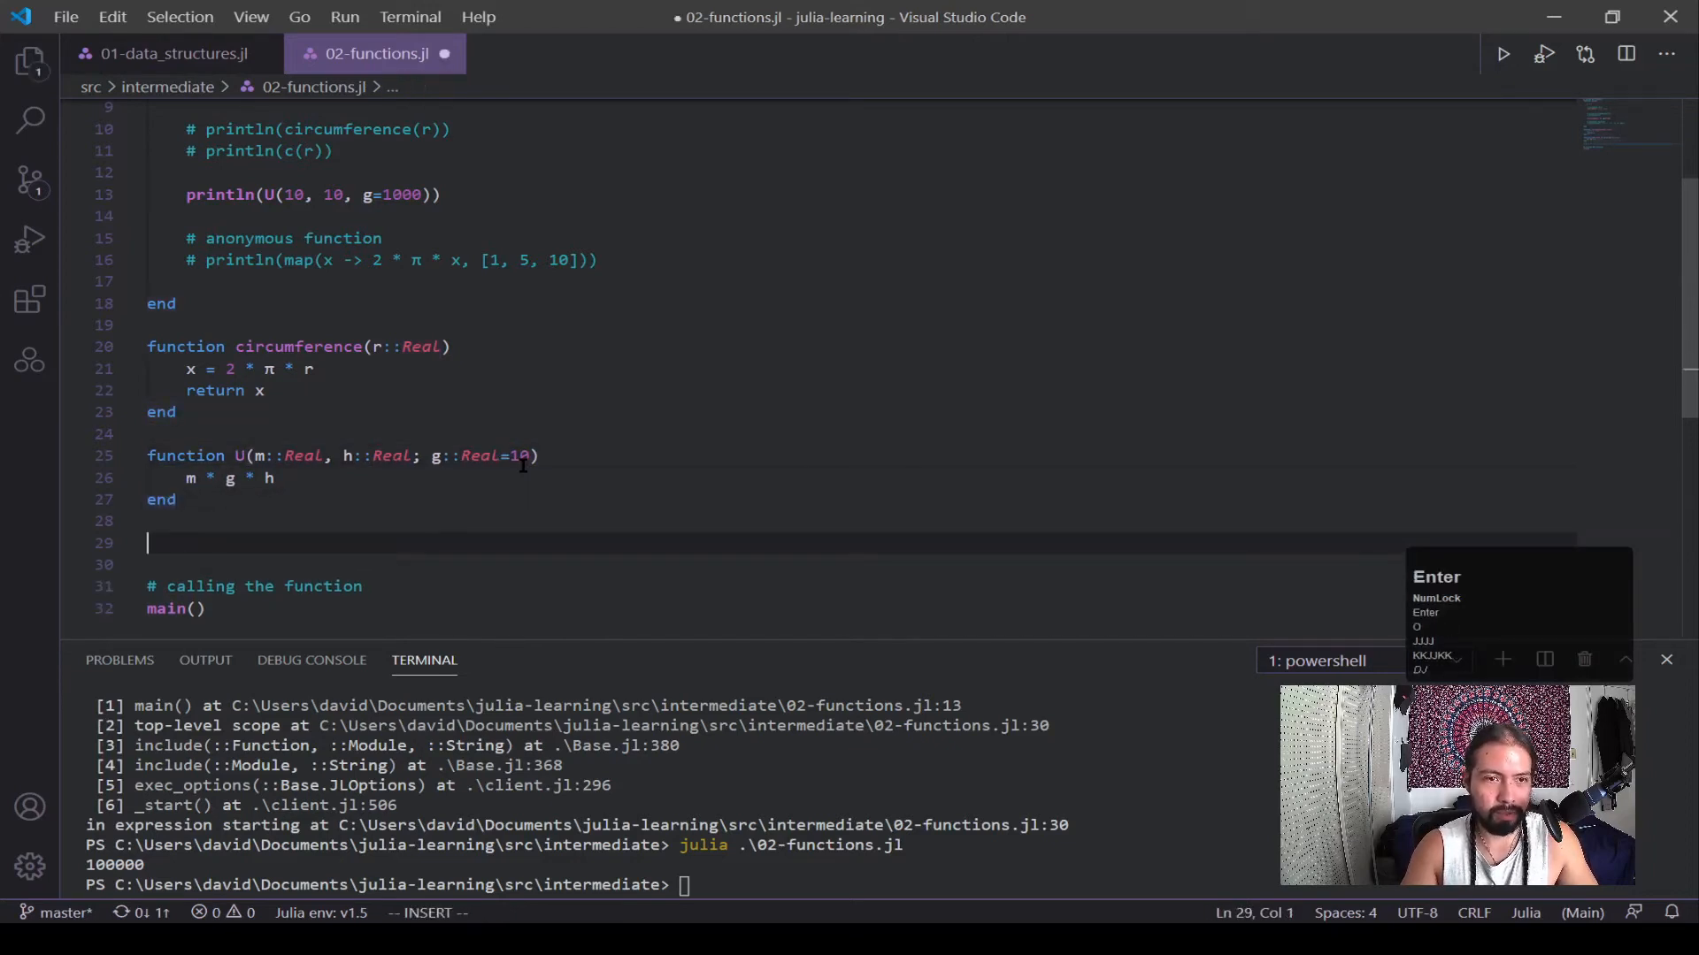
{"action": "type", "text": "function"}
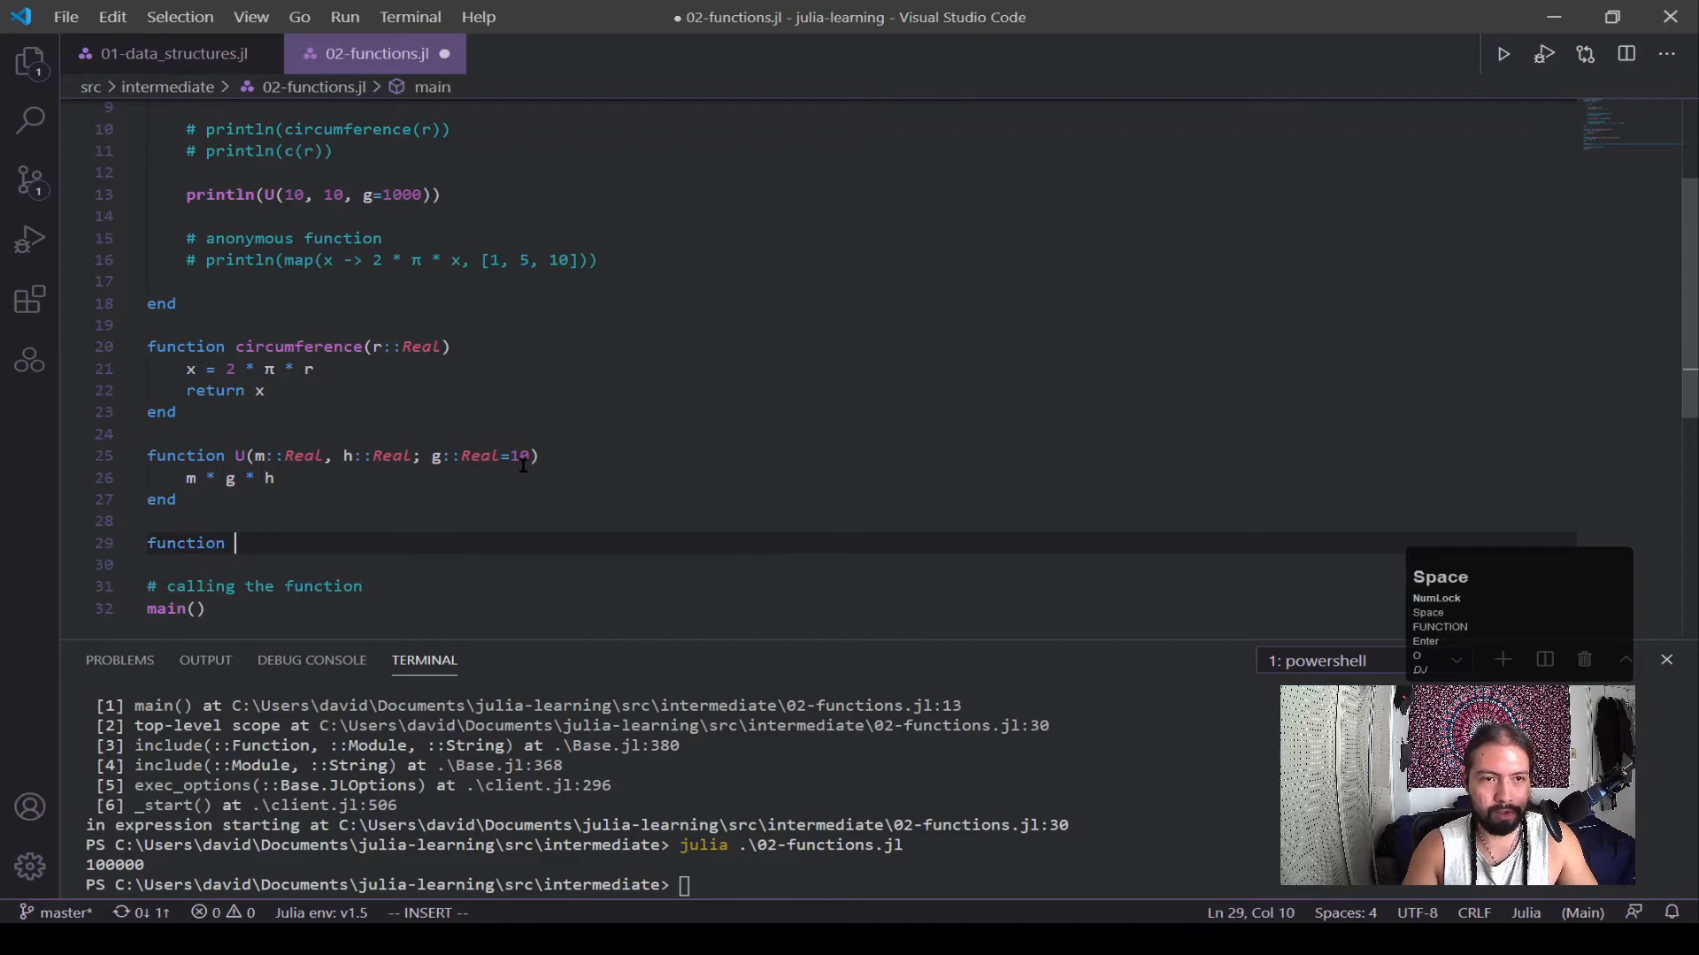
{"action": "type", "text": "add"}
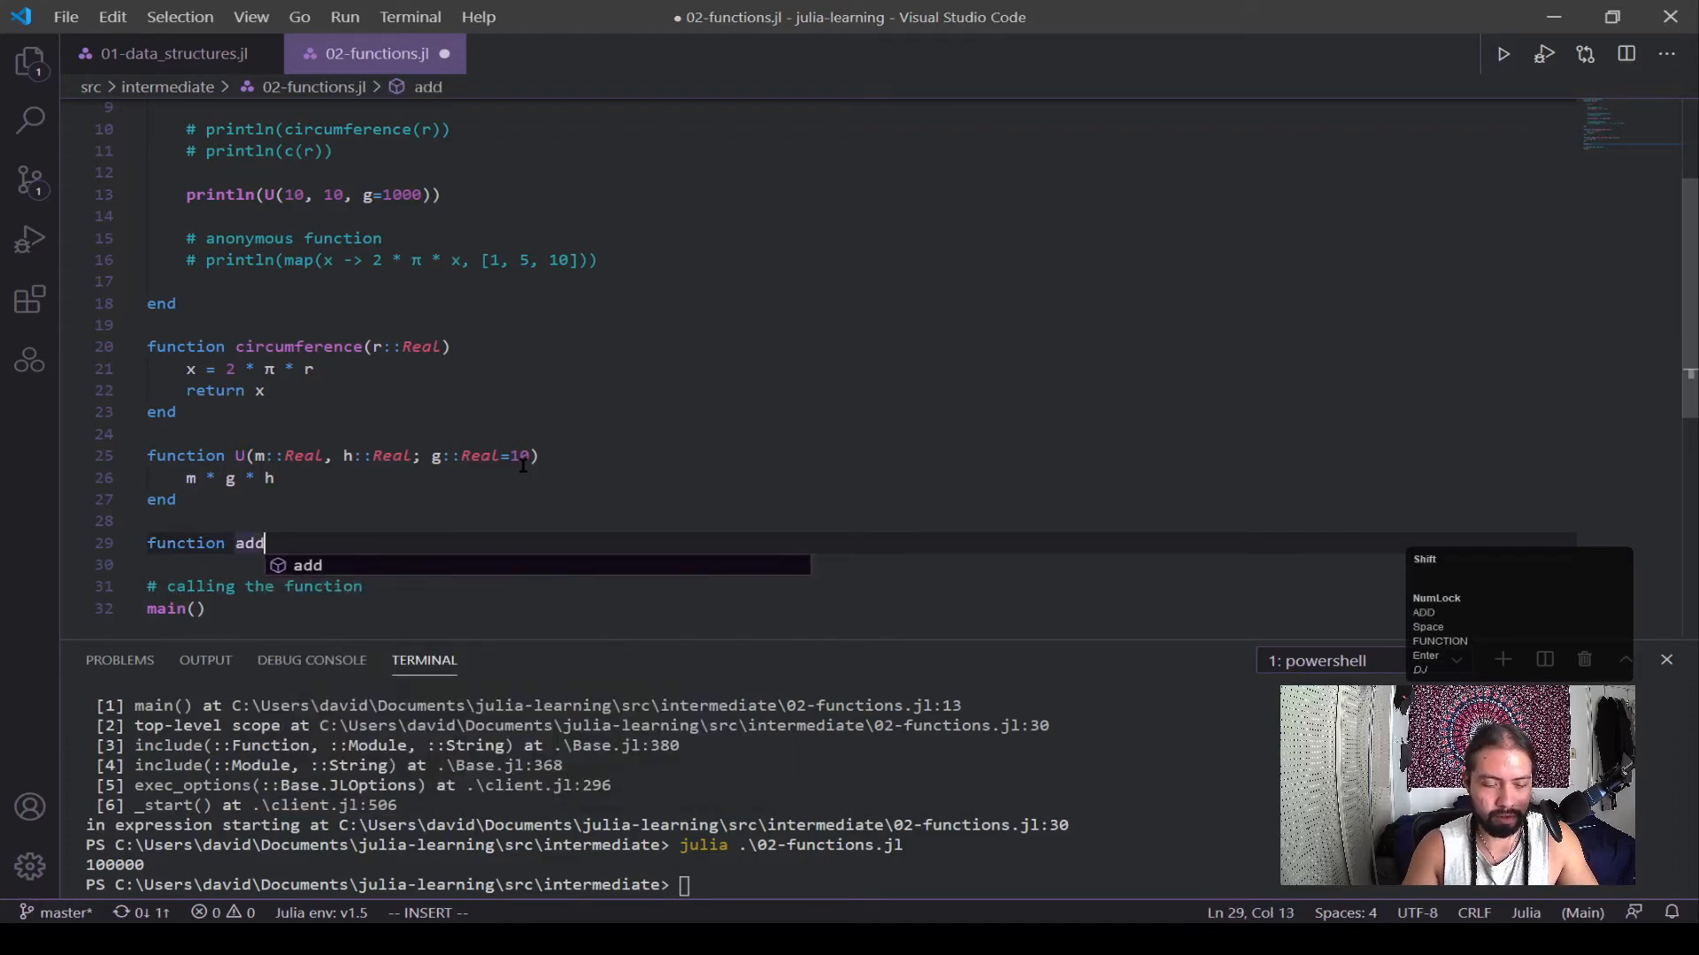
{"action": "type", "text": "(x,"}
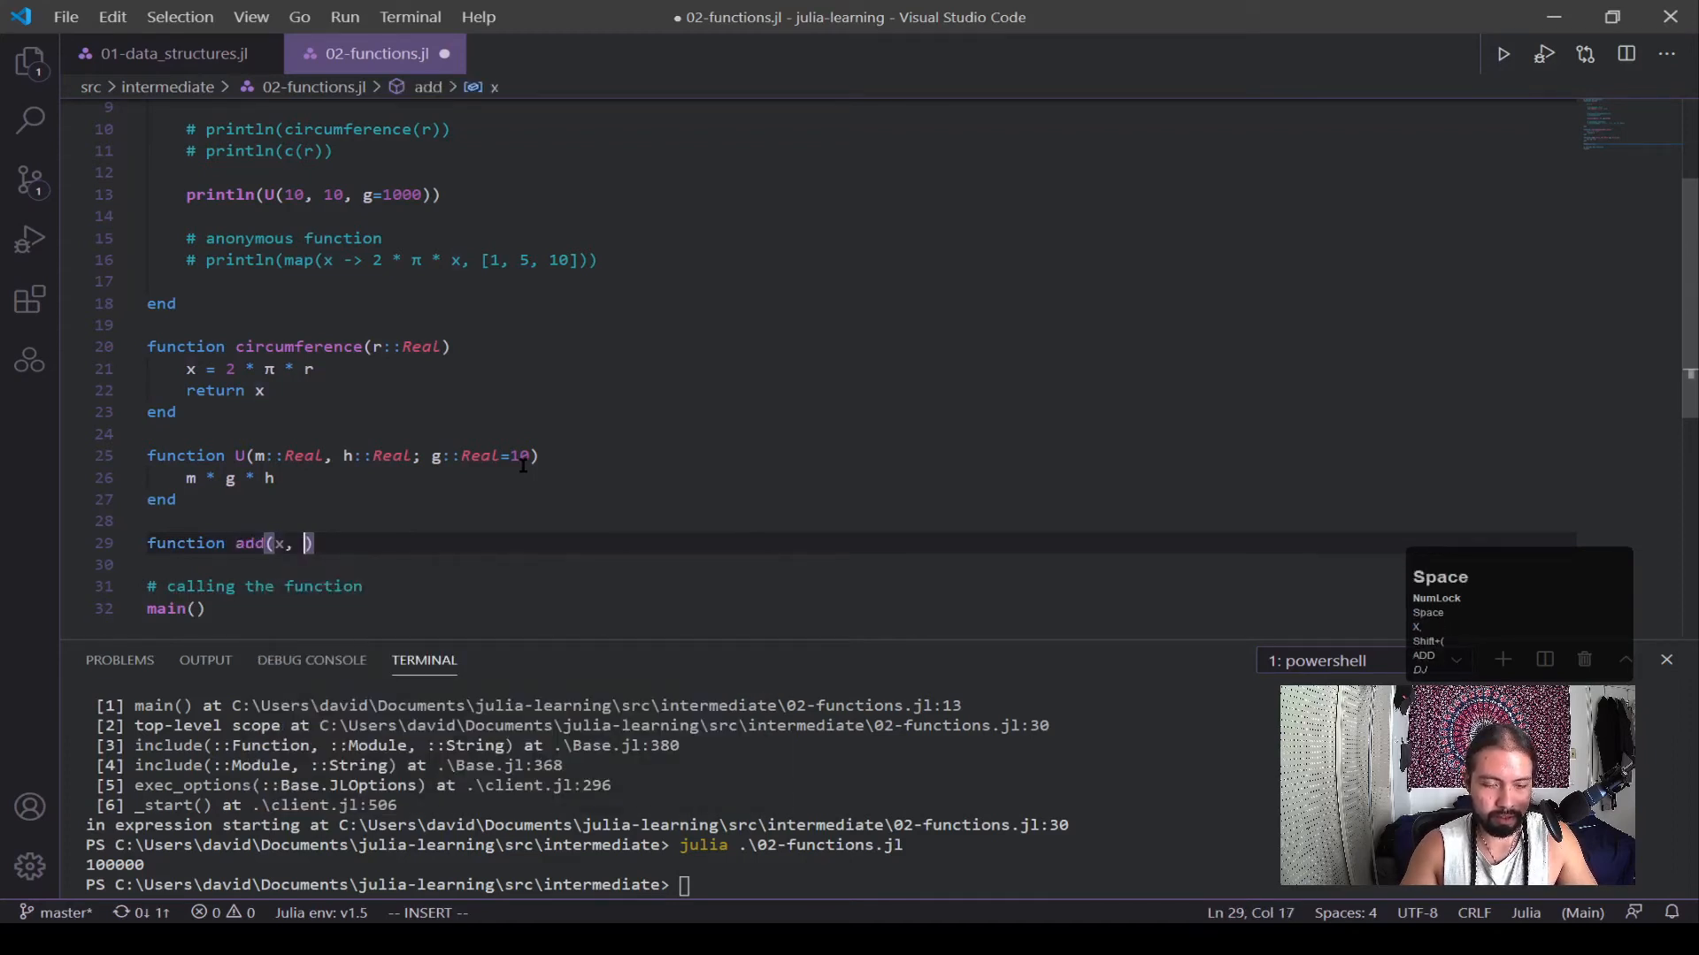
{"action": "type", "text": "::Real"}
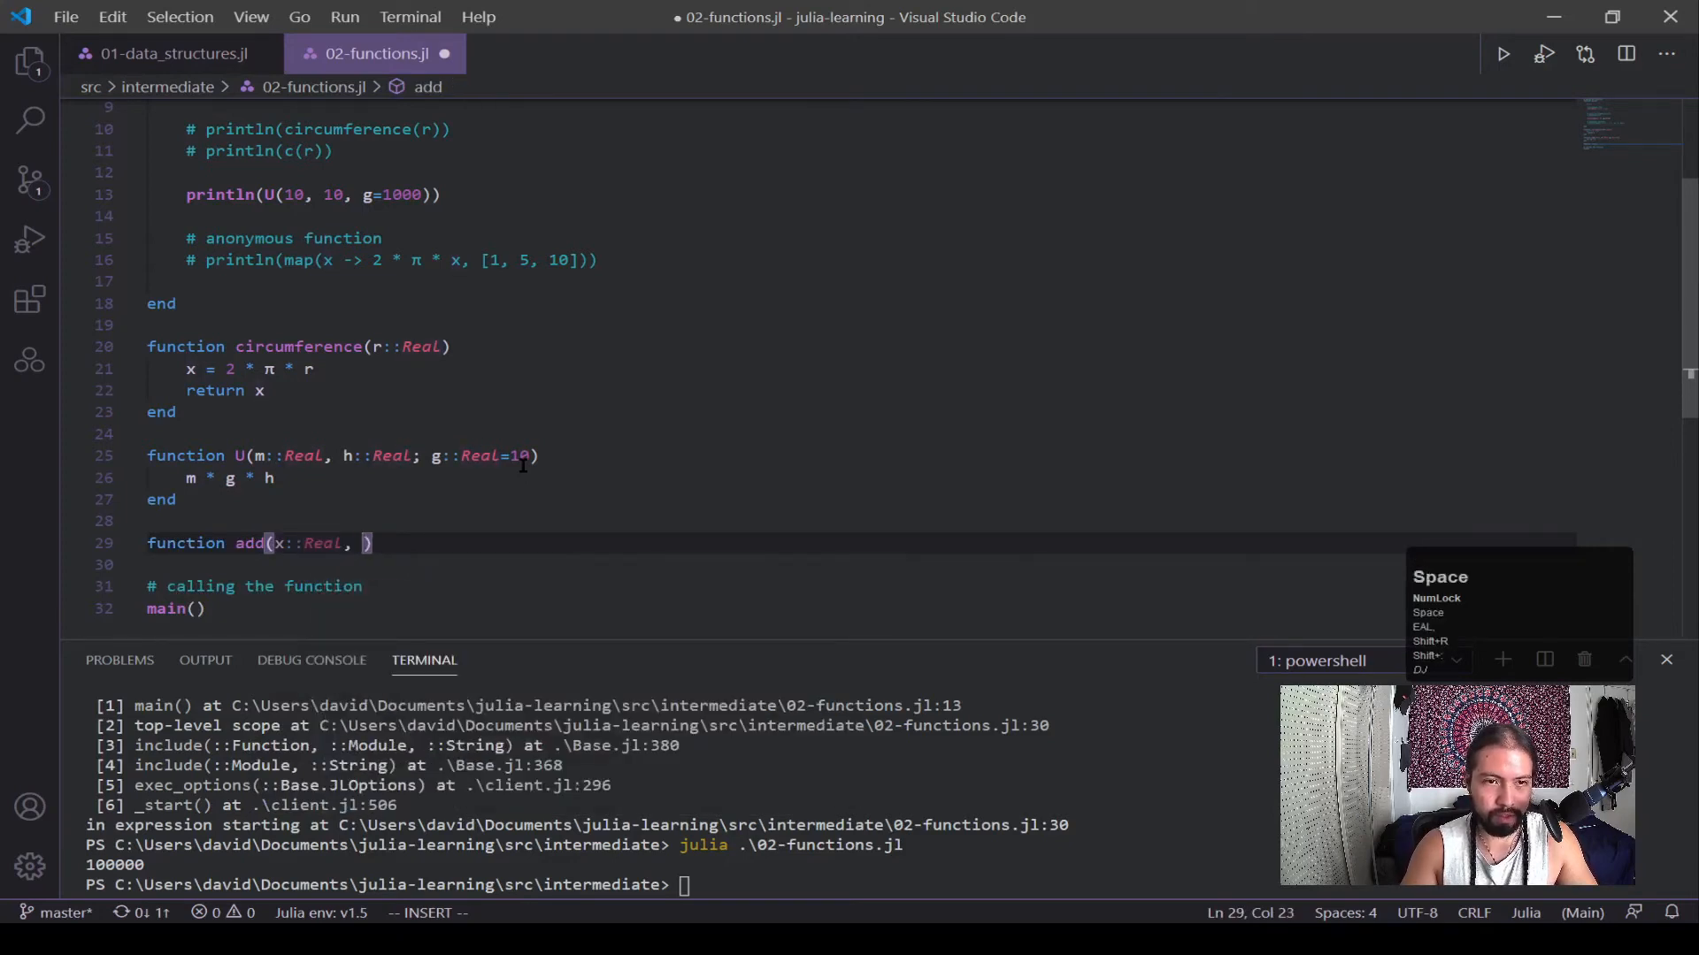
{"action": "type", "text": "y..."}
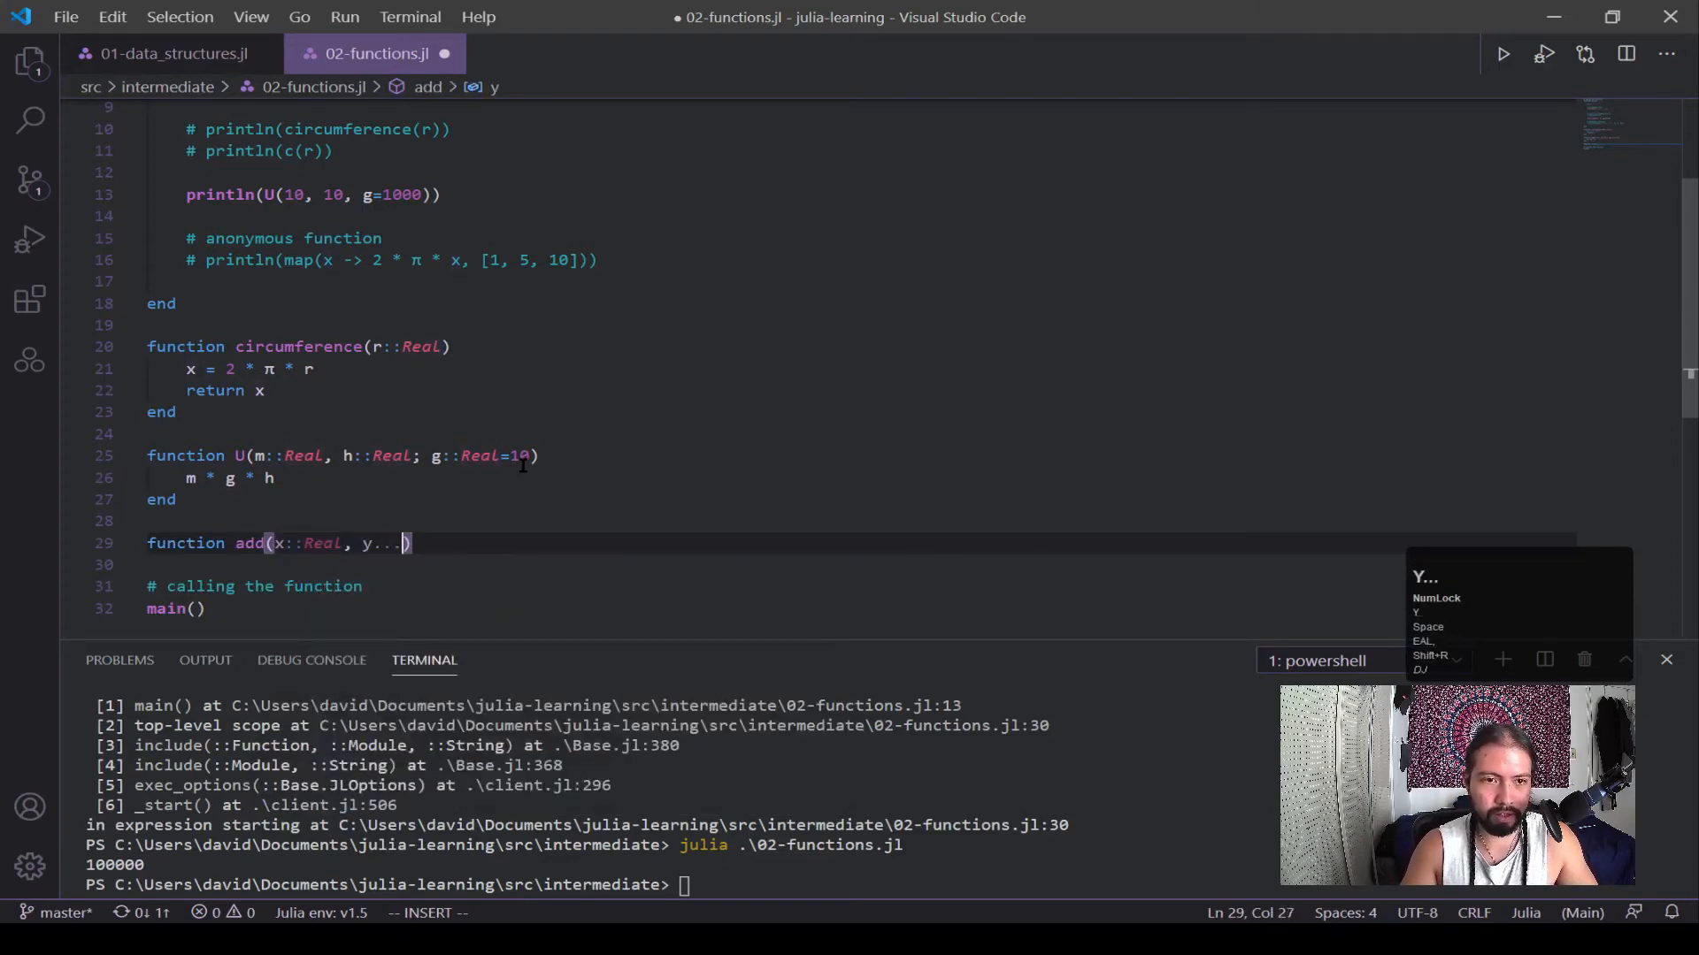
{"action": "type", "text": "end"}
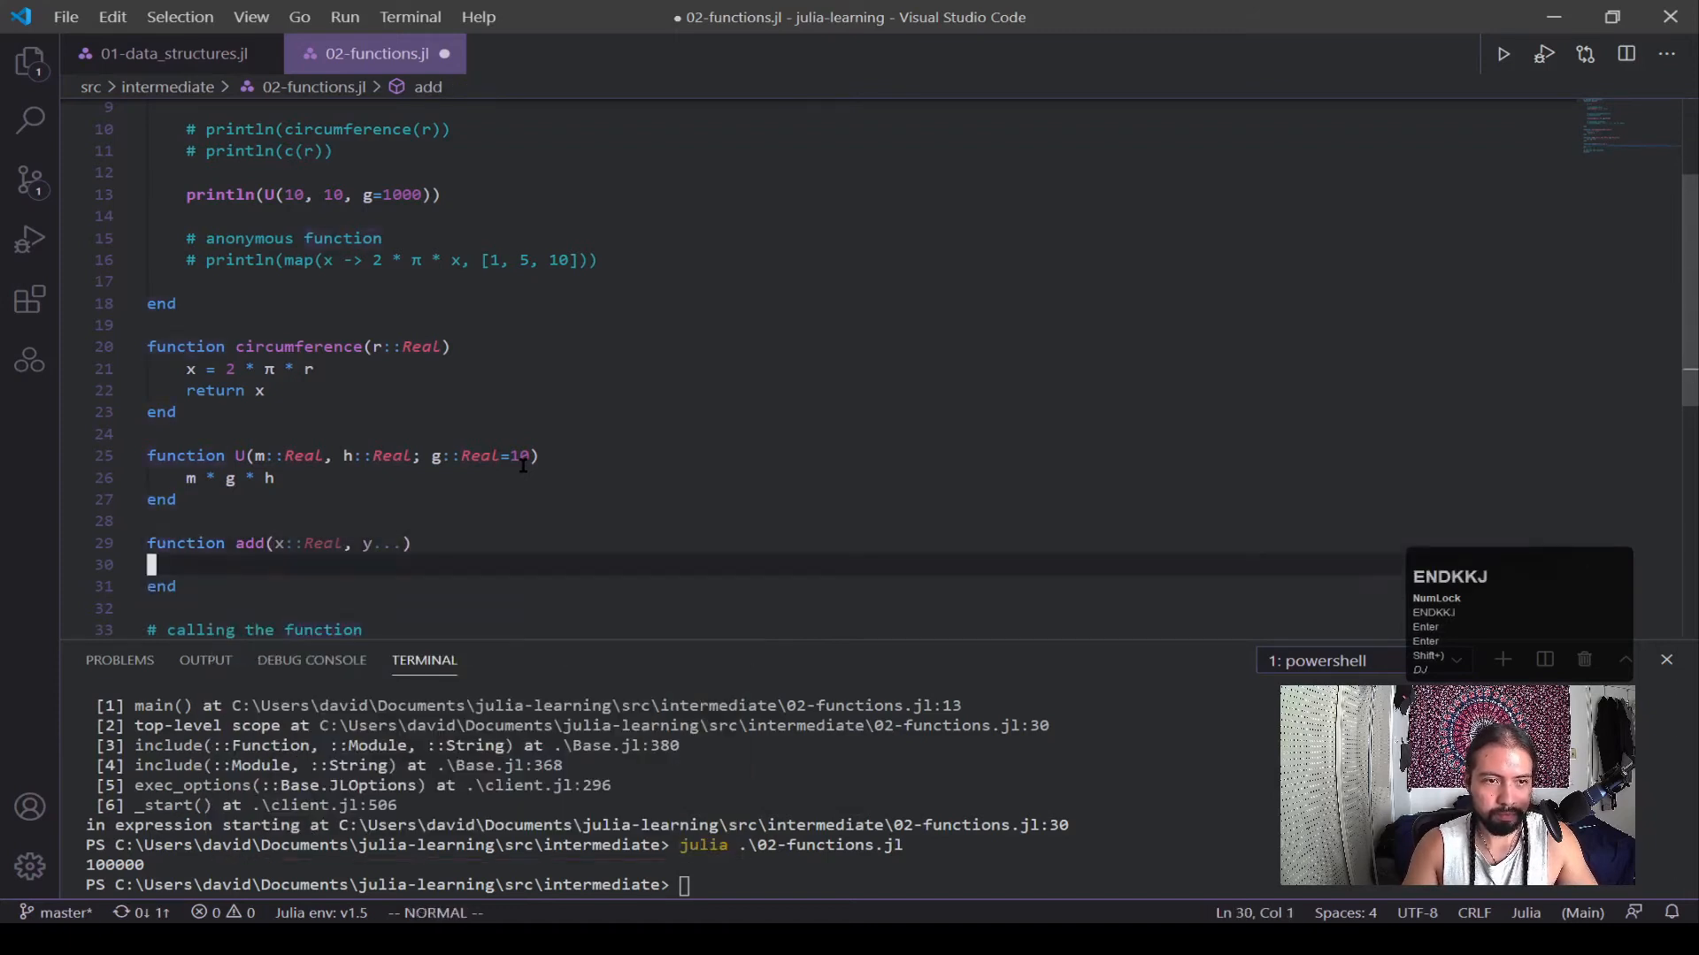
{"action": "type", "text": "x"}
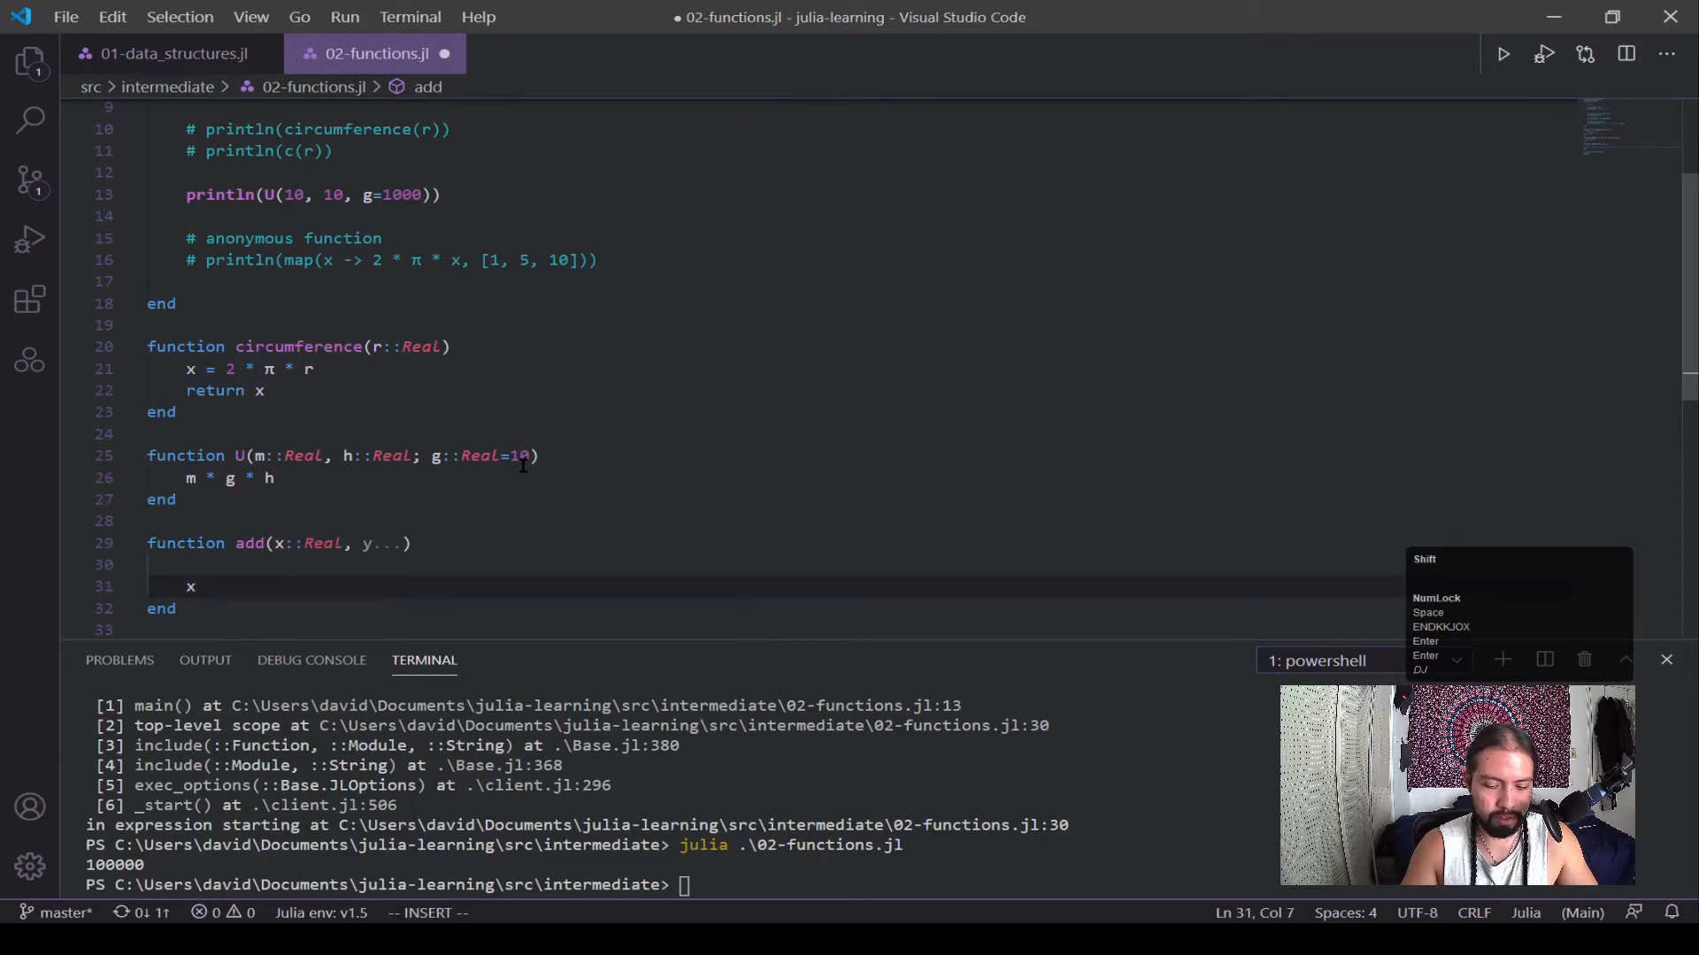
{"action": "type", "text": "sum(y"}
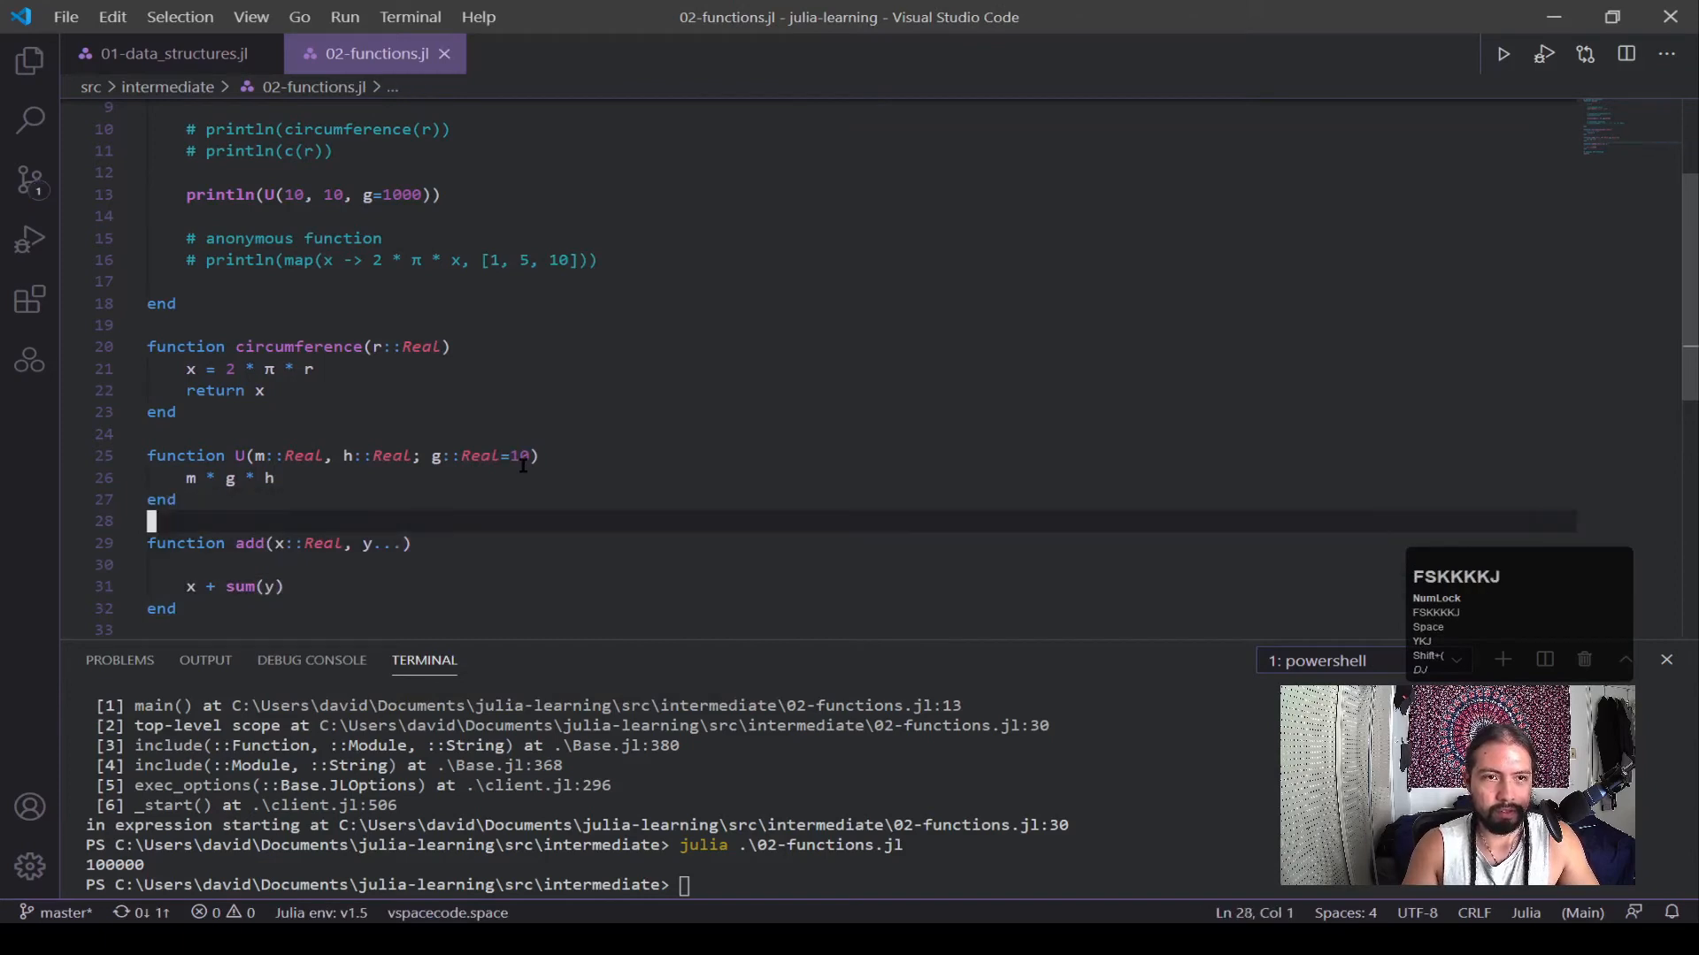
Step: Comment out the U print, add println(add(4, 5)) and println(add(5, 5, 5, 5)), and run julia .\02-functions.jl
{"action": "left_click", "coordinate": [265, 195]}
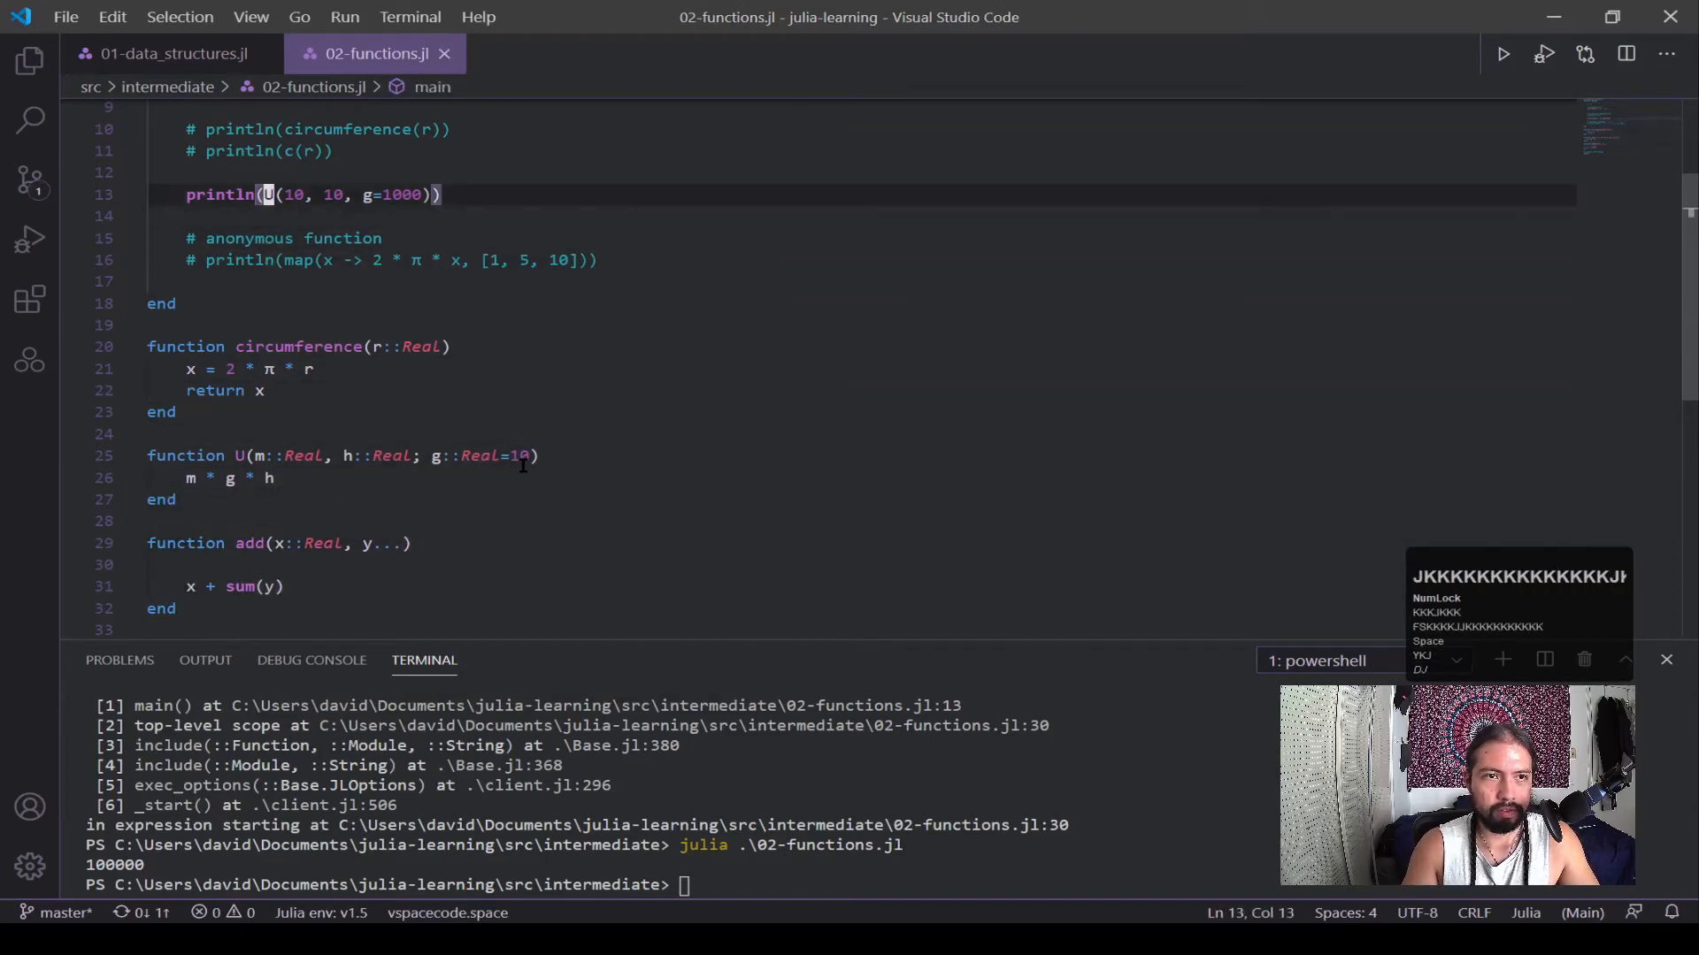
{"action": "key", "text": "ctrl+/"}
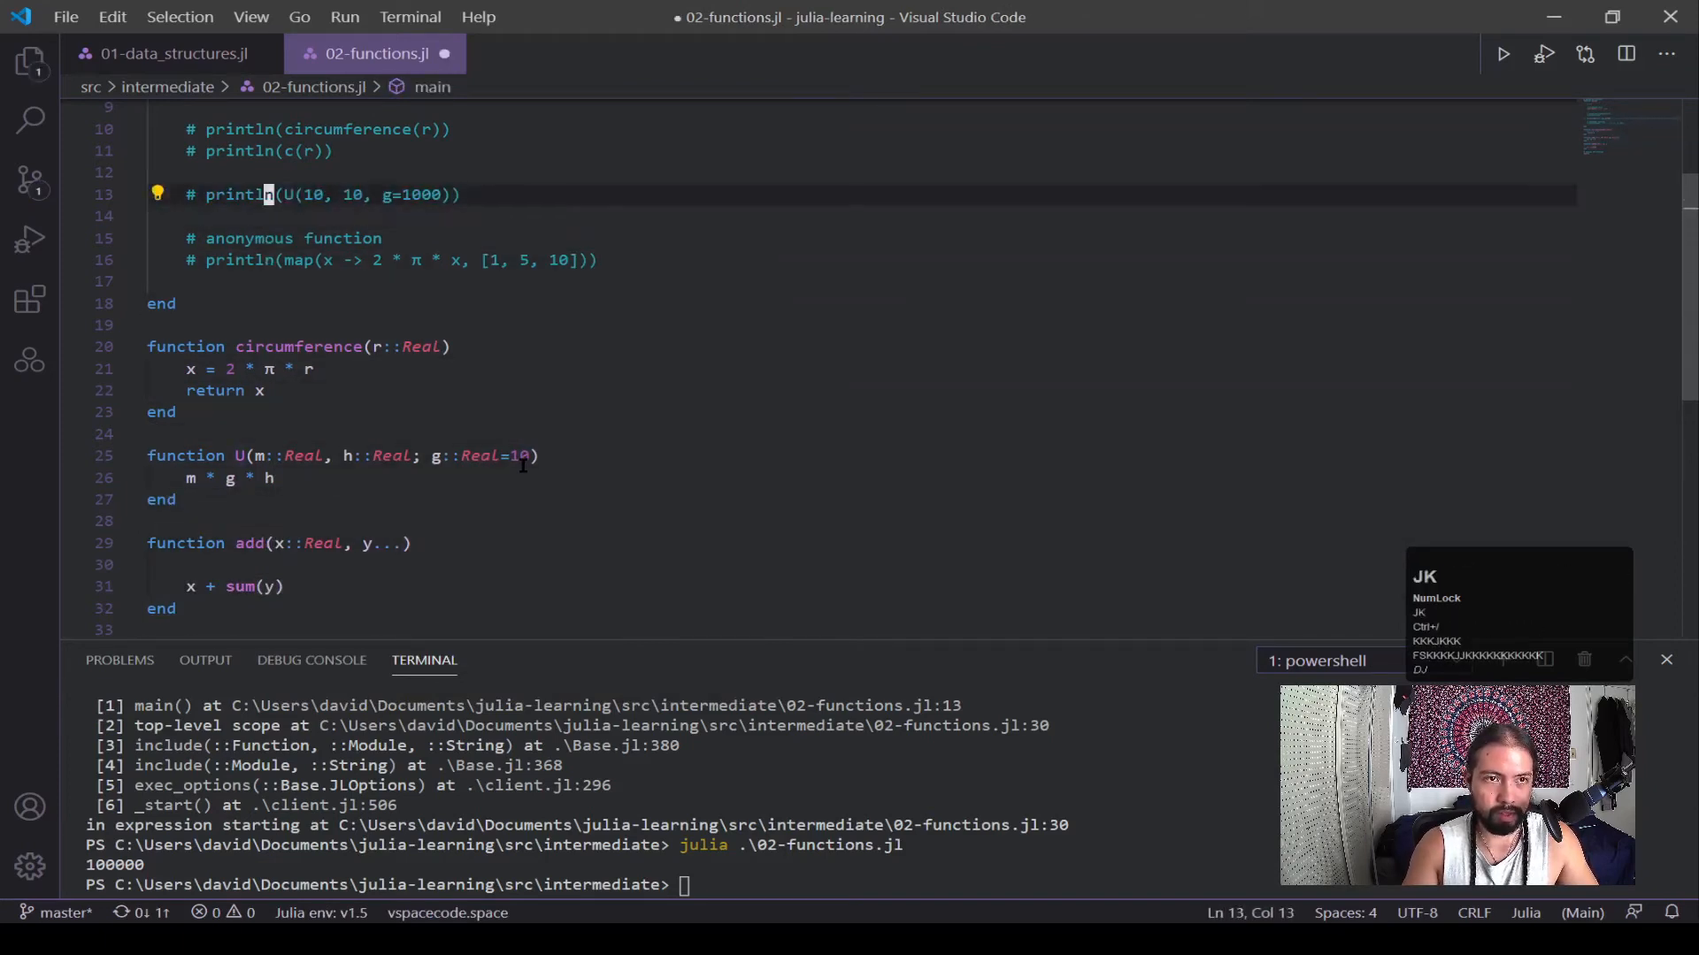
{"action": "type", "text": "println"}
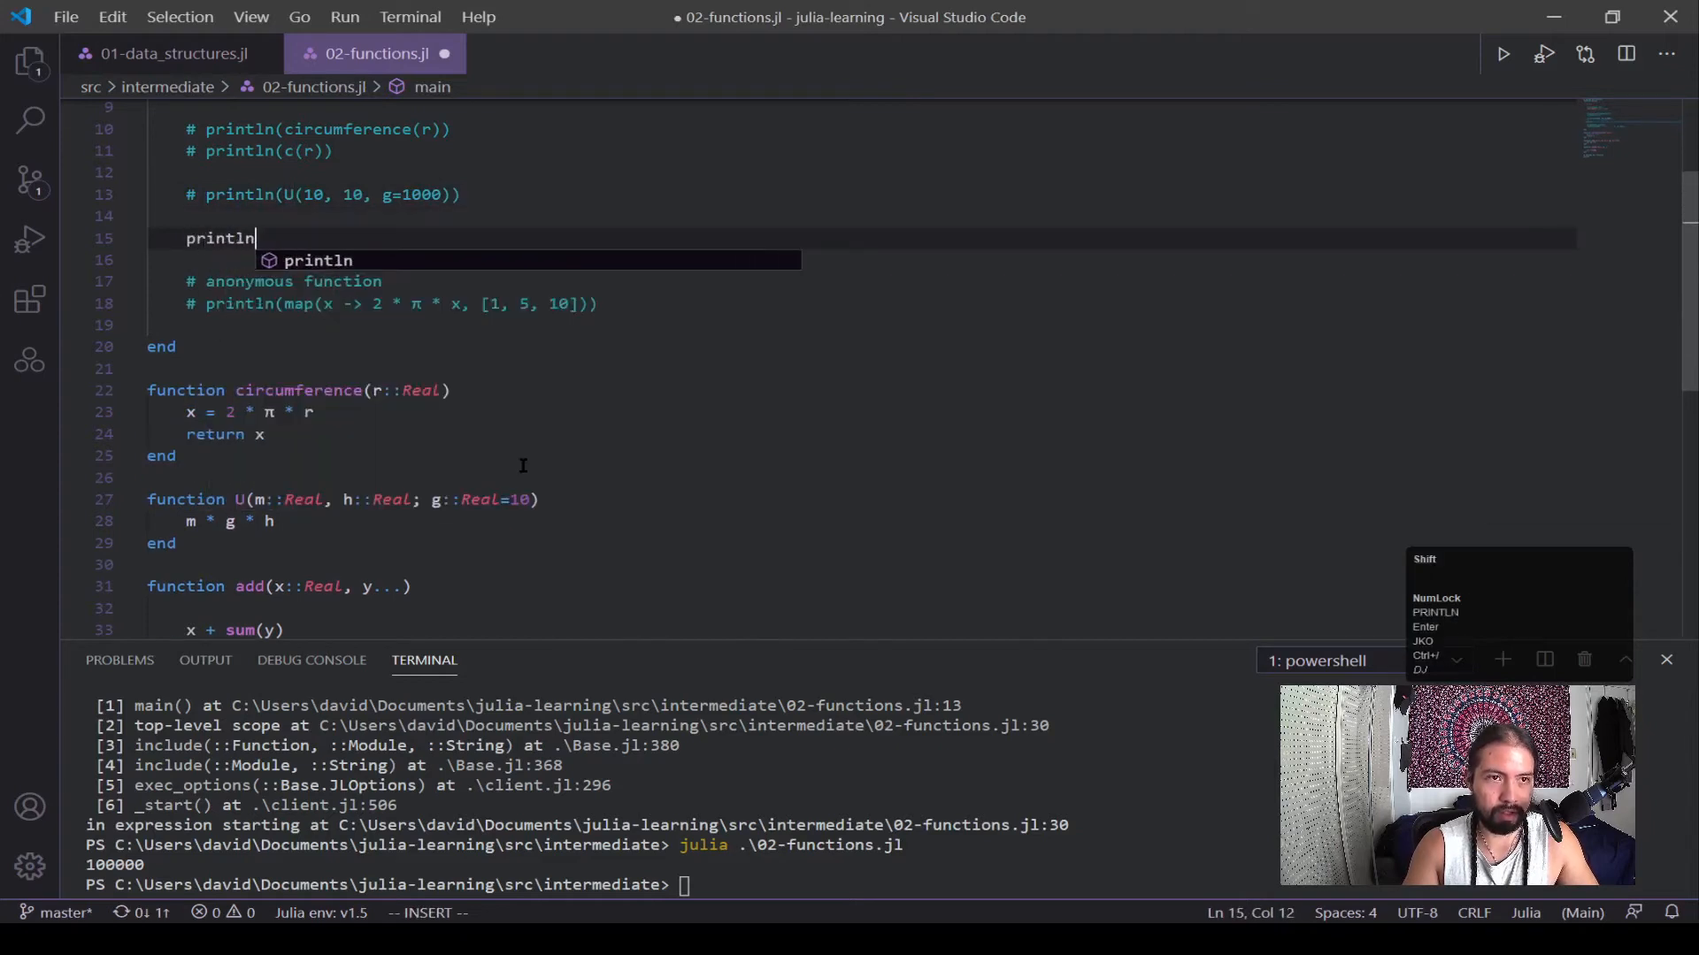
{"action": "type", "text": "(add(4, 5"}
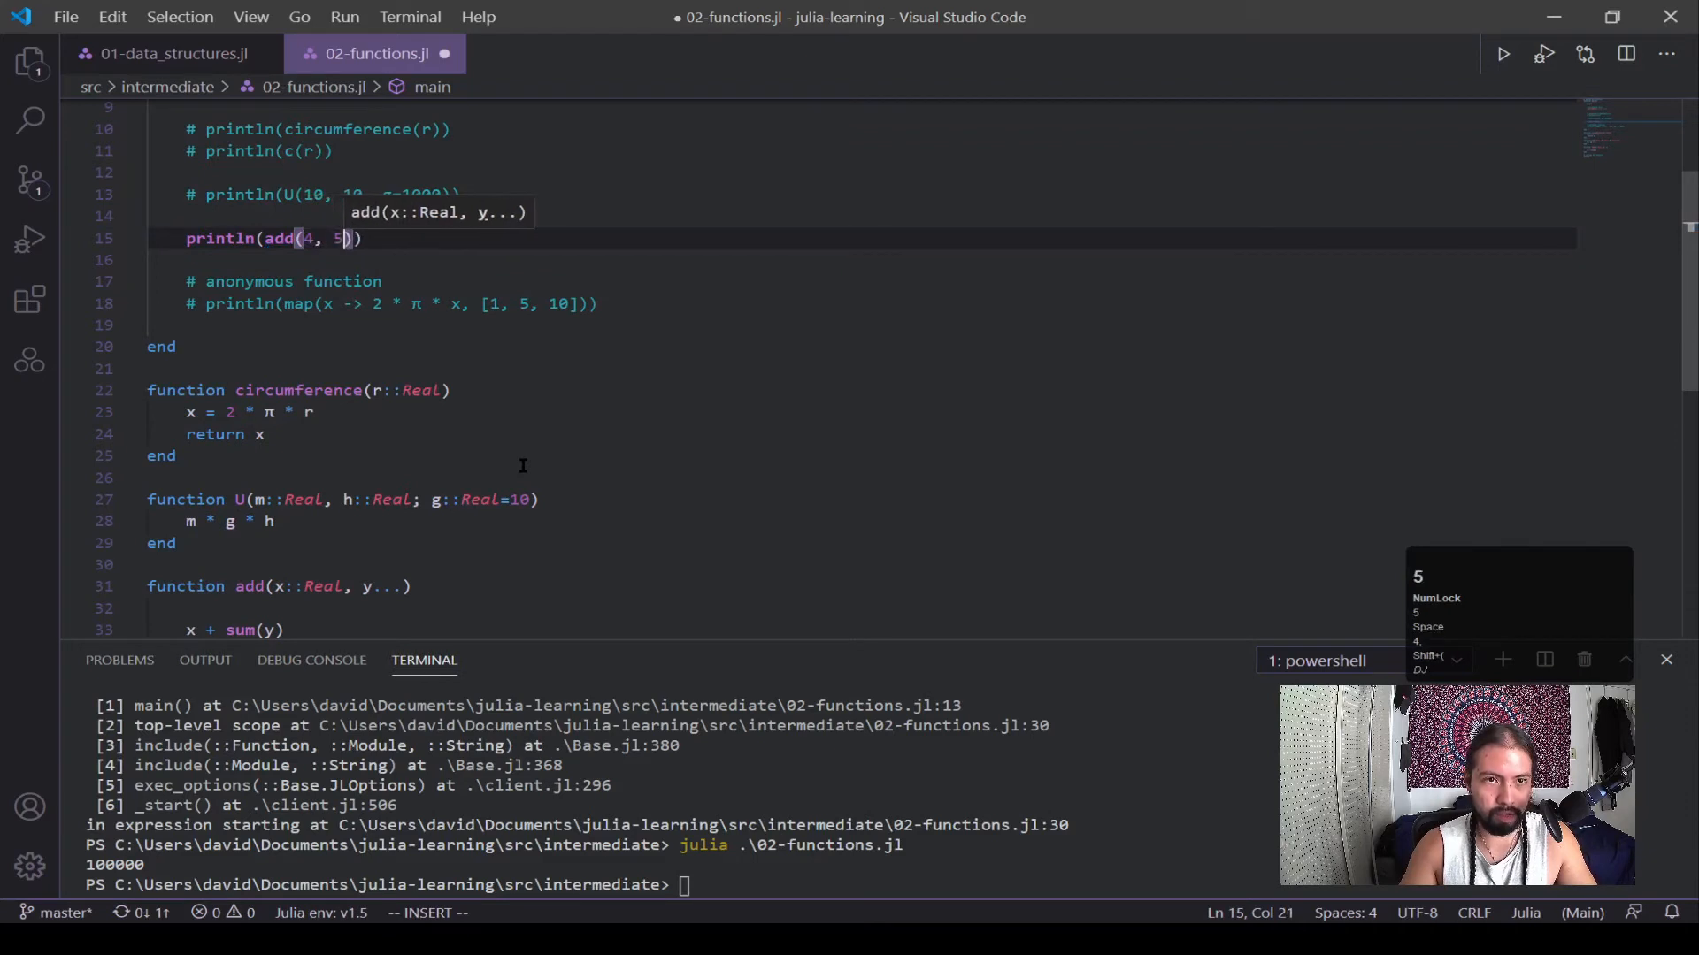
{"action": "type", "text": "println"}
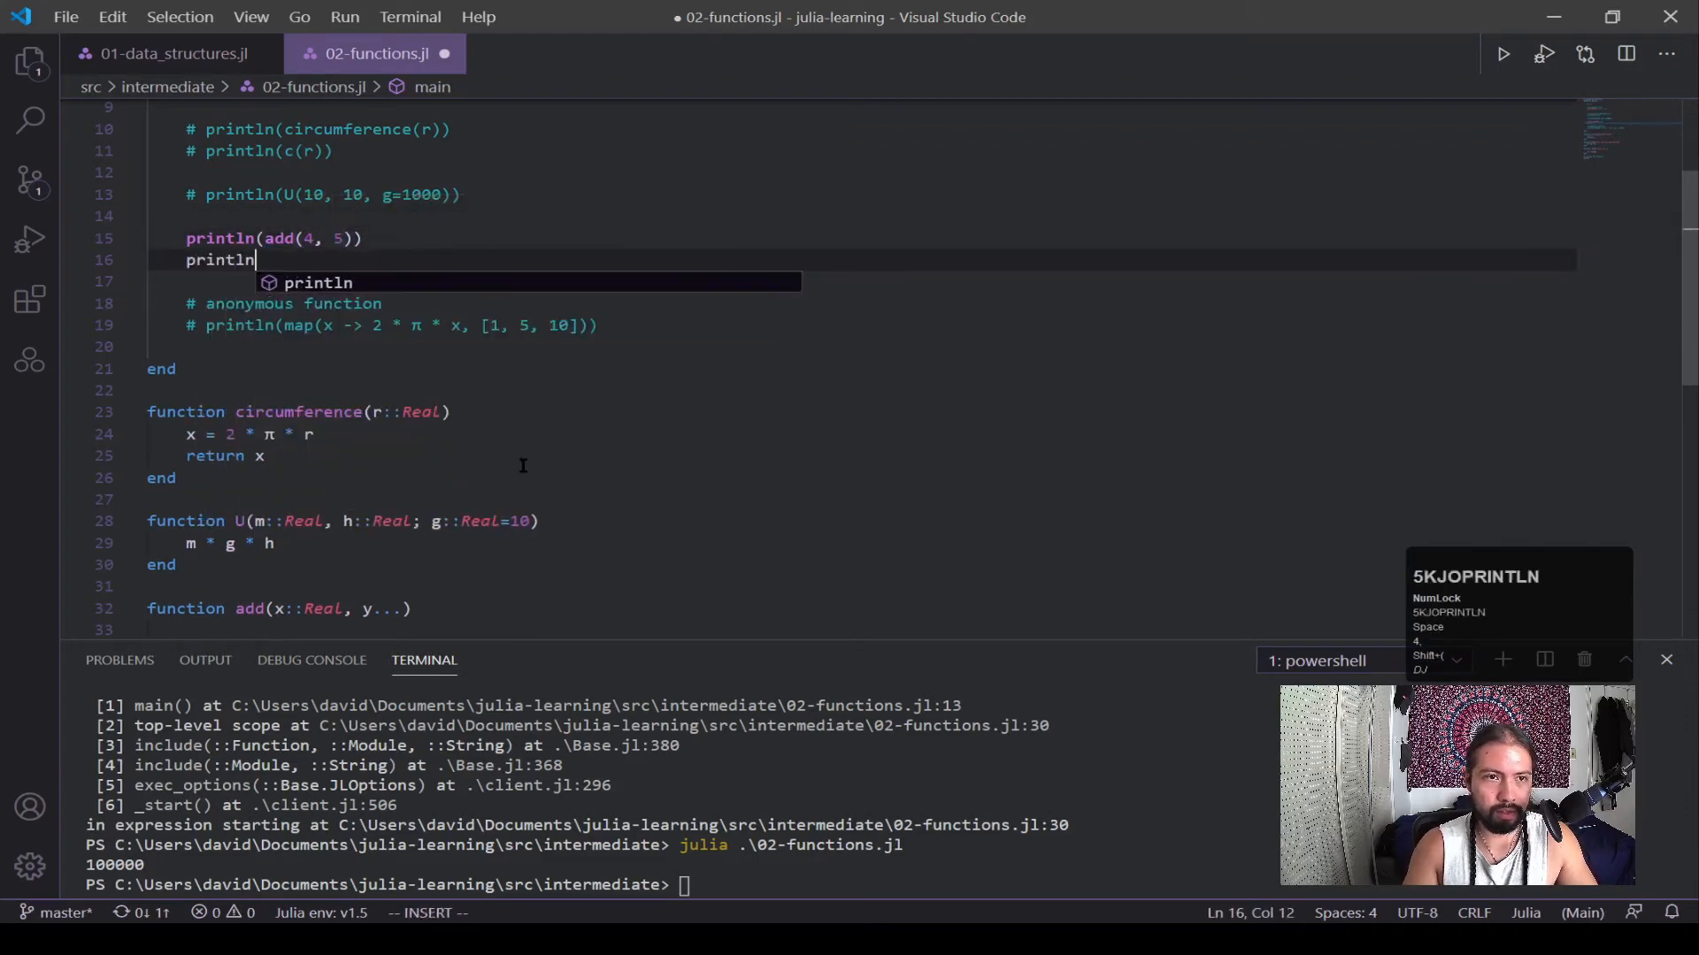
{"action": "type", "text": "("}
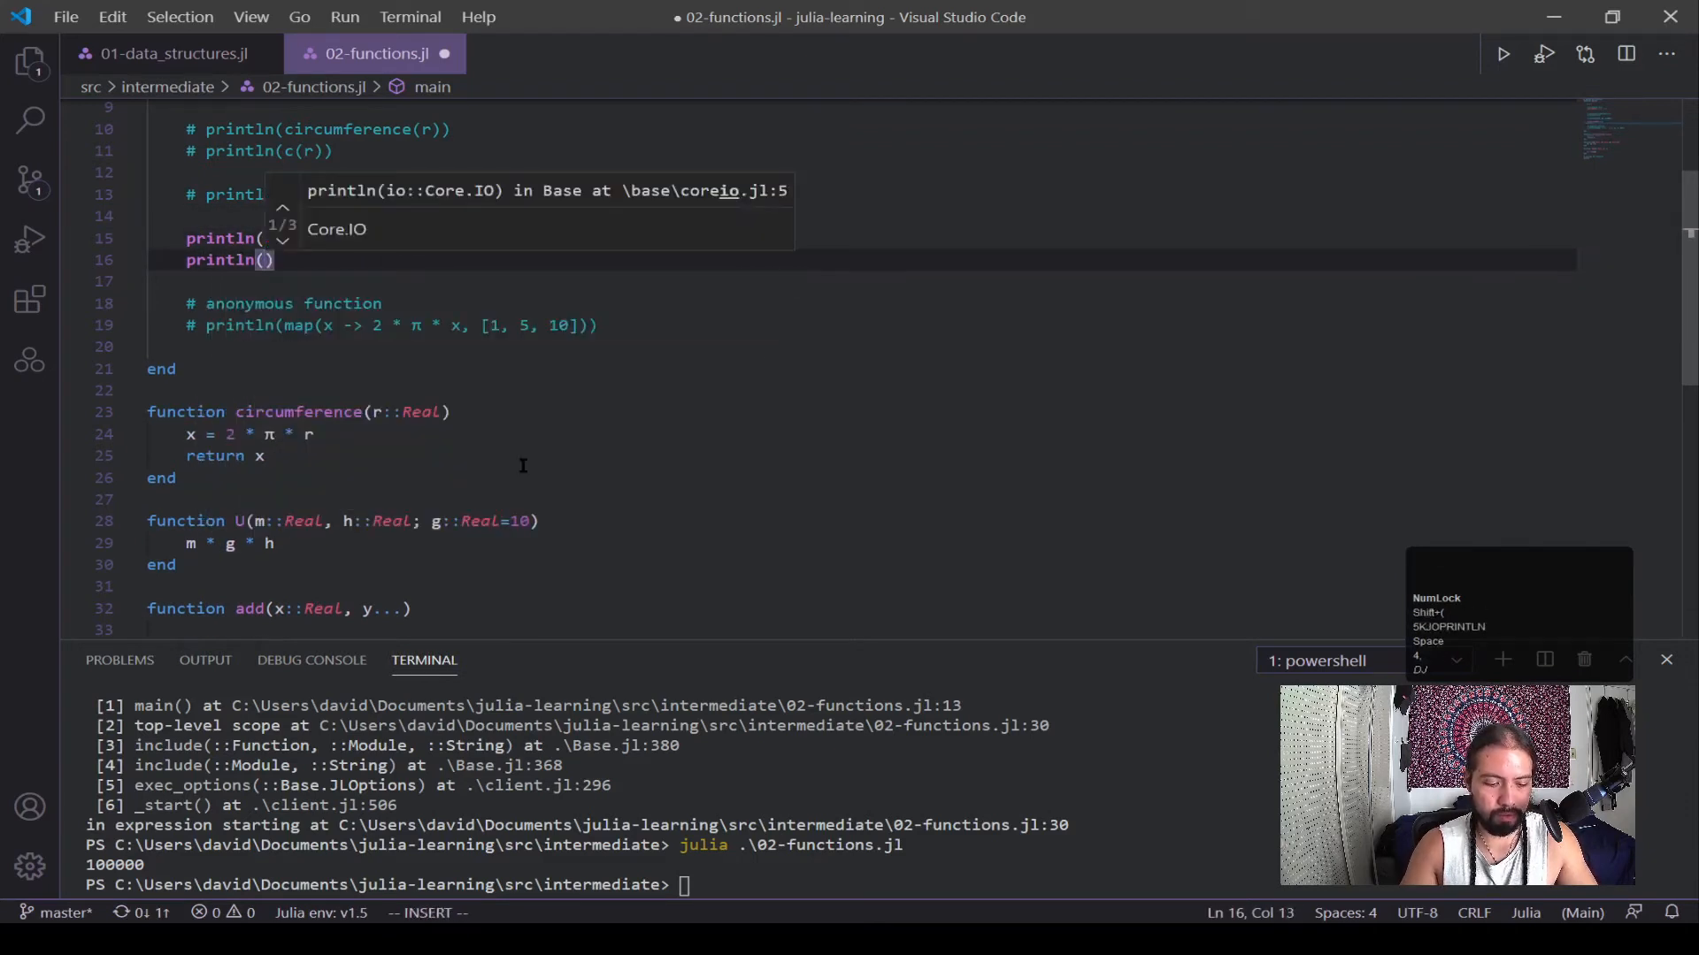
{"action": "type", "text": "add("}
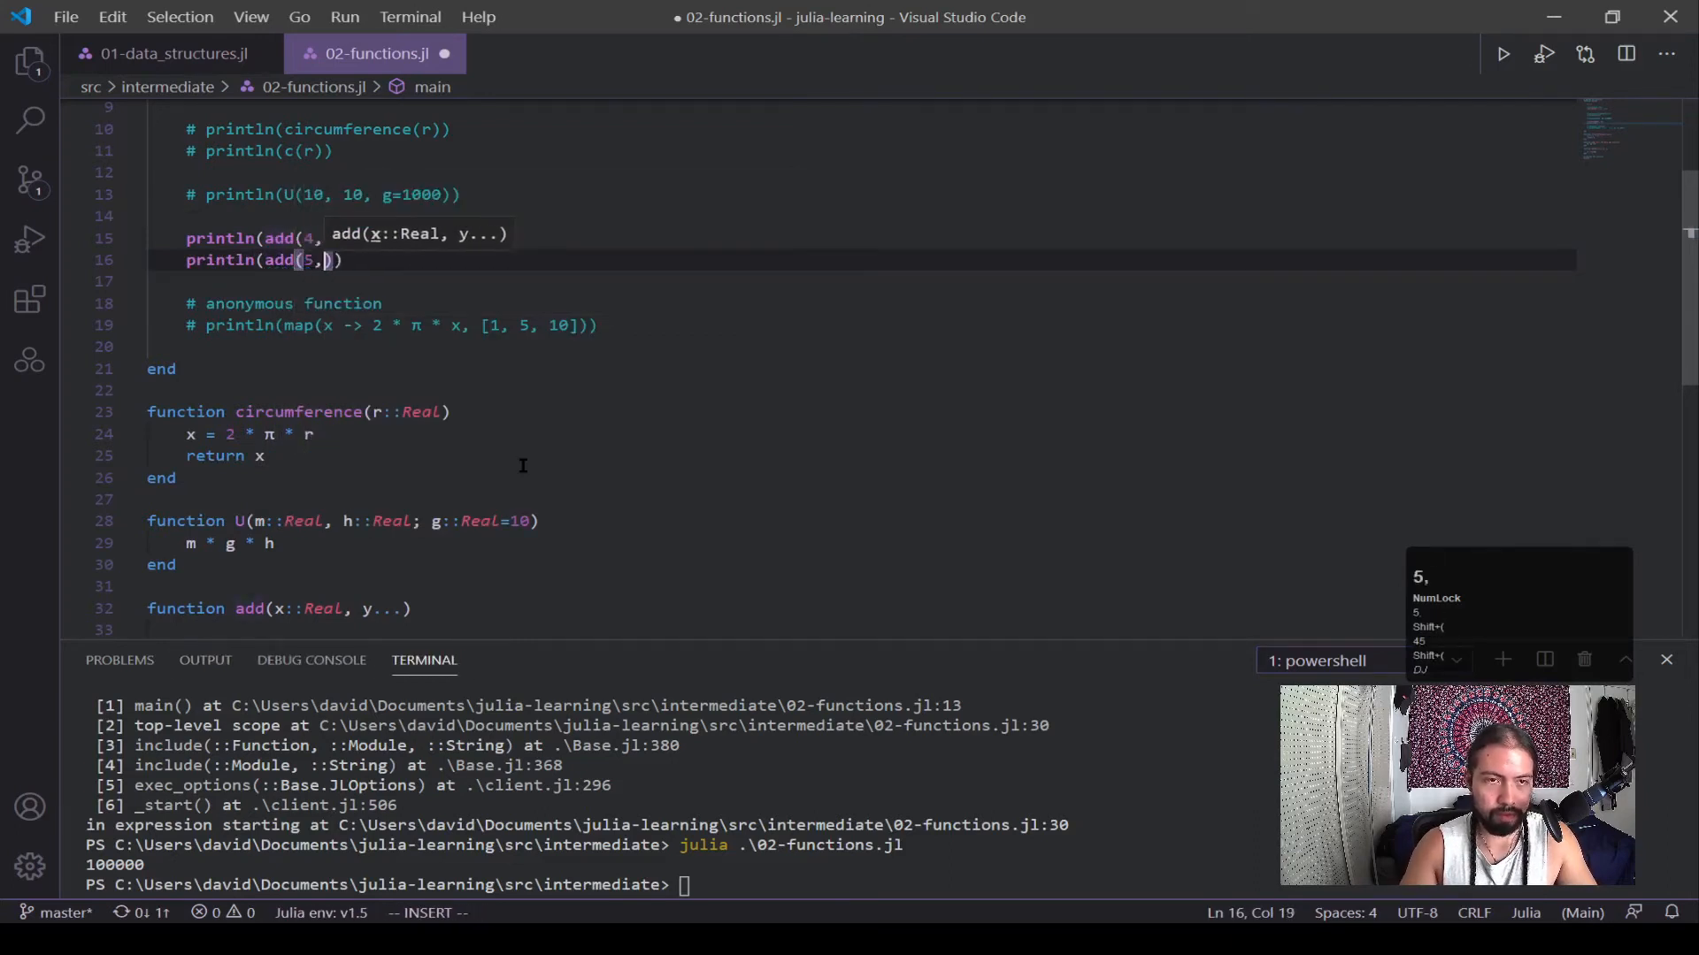
{"action": "type", "text": "5, 5, 5"}
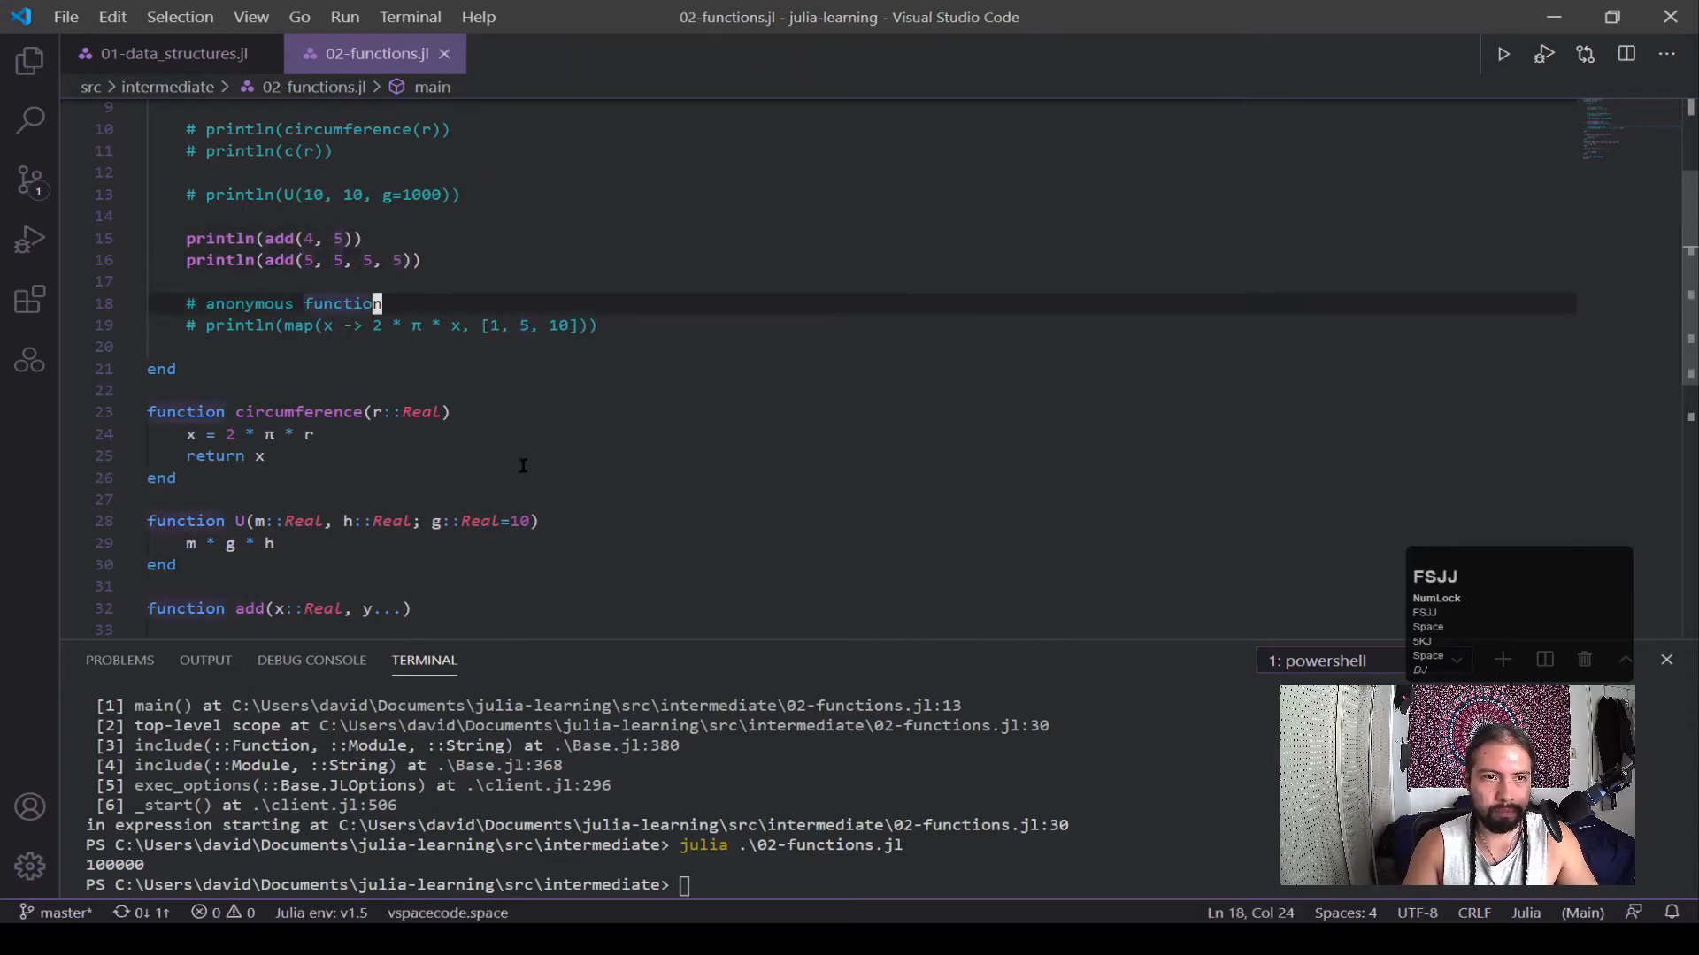
{"action": "scroll", "scroll_direction": "down", "scroll_amount": 3}
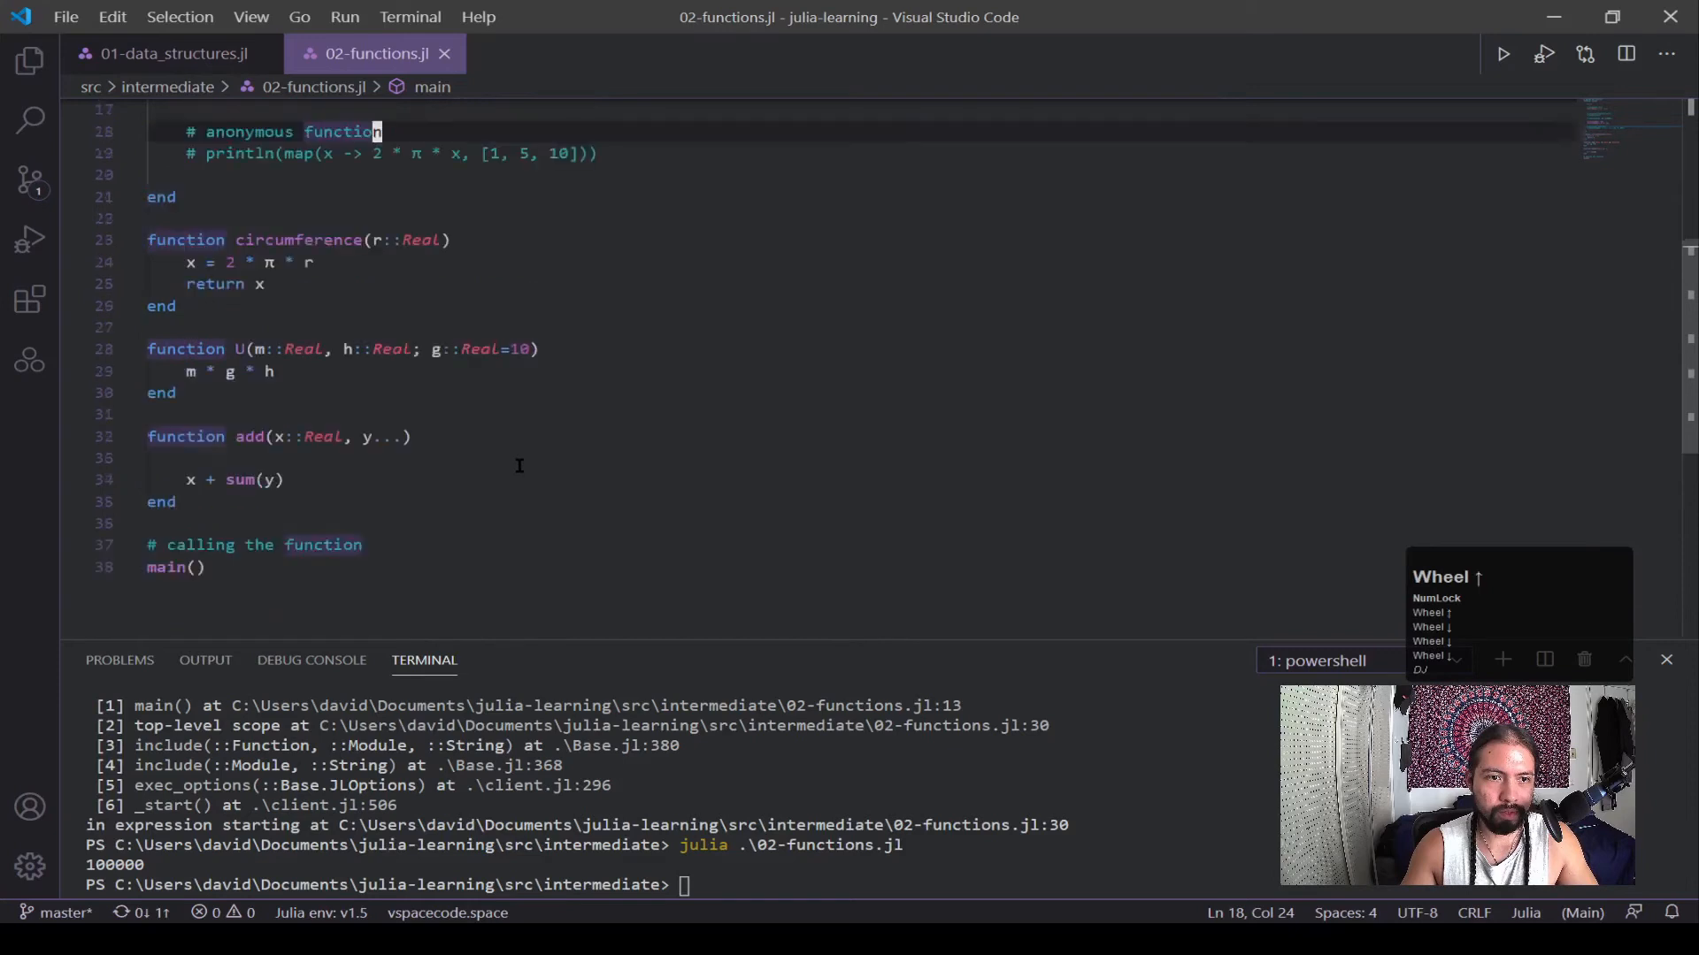
{"action": "type", "text": "julia .\\02-functions.jl"}
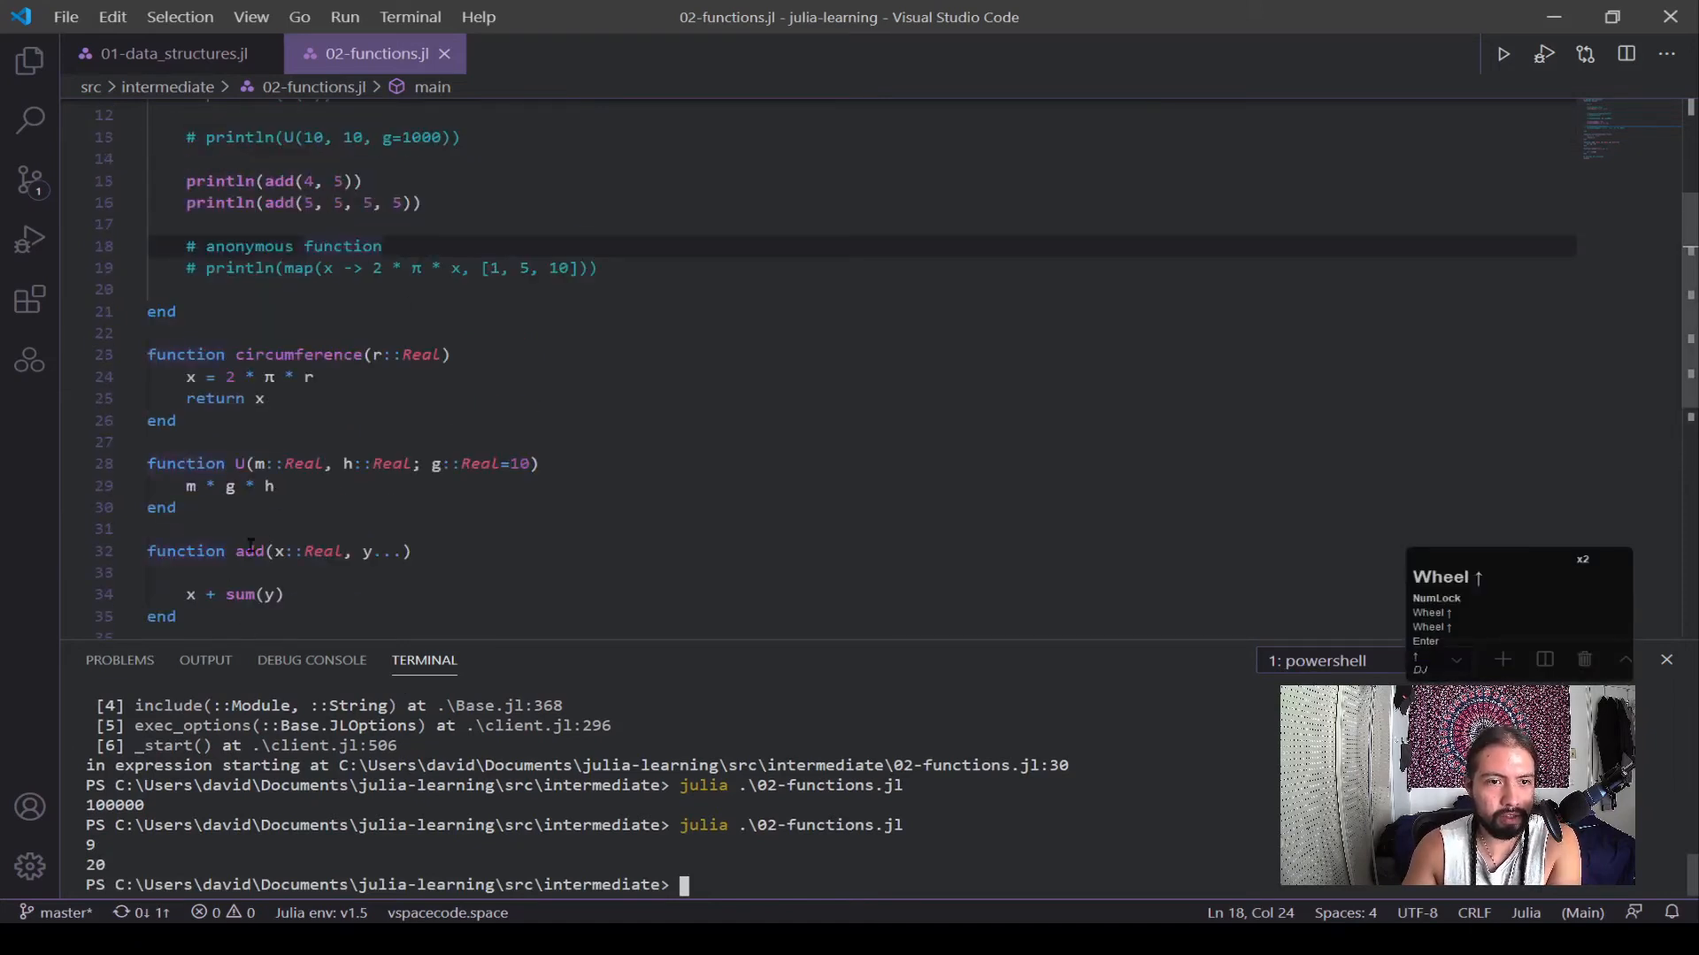
Step: Point out the varargs y... in add's signature, then add an empty line below main's end
{"action": "left_click", "coordinate": [286, 551]}
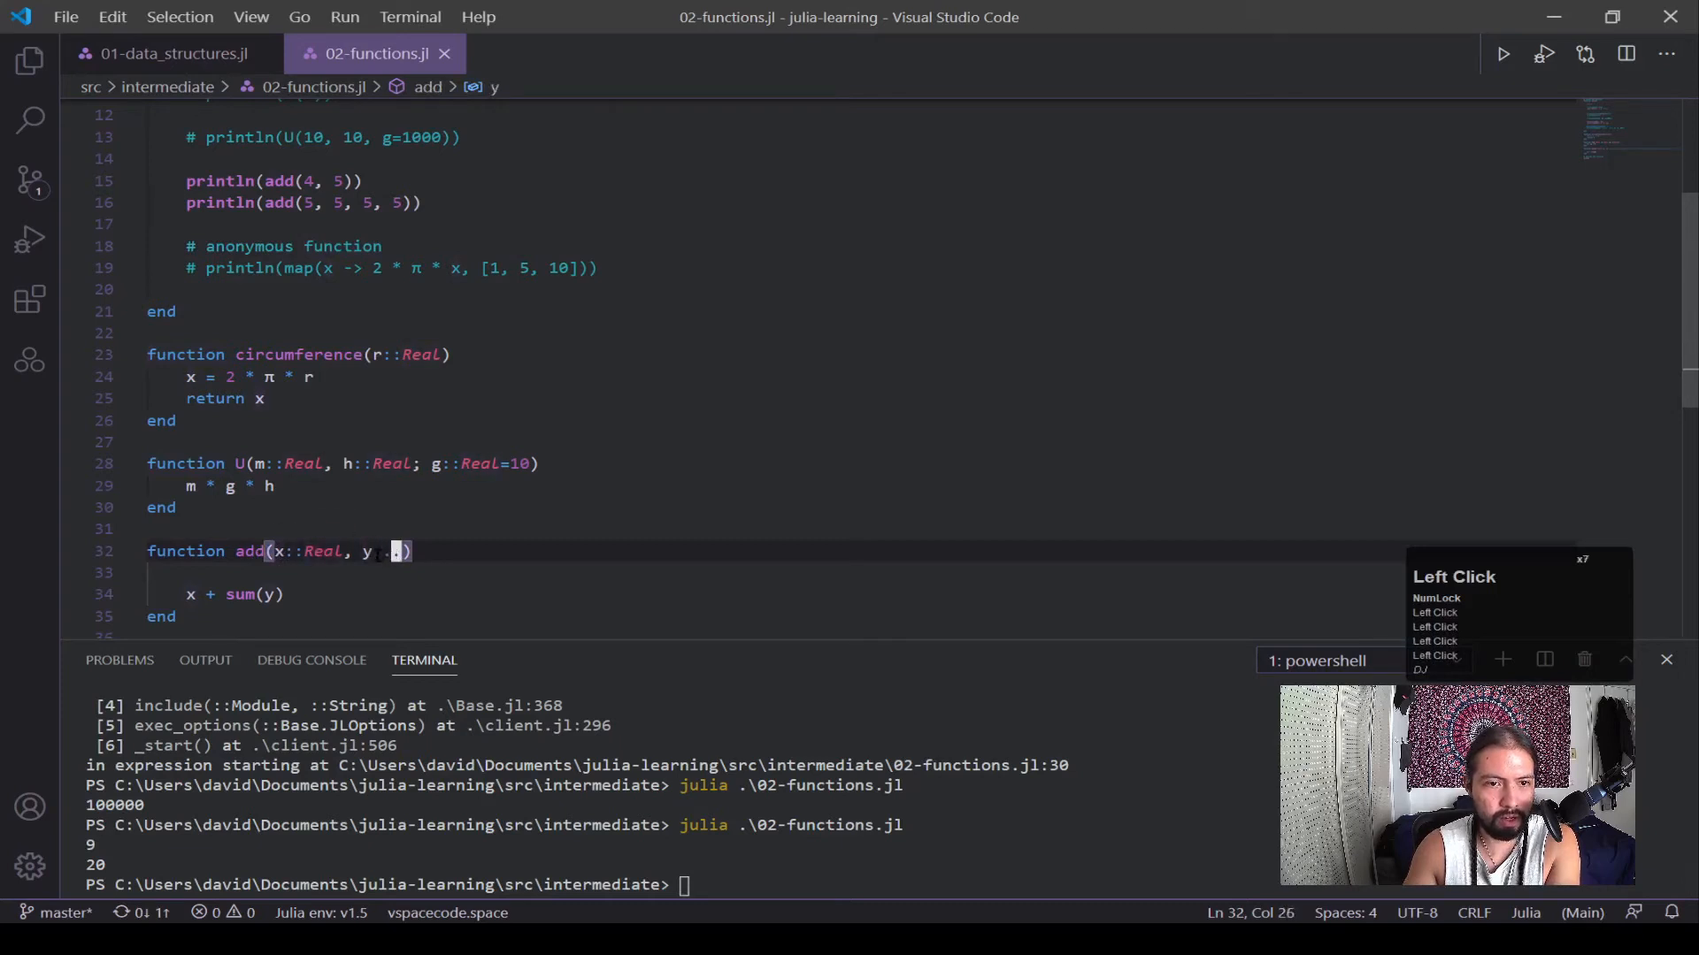
{"action": "type", "text": "..."}
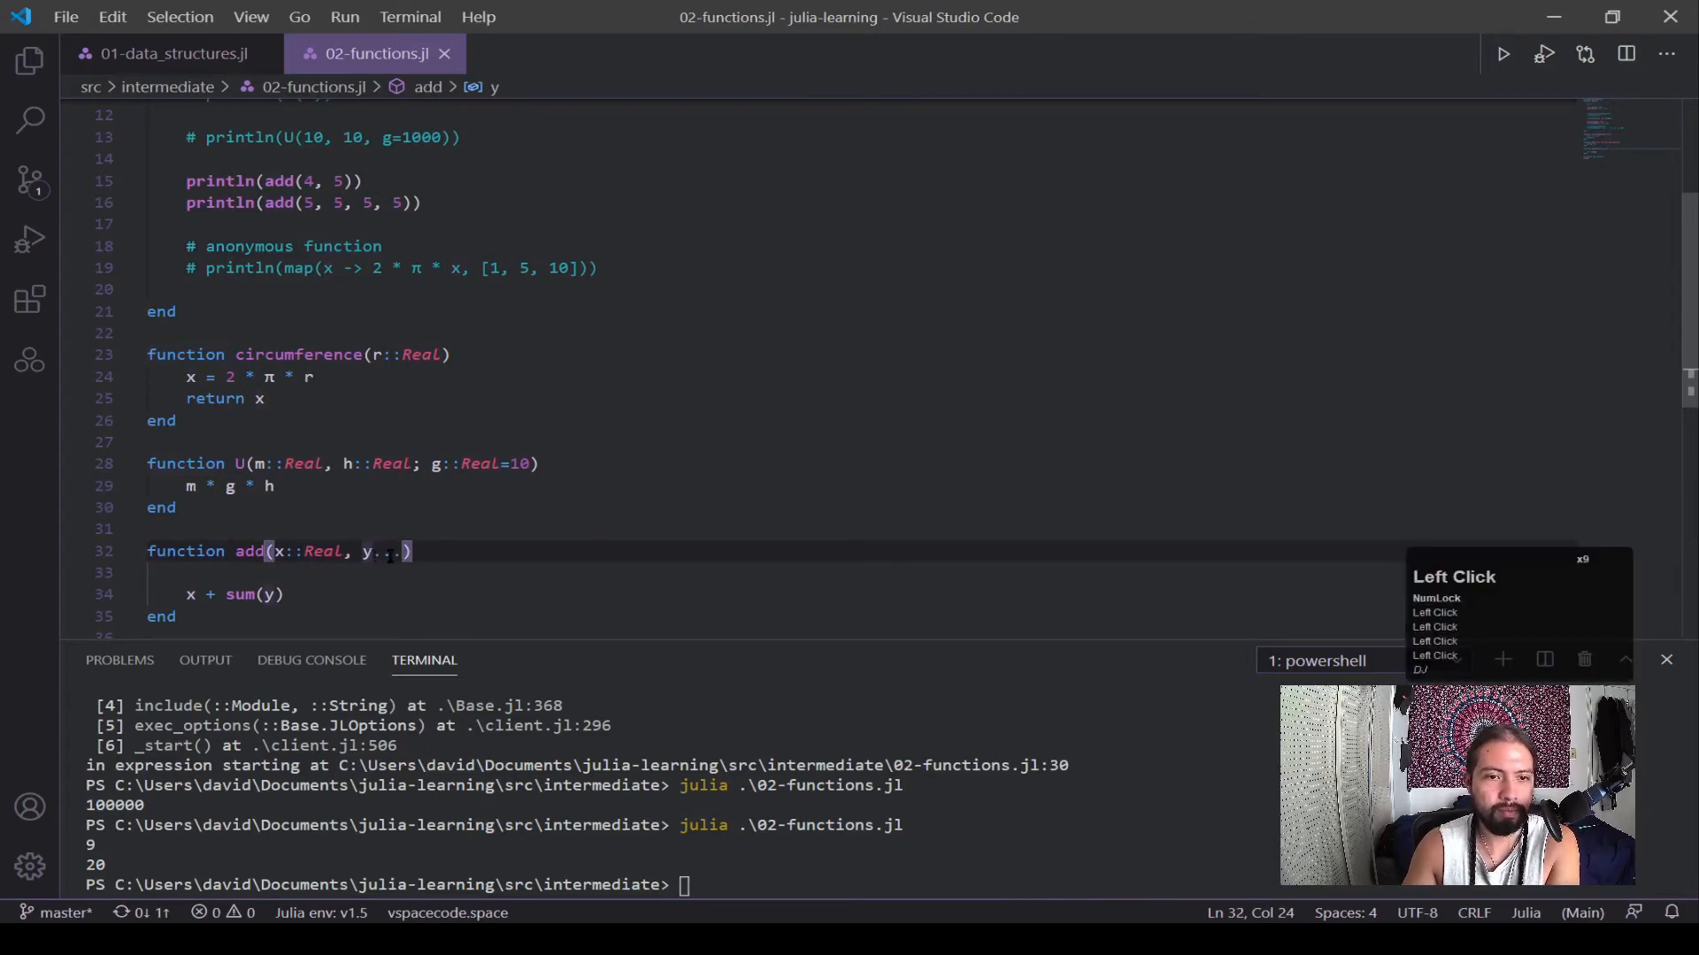
{"action": "type", "text": "."}
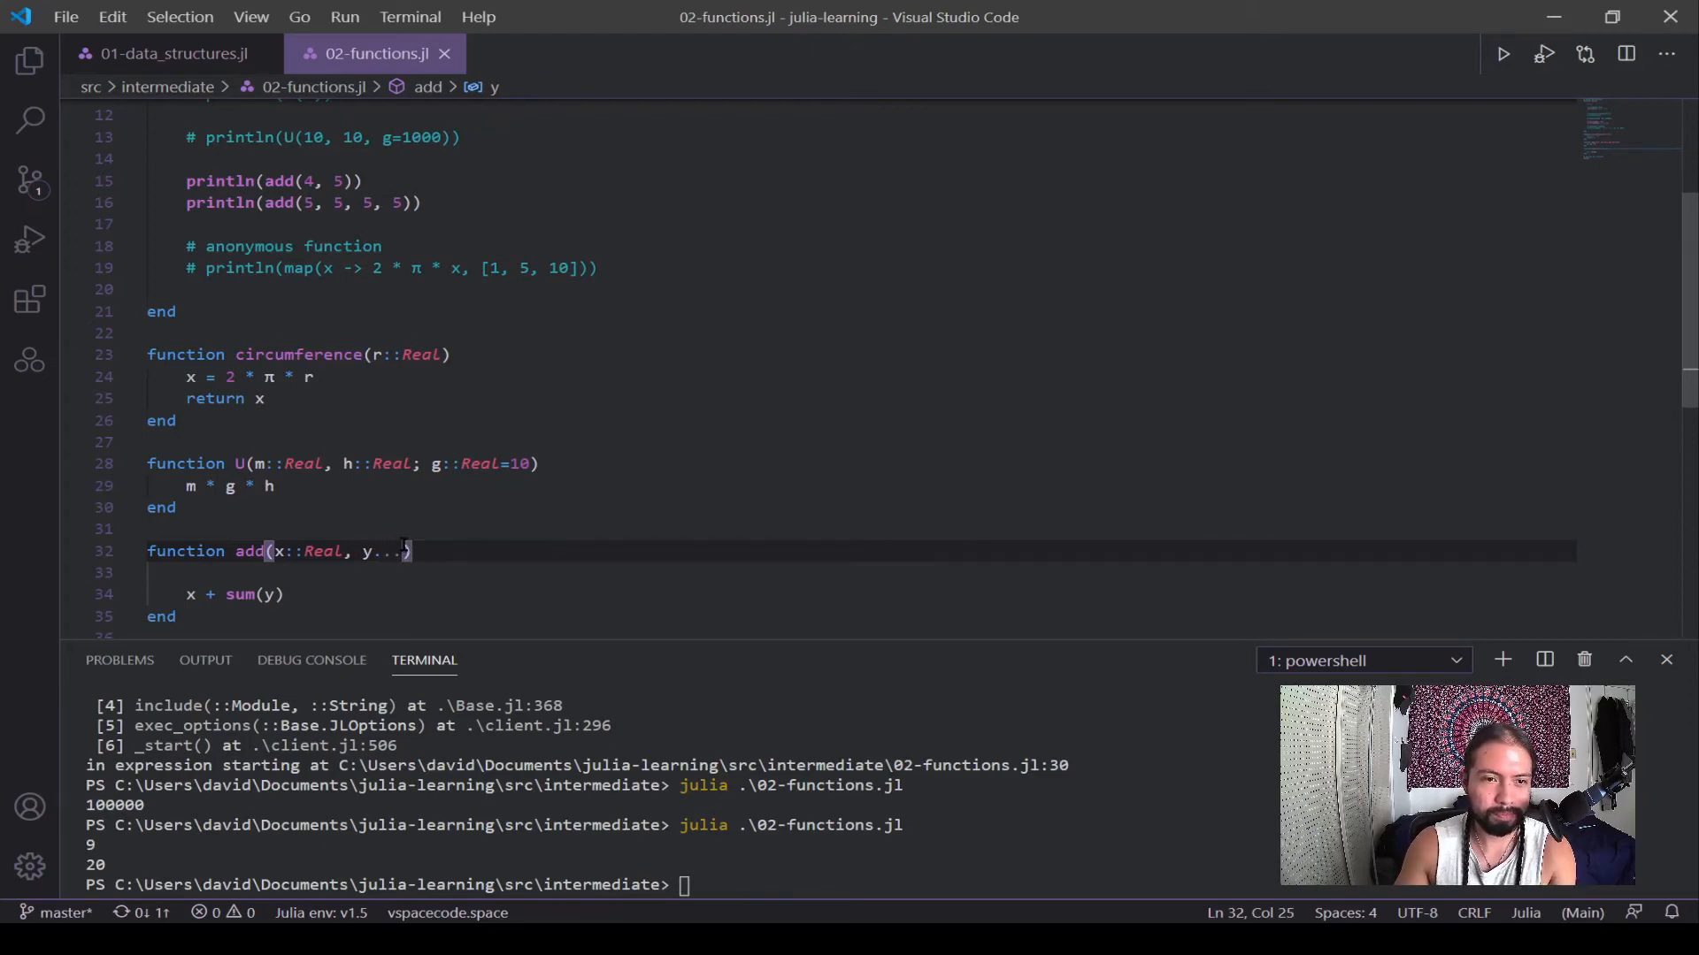
{"action": "left_click", "coordinate": [318, 181]}
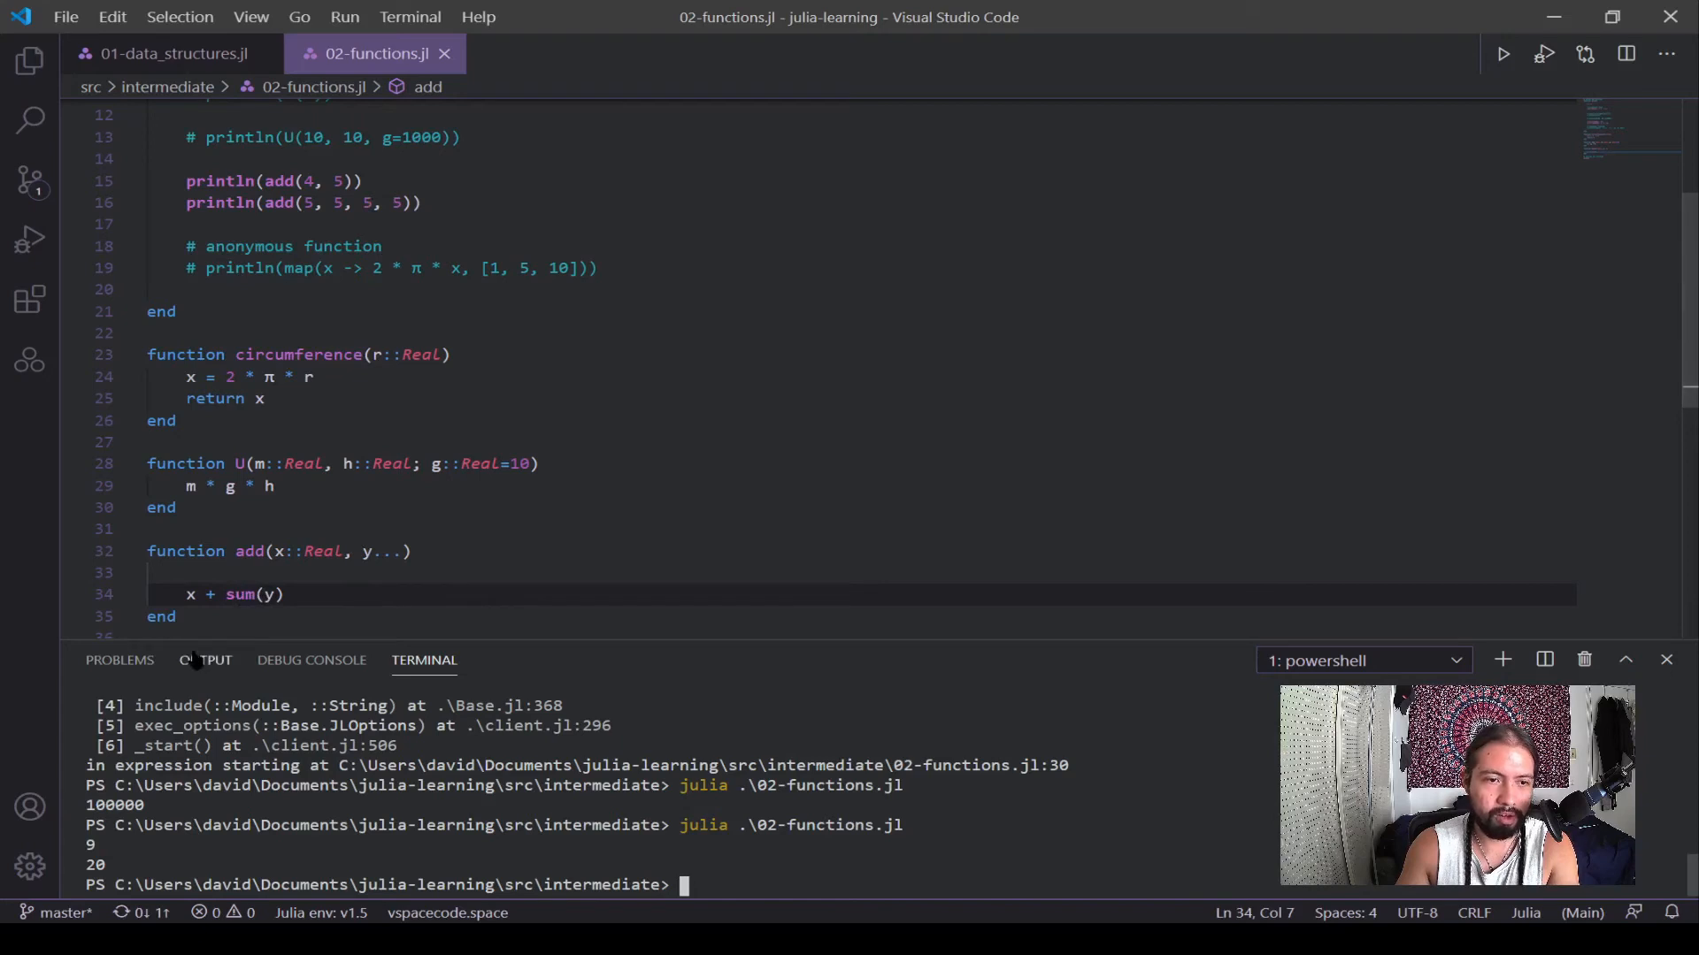
{"action": "mouse_move", "coordinate": [561, 377]}
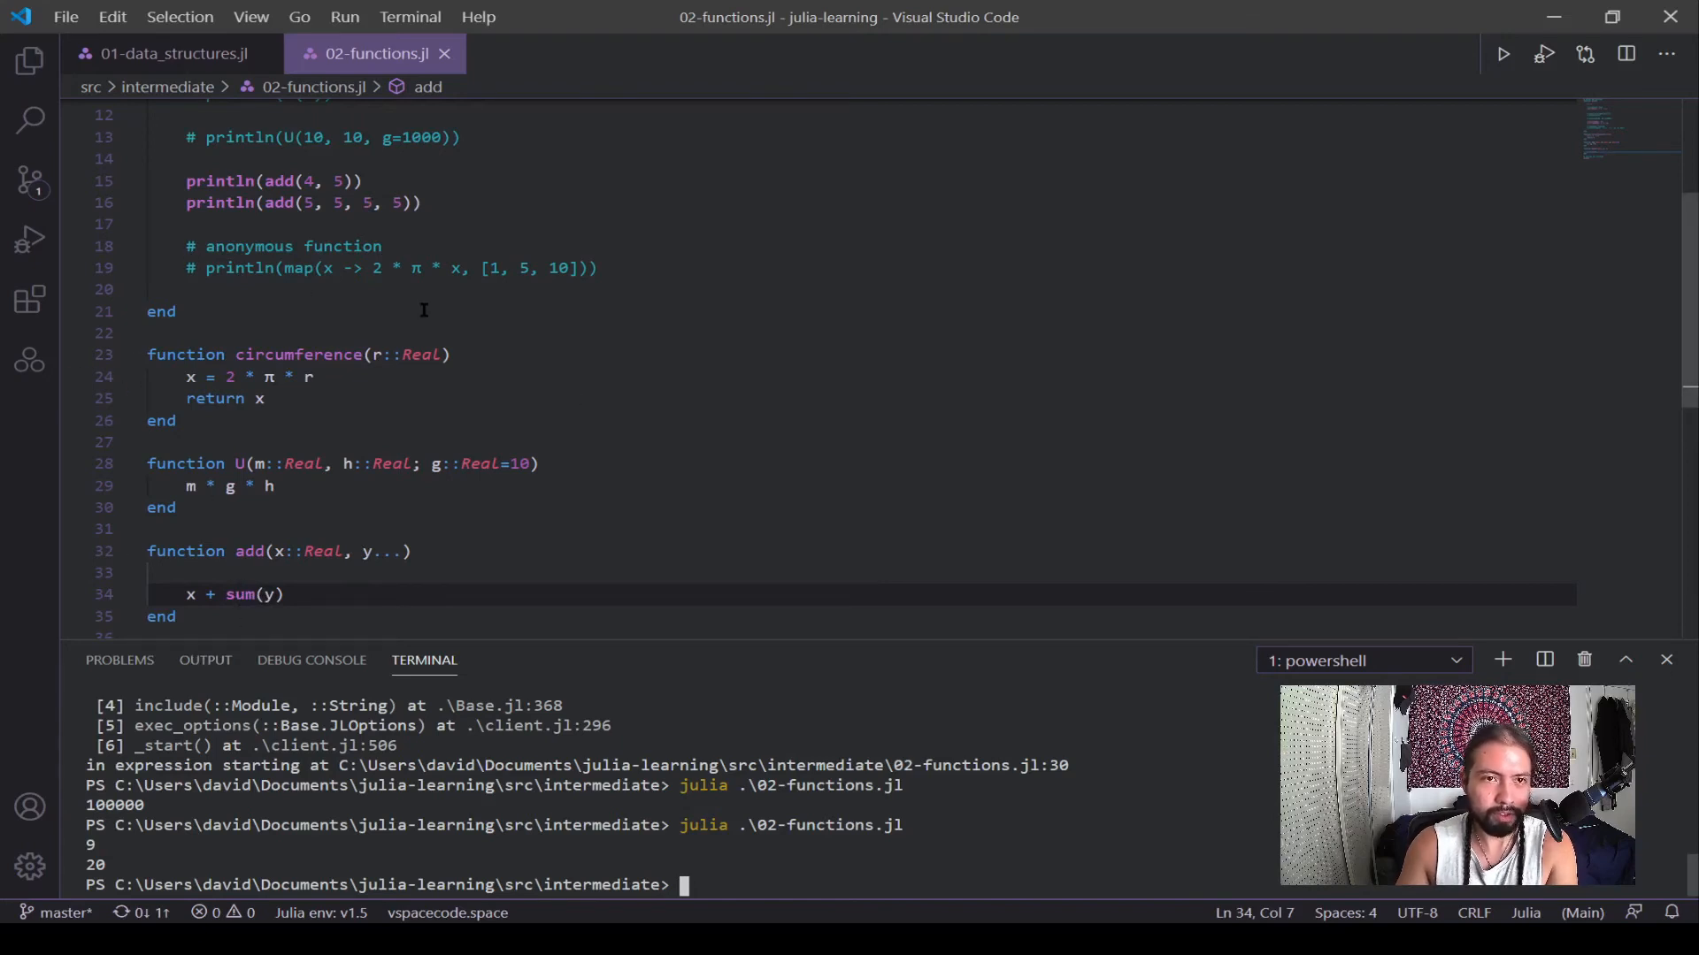
{"action": "left_click", "coordinate": [330, 203]}
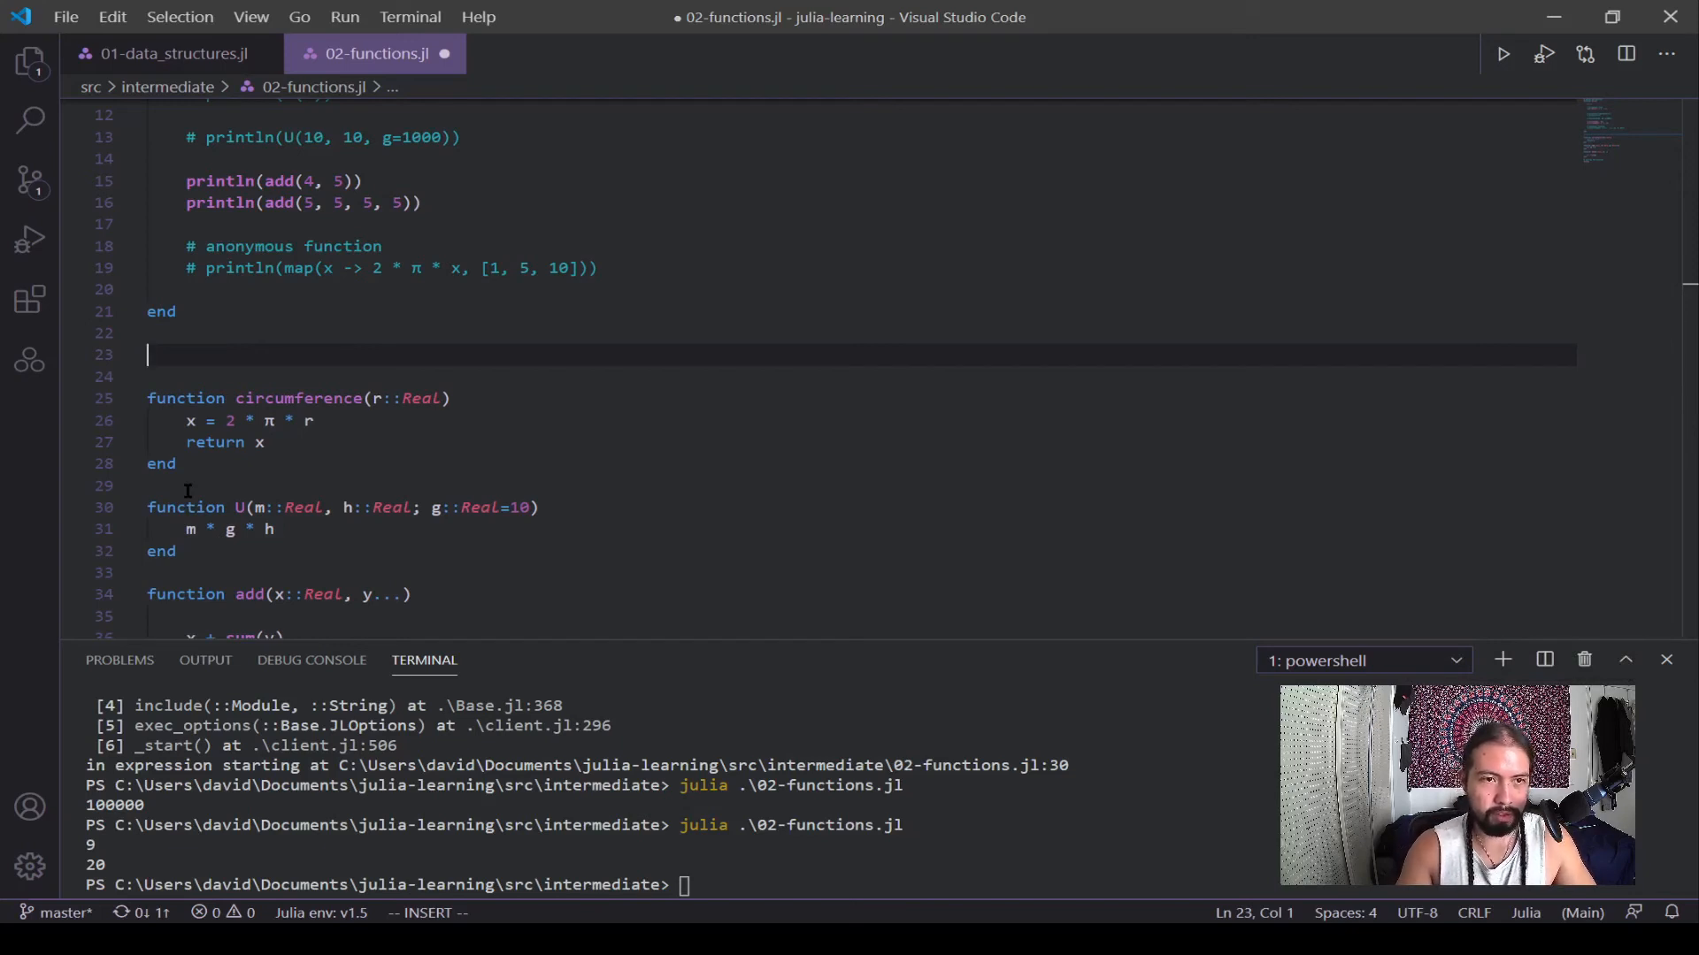
Step: Add const pie = 3.14 above circumference and replace π with pie in its body
{"action": "type", "text": "const"}
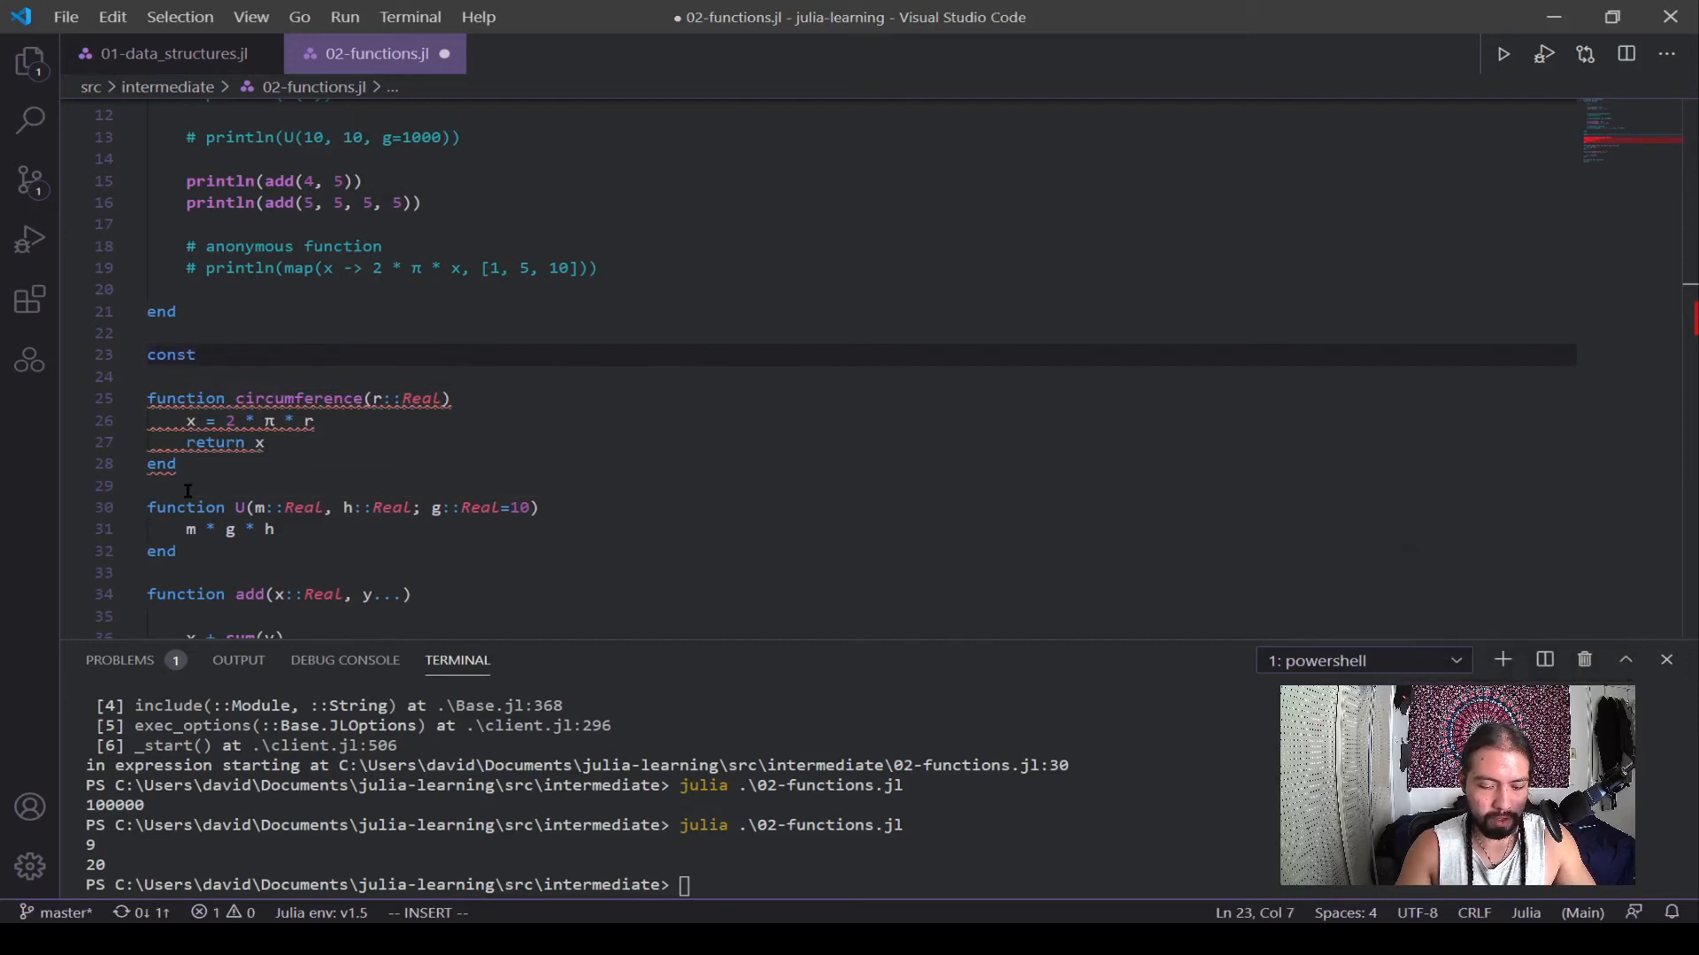
{"action": "type", "text": "pie ="}
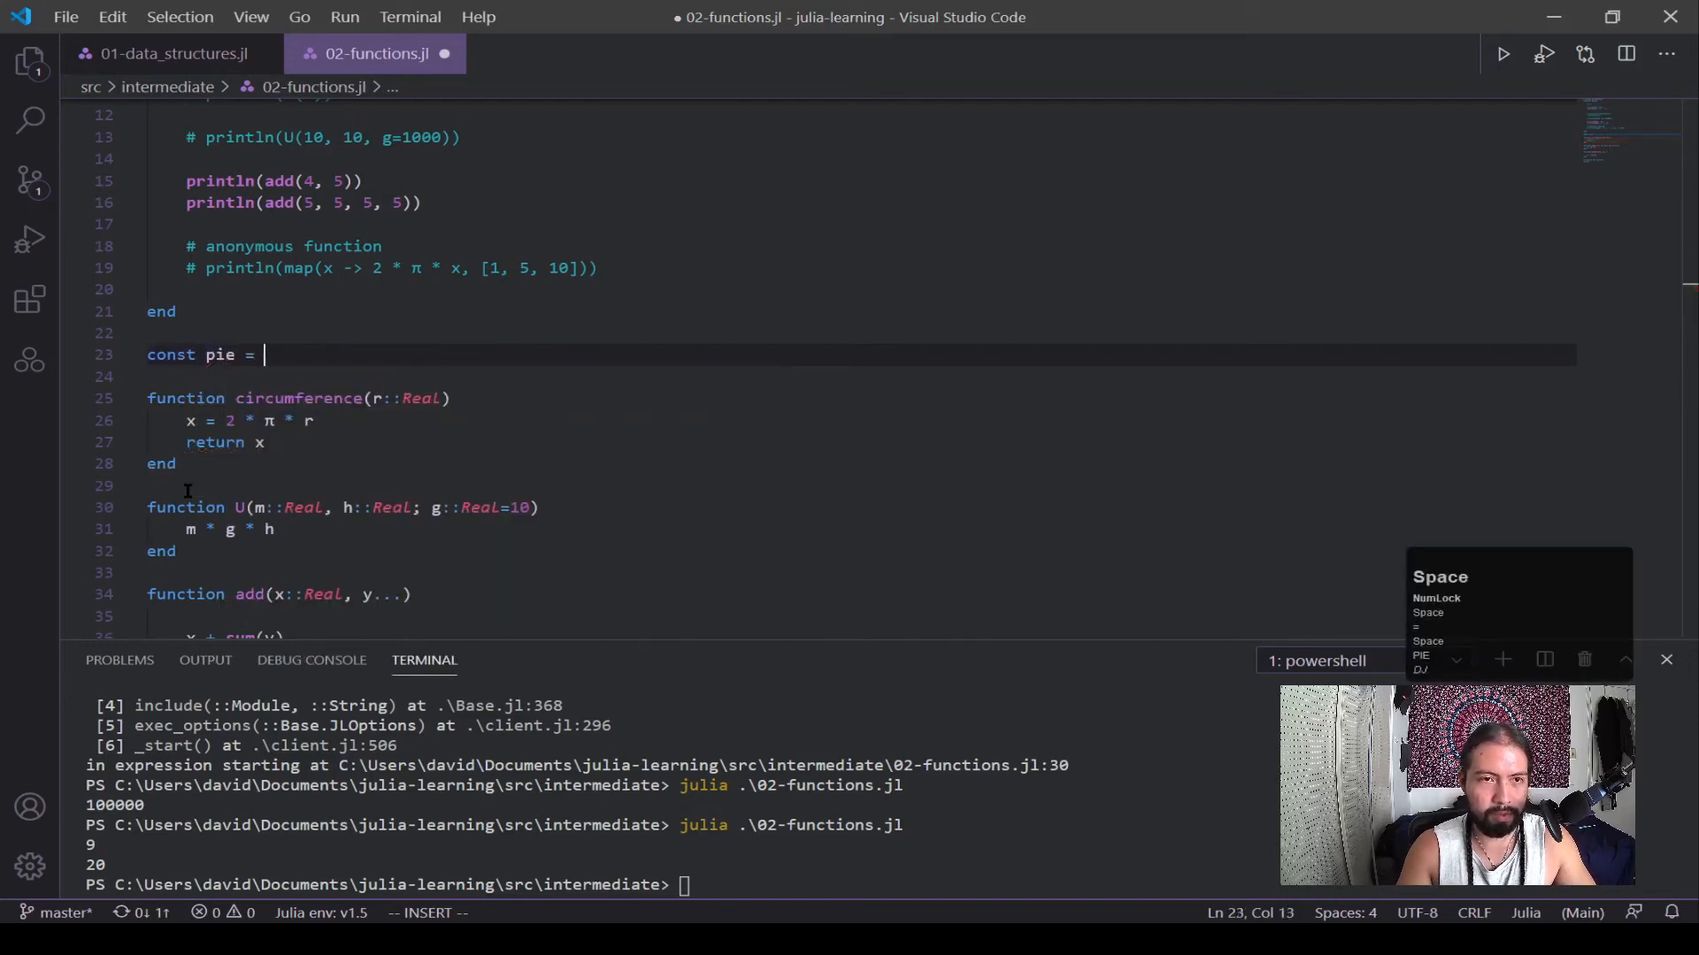
{"action": "type", "text": "3.14"}
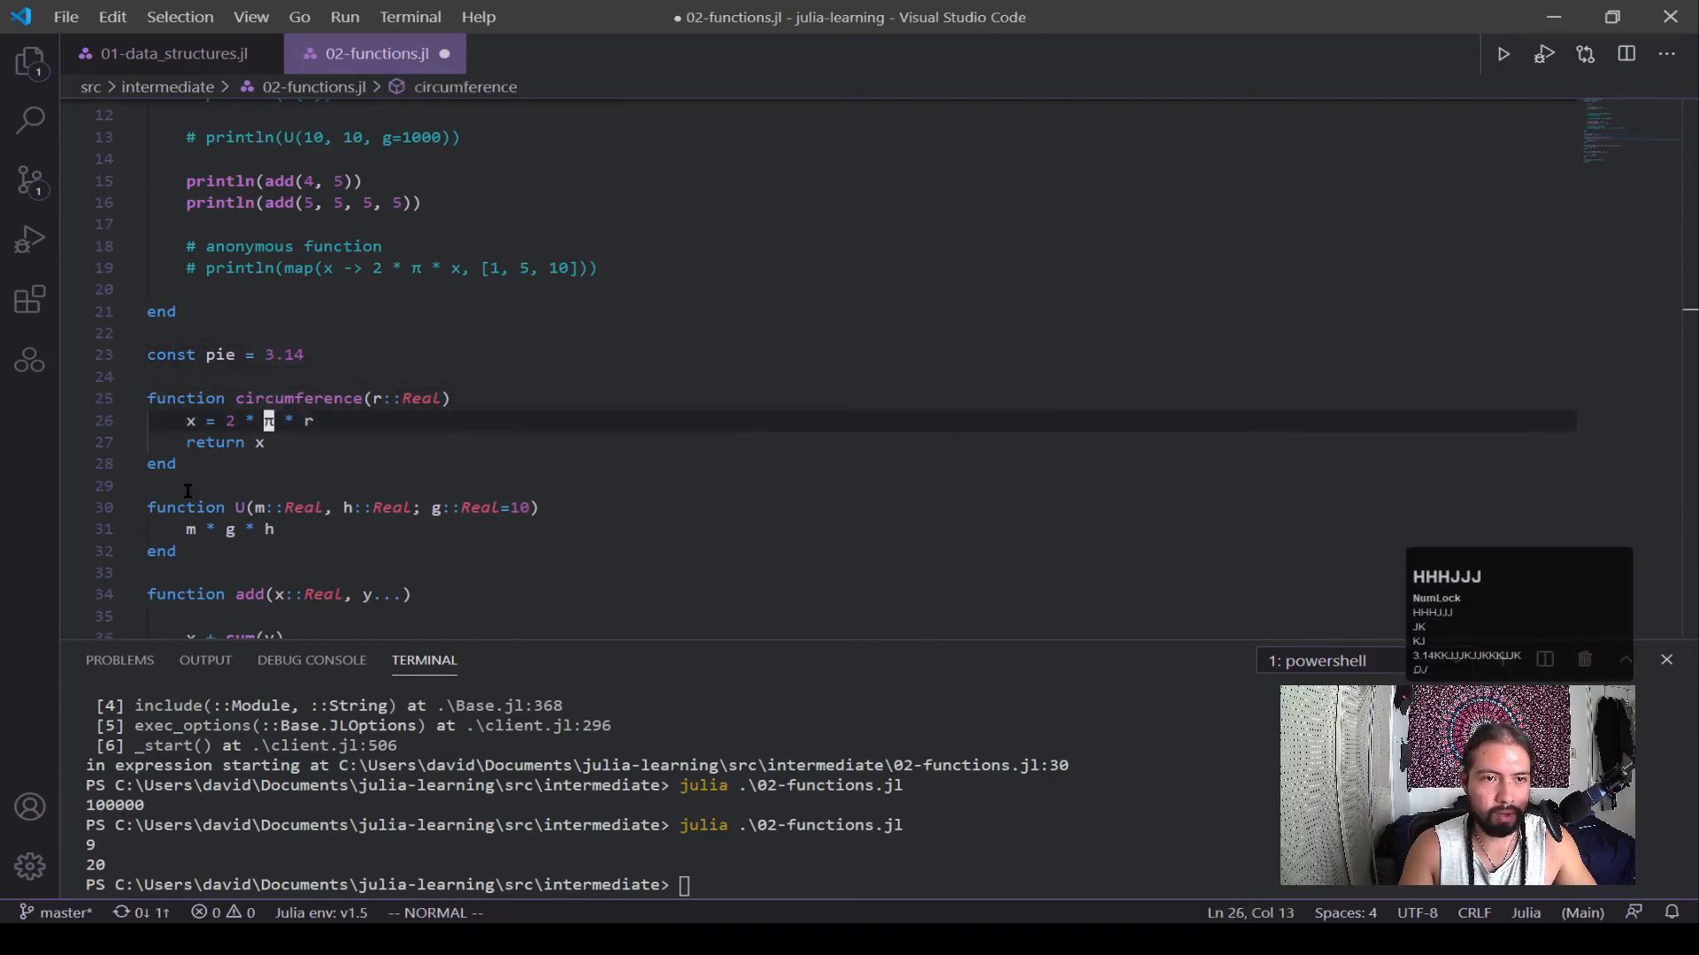
{"action": "type", "text": "pie"}
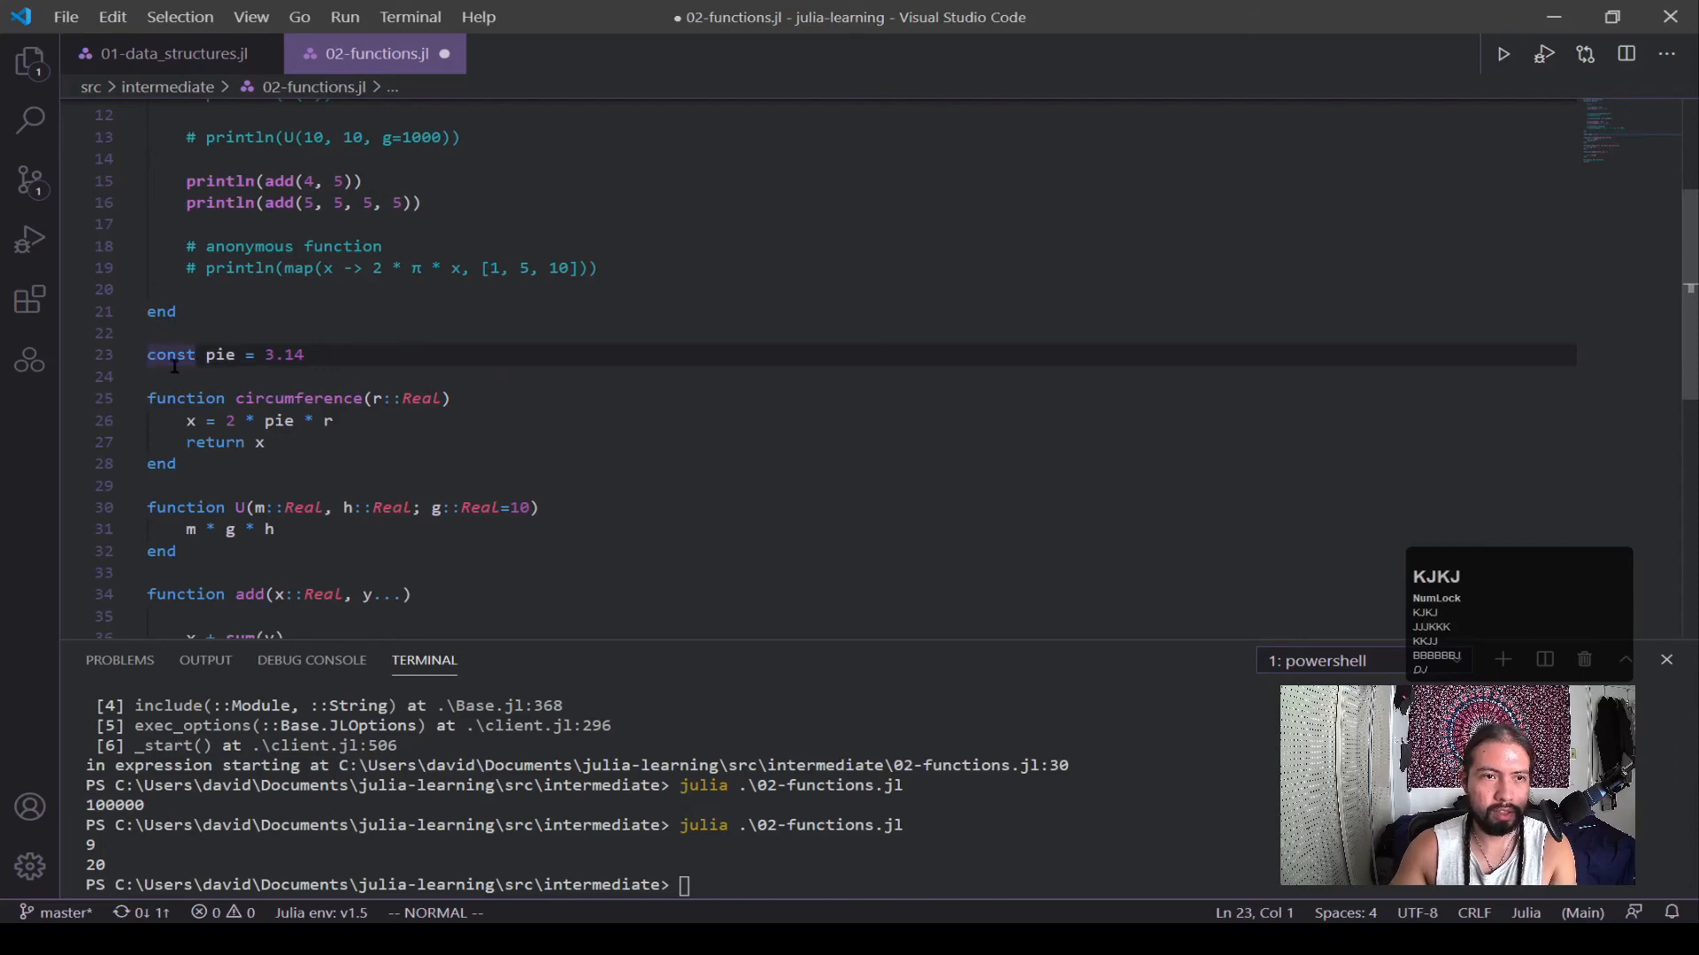
Step: Scroll to pie inside circumference and save 02-functions.jl with Ctrl+S
{"action": "scroll", "scroll_direction": "down", "scroll_amount": 3}
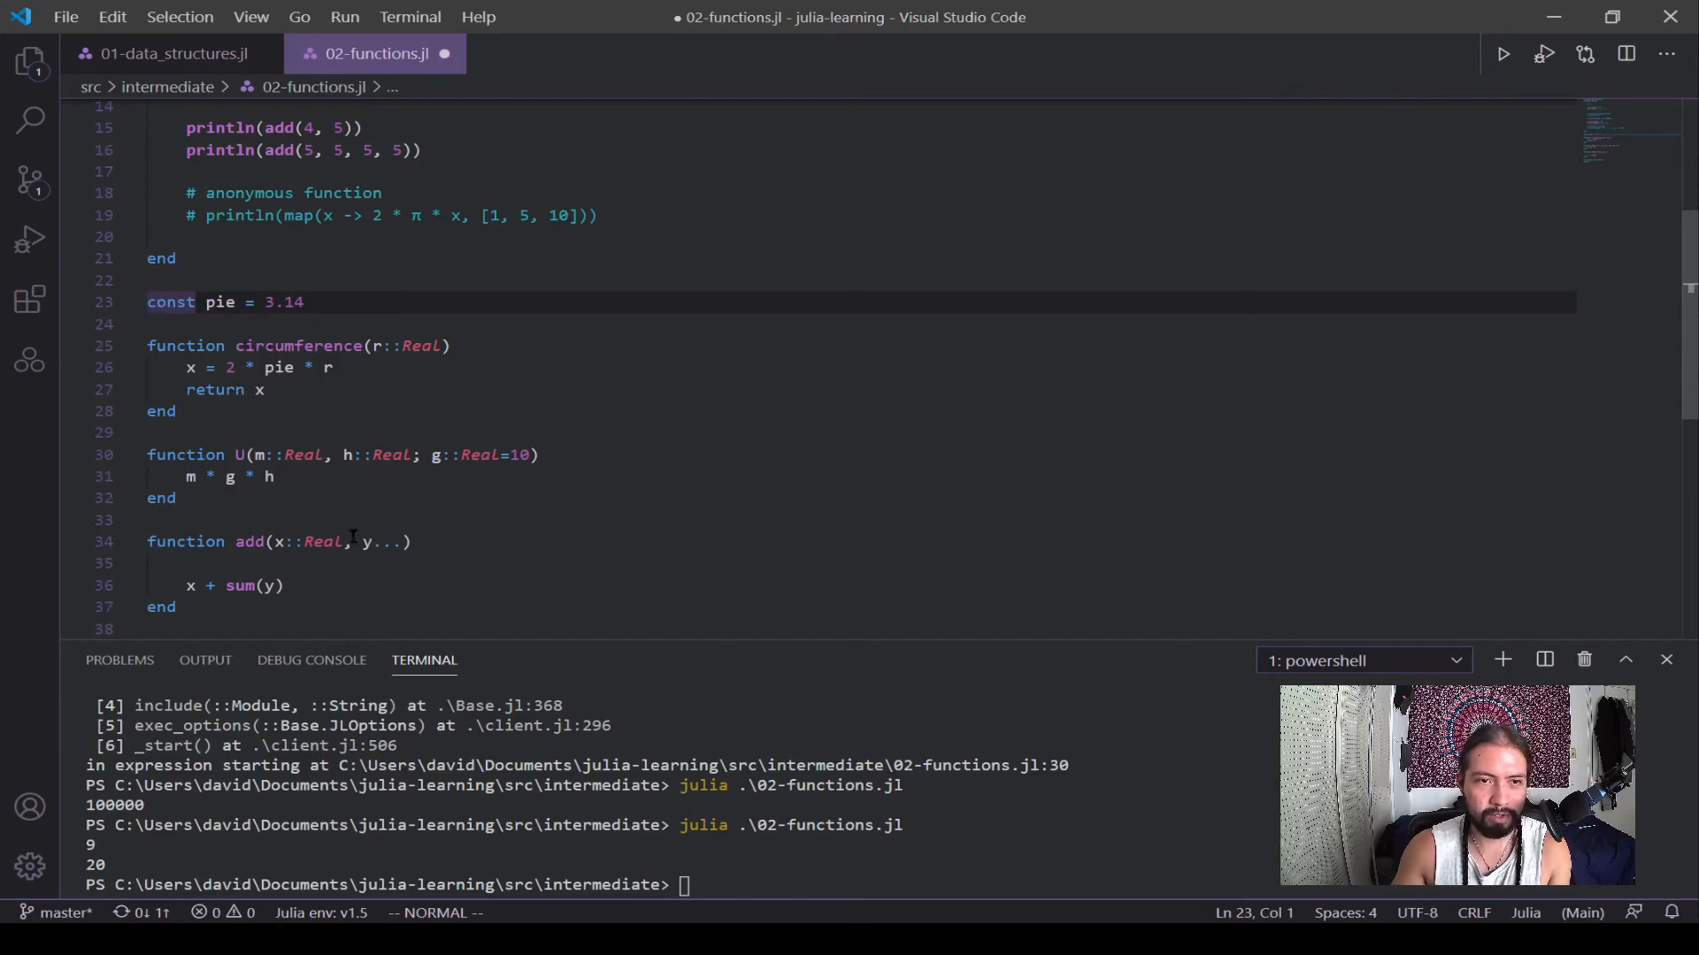
{"action": "left_click", "coordinate": [280, 368]}
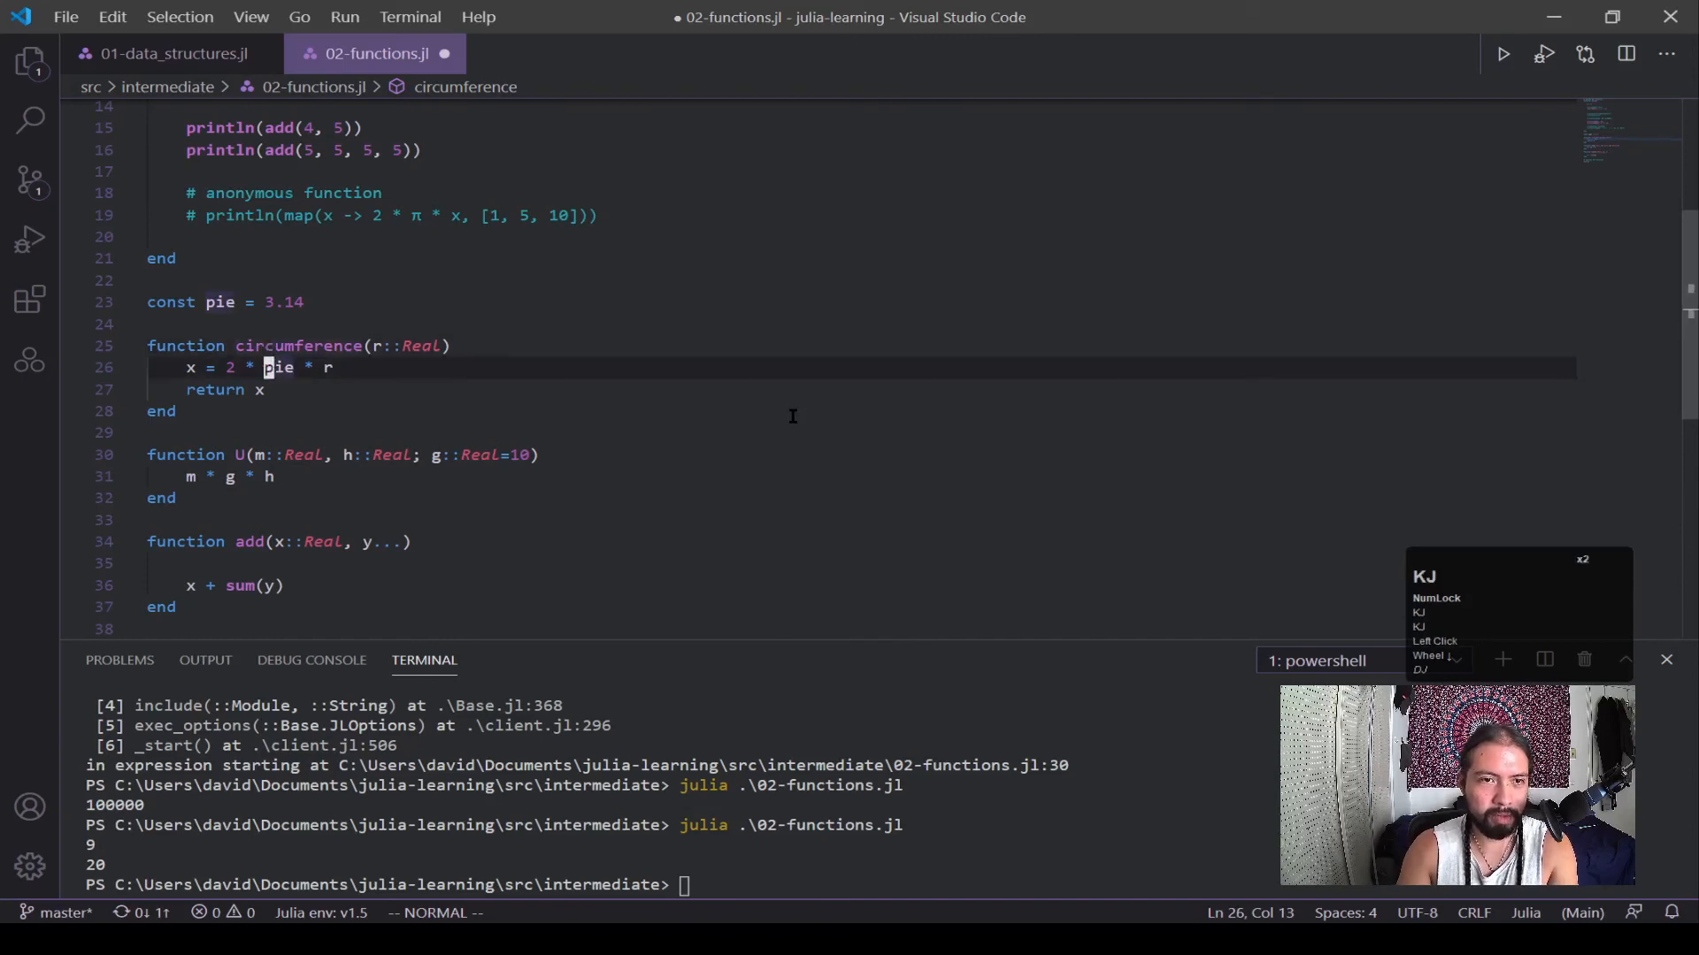
{"action": "key", "text": "ctrl+s"}
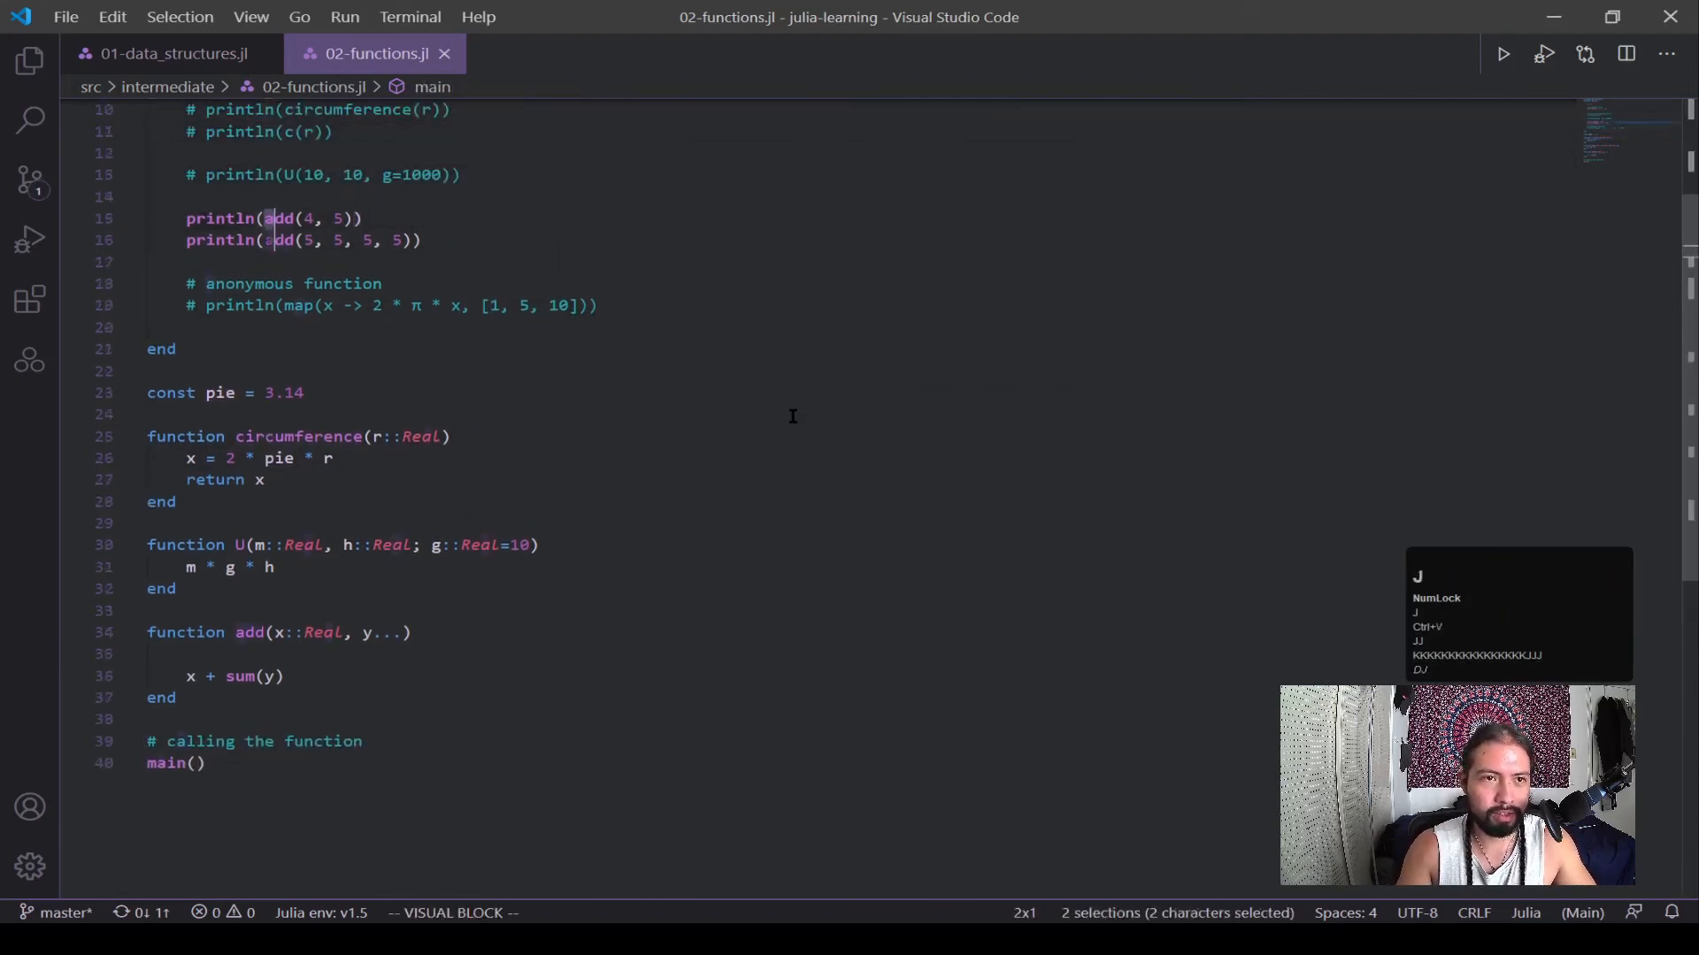
Step: Comment out both add printlns, then go to the circumference call and π in c
{"action": "key", "text": "Escape"}
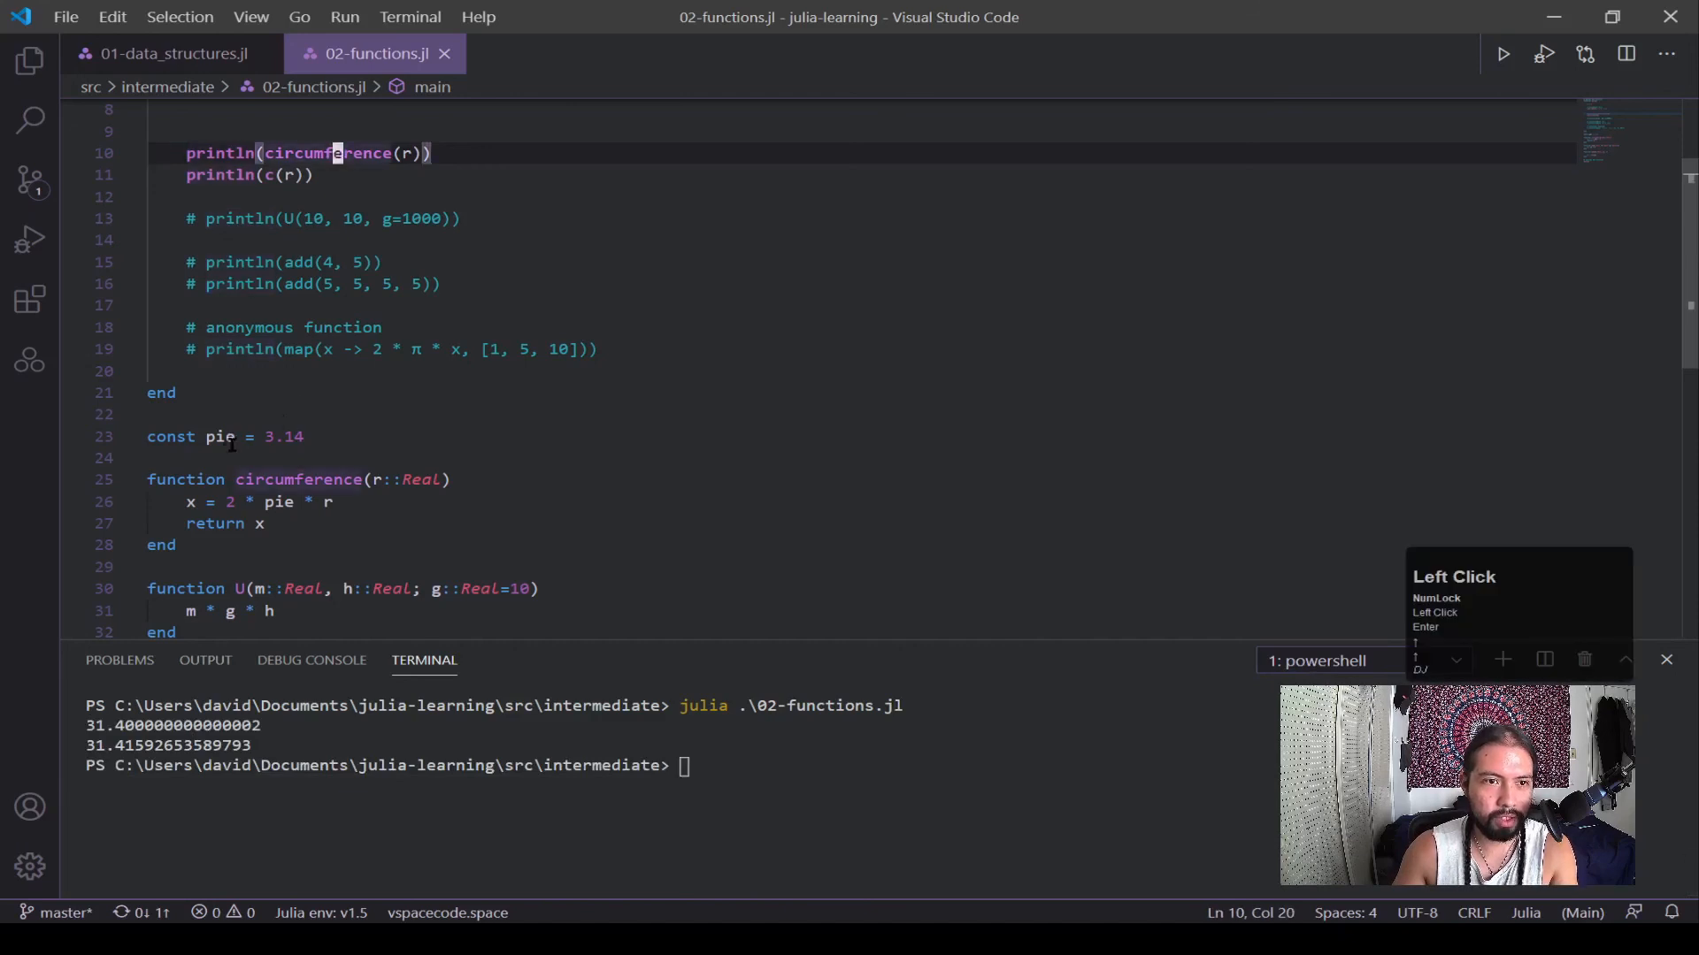
{"action": "left_click", "coordinate": [278, 502]}
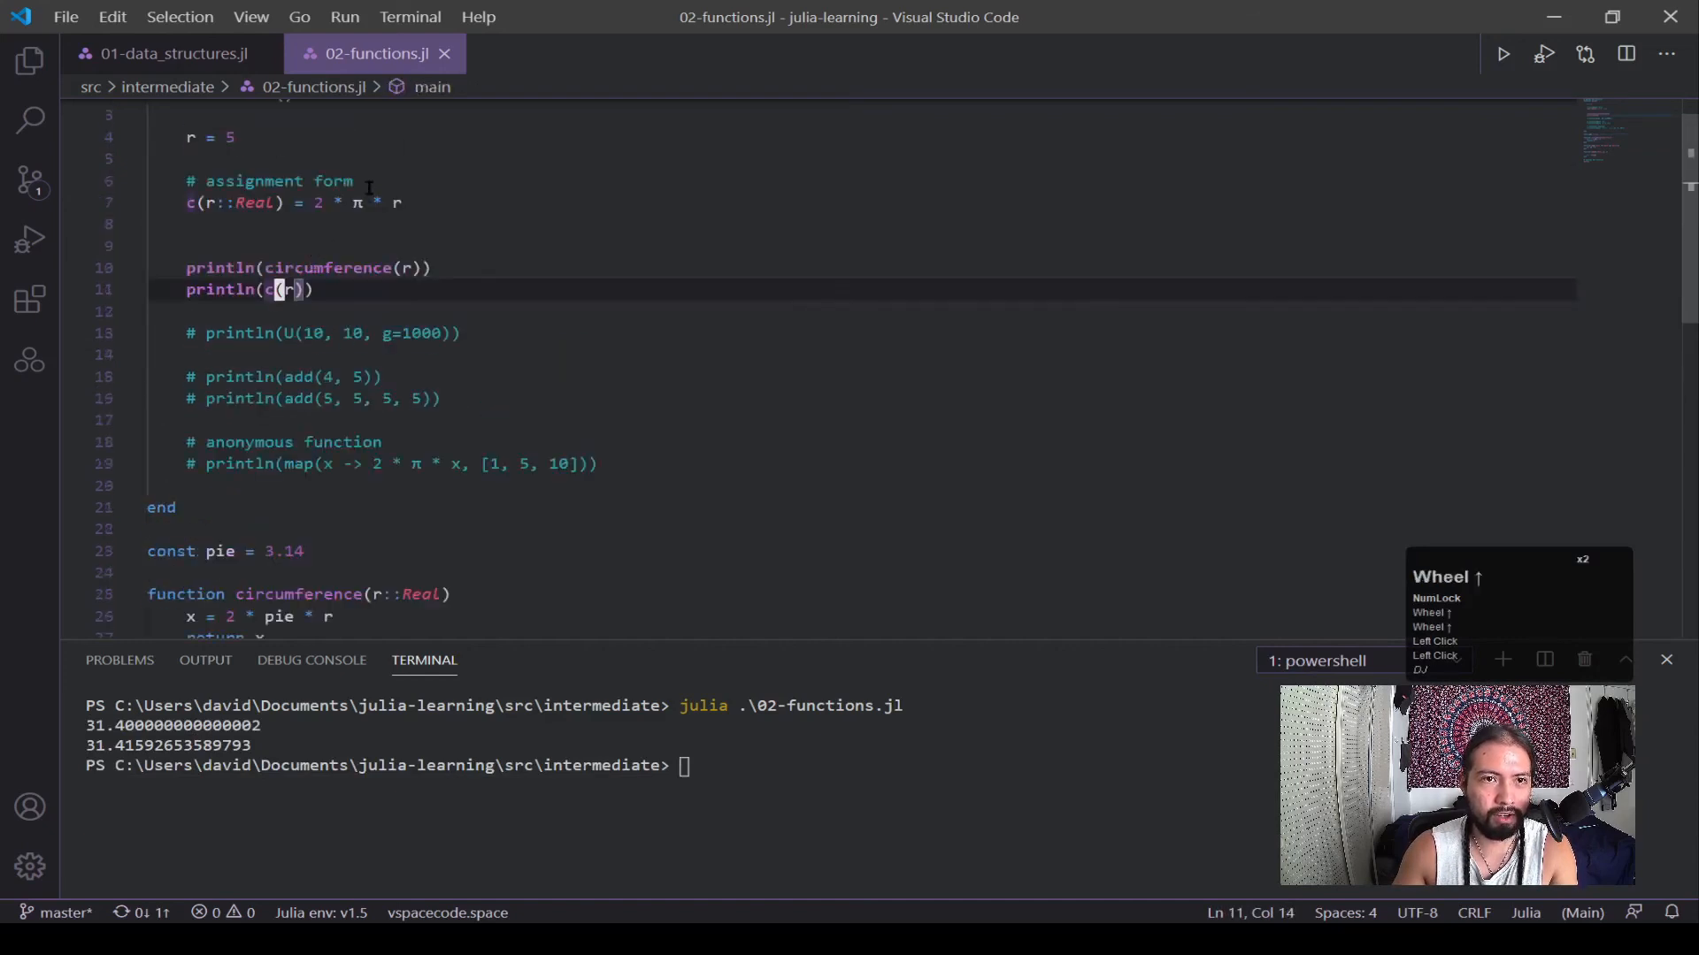
{"action": "left_click", "coordinate": [366, 203]}
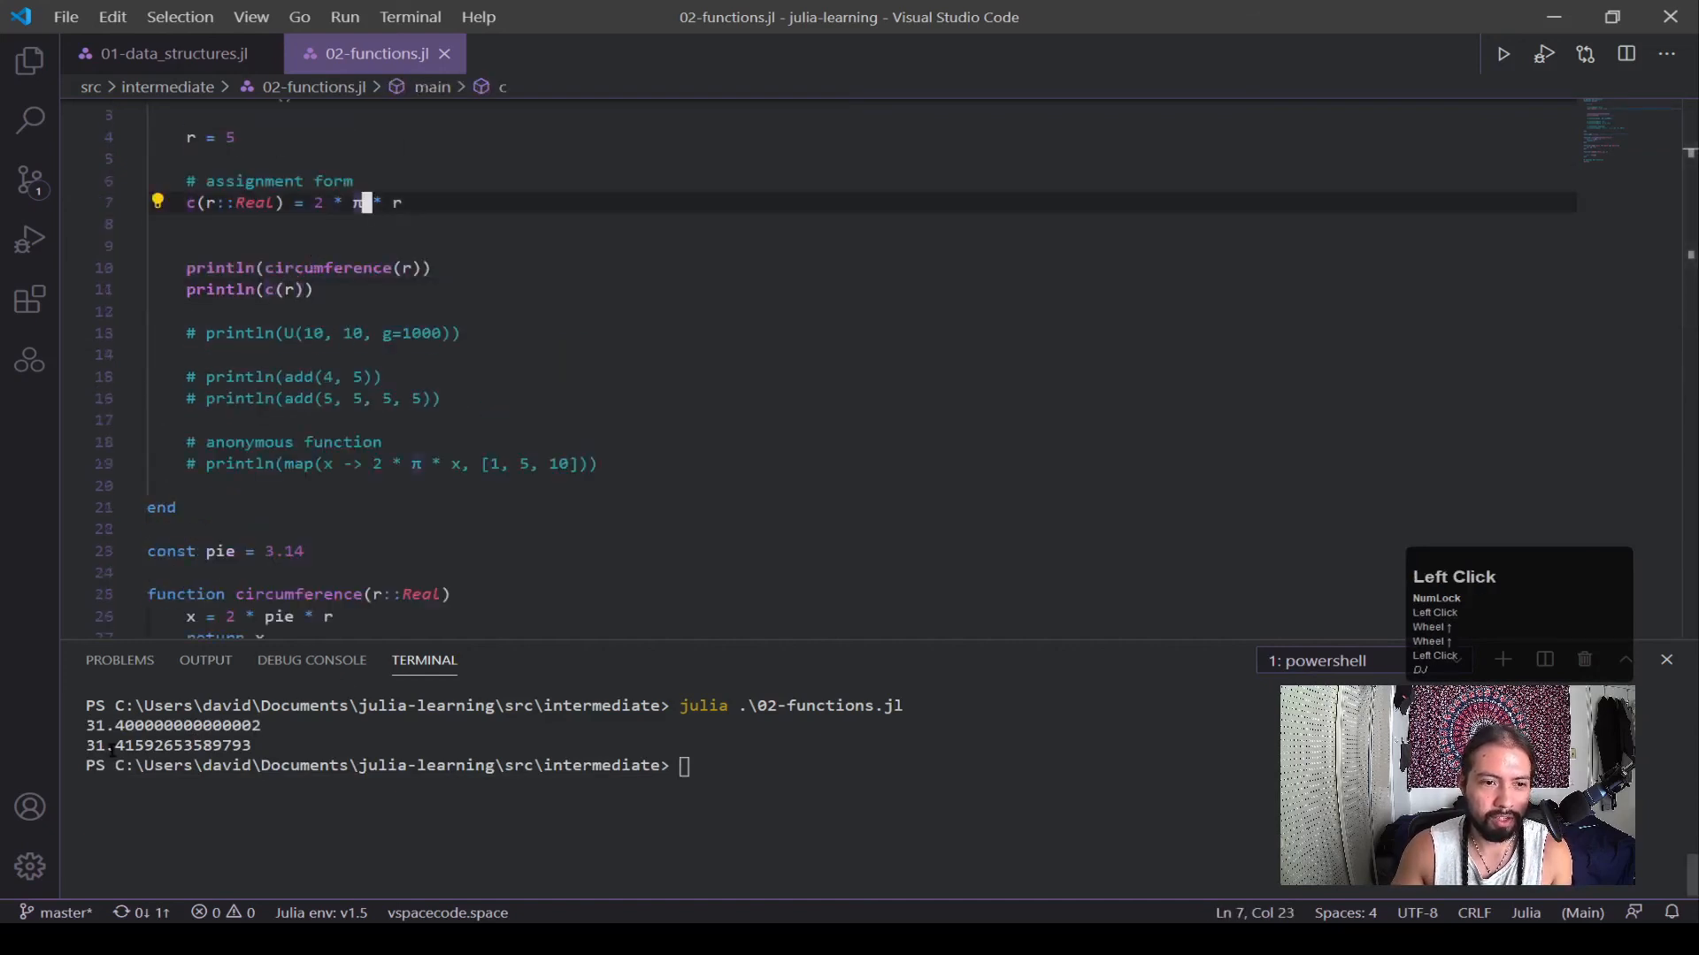